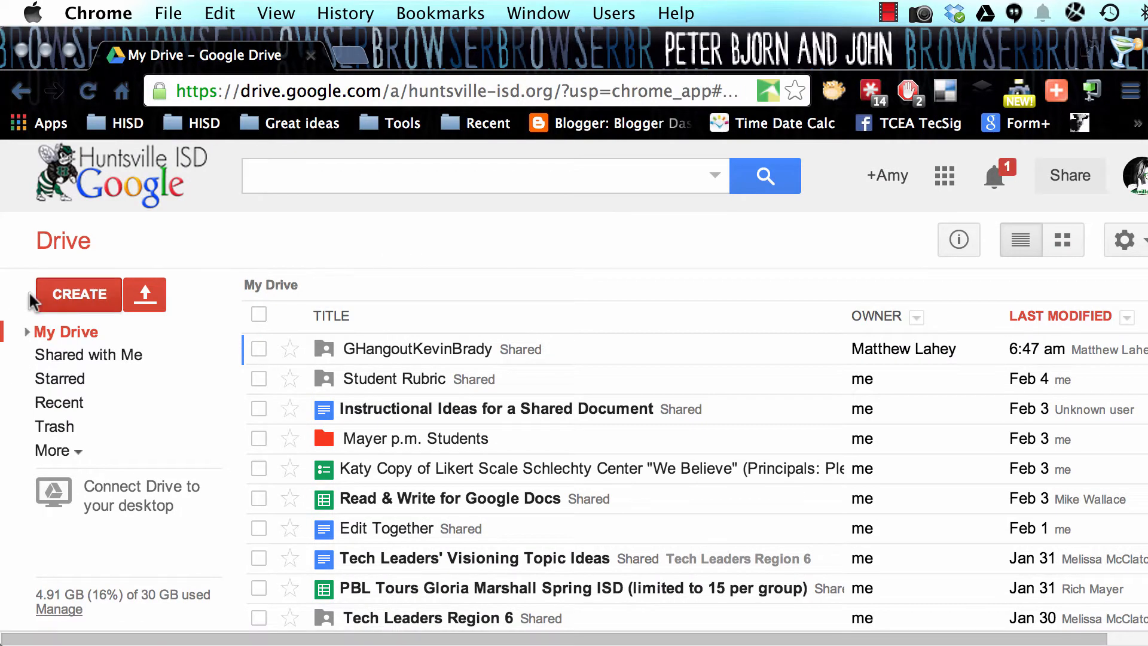
Make a new Drive folder called 'Autocrat Example' at the top of My Drive.
left_click(885, 12)
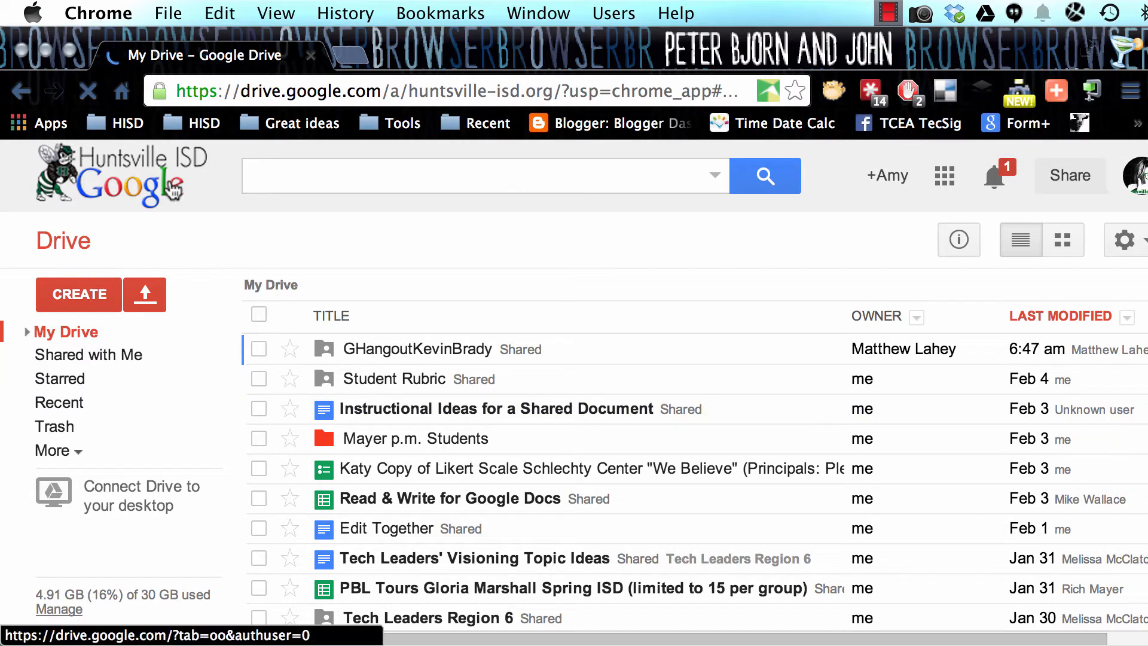
left_click(78, 295)
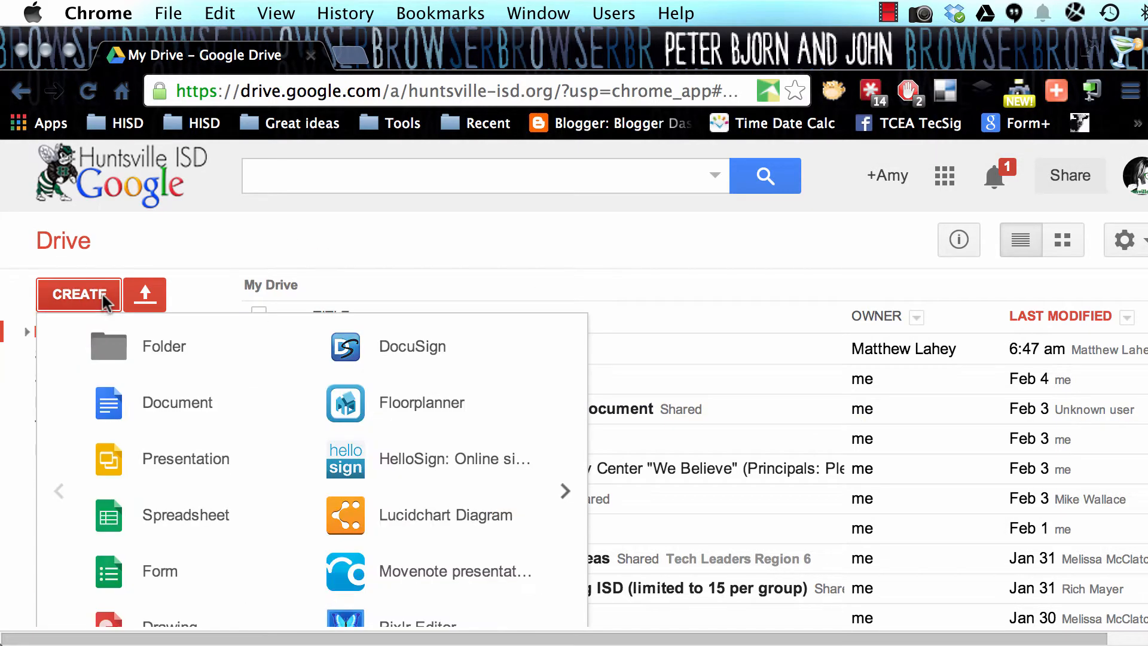
left_click(163, 346)
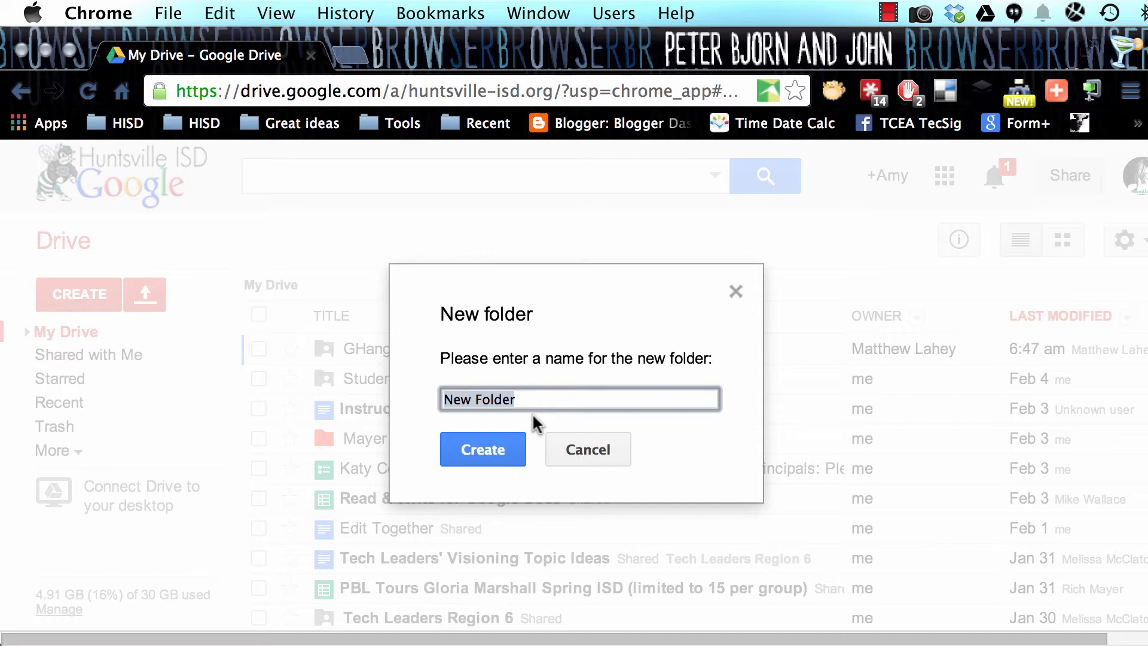
type("Autocrat")
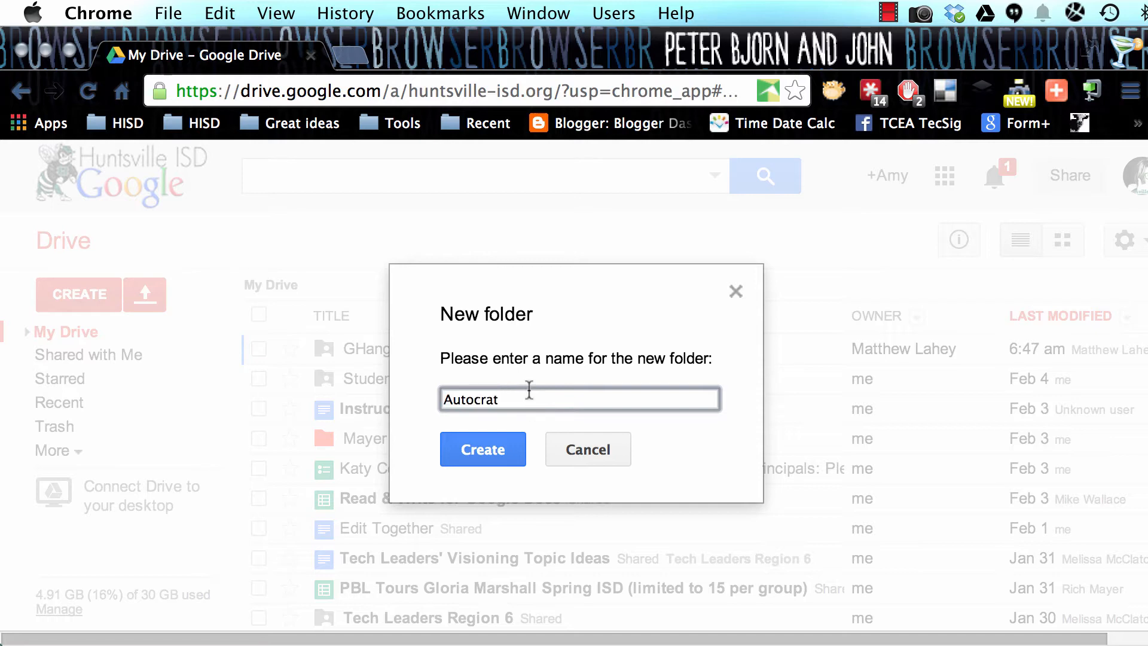
type("Example")
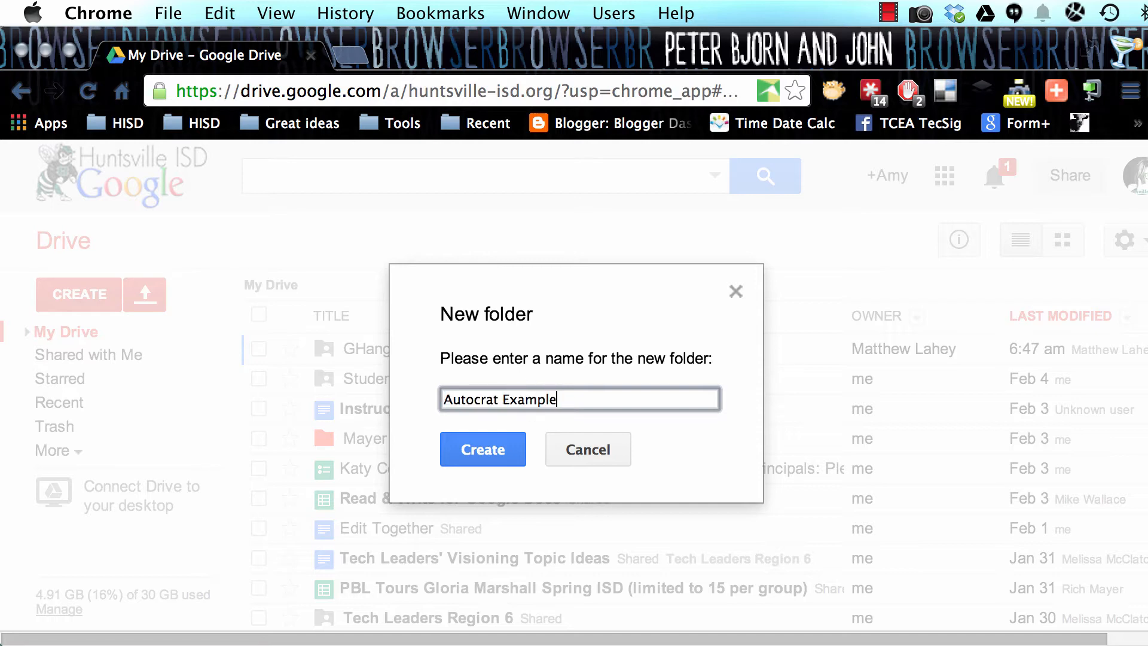
left_click(483, 449)
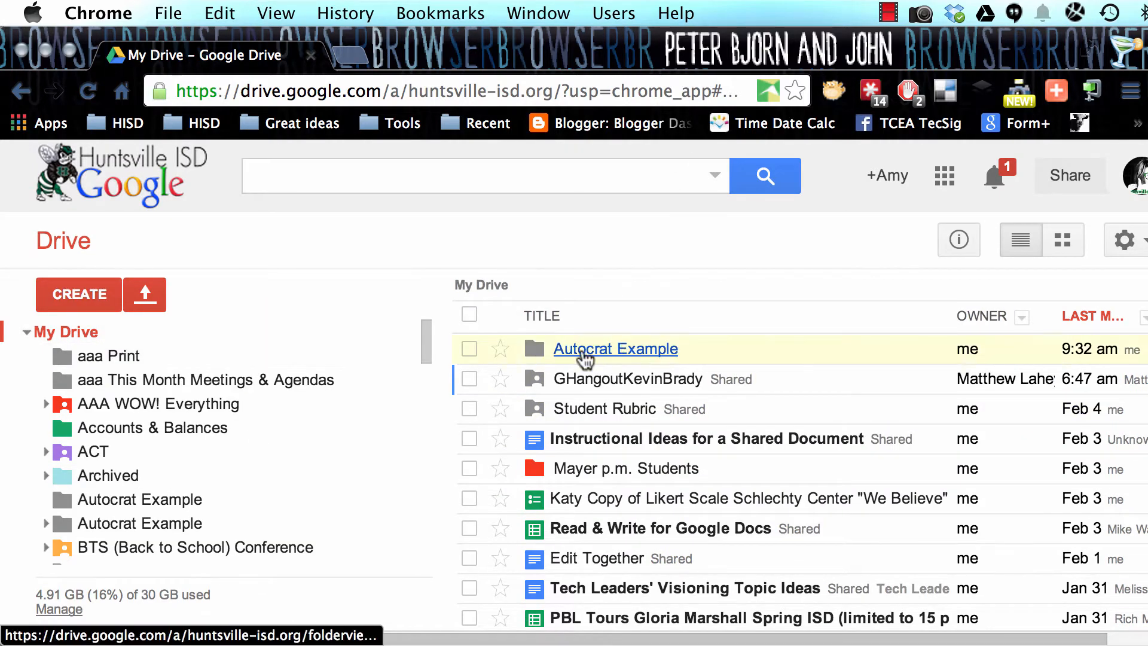
mouse_move(586, 352)
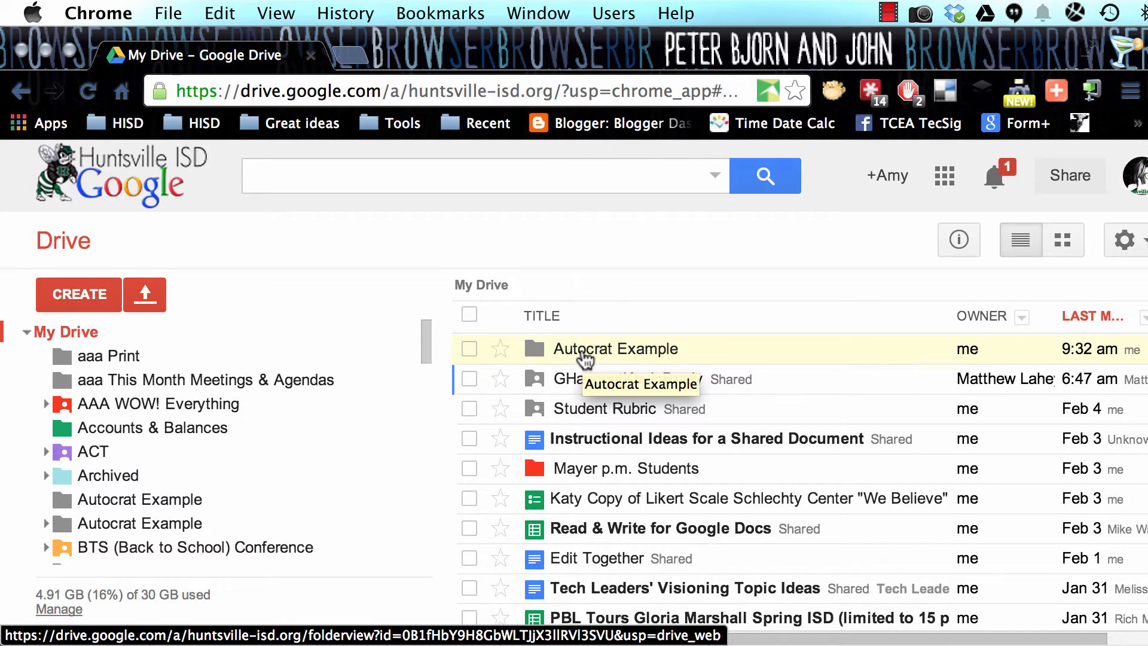
mouse_move(609, 278)
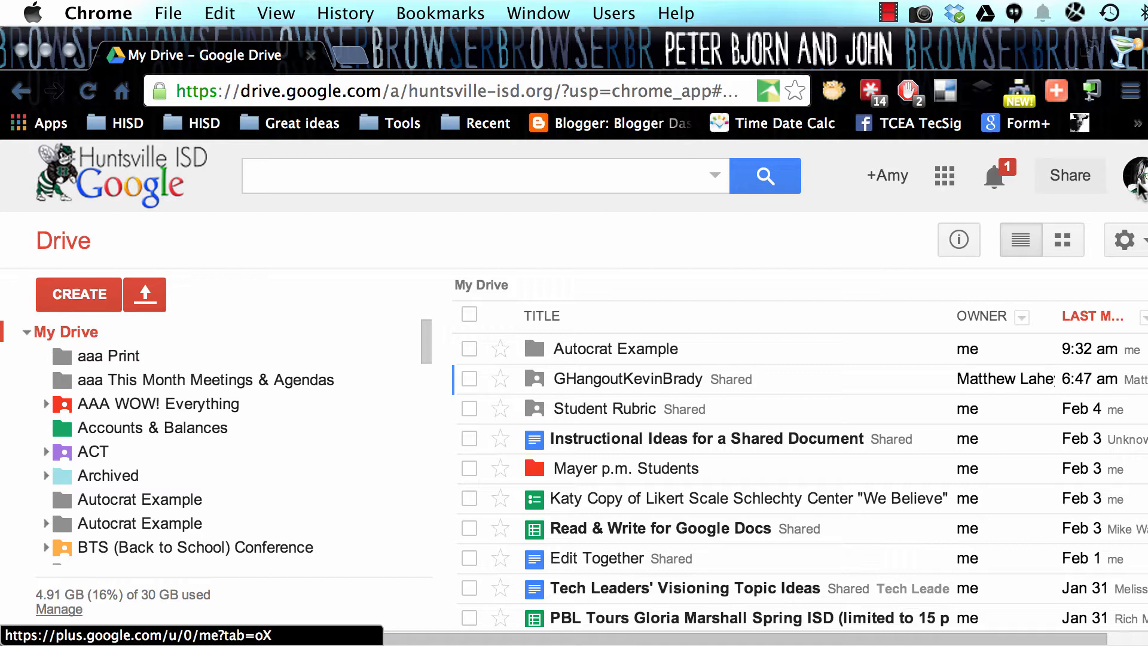
left_click(1139, 175)
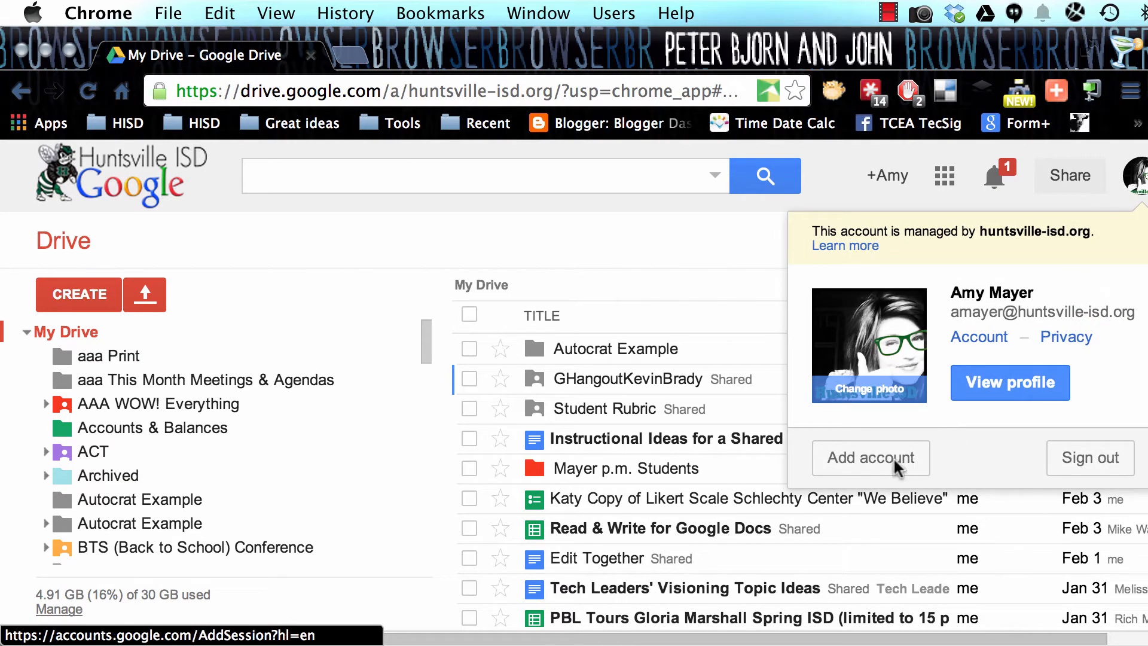
mouse_move(878, 461)
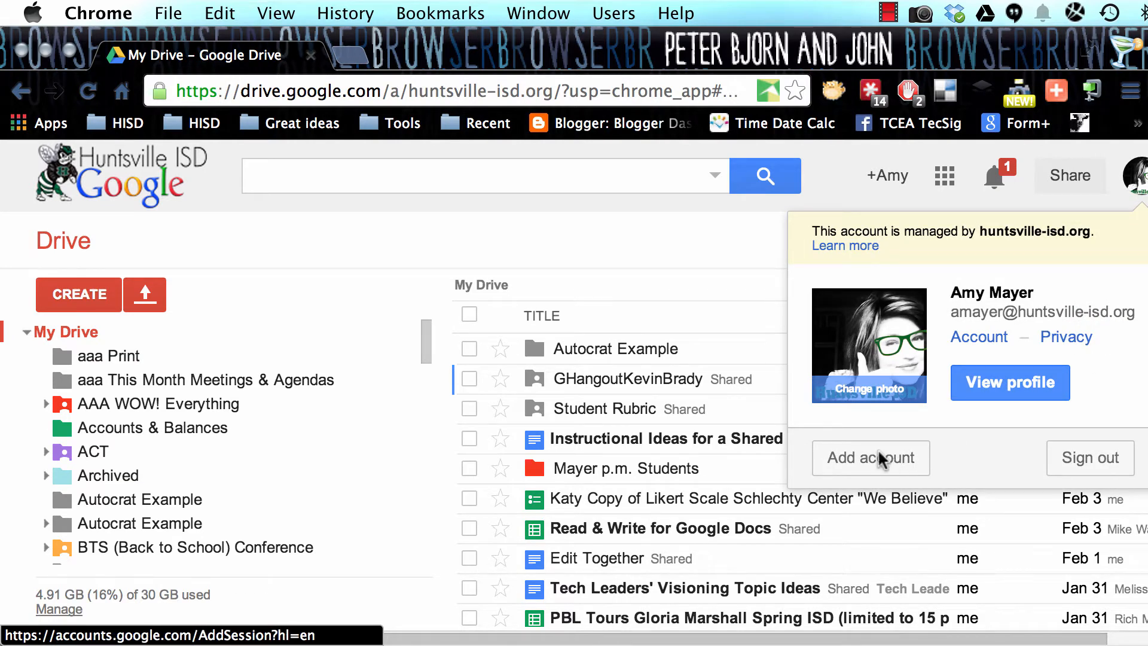
left_click(644, 259)
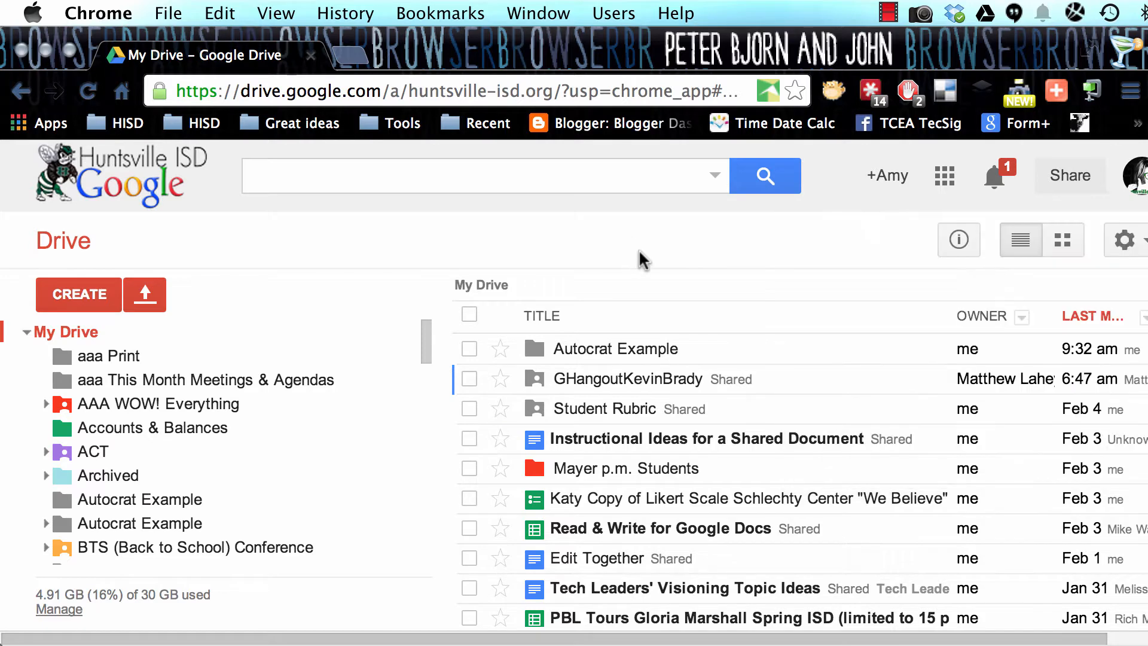
mouse_move(631, 362)
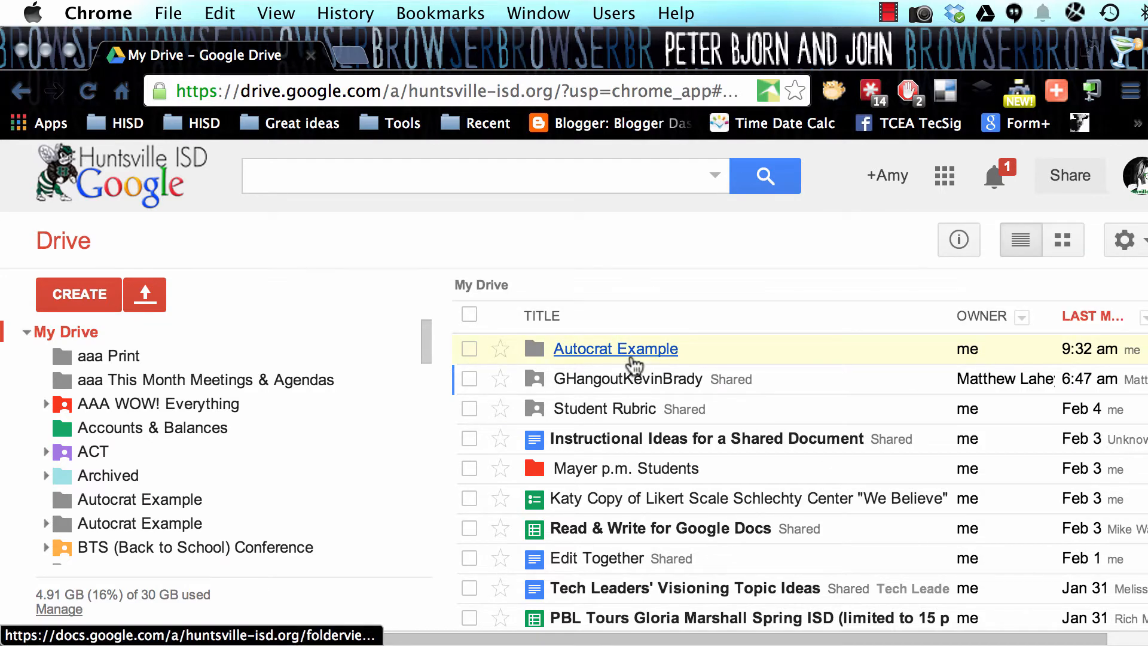
mouse_move(631, 362)
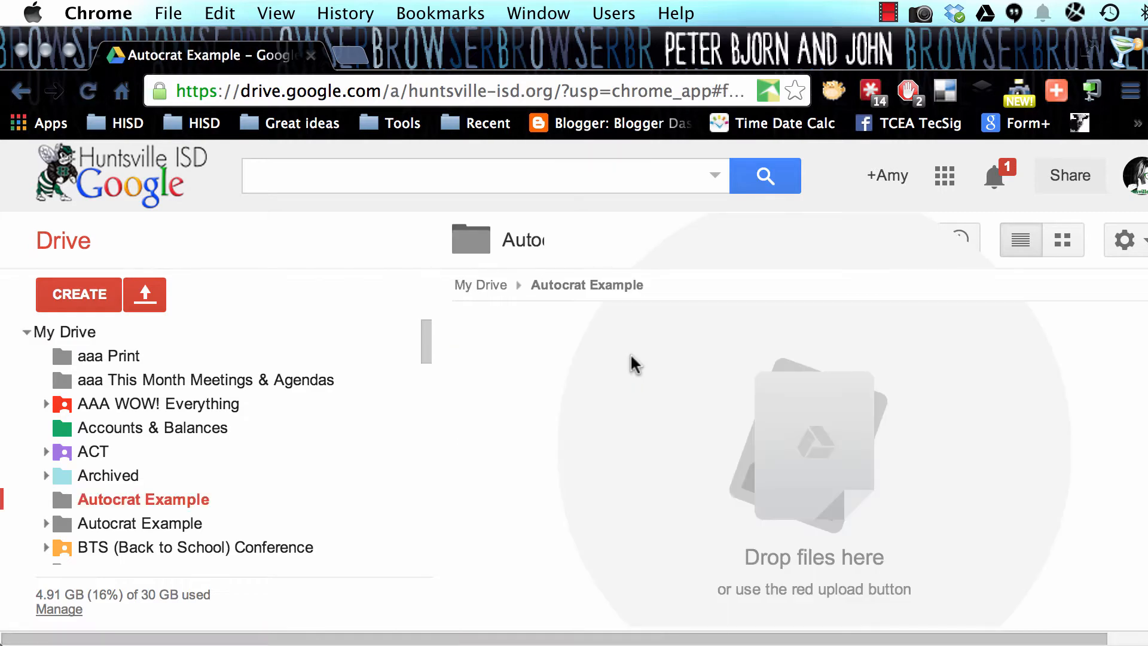
mouse_move(723, 366)
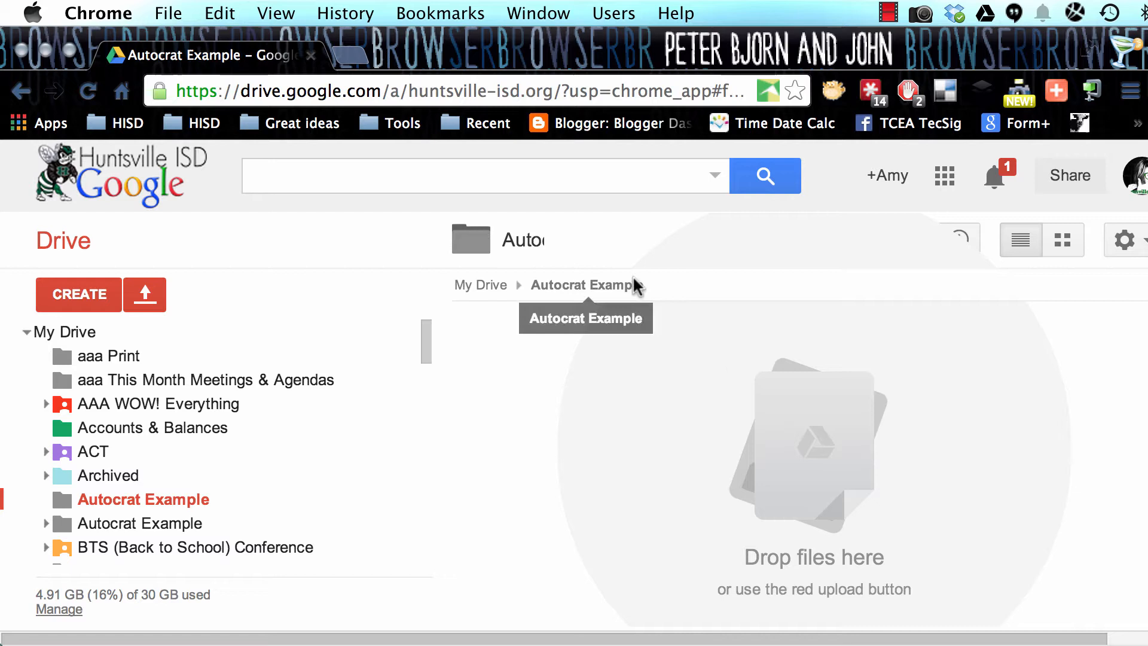
mouse_move(105, 308)
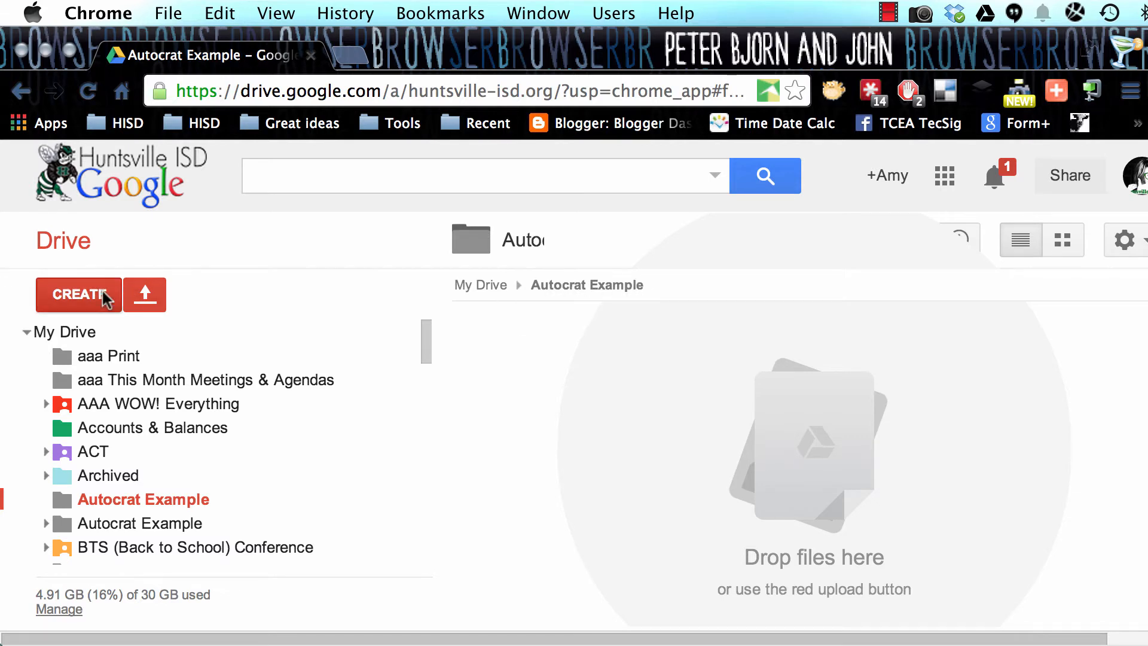
Open the new-item list inside the Autocrat Example folder to start a form.
left_click(78, 295)
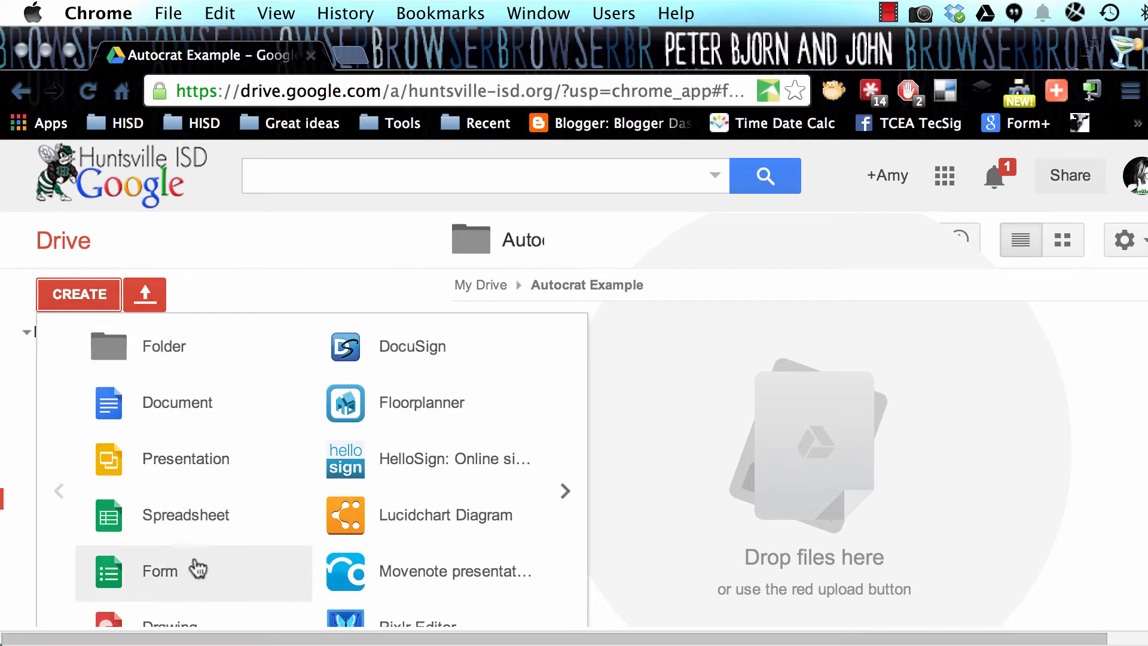
mouse_move(229, 592)
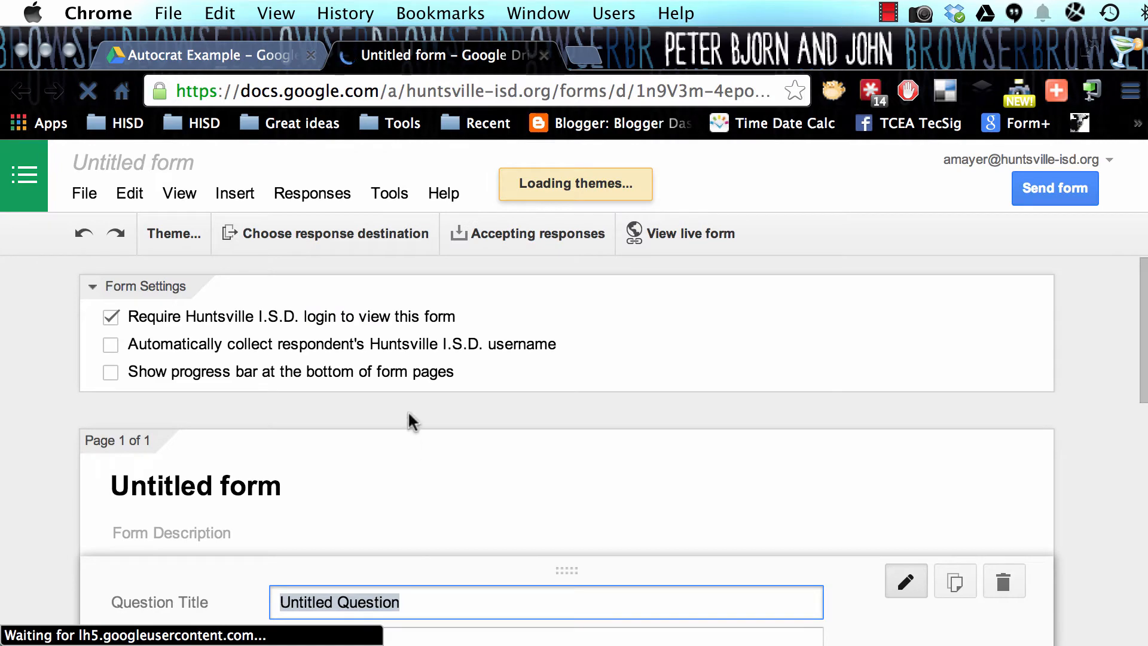
Enter 'Autocrat Example' as the form title and accept the Default theme.
left_click(174, 234)
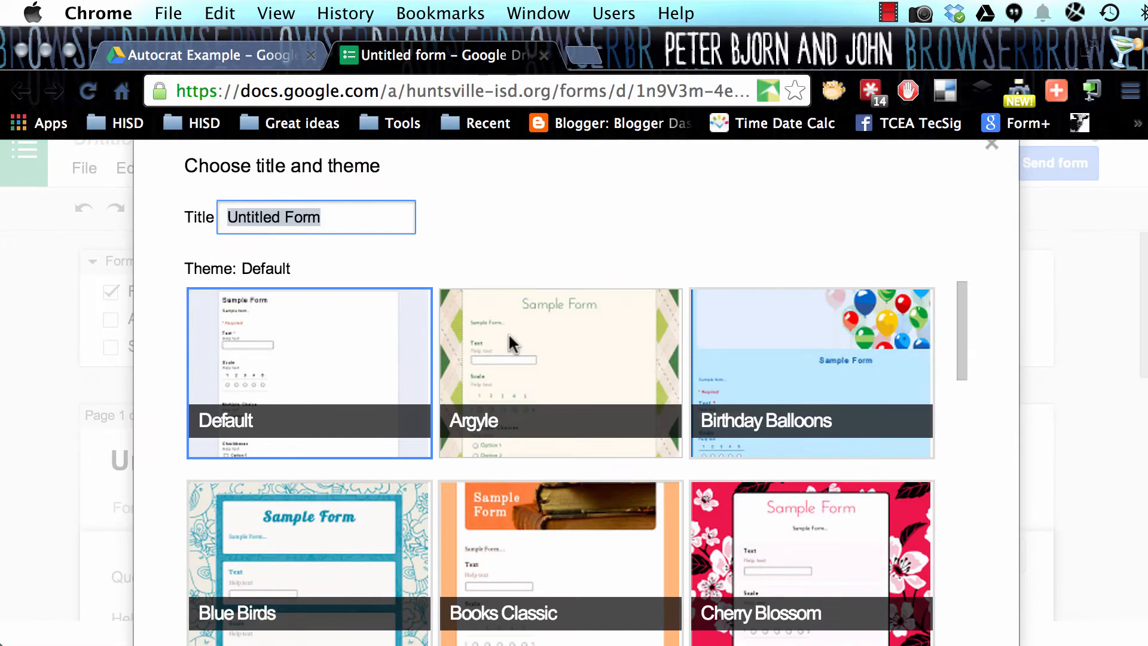
type("A")
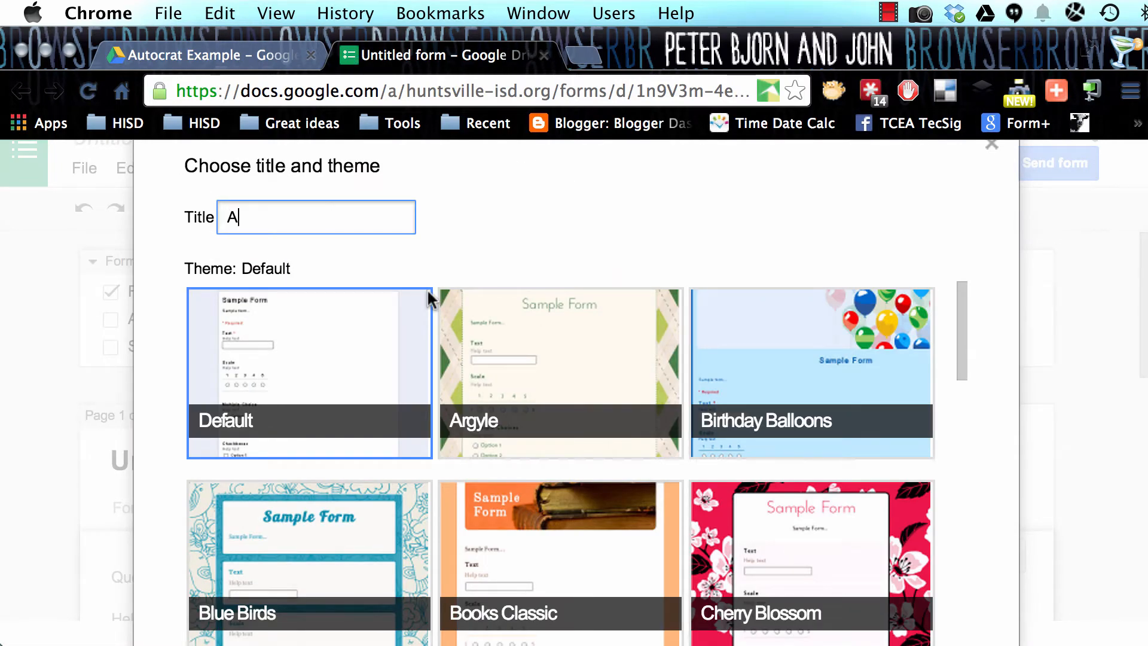
type("utocrat Example")
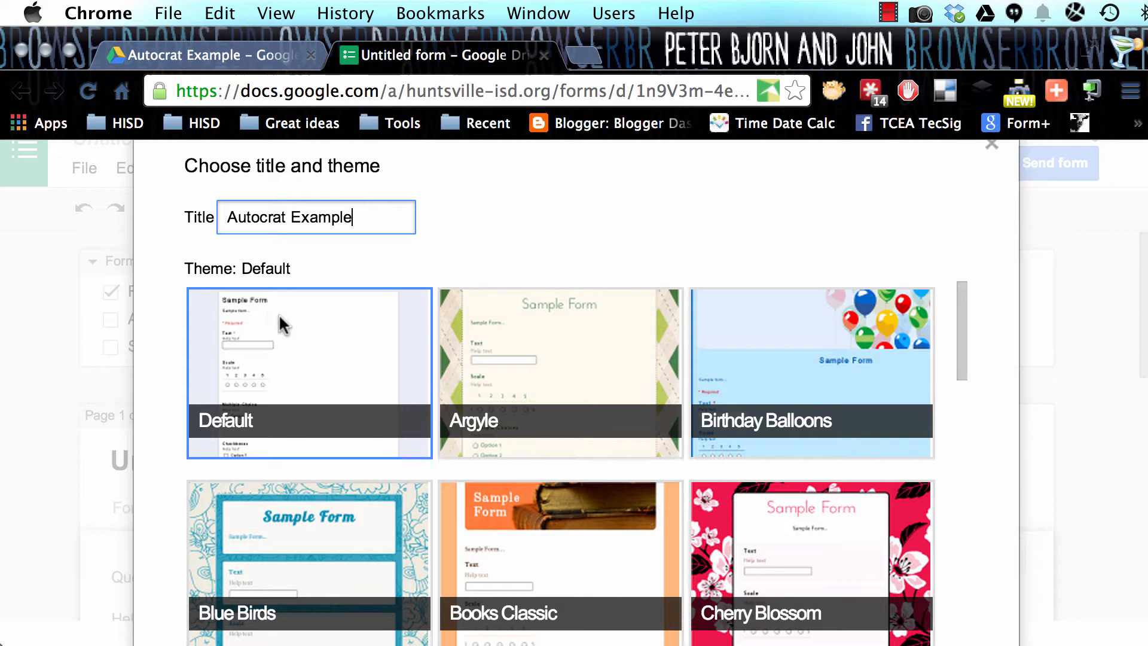
scroll("down", 3)
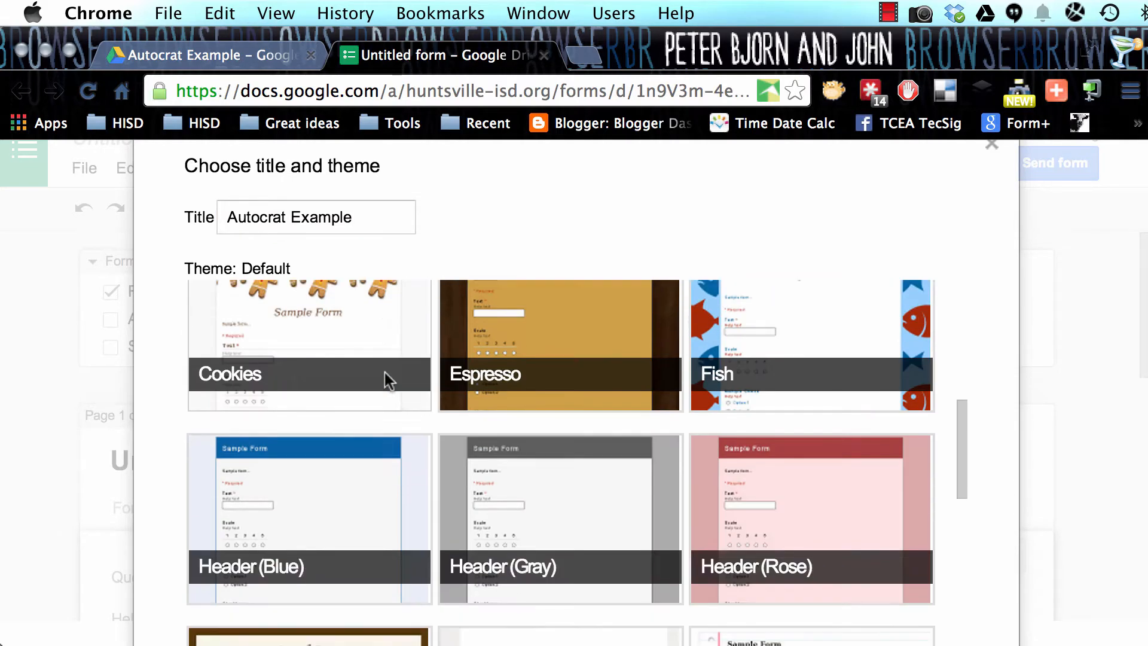
scroll("down", 3)
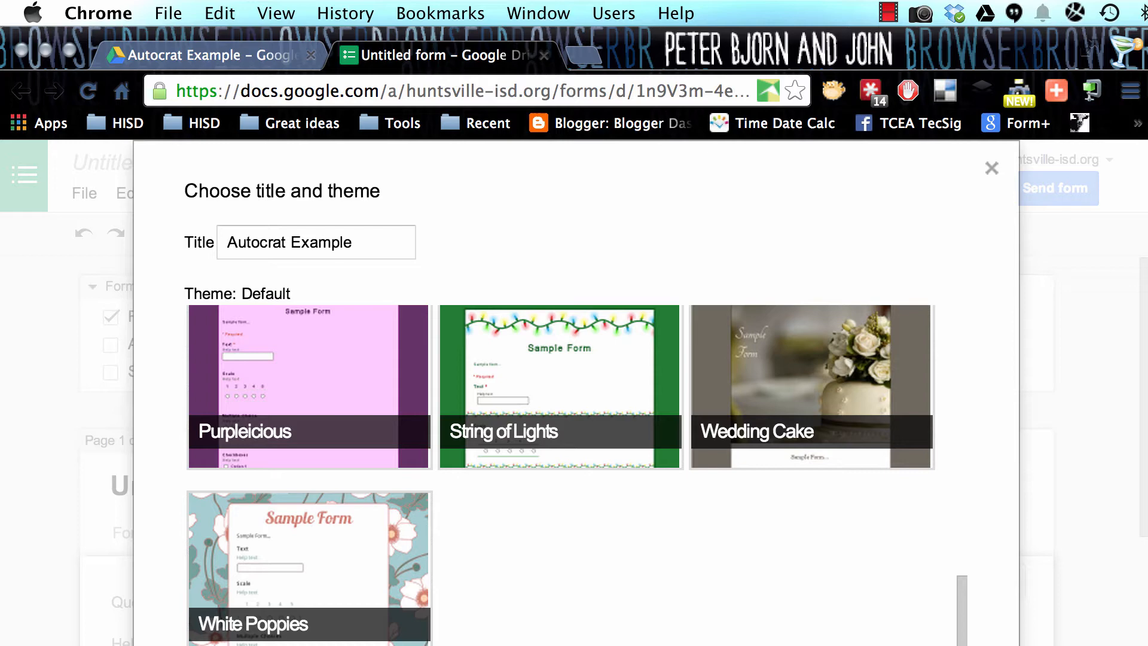
left_click(991, 168)
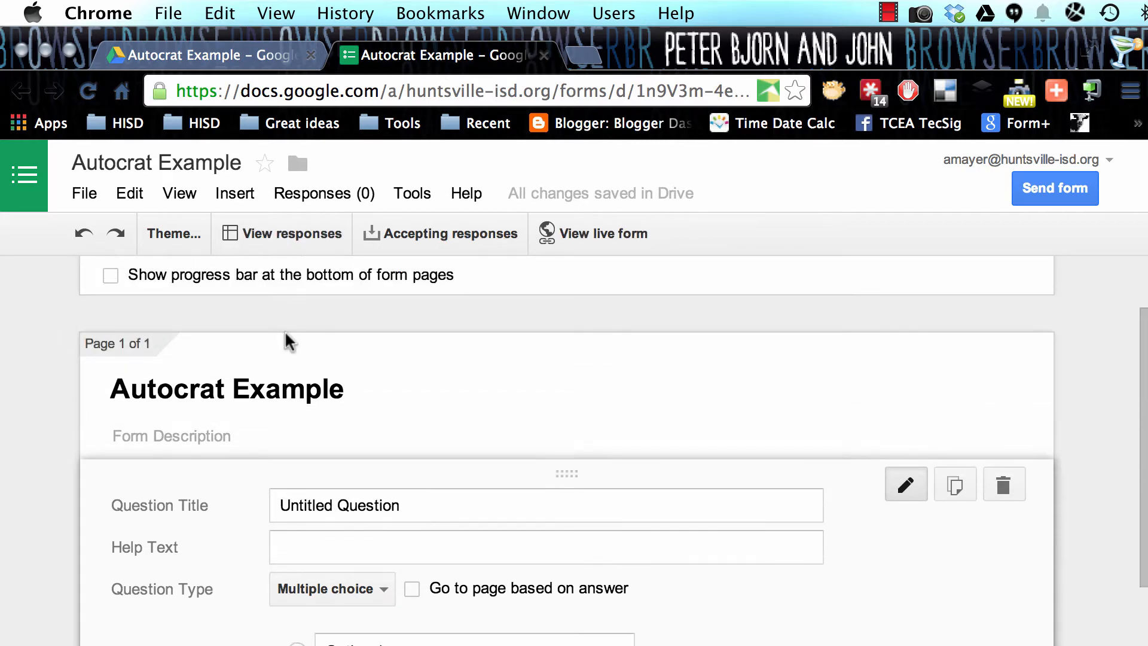
Uncheck the Huntsville I.S.D. login requirement and confirm viewing without sign-in.
left_click(111, 316)
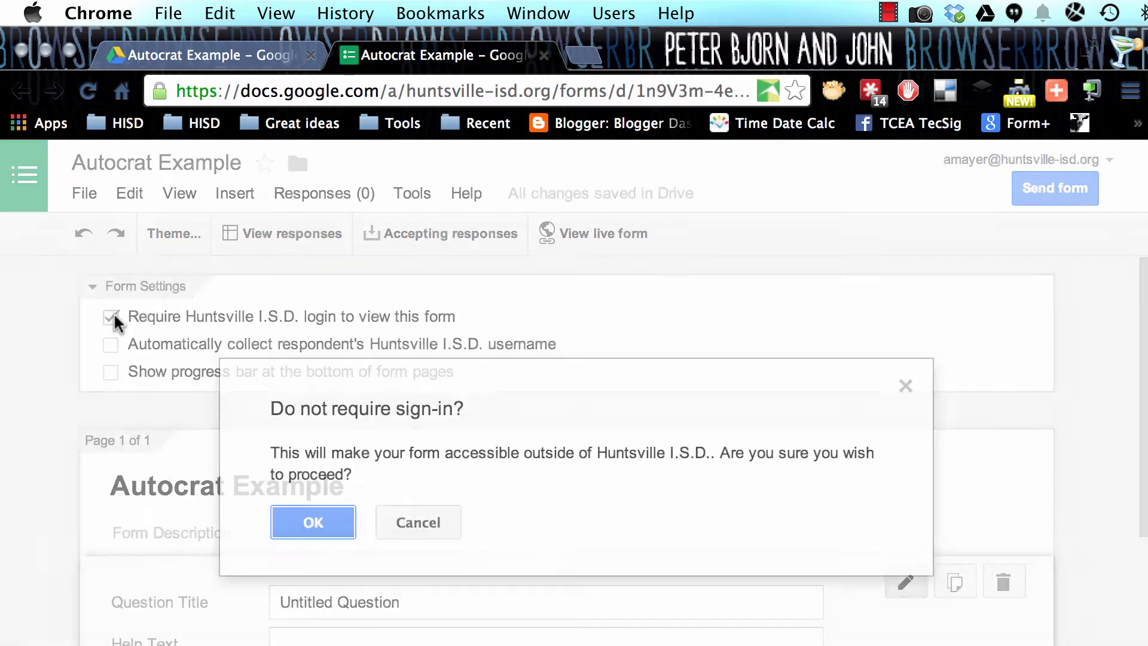
left_click(313, 522)
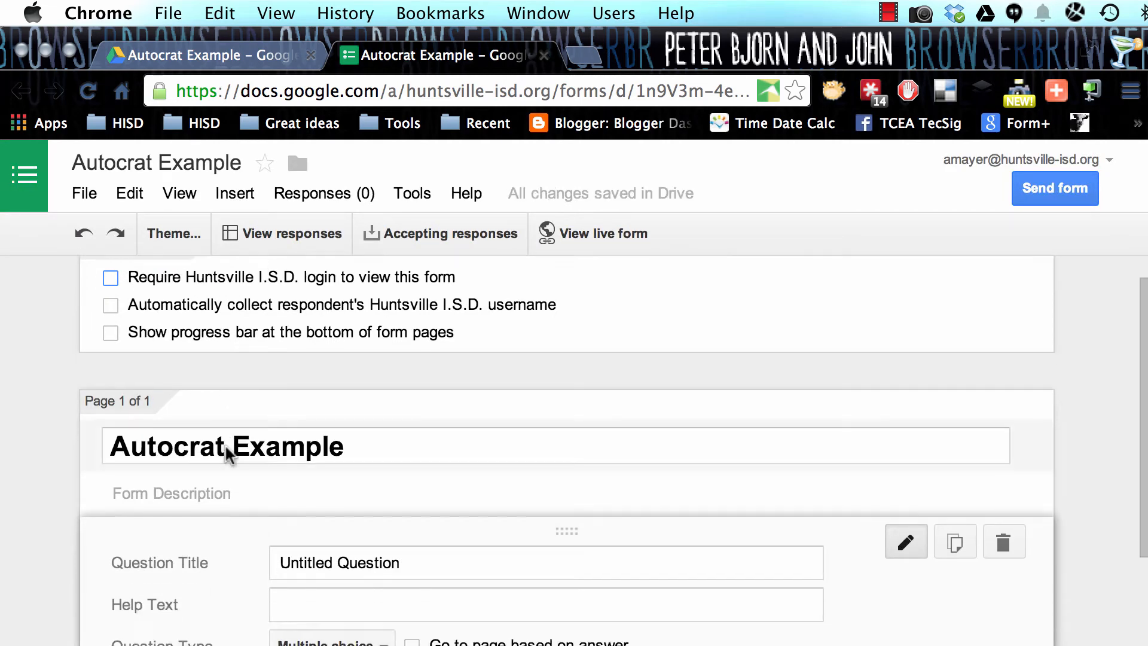
scroll("down", 3)
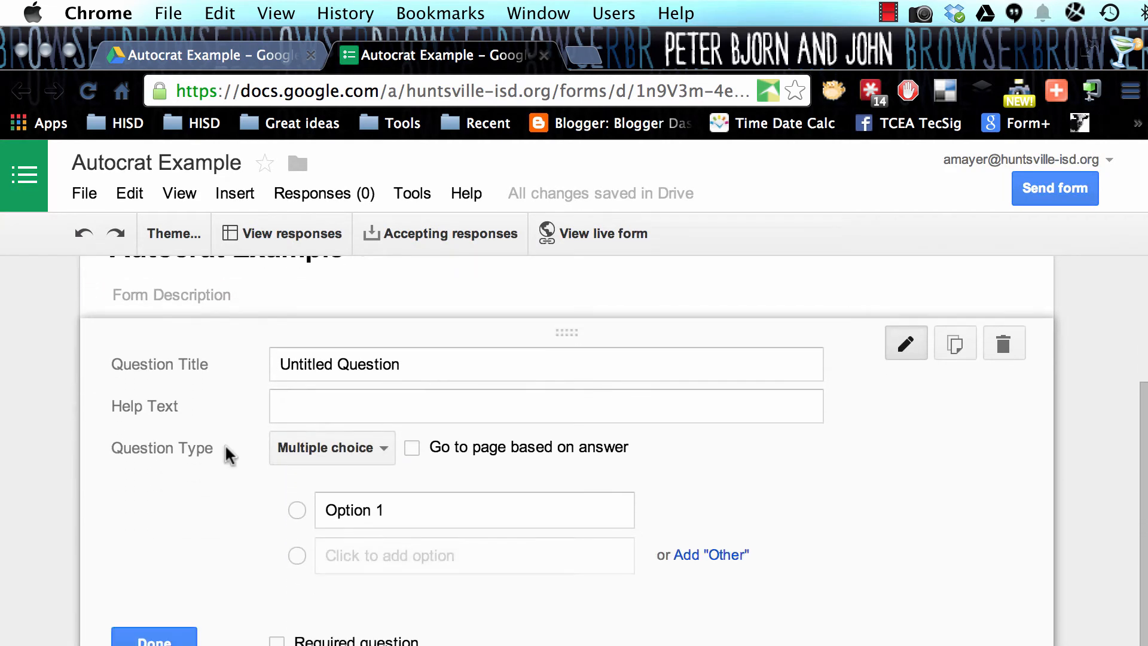
Retitle the question 'Your email address', mark it required, and set help text 'Please make sure to include @...'.
left_click(366, 313)
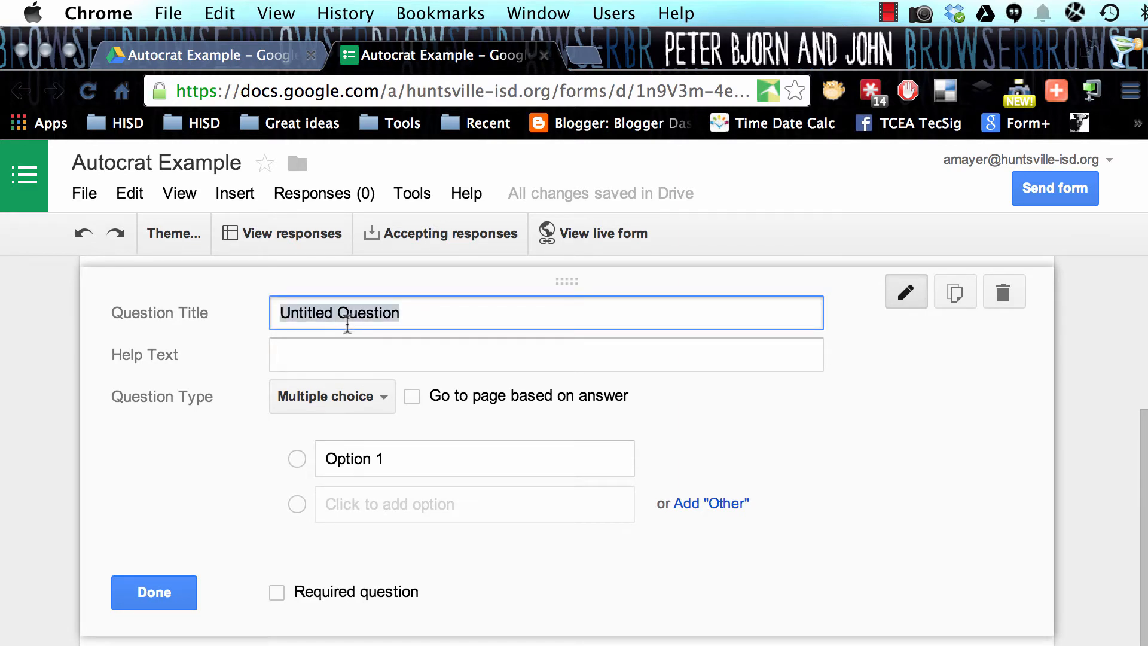
type("Your")
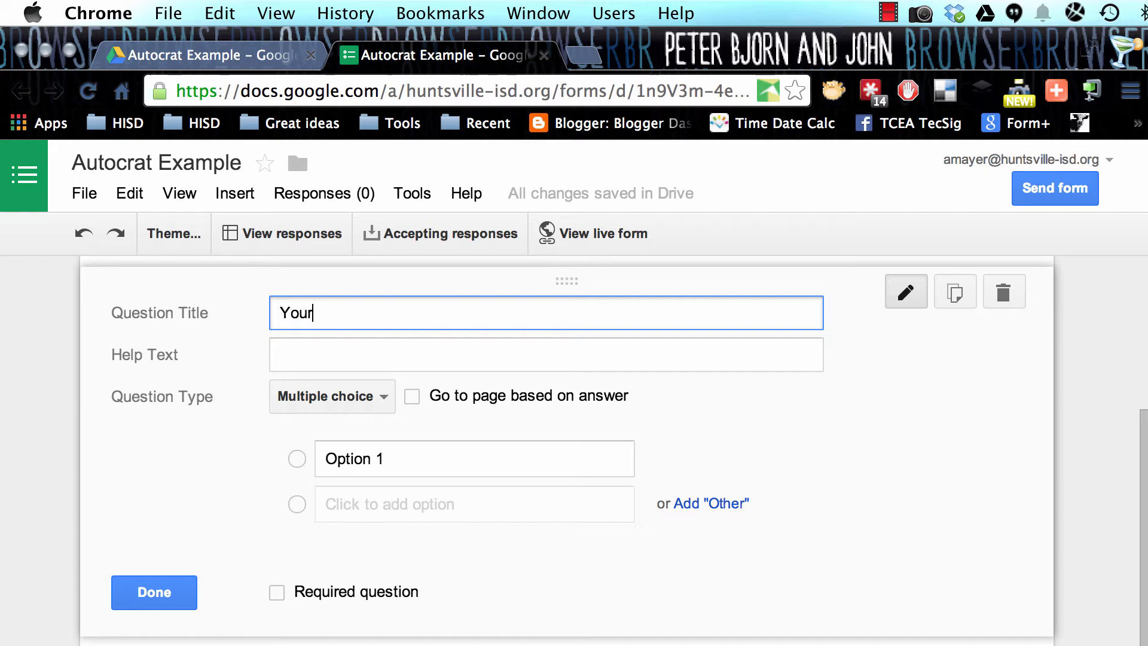
type("First name")
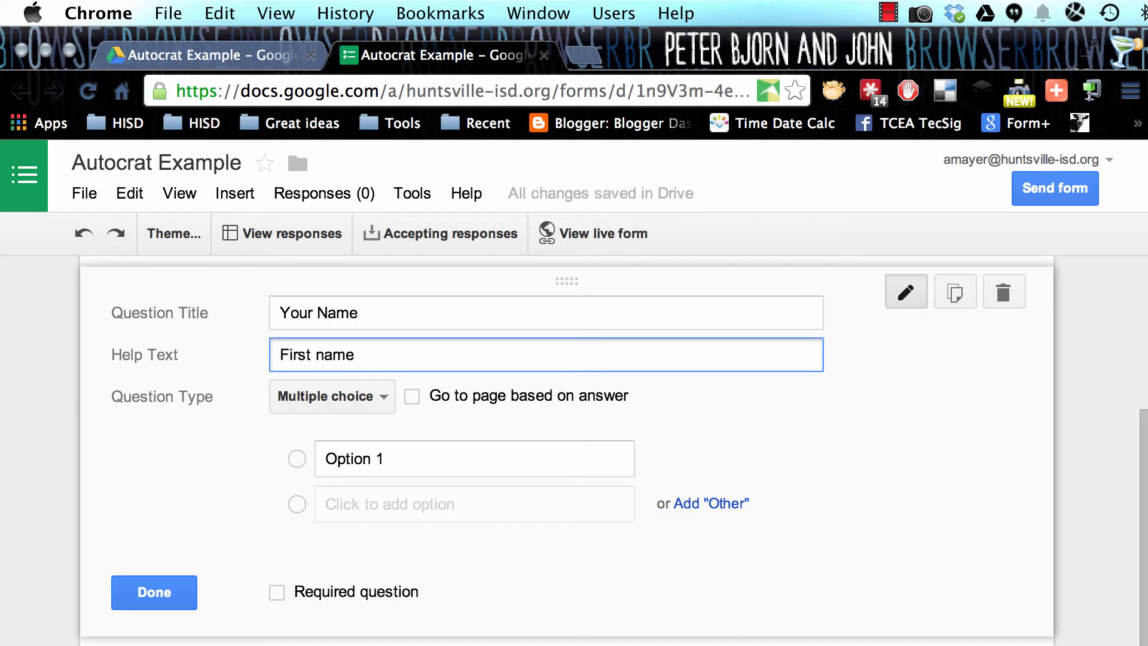
type("last name")
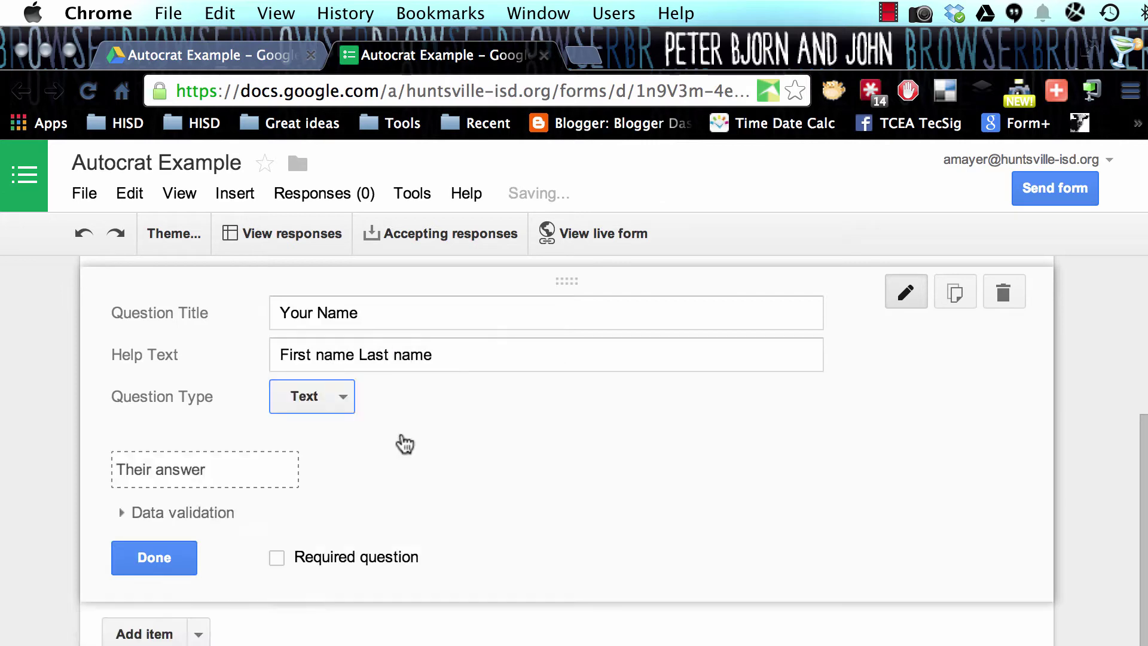
left_click(277, 557)
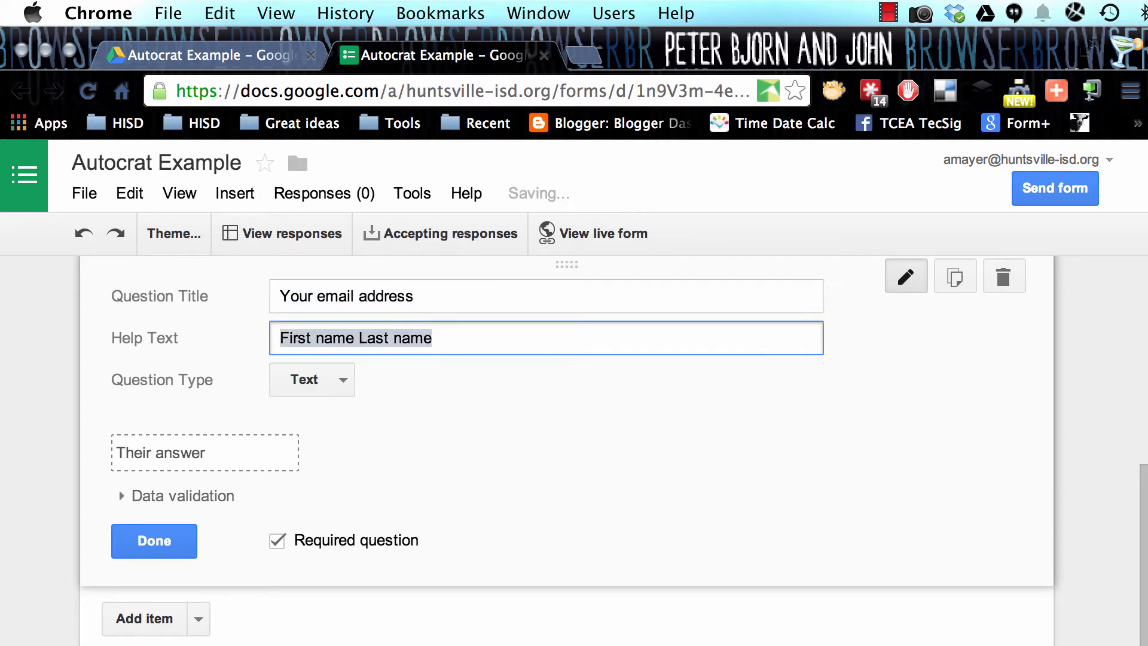
type("Please make sure to include")
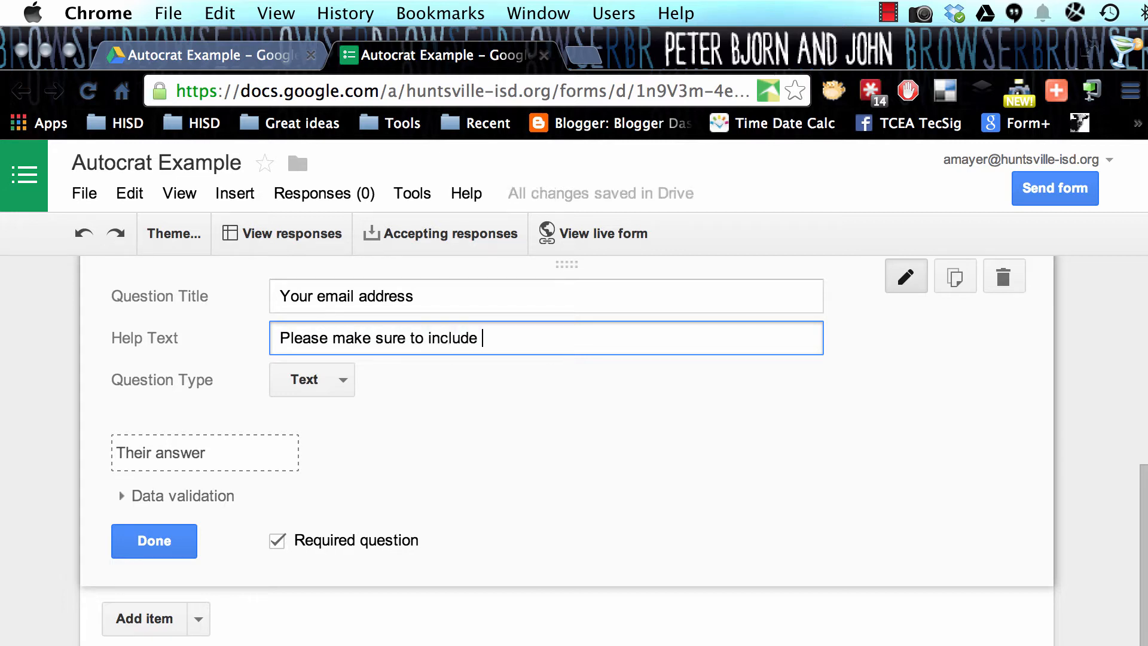
type("@...")
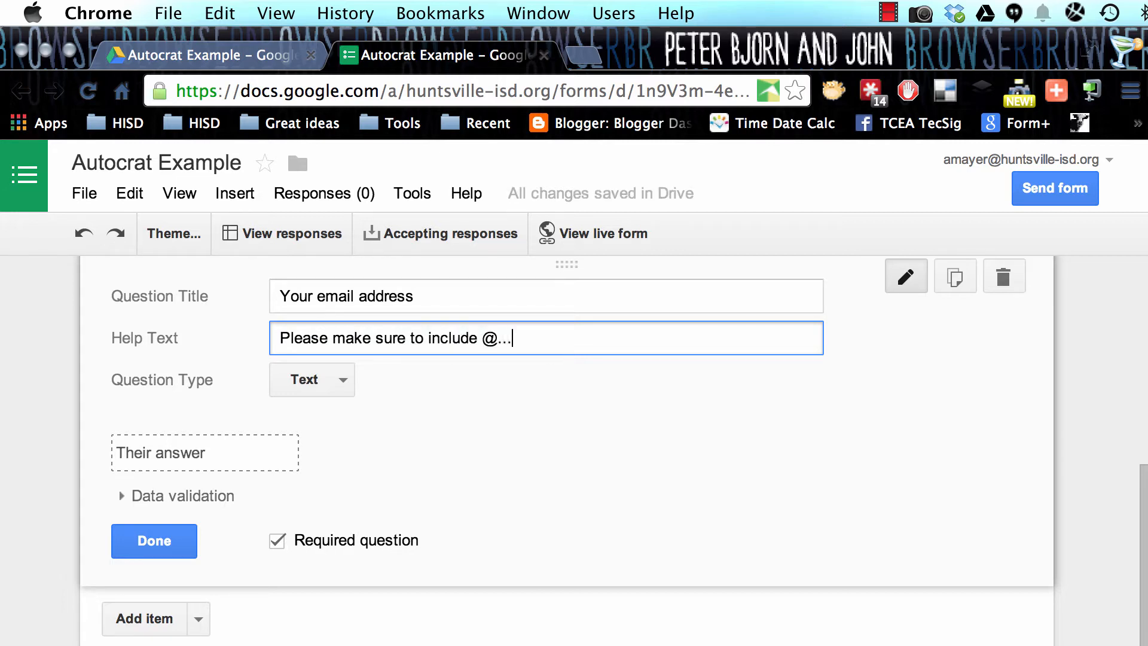
mouse_move(415, 395)
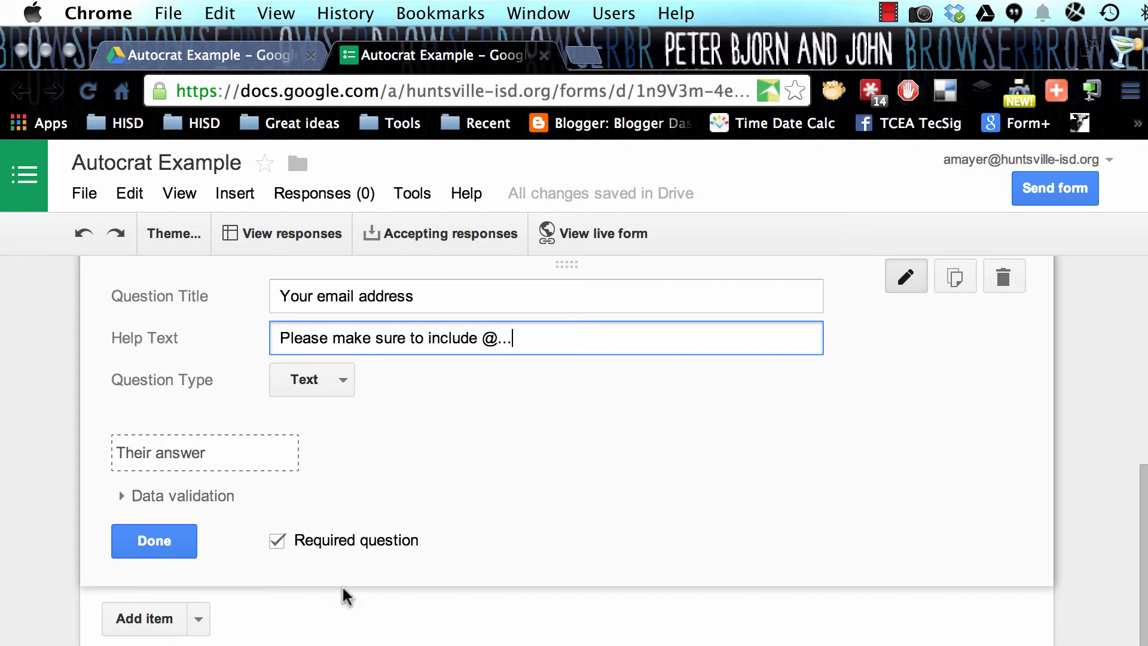
mouse_move(336, 543)
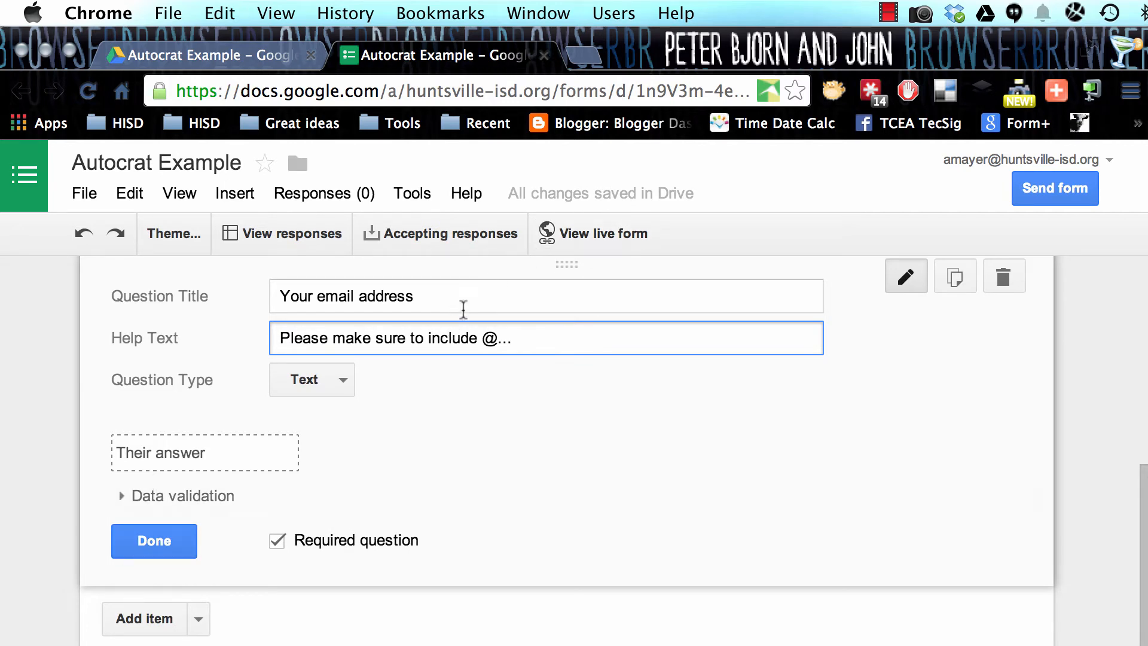
Add a multiple choice question titled 'Teamwork Characteristics Observed'.
left_click(154, 541)
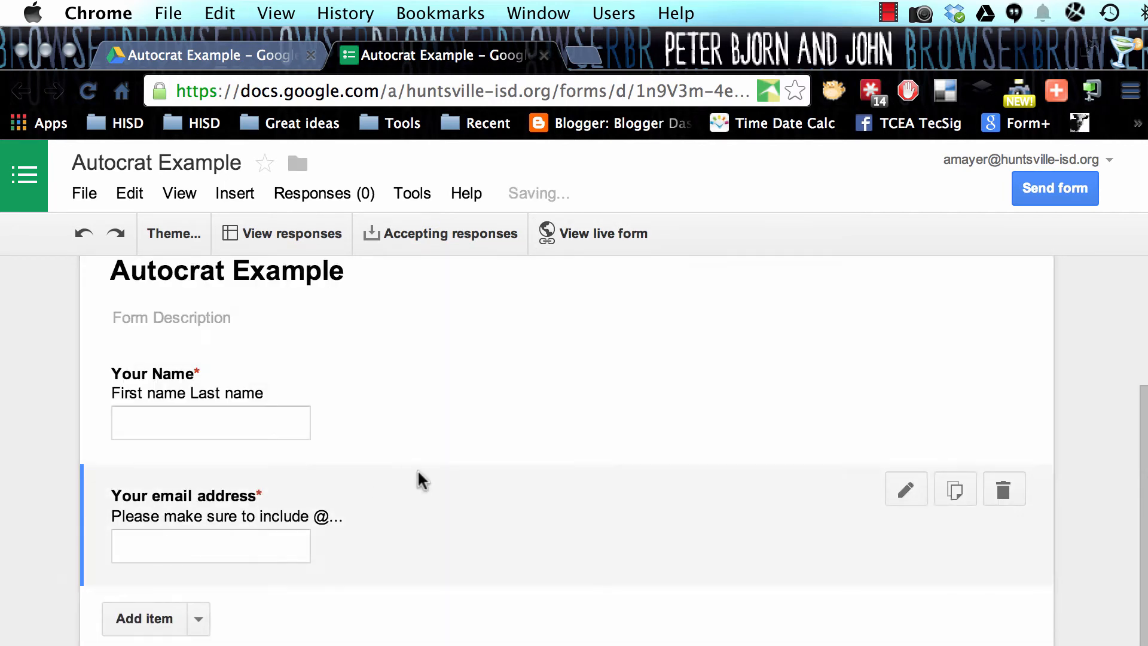
scroll("down", 3)
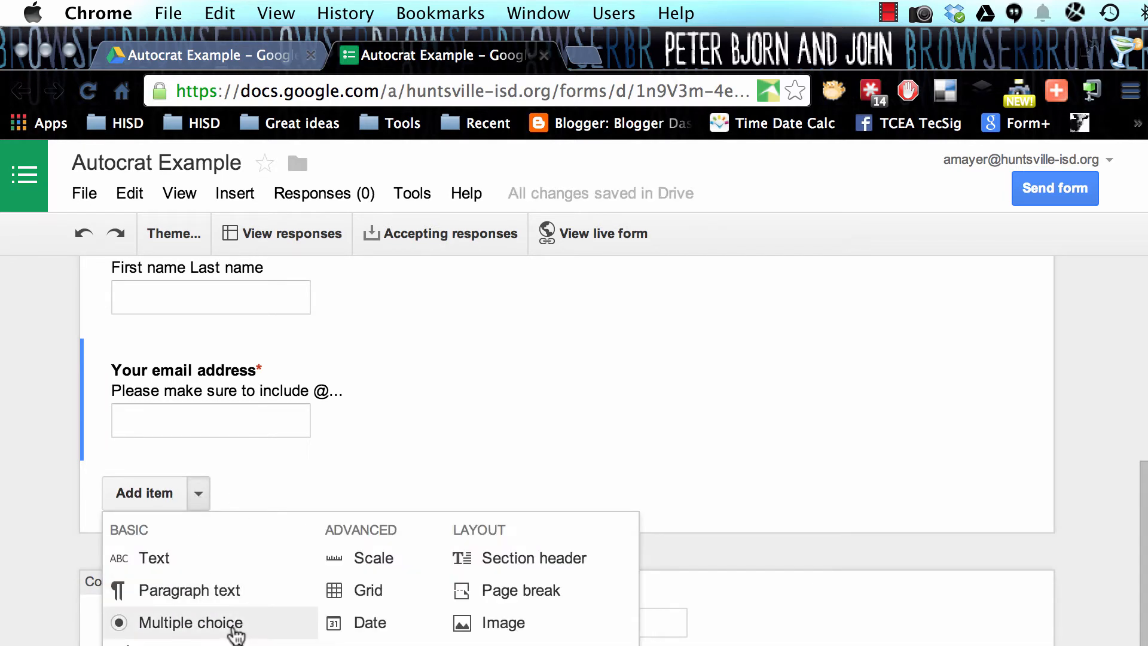
left_click(189, 622)
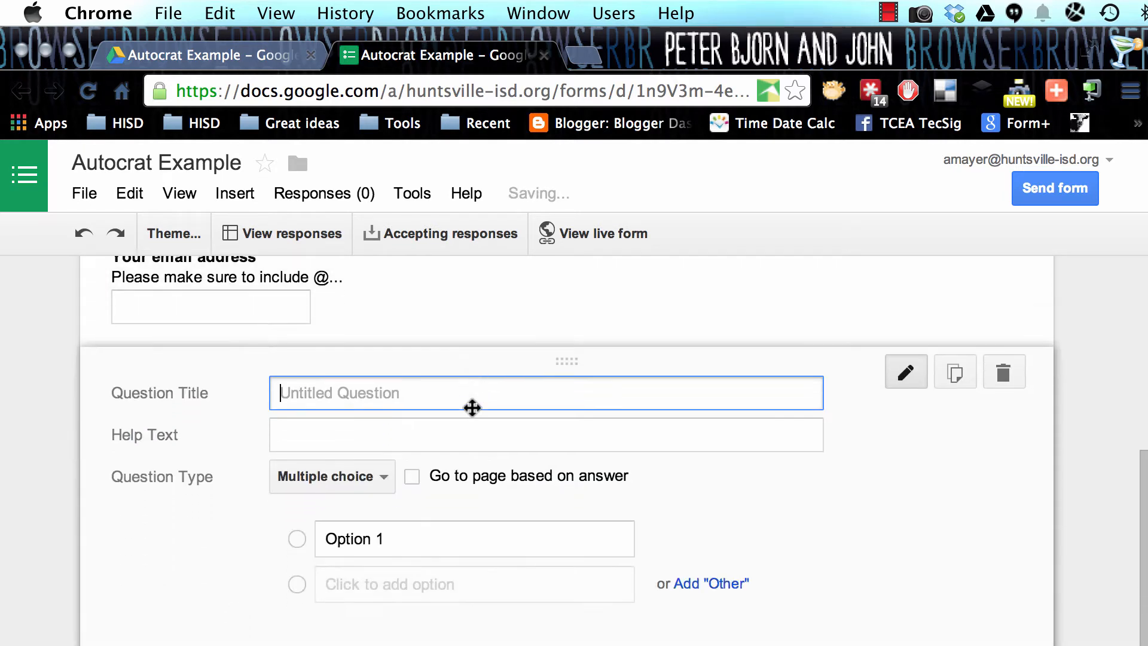
scroll("down", 3)
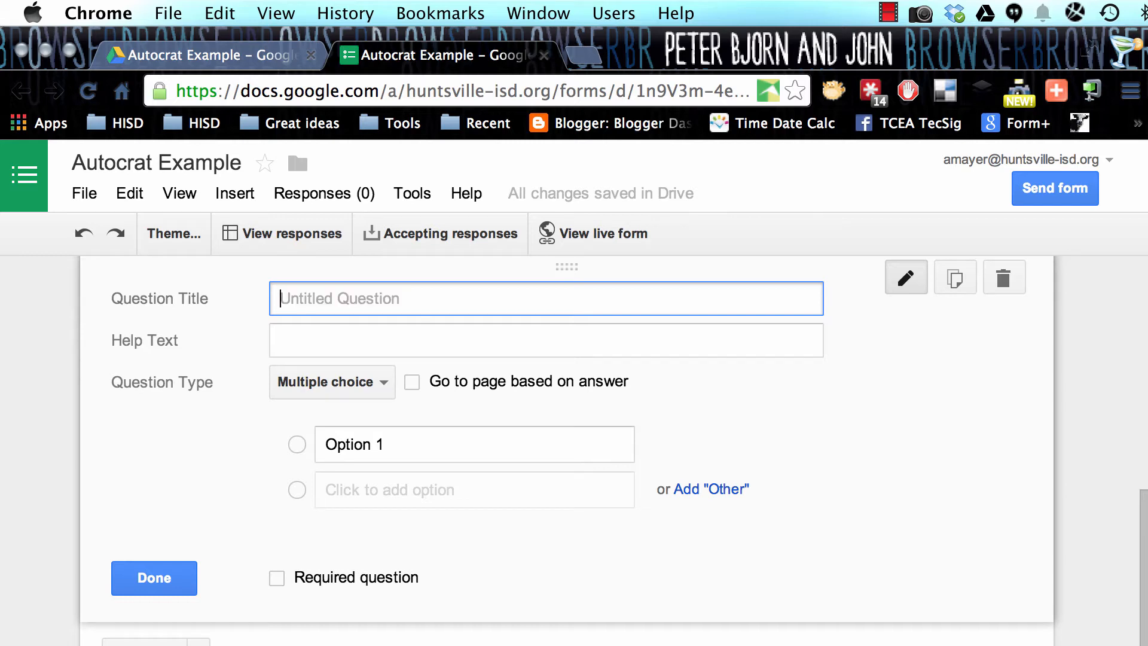
type("Teamwork Char")
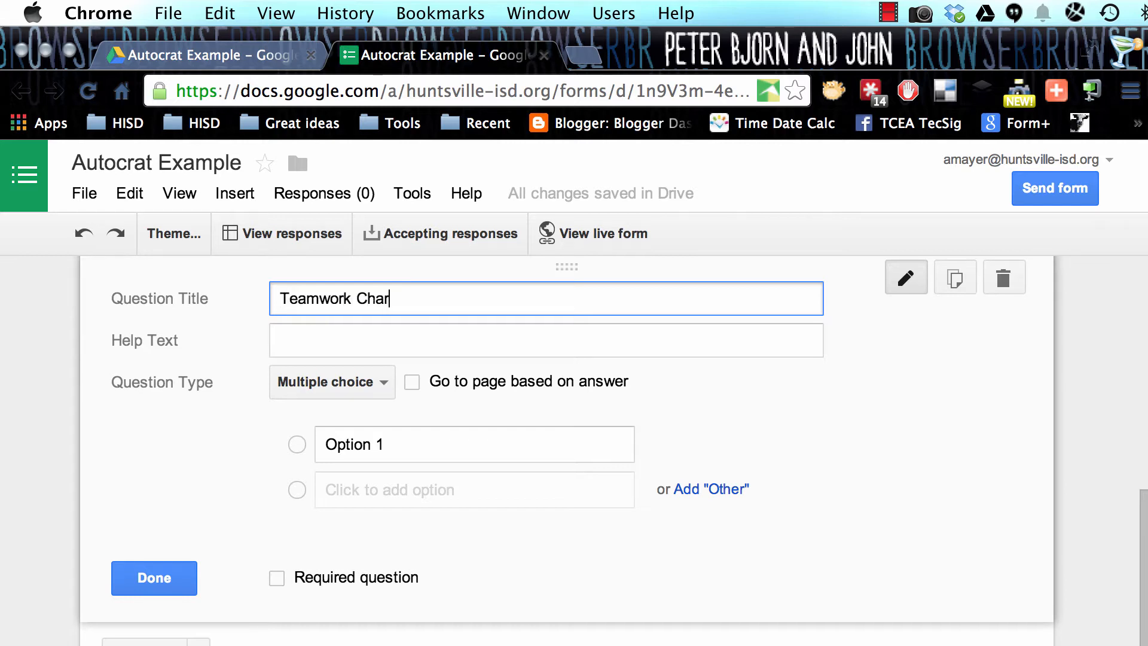
type("acteristics O")
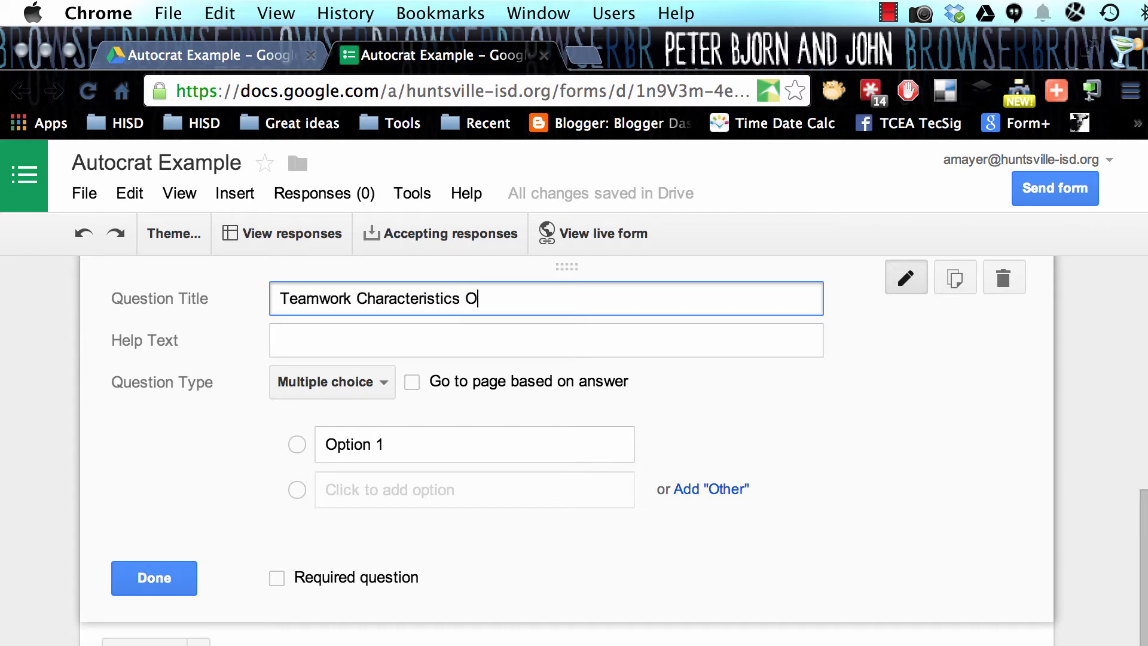
type("bserved")
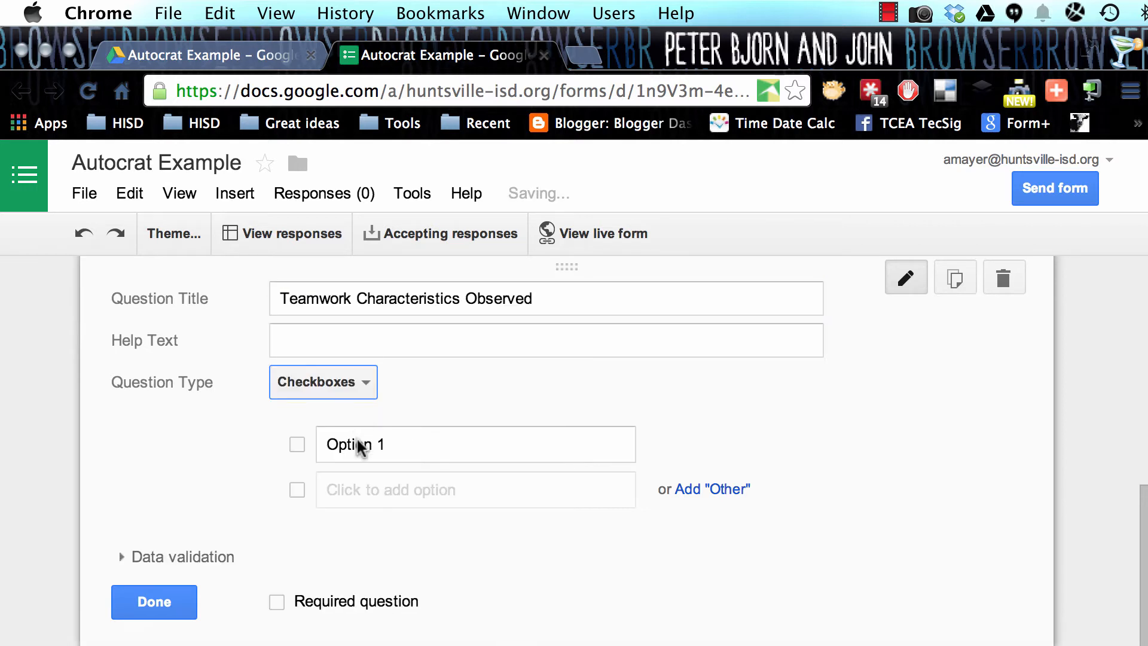
Enter the six teamwork options, from 'Working well with others' to 'Work on your teamwork skills', and make the question required.
double_click(354, 444)
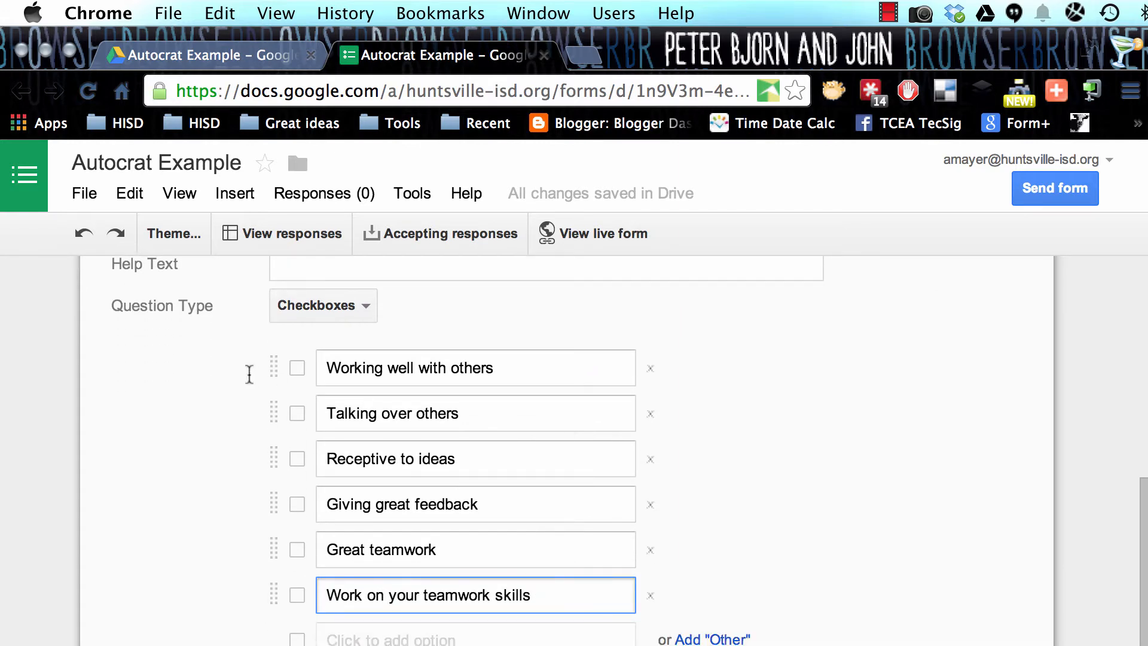
scroll("down", 3)
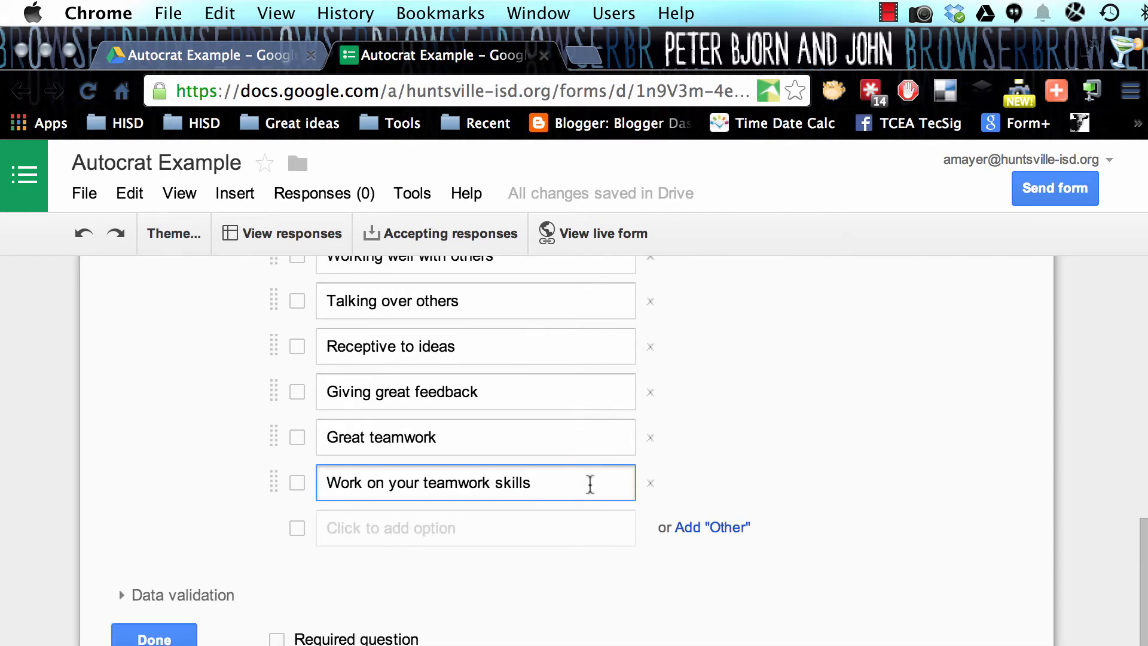
scroll("down", 3)
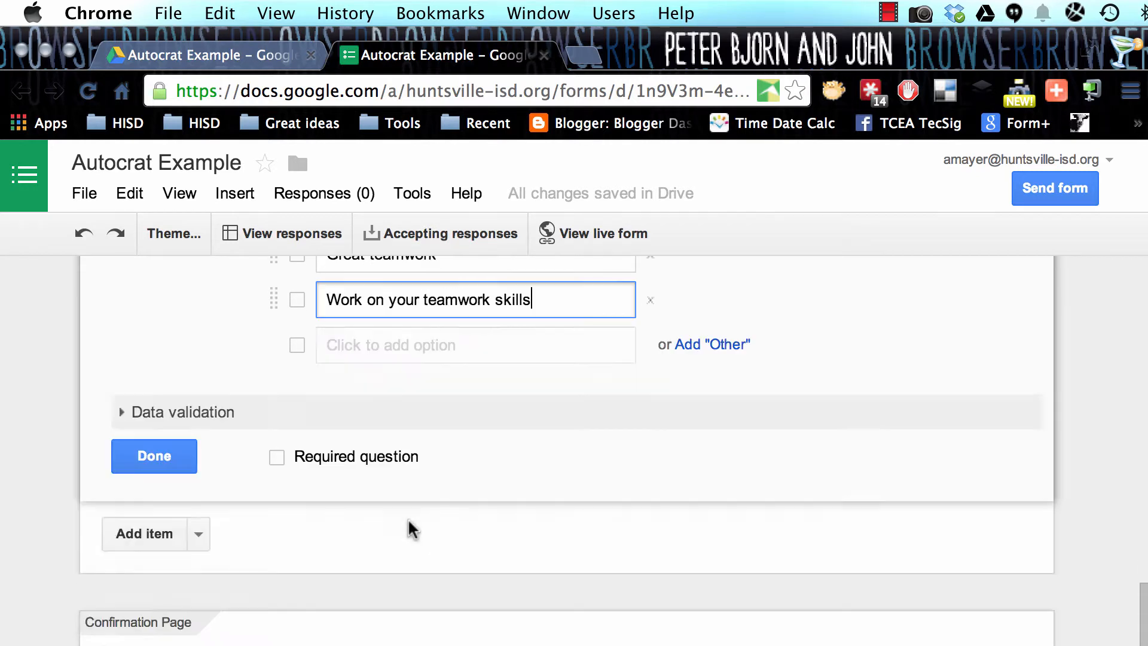
left_click(276, 457)
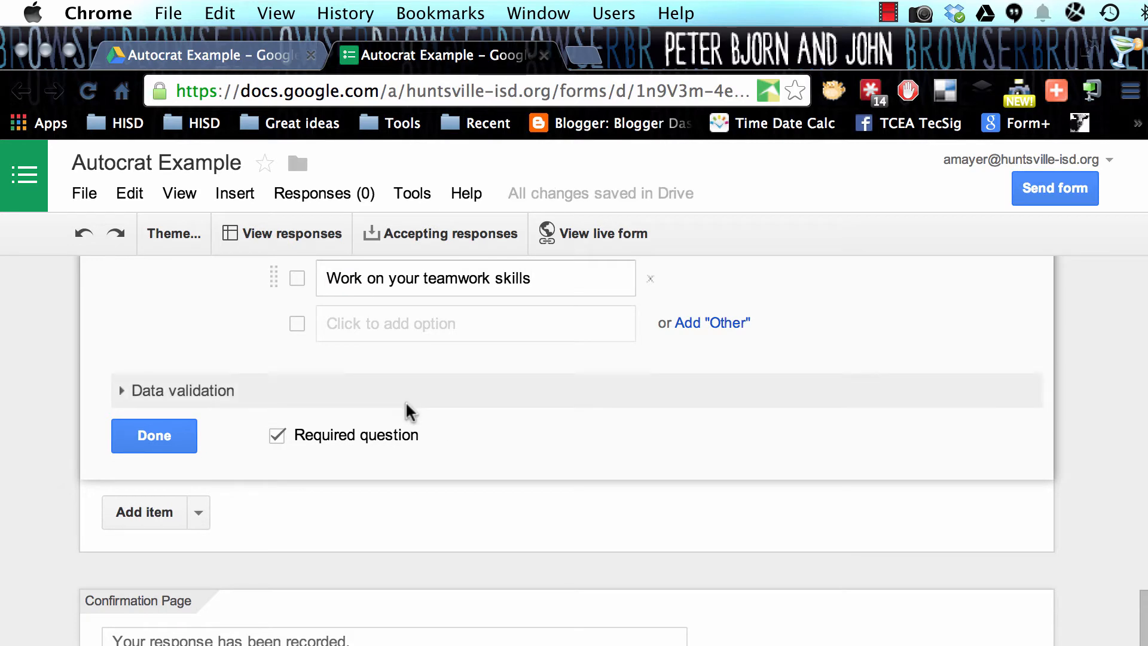
mouse_move(474, 385)
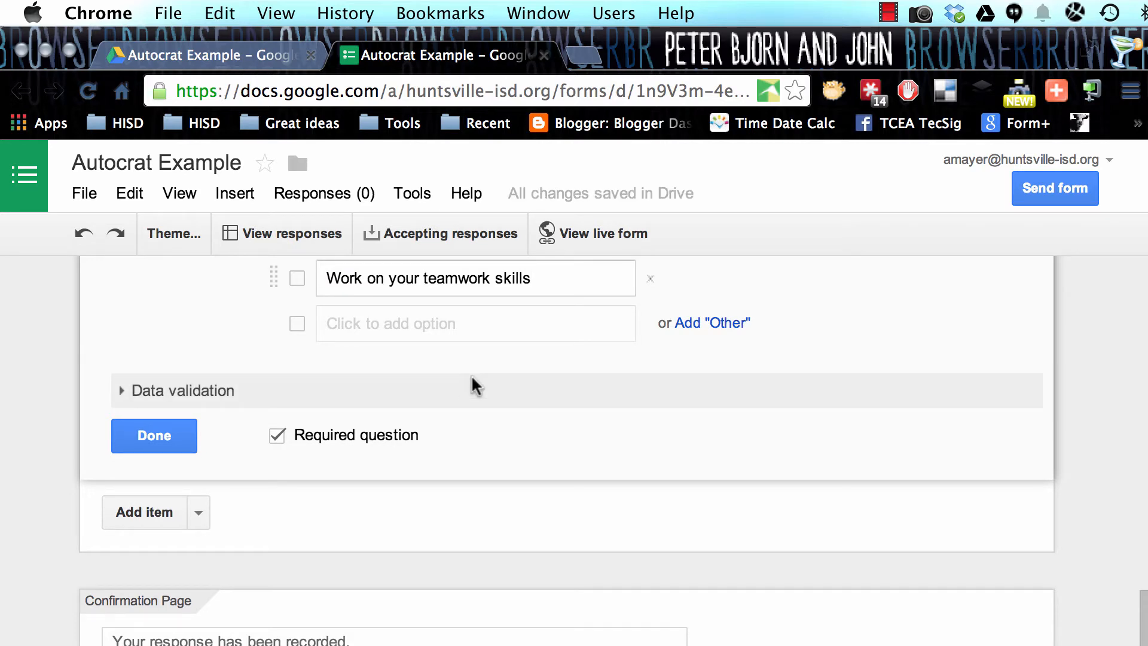
mouse_move(357, 359)
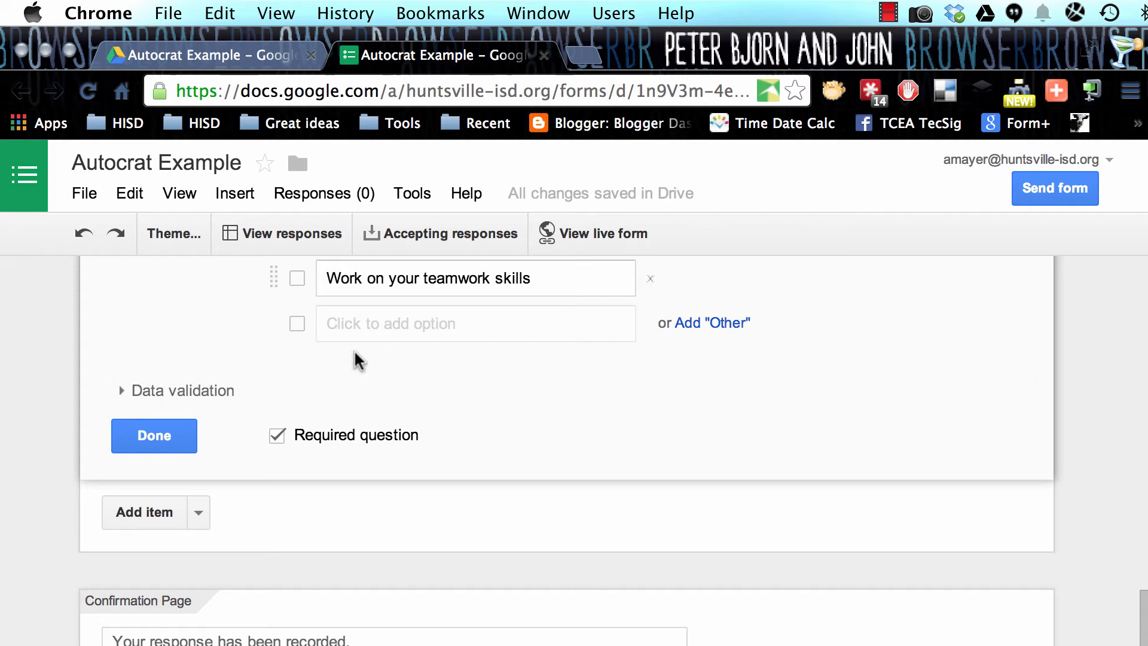
mouse_move(490, 370)
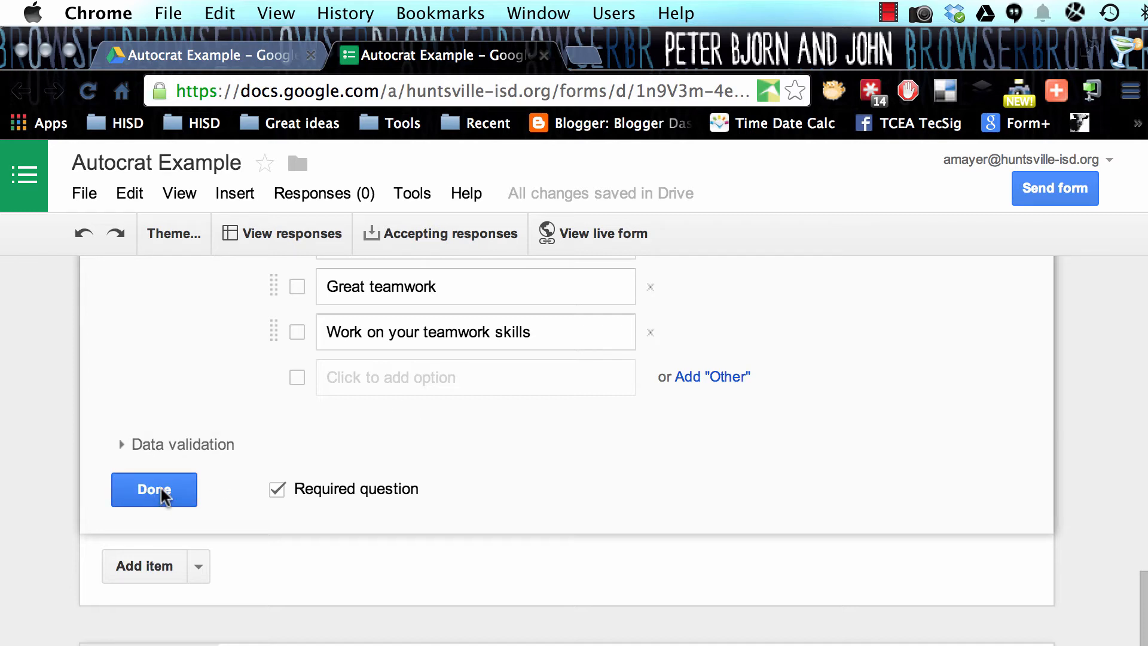
left_click(154, 489)
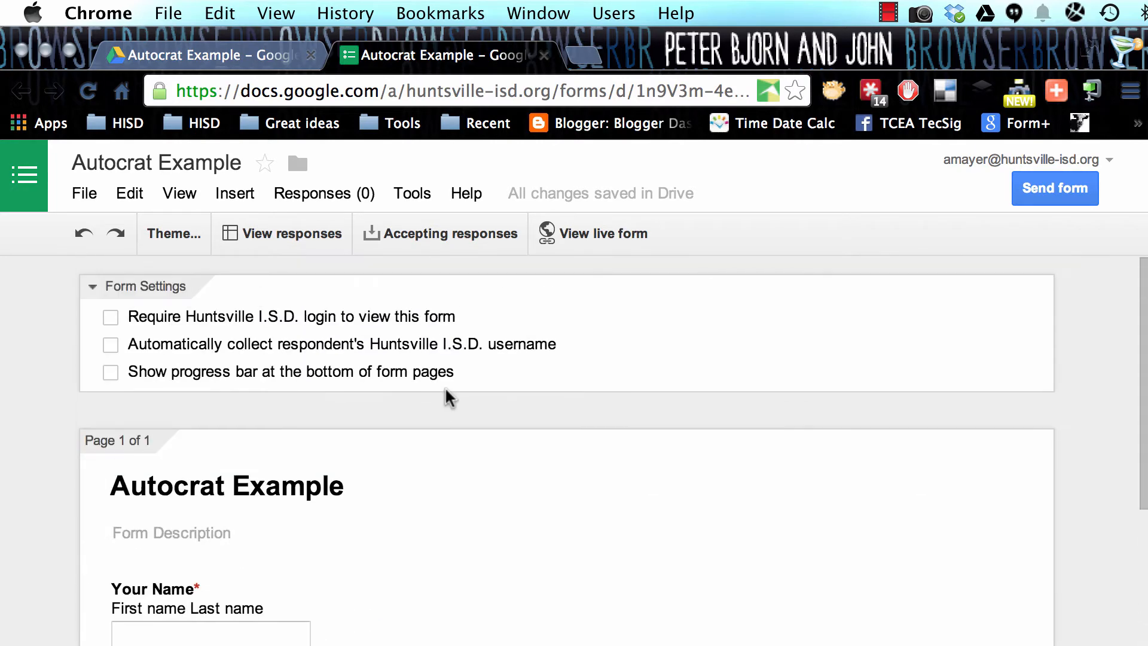
View the Autocrat Example folder listing the form and its Responses spreadsheet.
scroll("down", 3)
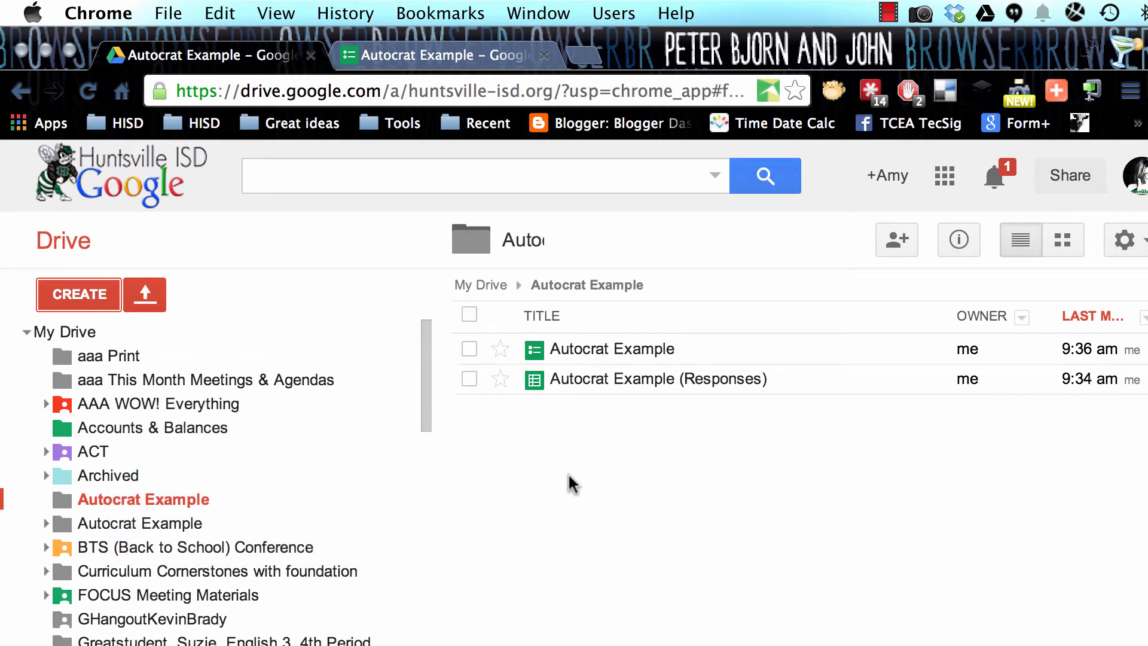
Create a blank document, get past the add-on prompt, and name it 'Autocrat Example Template Doc'.
left_click(78, 295)
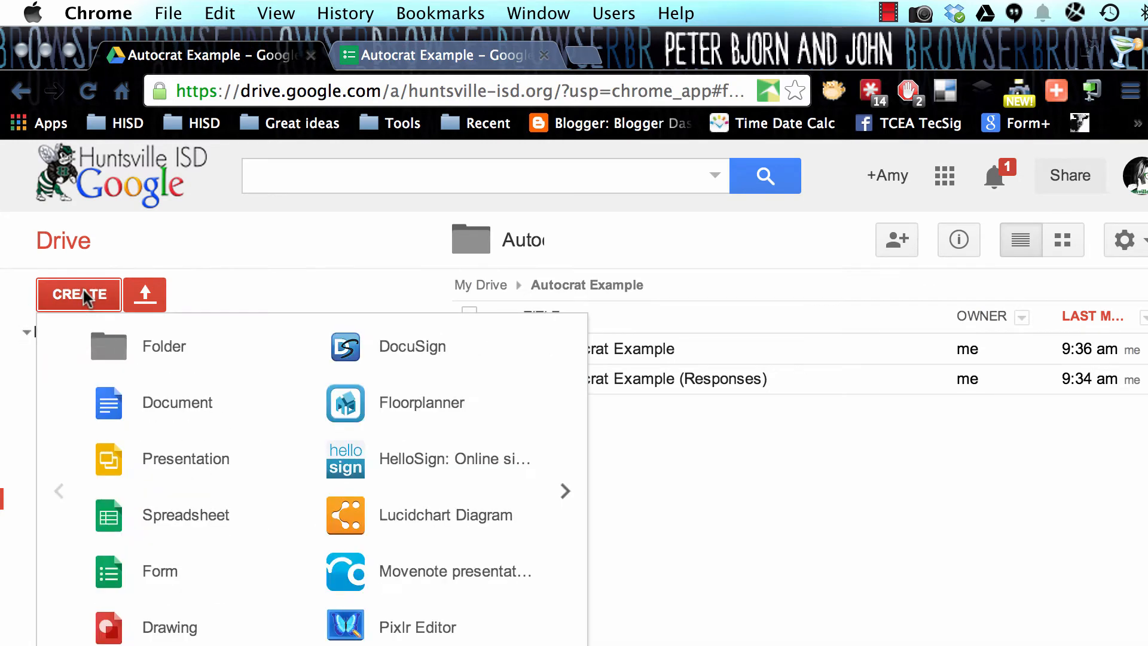
left_click(177, 402)
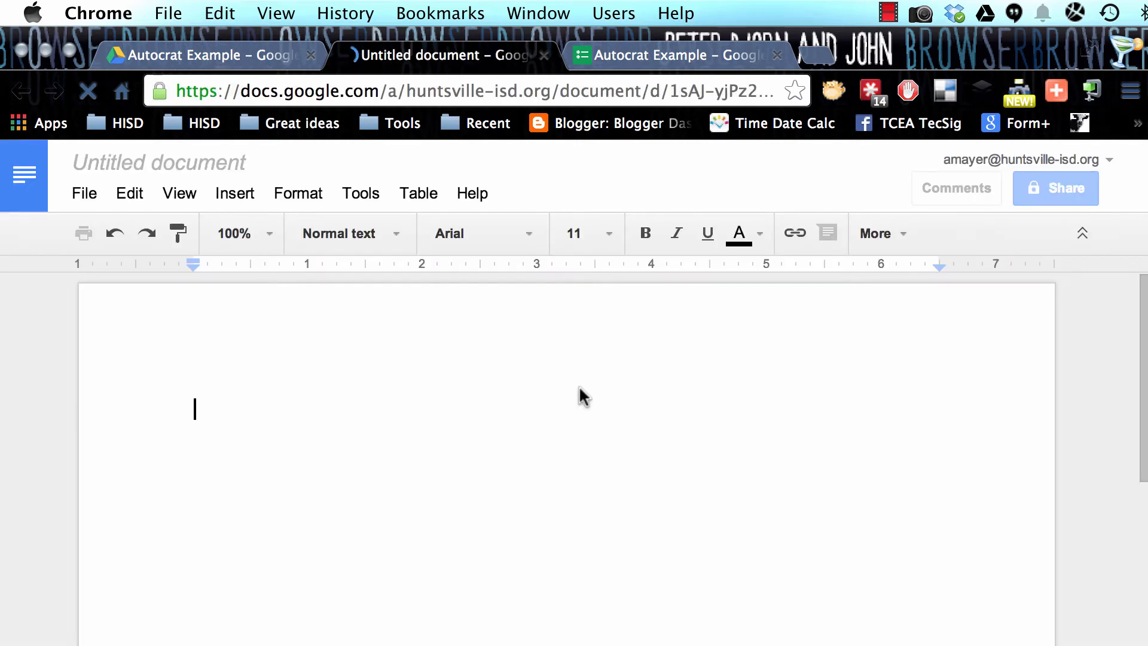
mouse_move(171, 169)
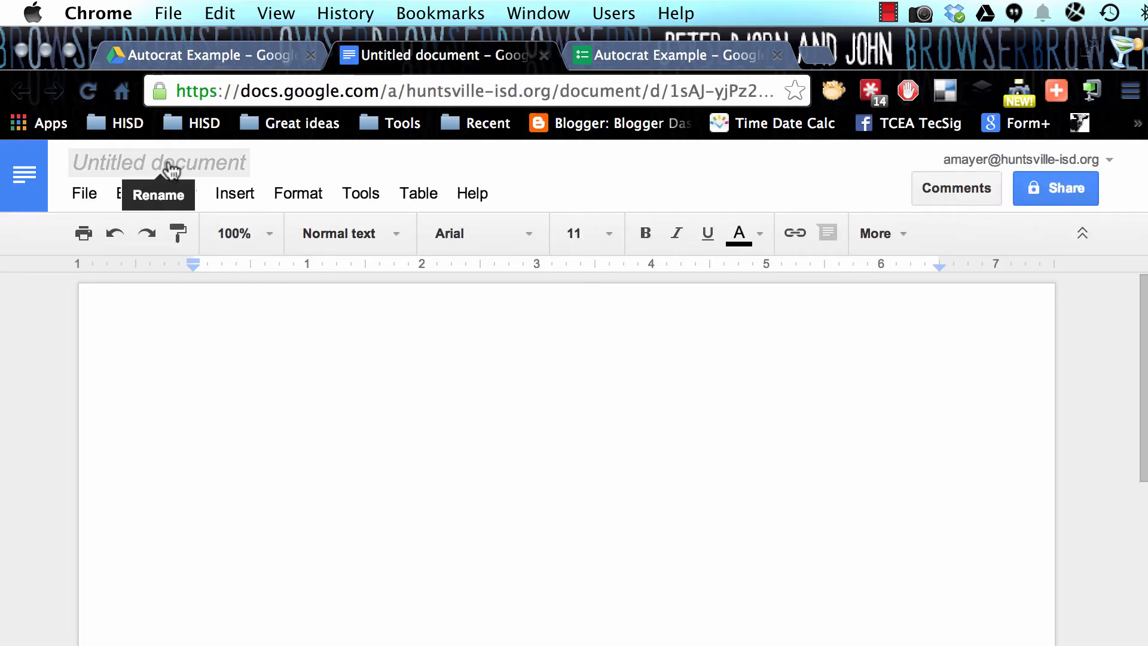
left_click(170, 164)
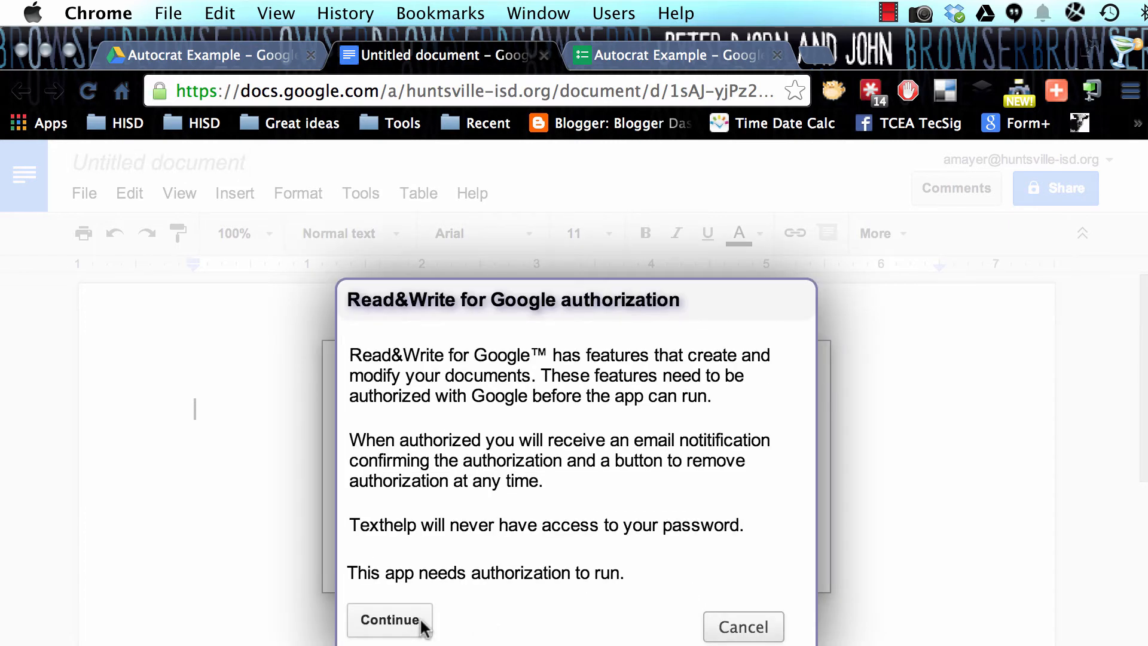
left_click(395, 635)
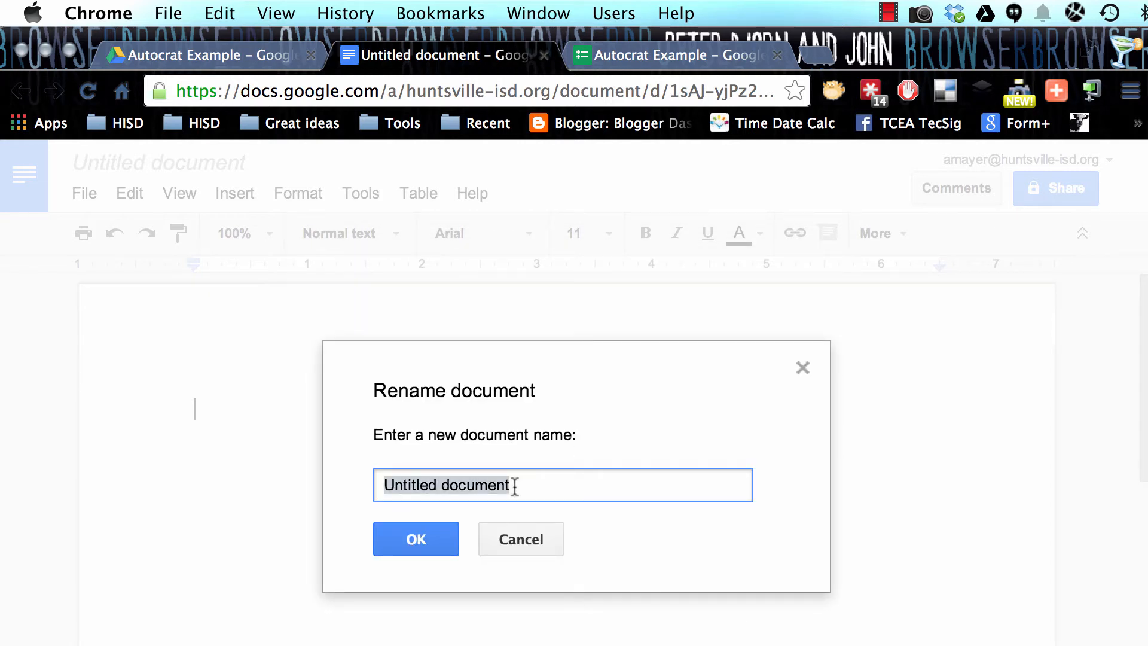
type("Autocrat Example")
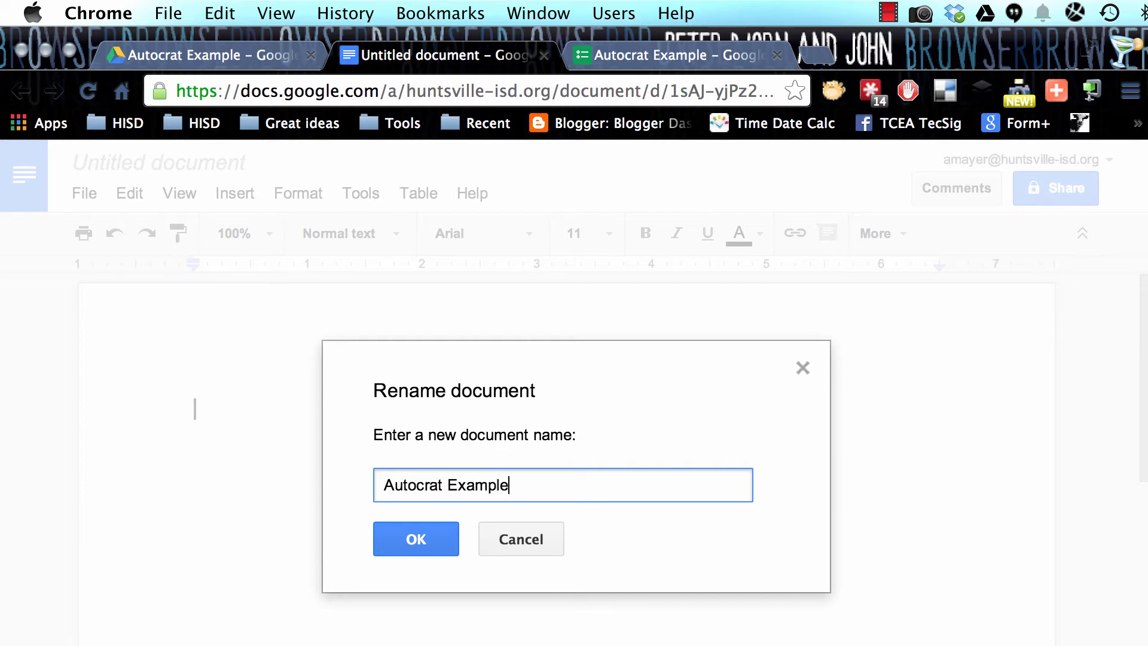
type("Template Doc")
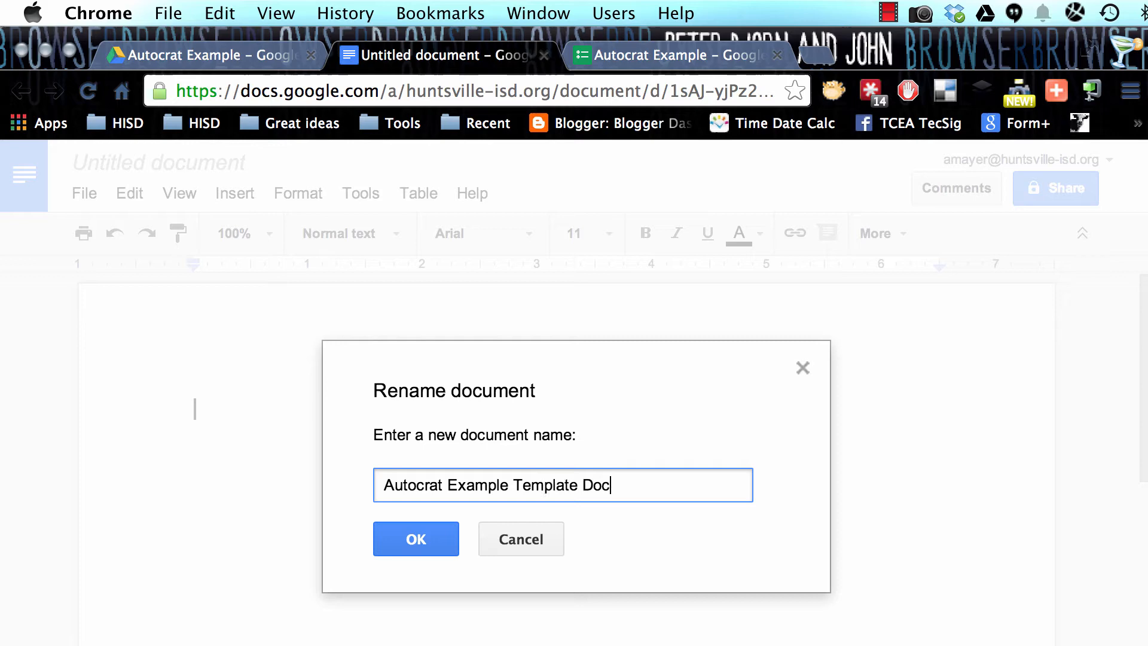
left_click(415, 539)
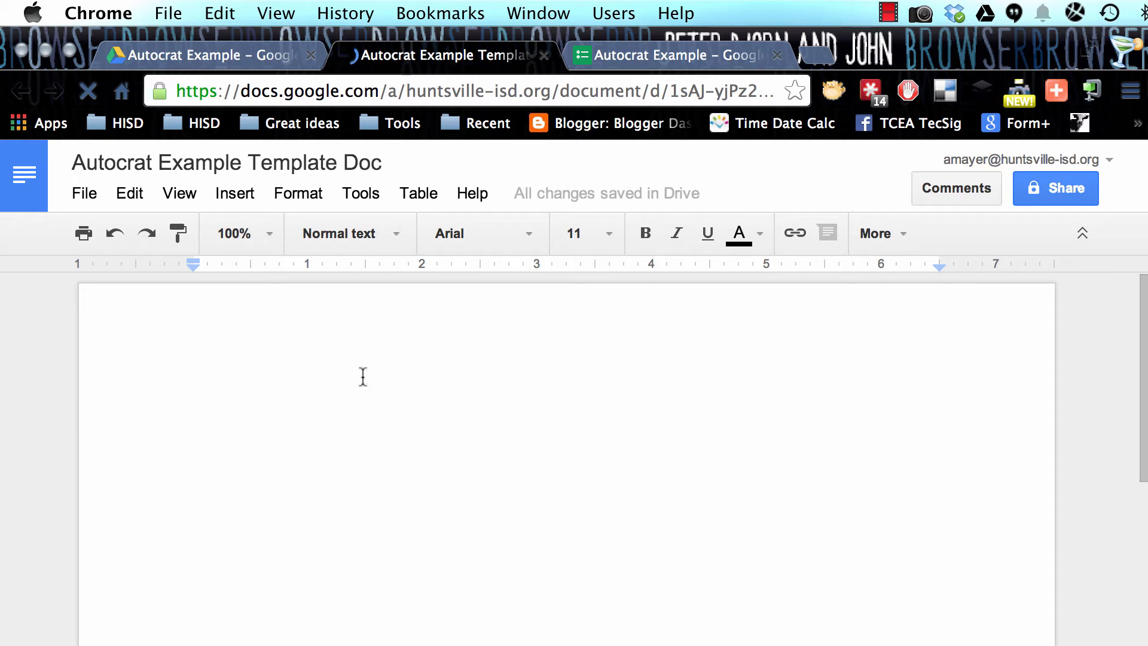
Start the template with 'Dear <<', then return to the Autocrat Example form.
type("Dear")
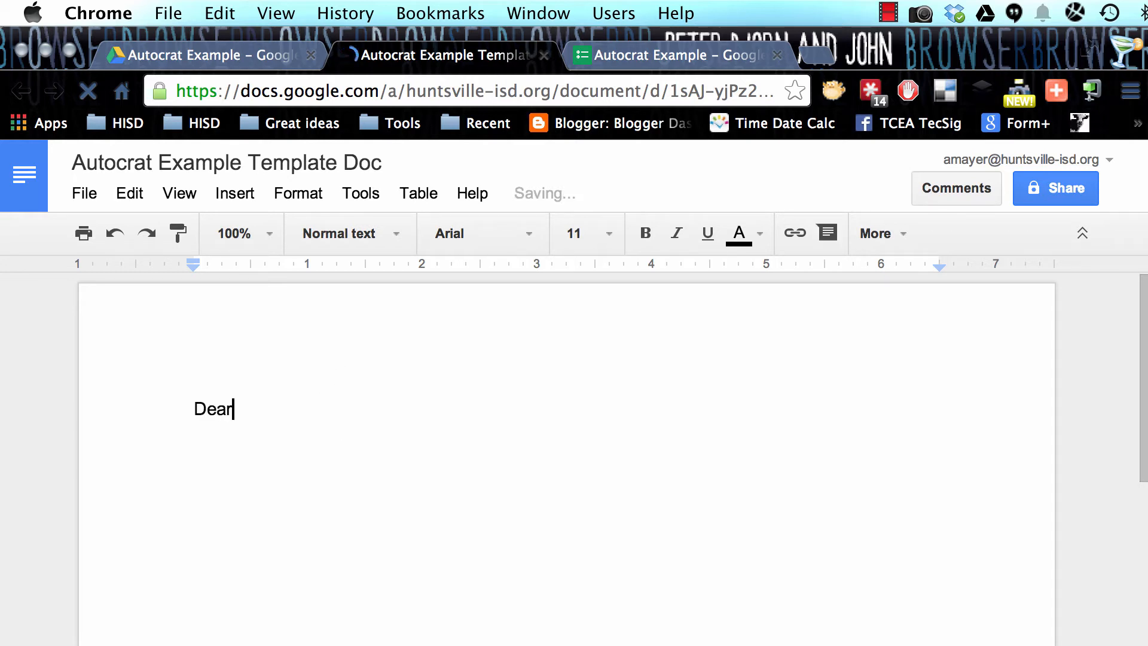
type("\" \"")
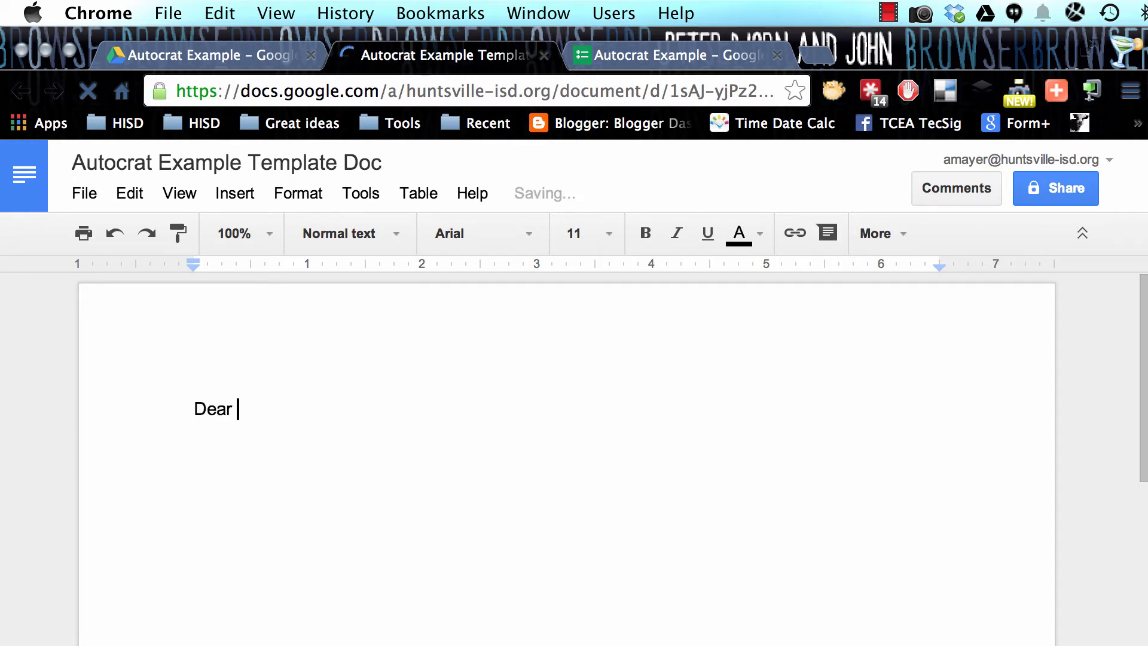
type("<<")
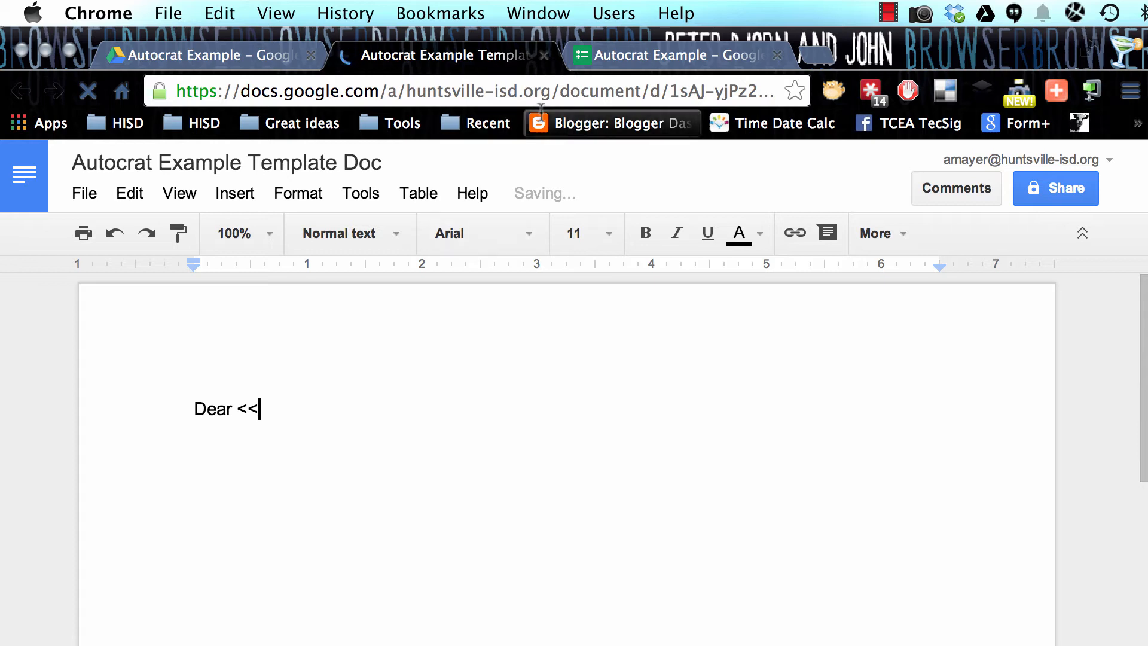
left_click(667, 55)
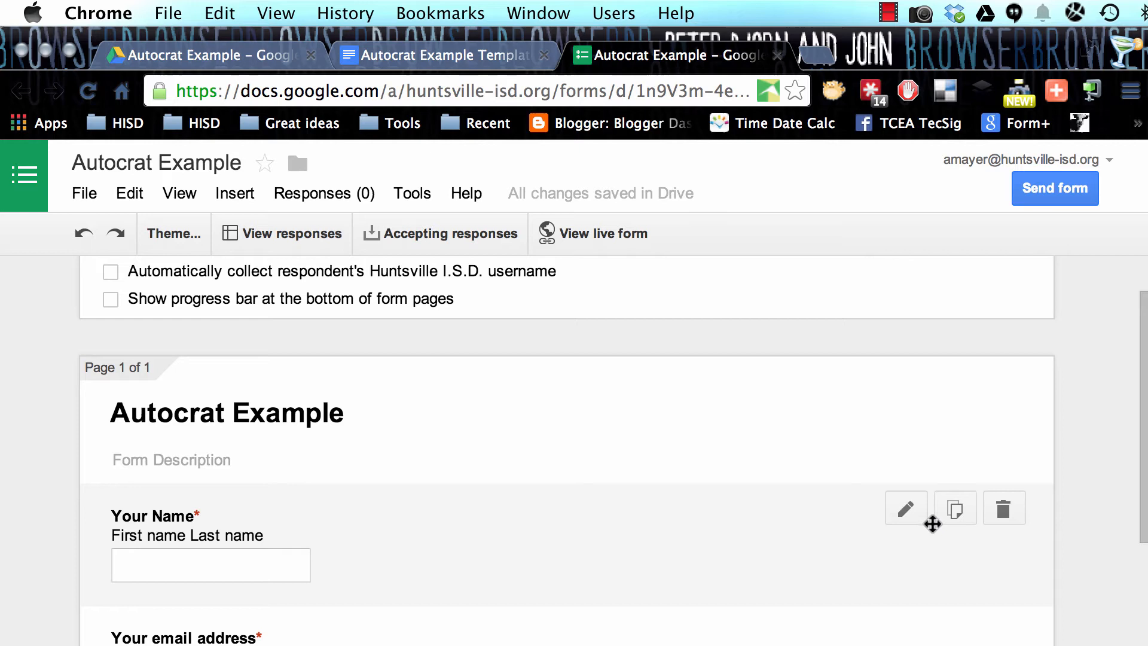
Retitle the name questions 'Your Last Name' and 'Your First Name' and remove their help text.
left_click(905, 508)
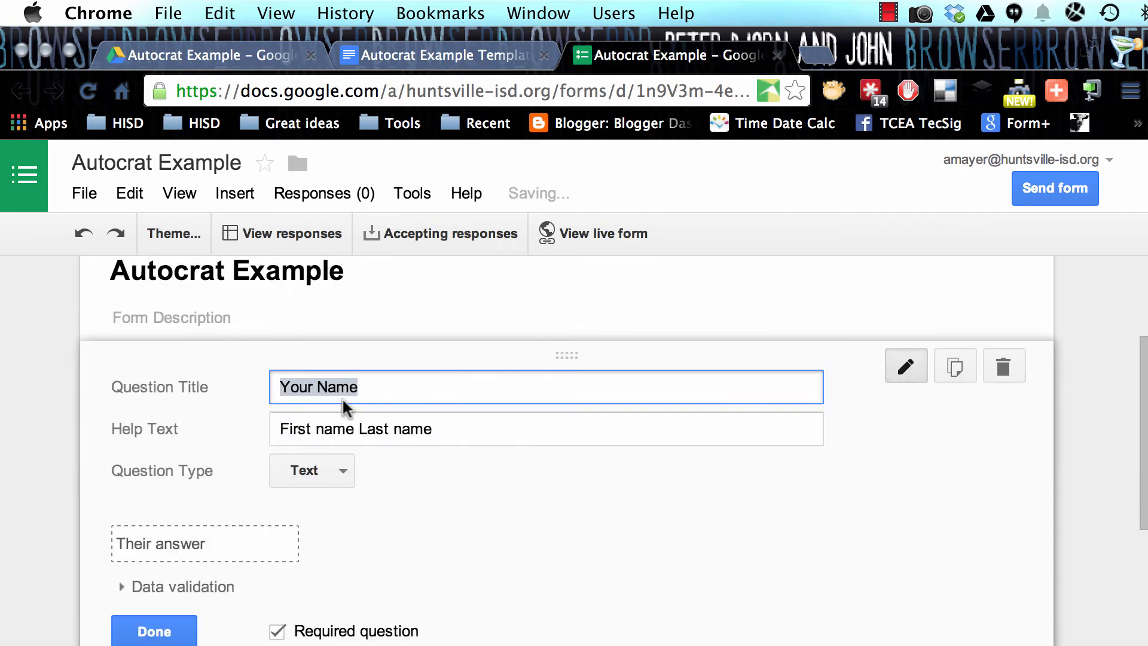
type("Last")
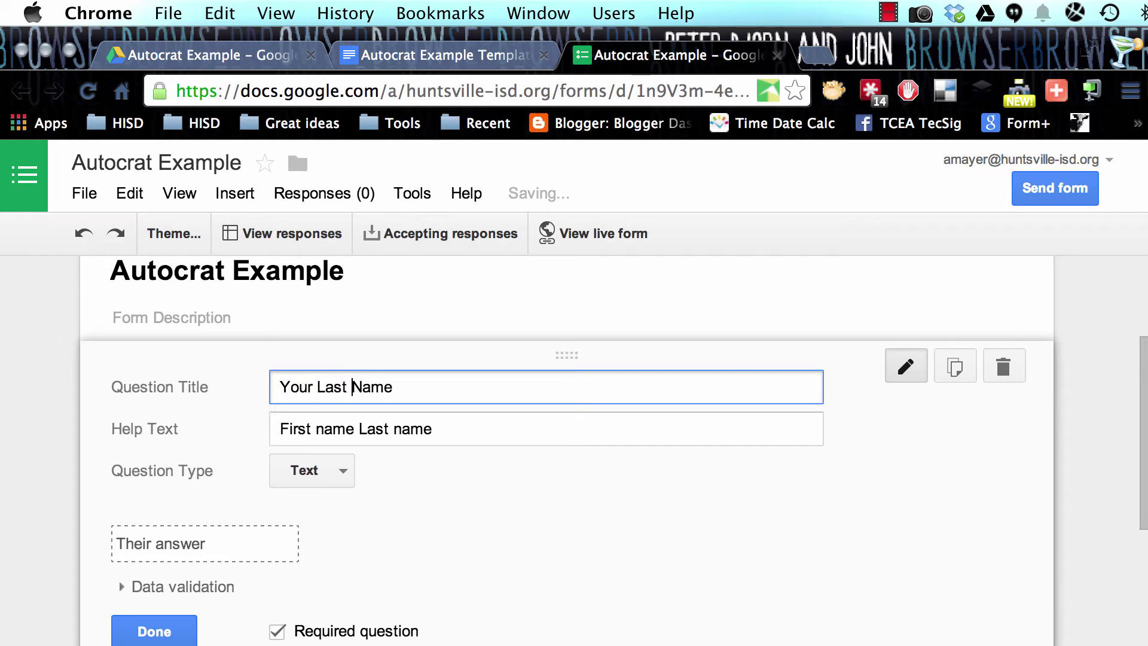
left_click(545, 440)
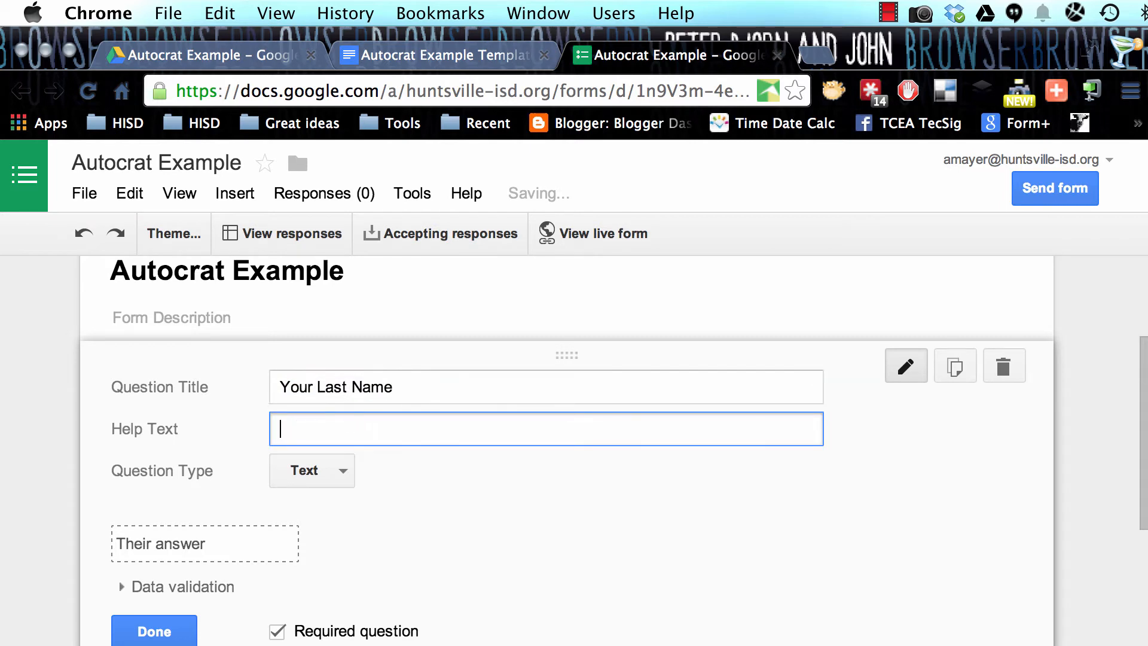
scroll("down", 3)
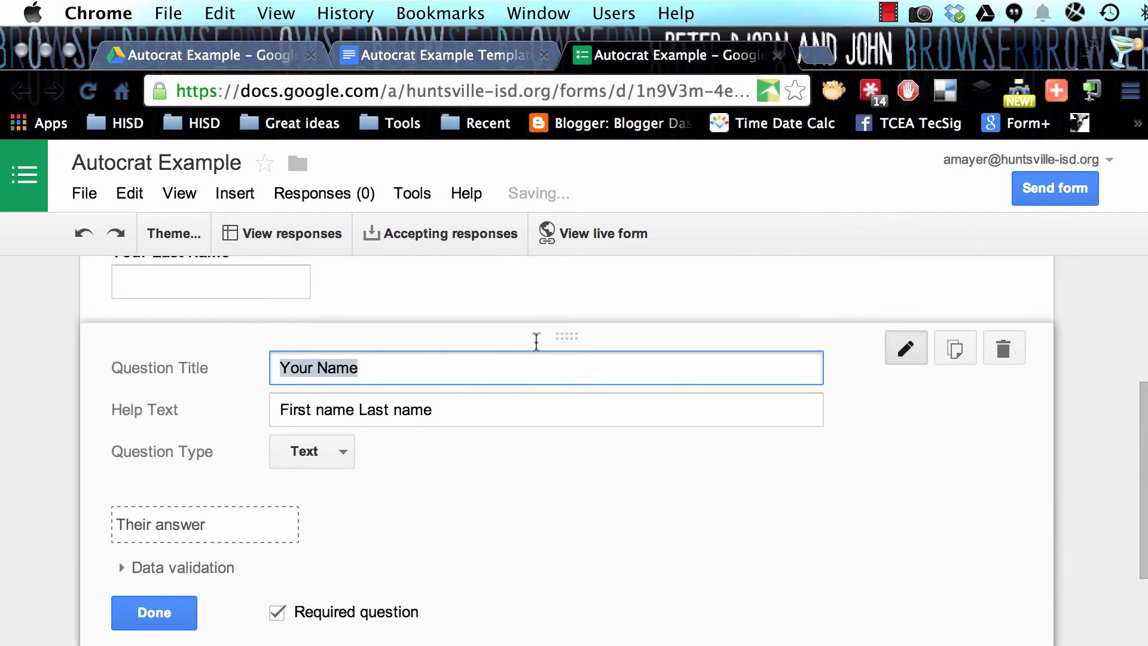
mouse_move(490, 443)
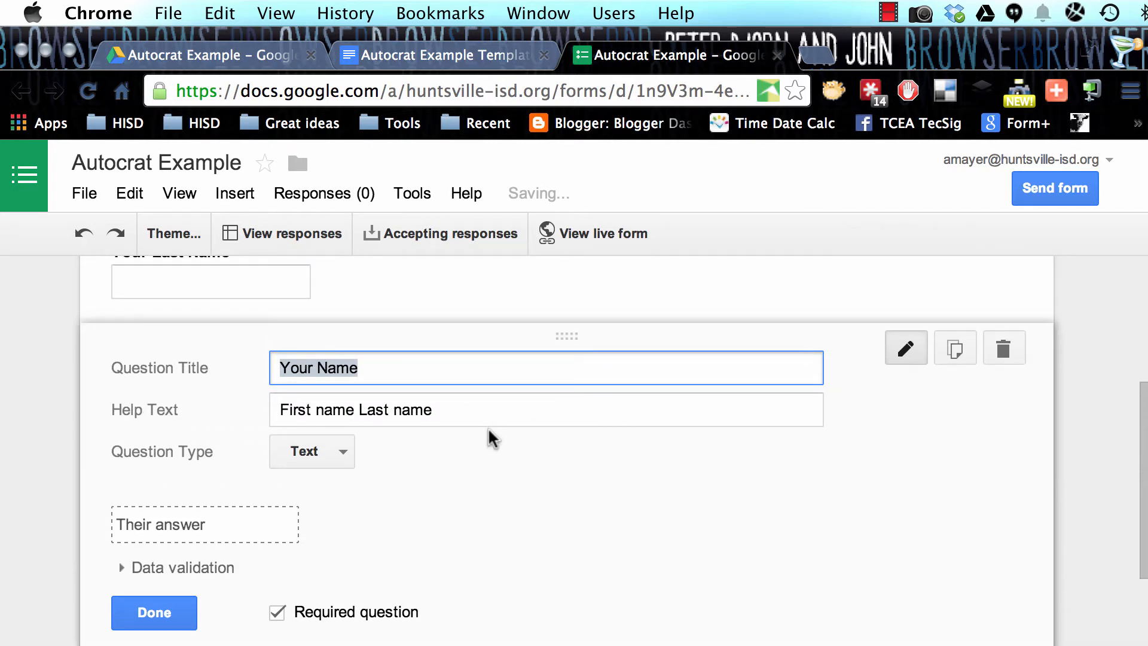
type("Your First Na")
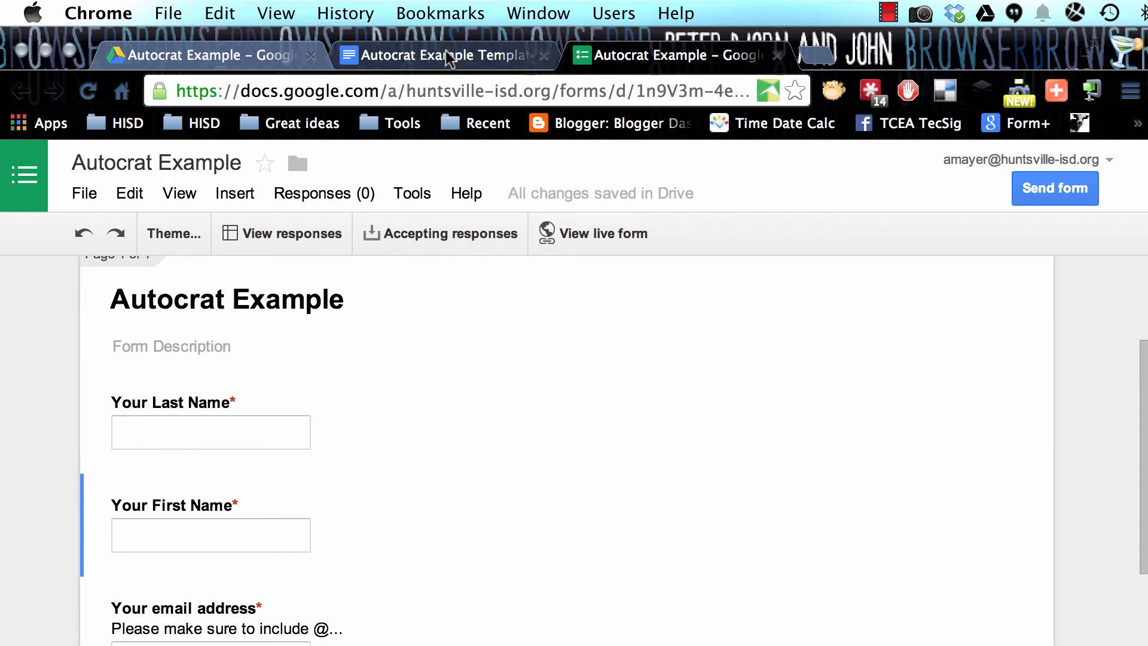
Complete the template greeting as 'Dear <<First Name>>,' and select the merge tag text.
left_click(439, 55)
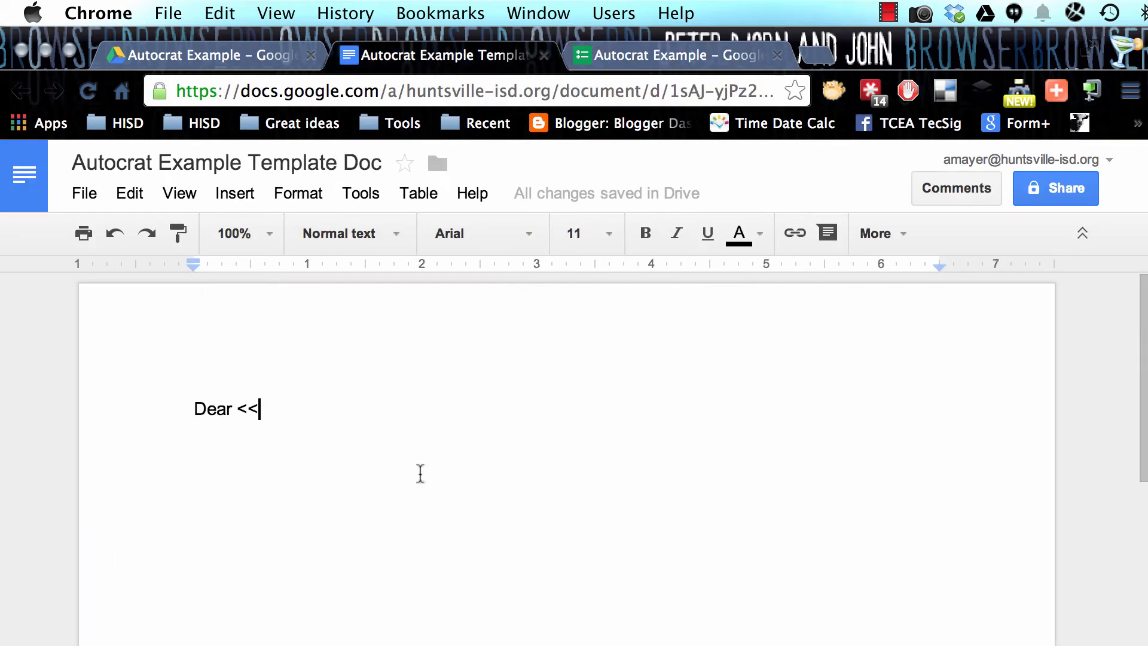
type("First")
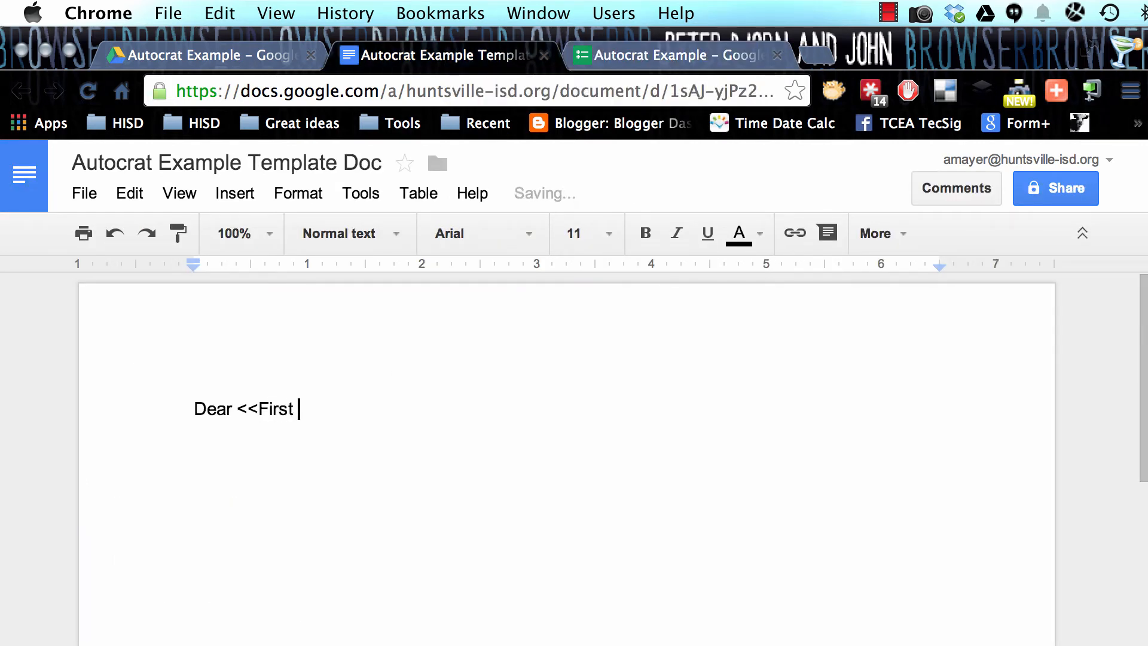
type("Na")
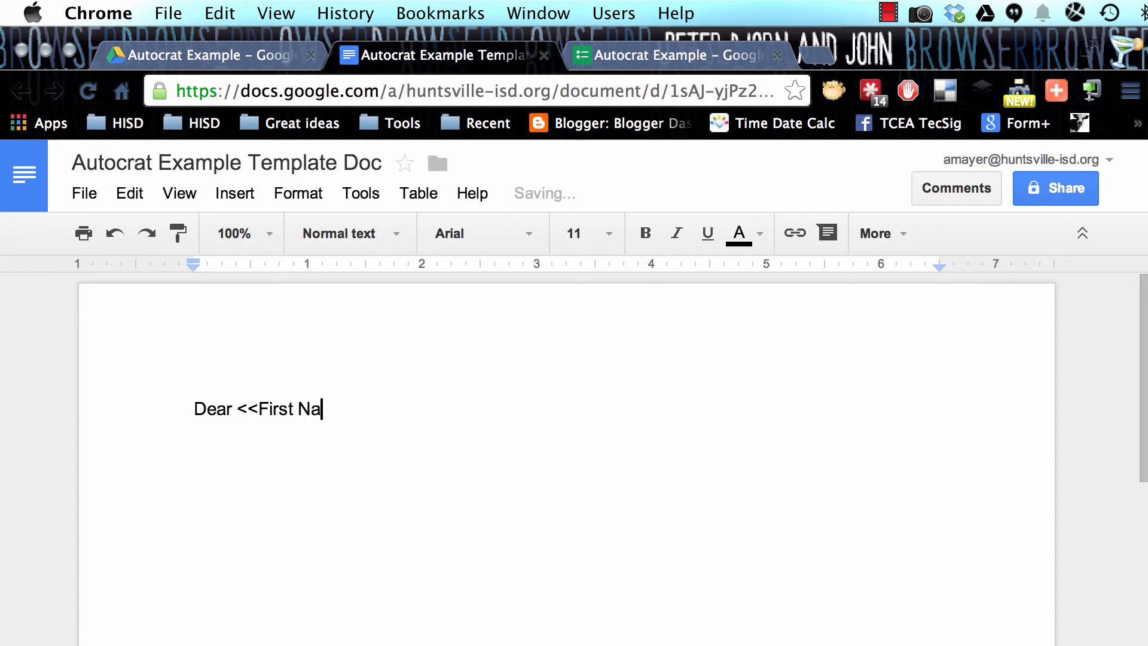
type("me>>,")
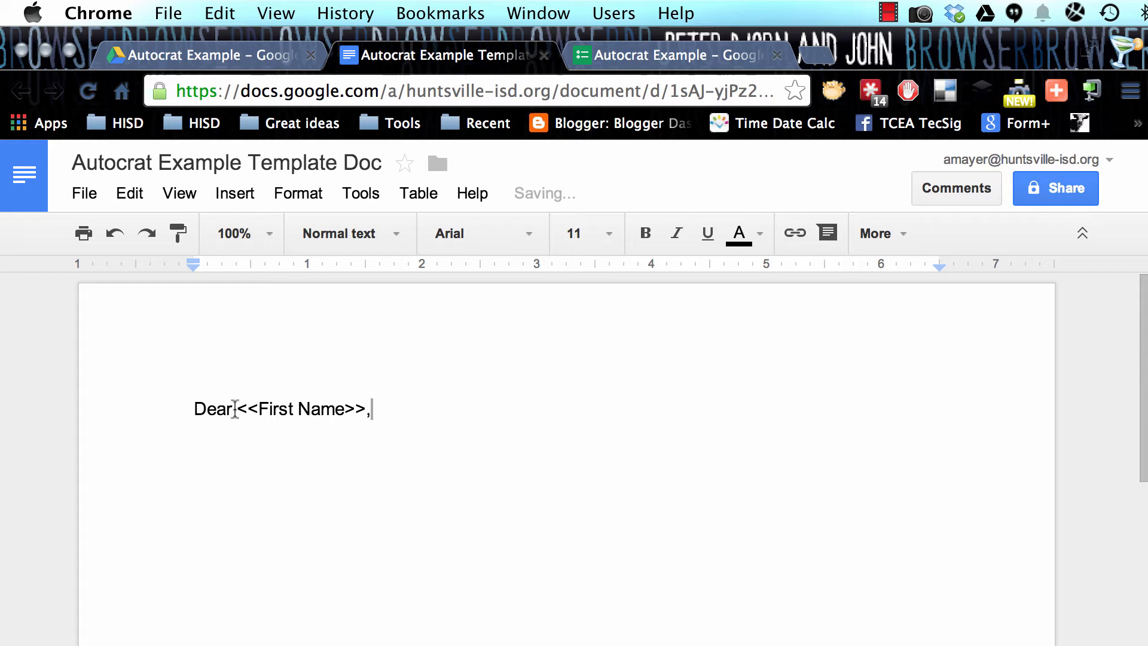
double_click(248, 409)
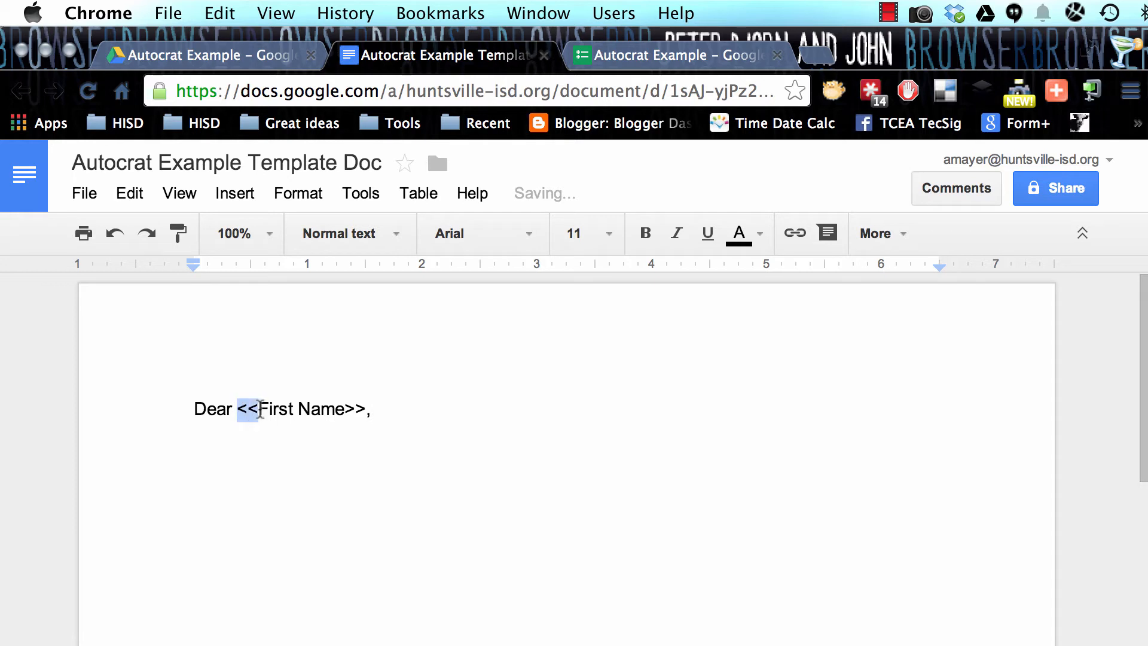
left_click_drag(259, 408, 342, 408)
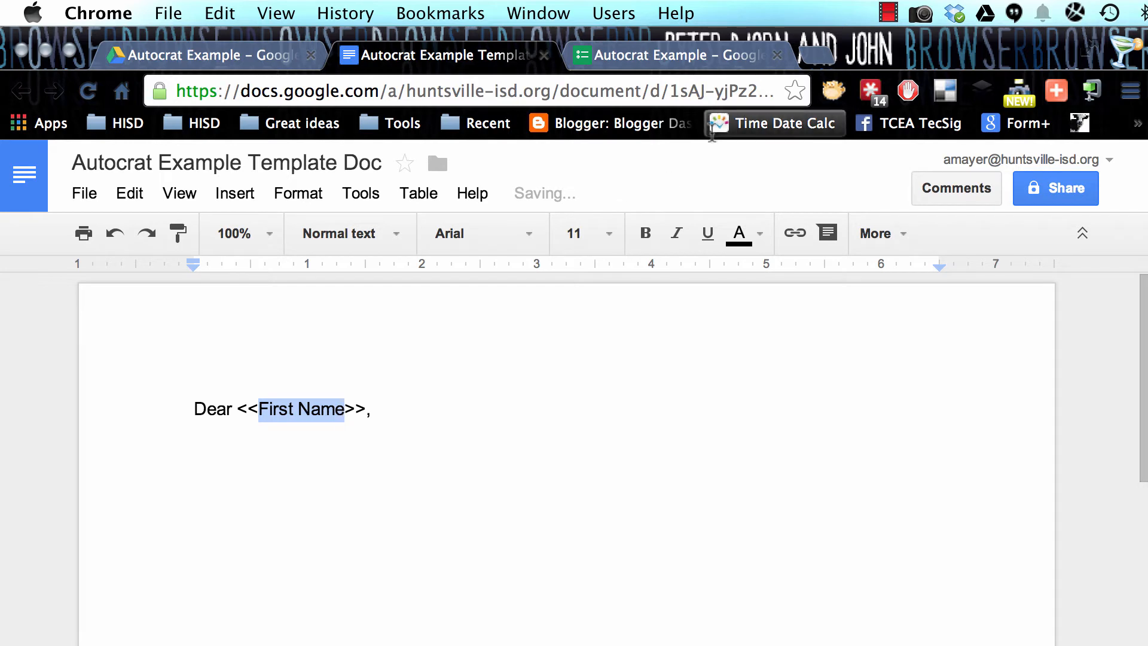
left_click(671, 55)
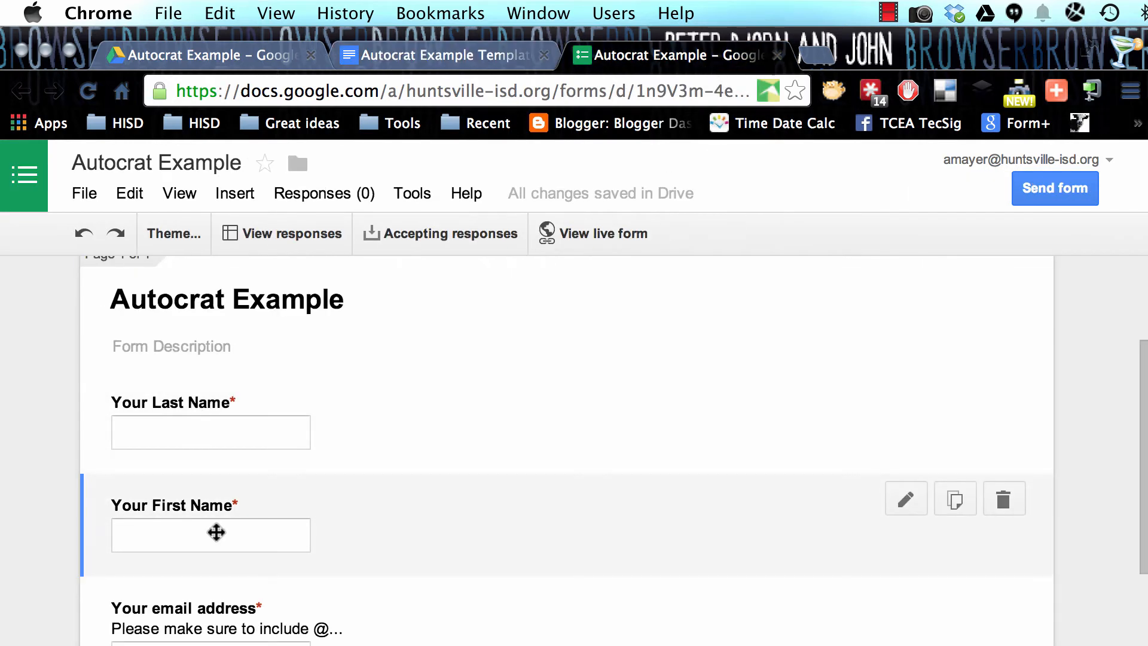
mouse_move(242, 522)
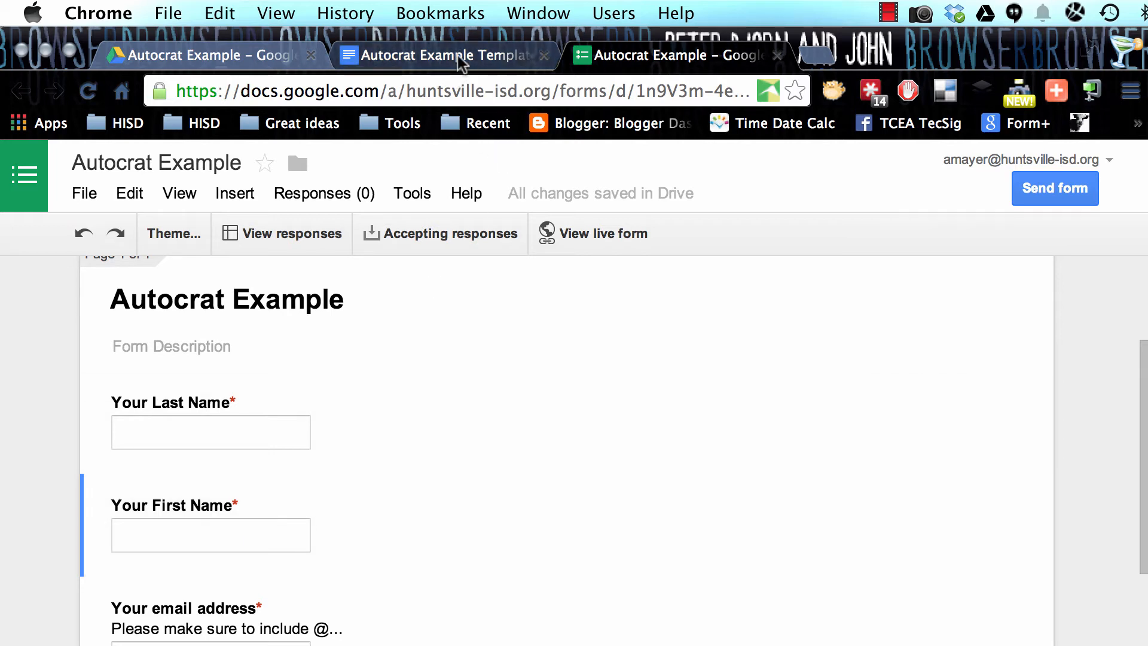
Bring the Autocrat Example Template Doc back to the front.
left_click(439, 55)
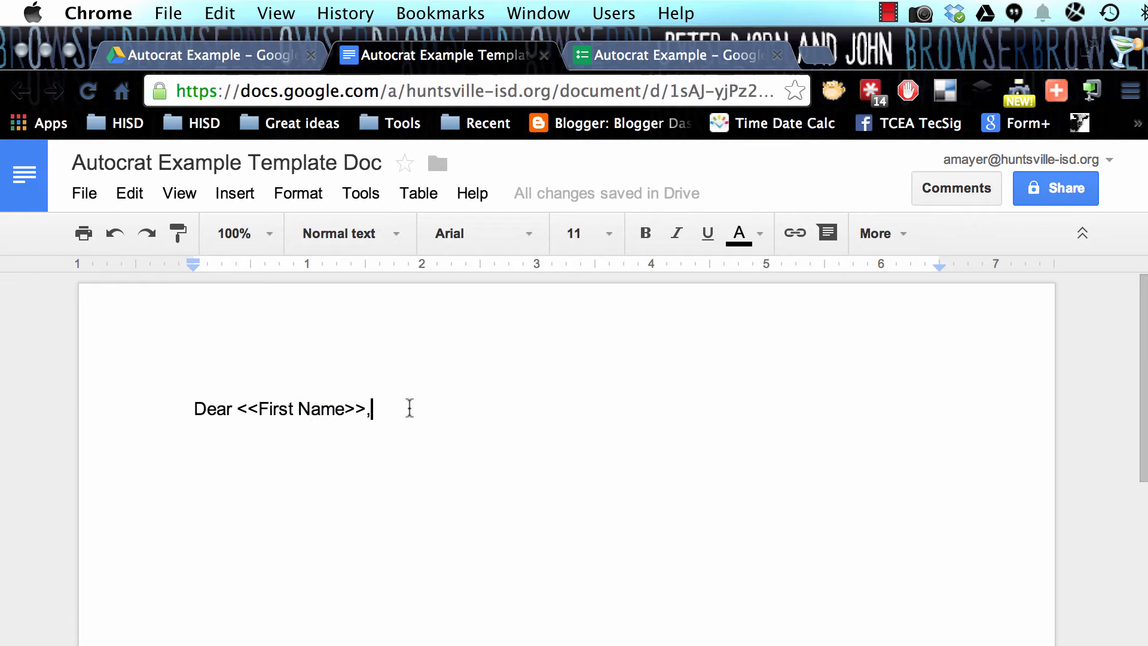
Add the line 'Today when I observed you working with your team, this is what I saw . . .'.
key("Enter")
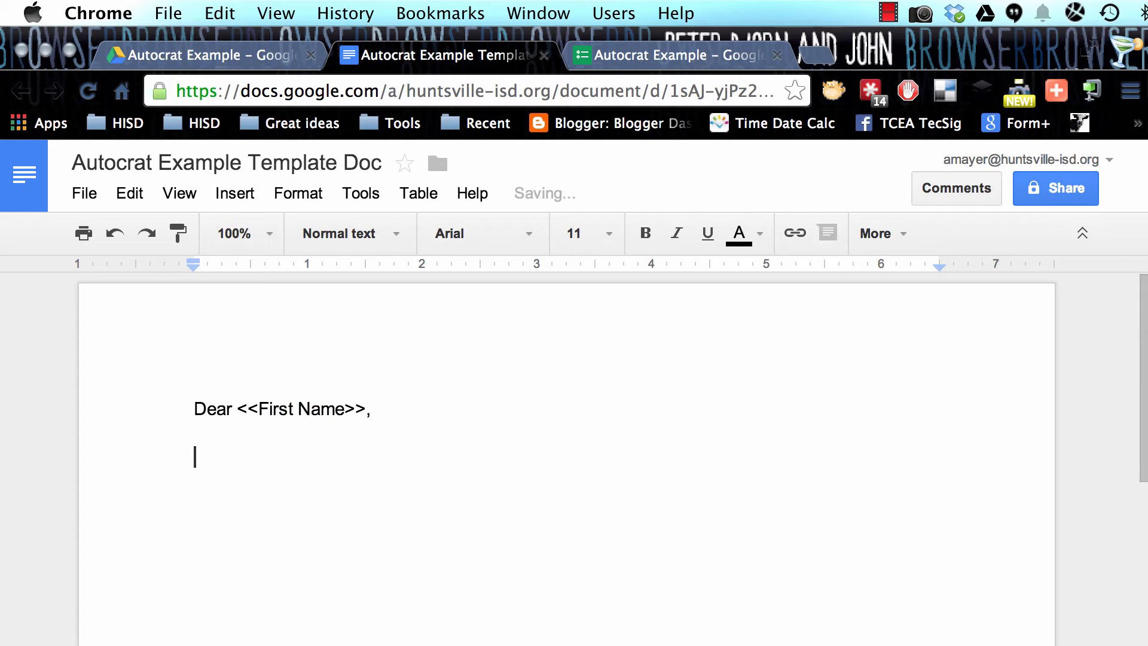
type("Today when I ob")
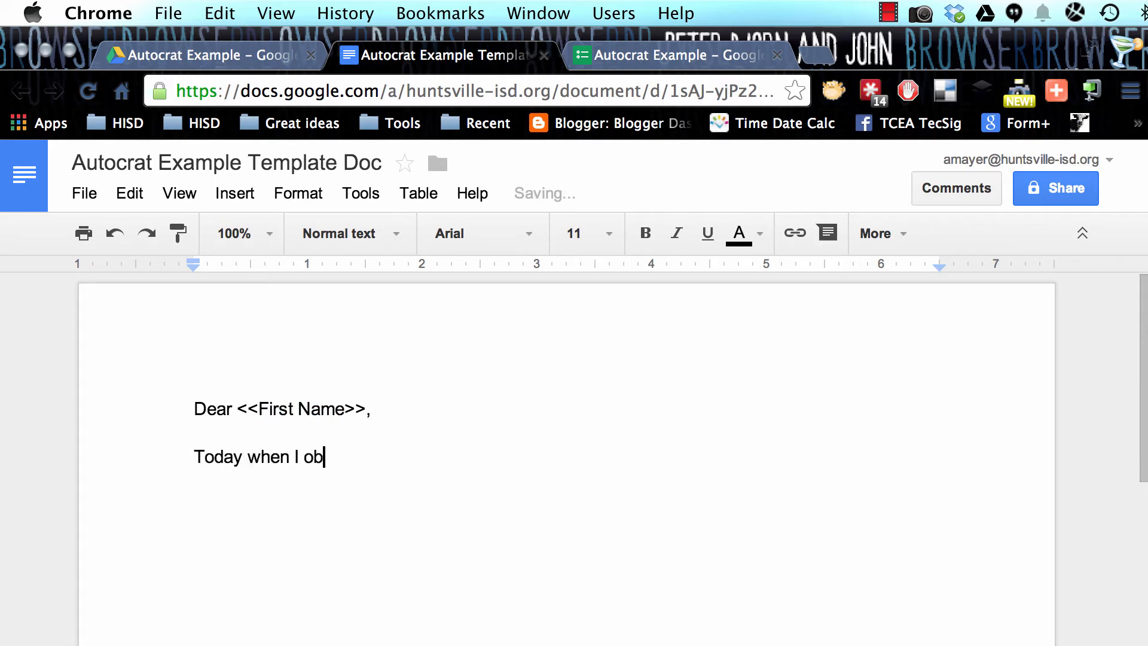
type("served")
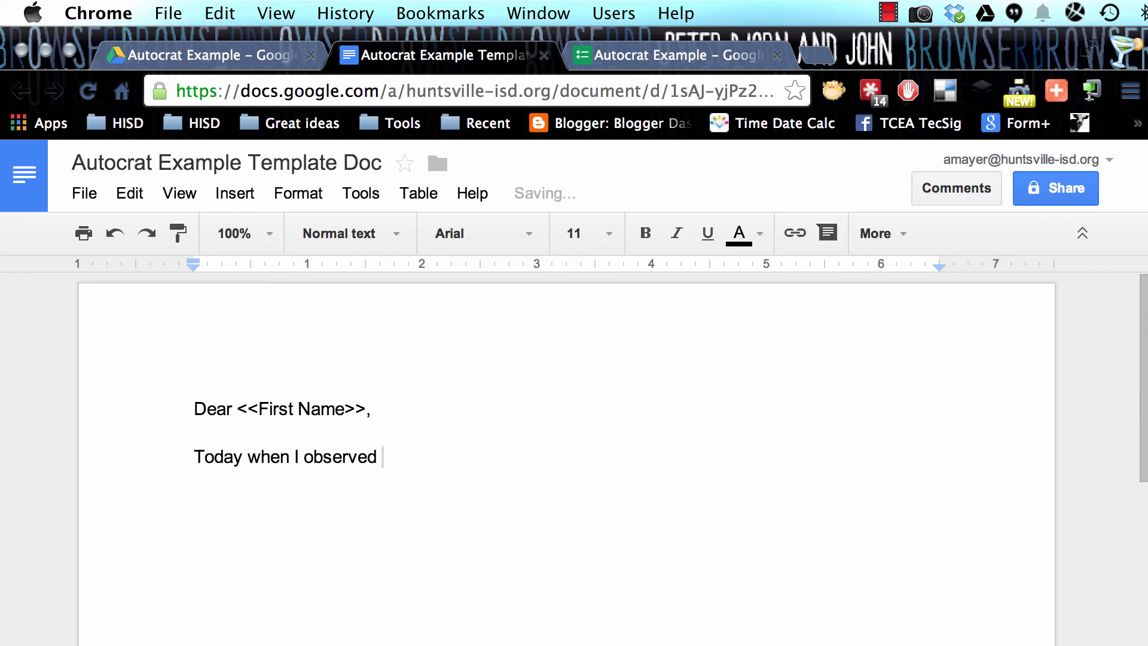
type("you working with your team, this is what I saw . . .")
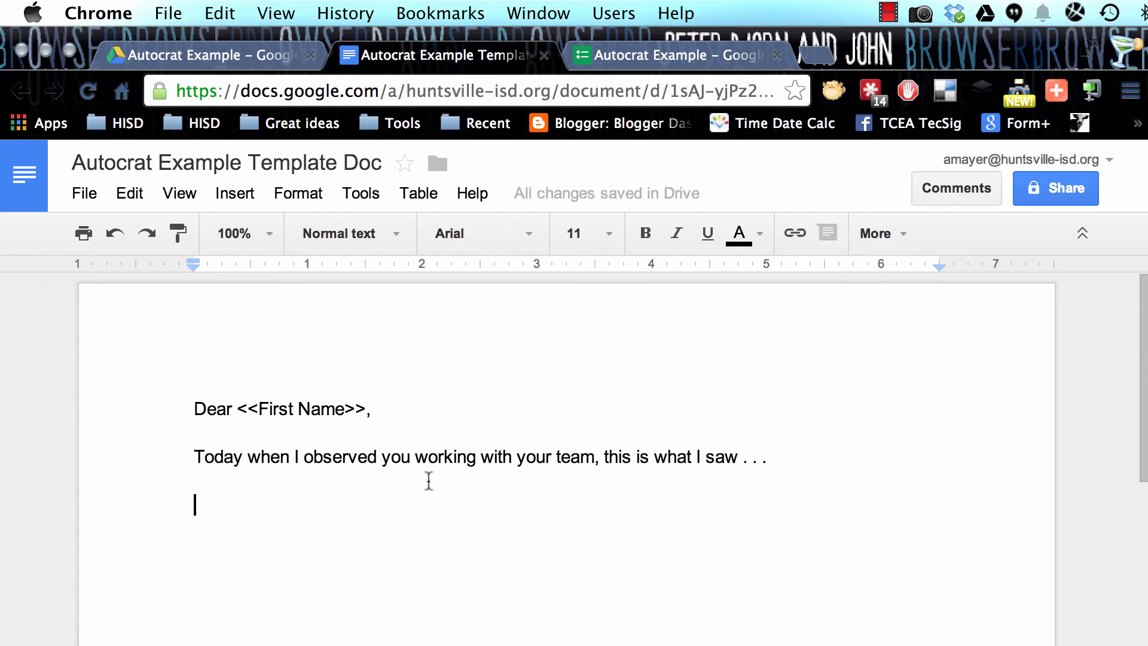
Insert a <<Teamwork Characteristics>> merge tag matching the form question wording.
type("<<")
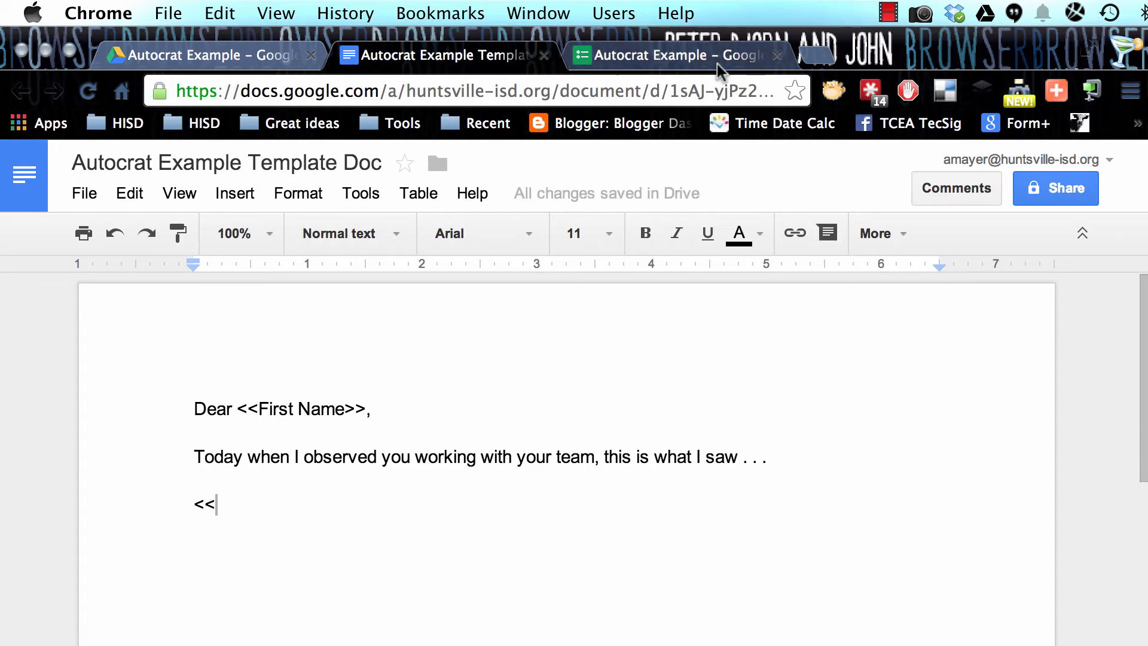
left_click(673, 55)
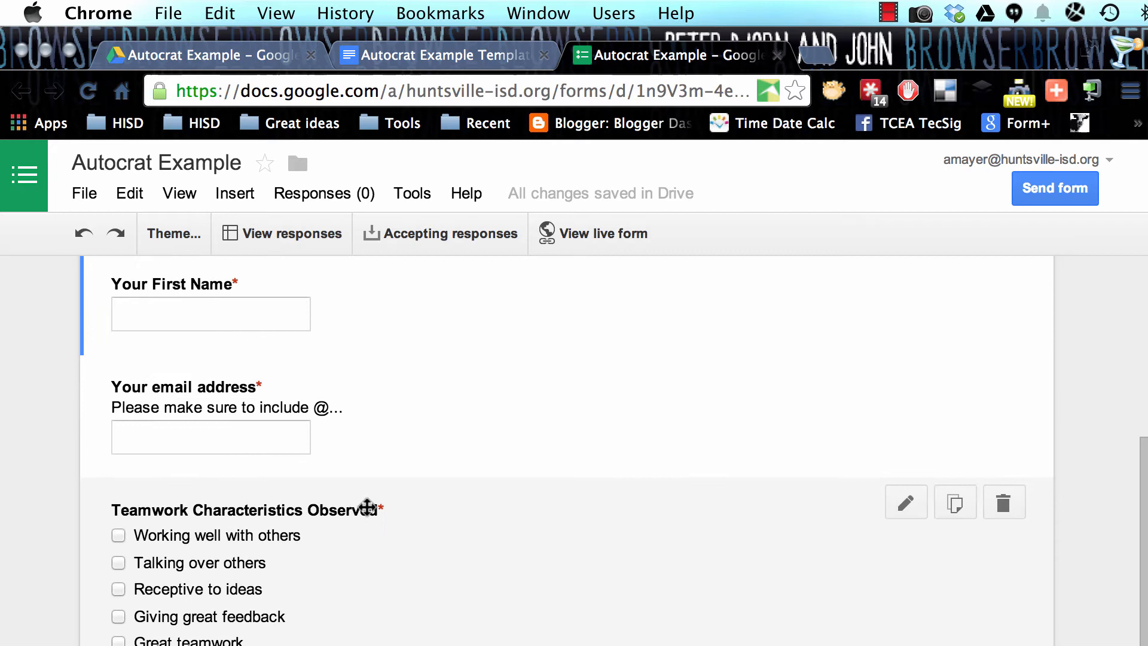
left_click(441, 55)
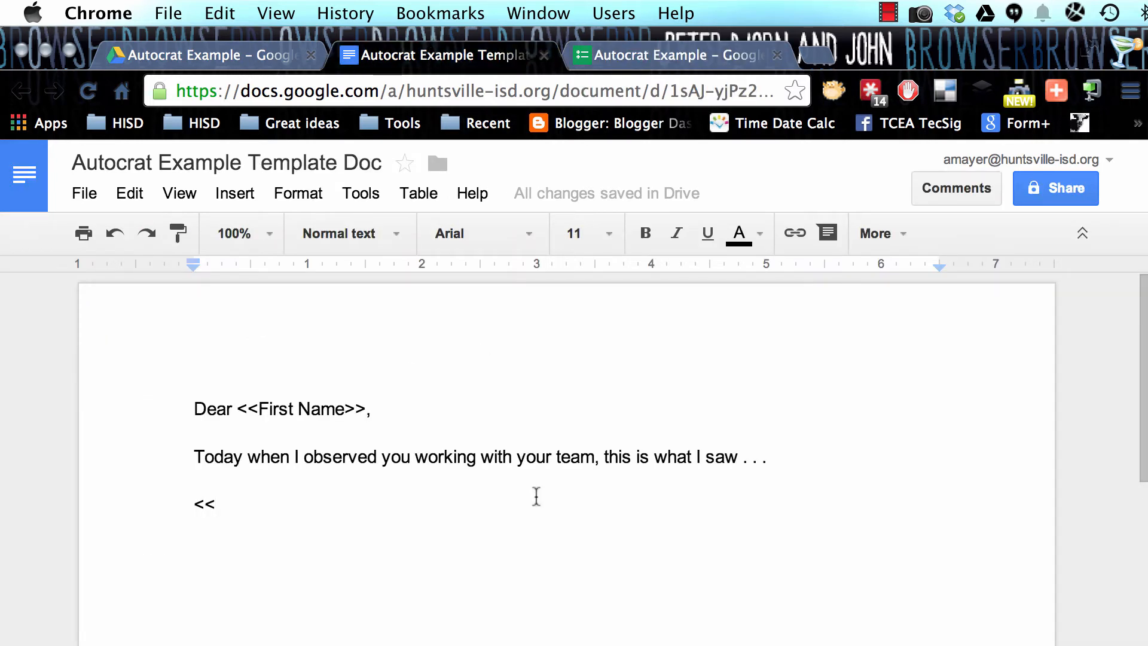
type("Teamwork Characteristics")
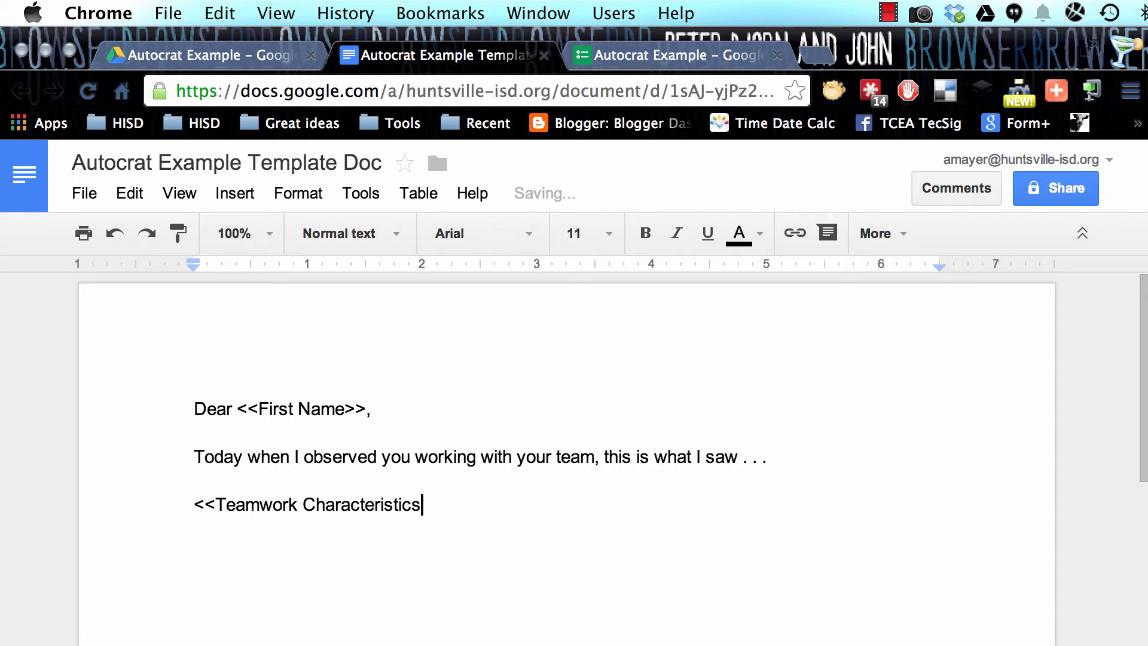
type(">>")
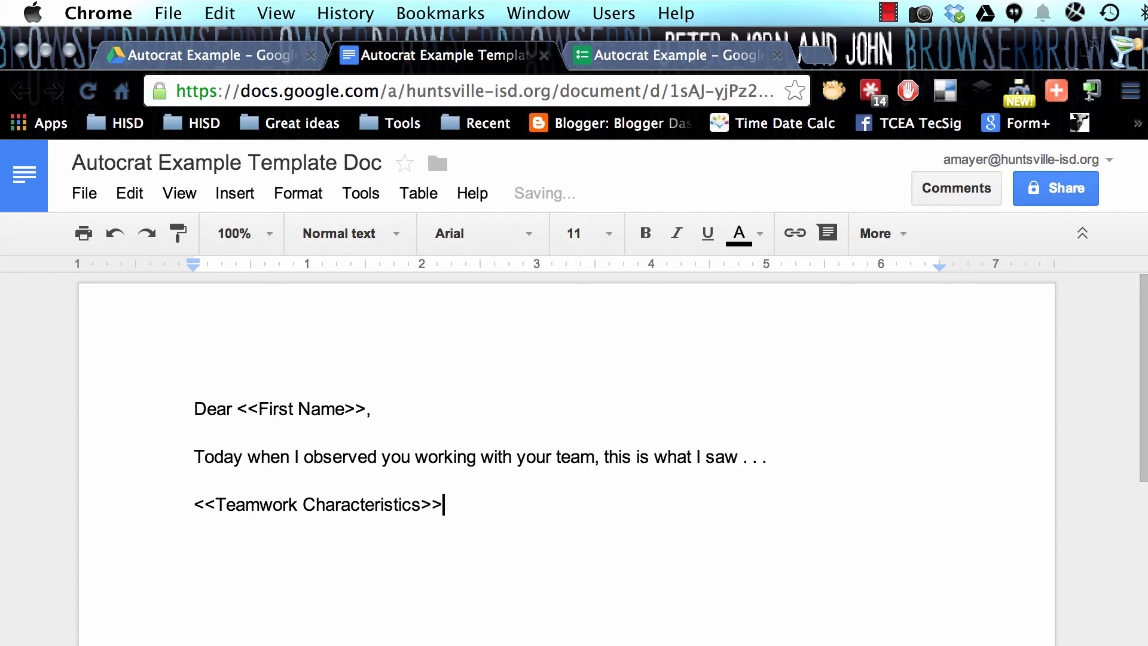
Add 'Thanks for letting me observe you.' and the 'Ms. Mayer' sign-off.
key("Enter")
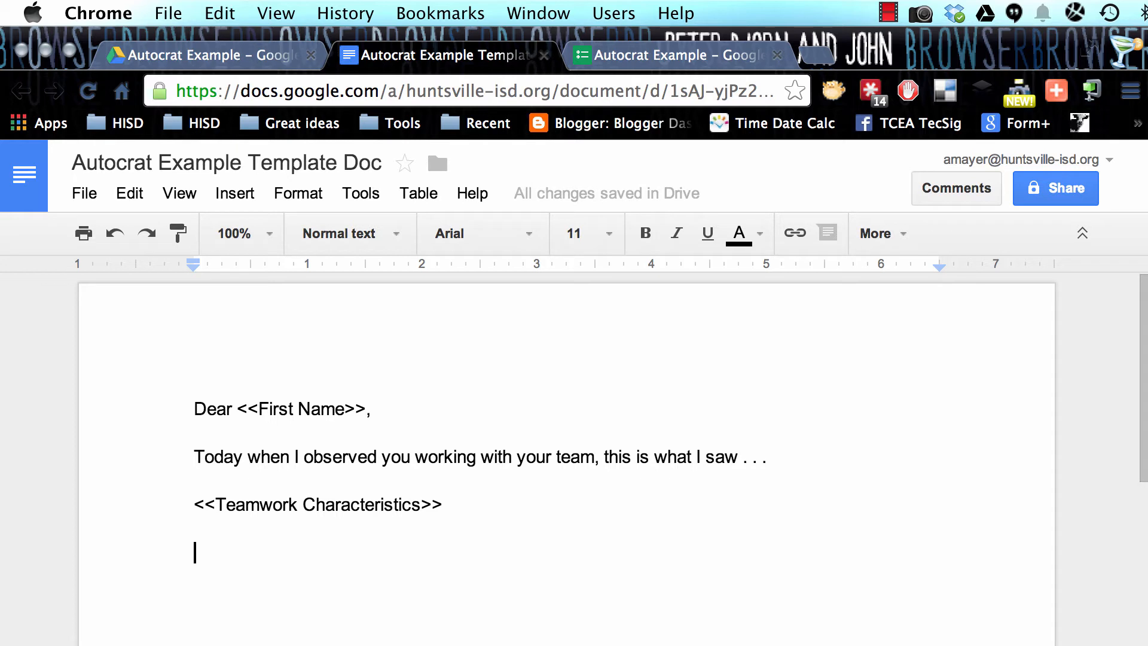
type("Thanks for let")
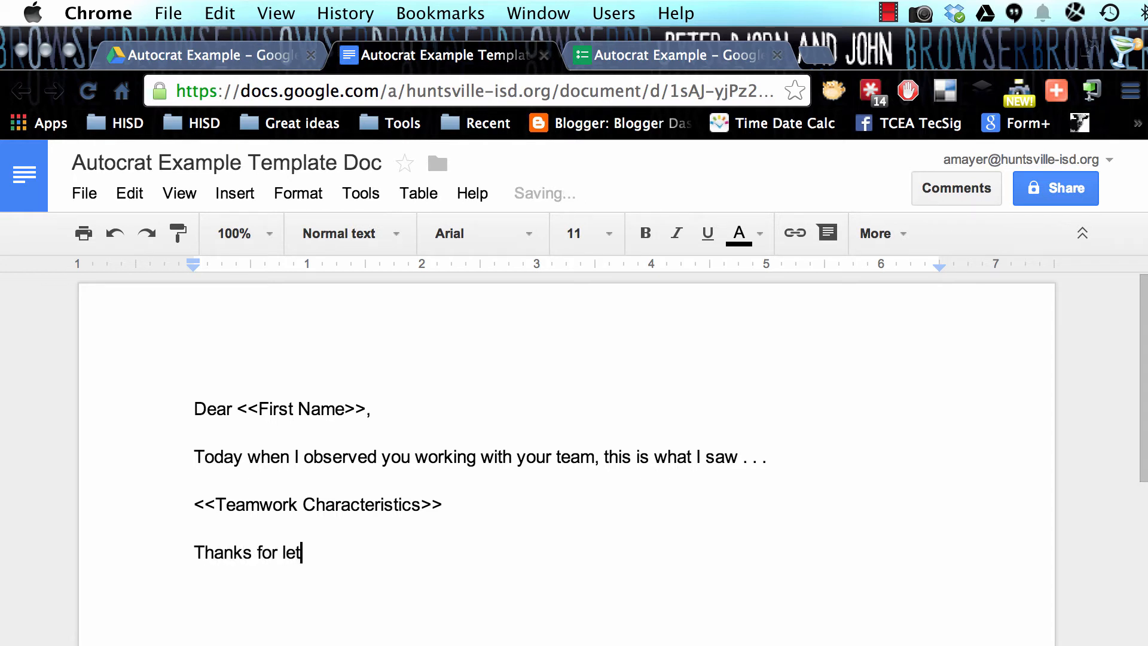
type("ting me observe")
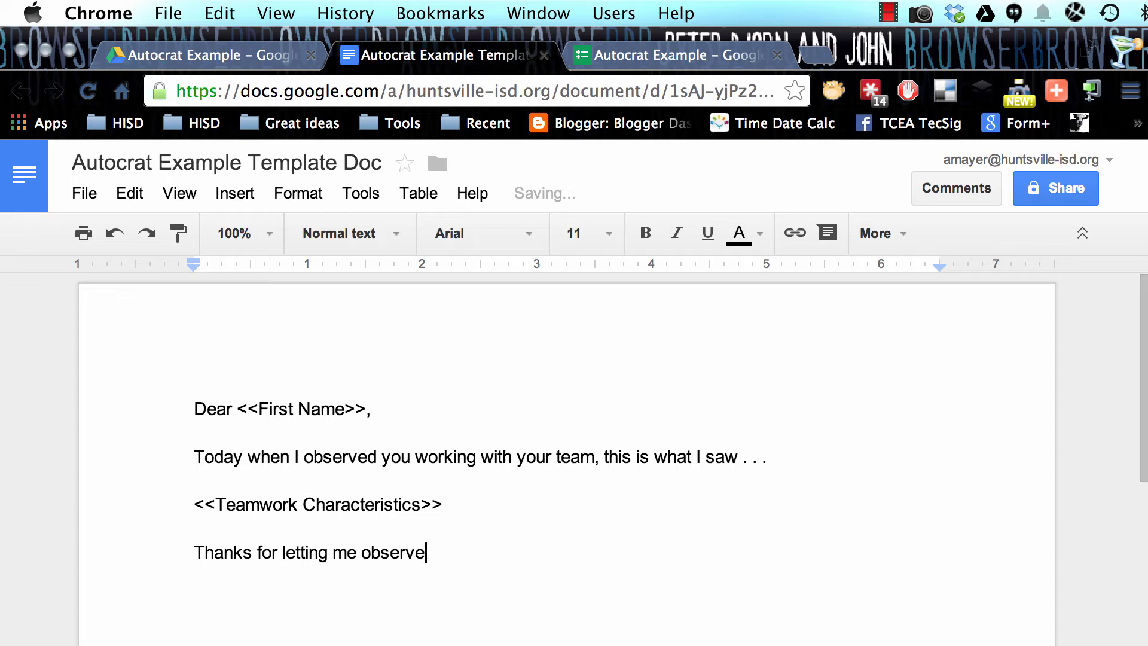
type("you.")
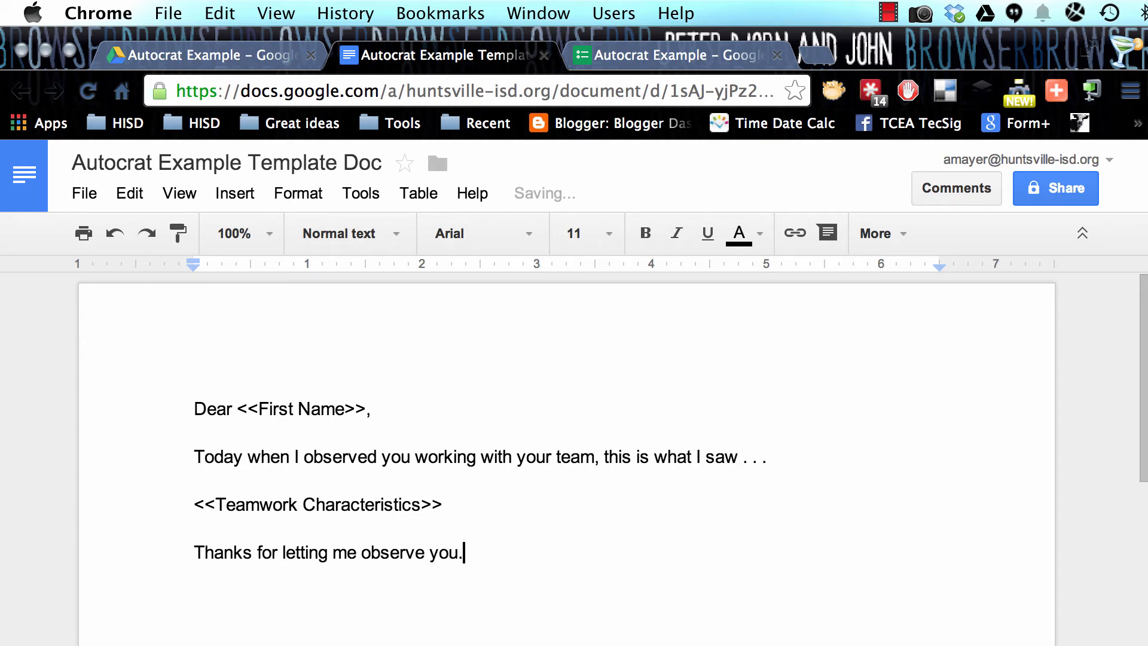
type("Ms. Mayer")
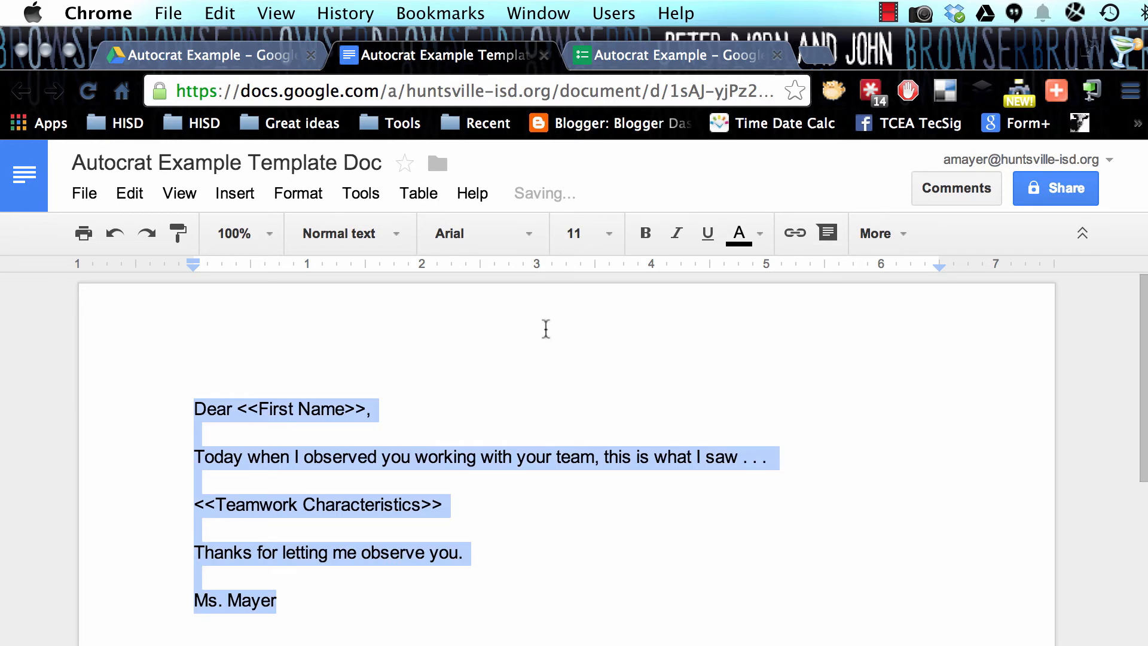
Set the whole letter to the Nixie One font at size 18.
left_click(449, 233)
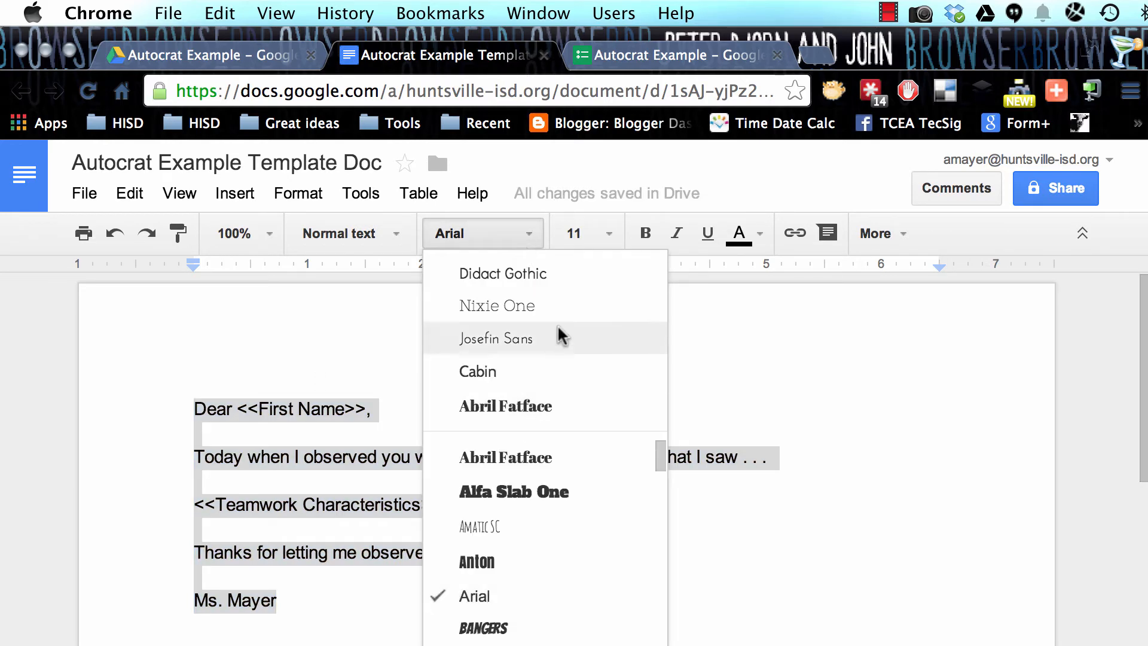
left_click(578, 233)
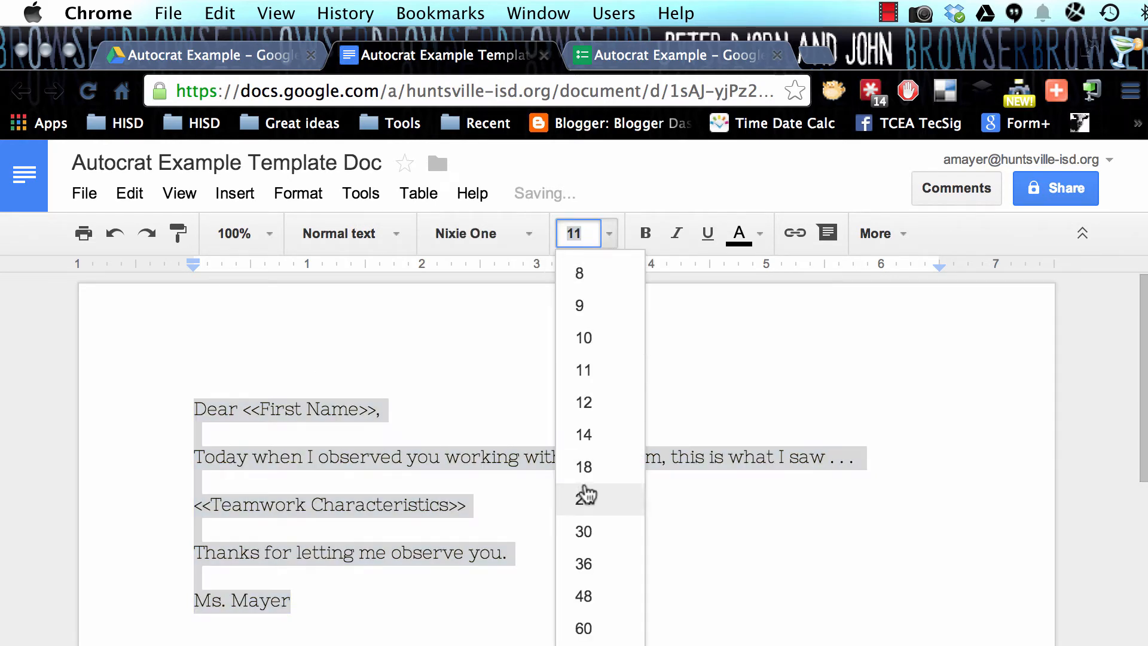
left_click(585, 465)
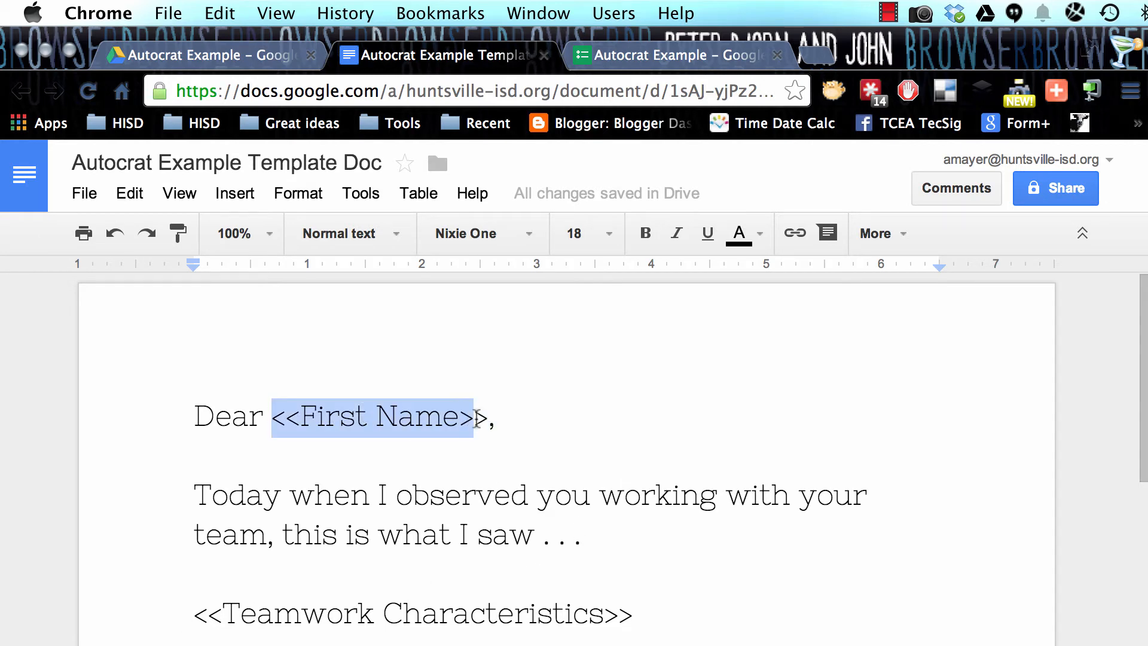
left_click(600, 410)
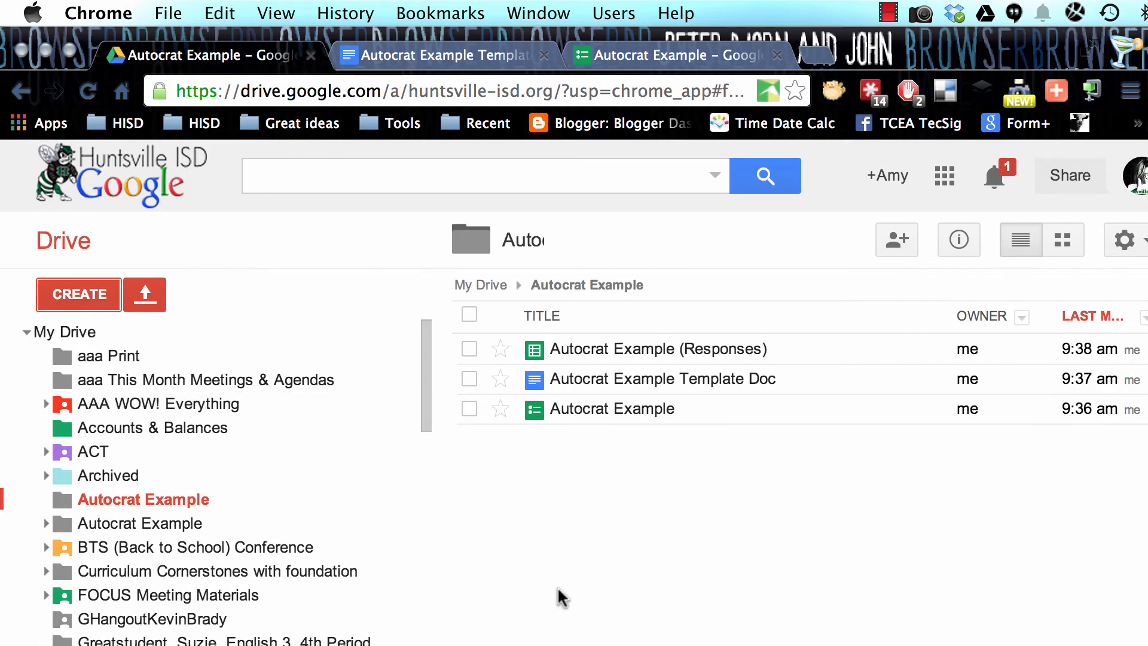
mouse_move(610, 483)
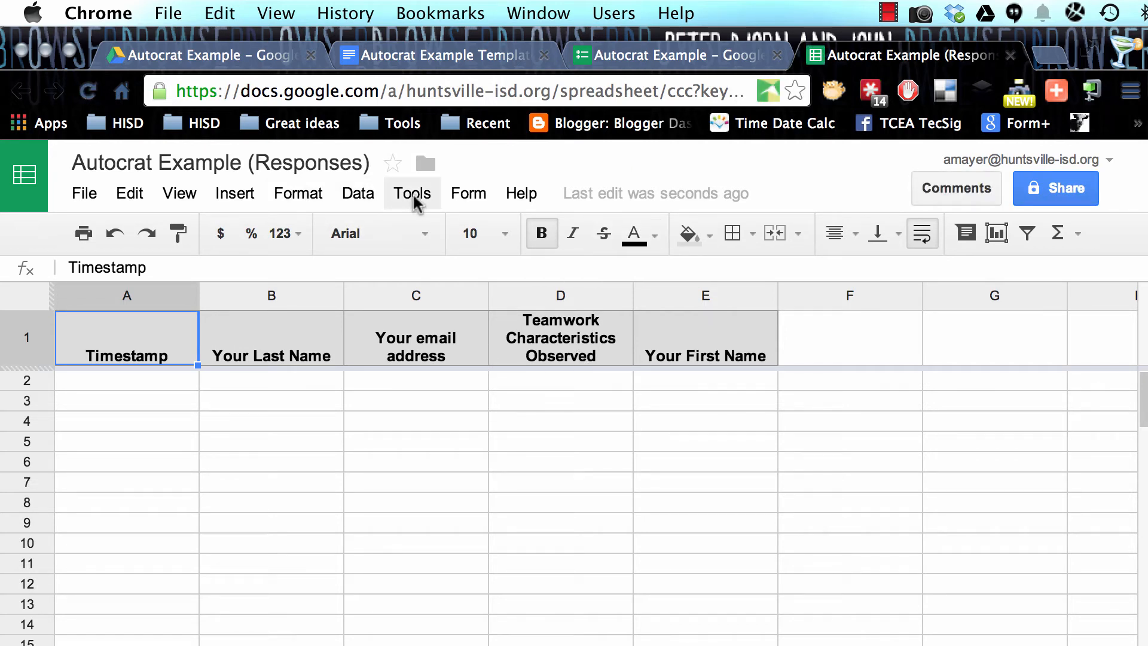
Find 'autocrat' in the Script gallery, then install and authorize AutoCrat v4.5.3.
left_click(412, 193)
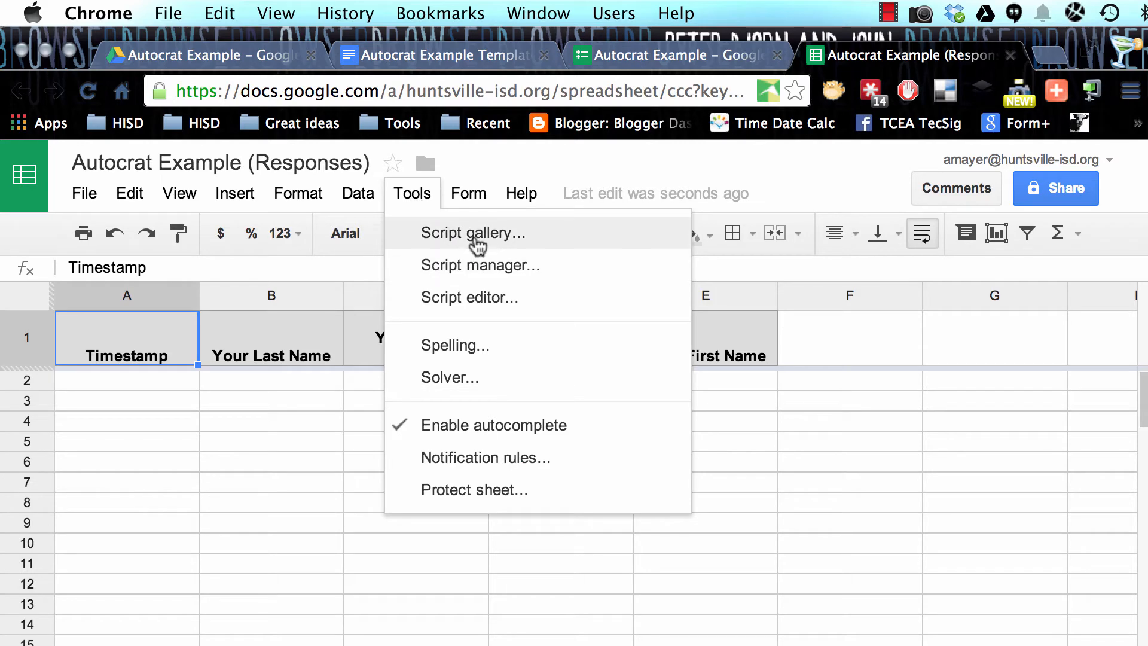
left_click(473, 233)
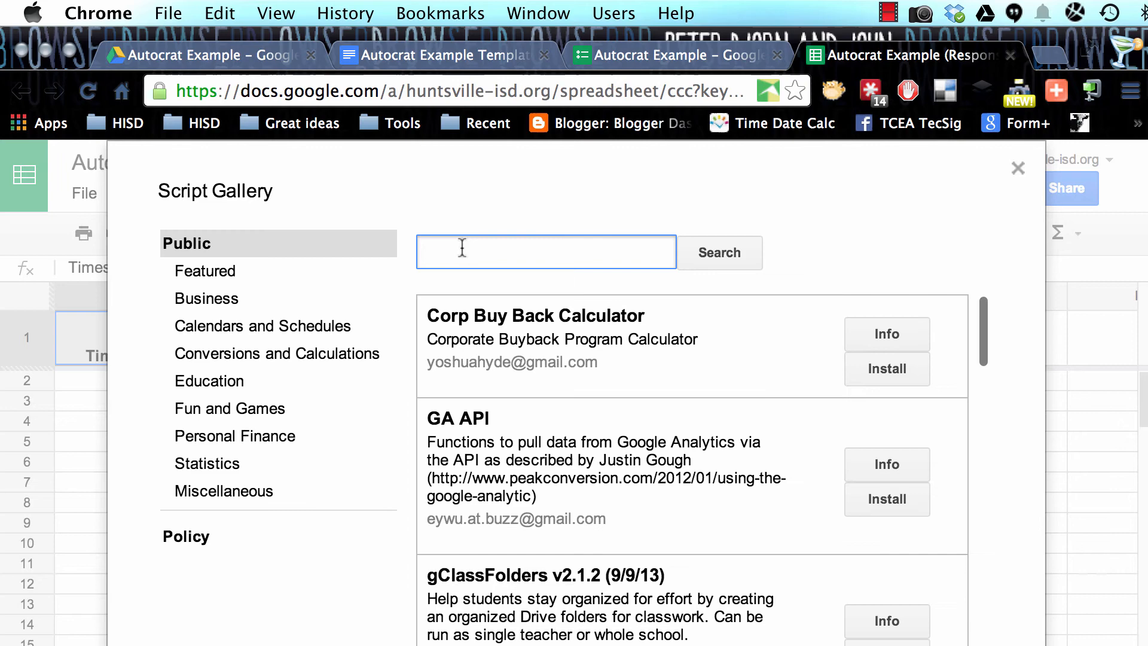
type("autoc")
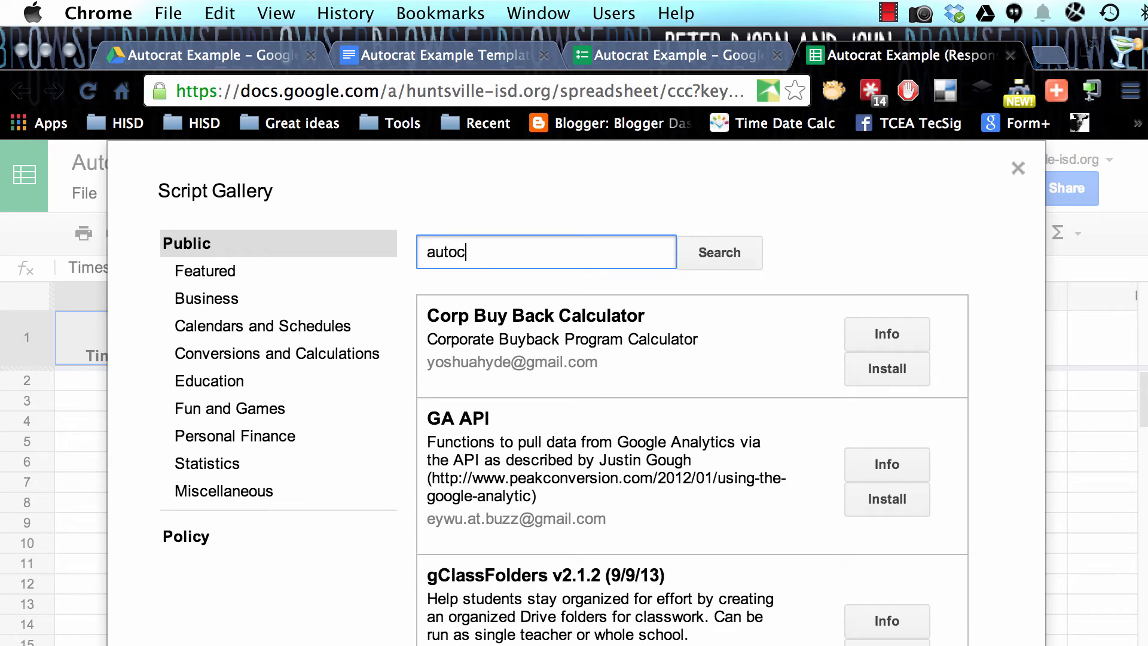
type("rat")
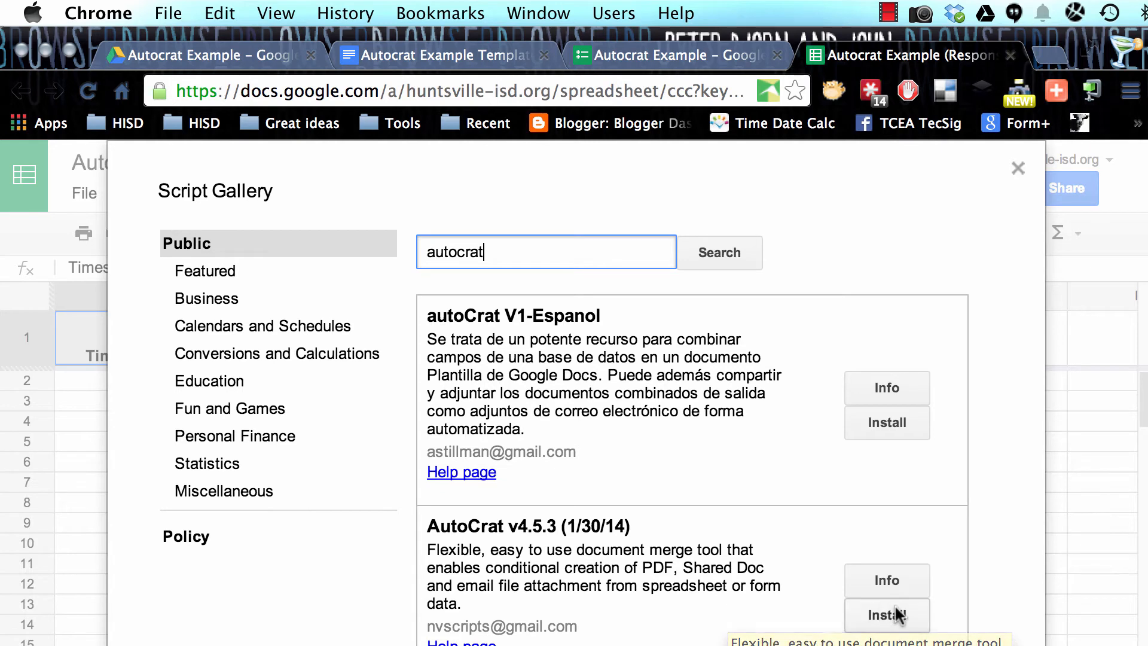
left_click(887, 615)
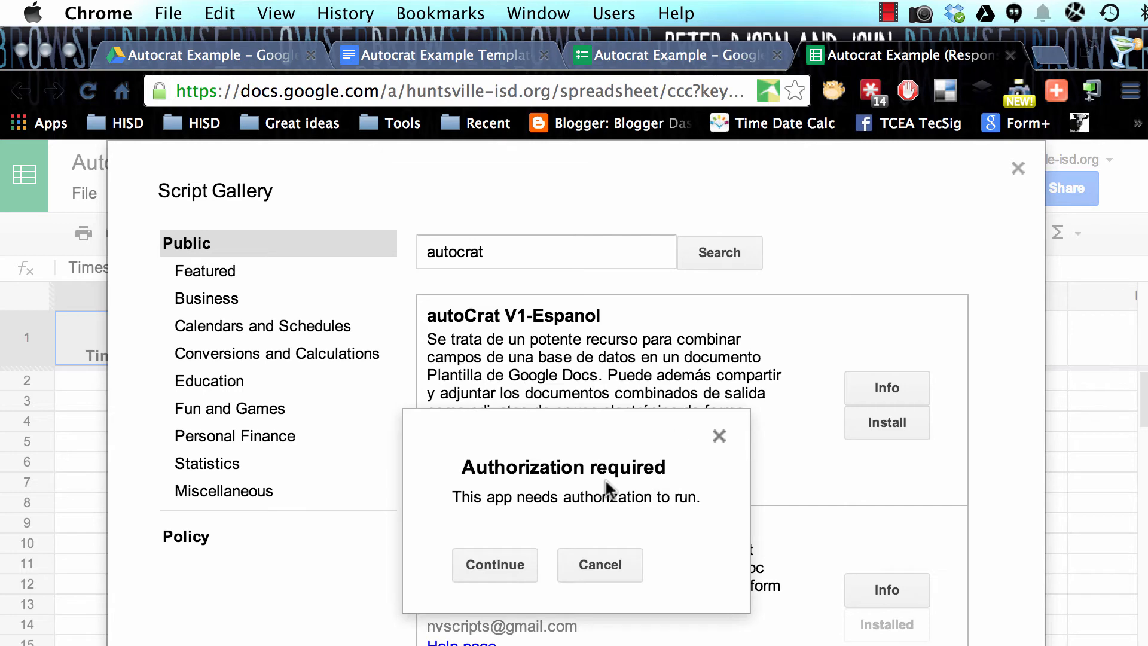
left_click(494, 565)
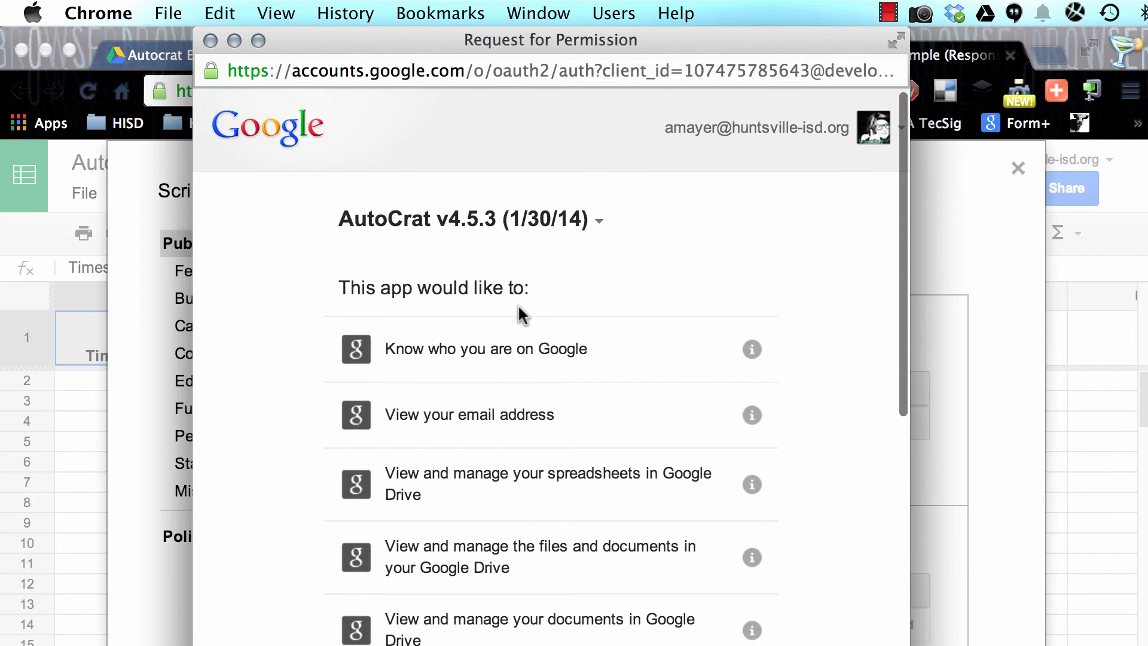
scroll("down", 3)
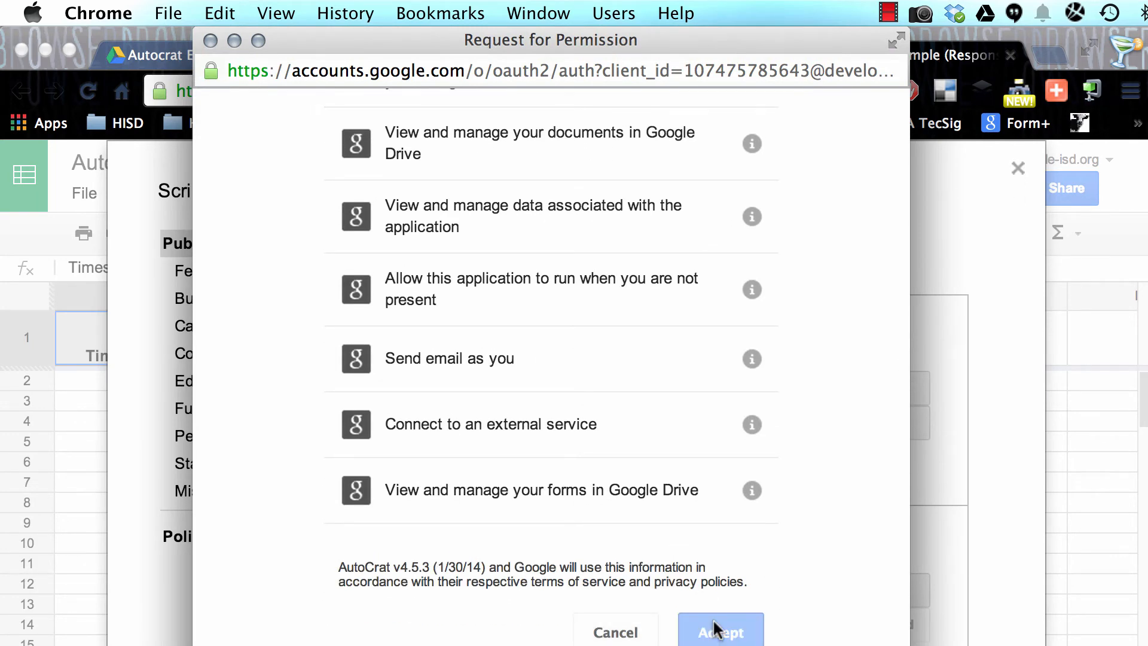
left_click(721, 633)
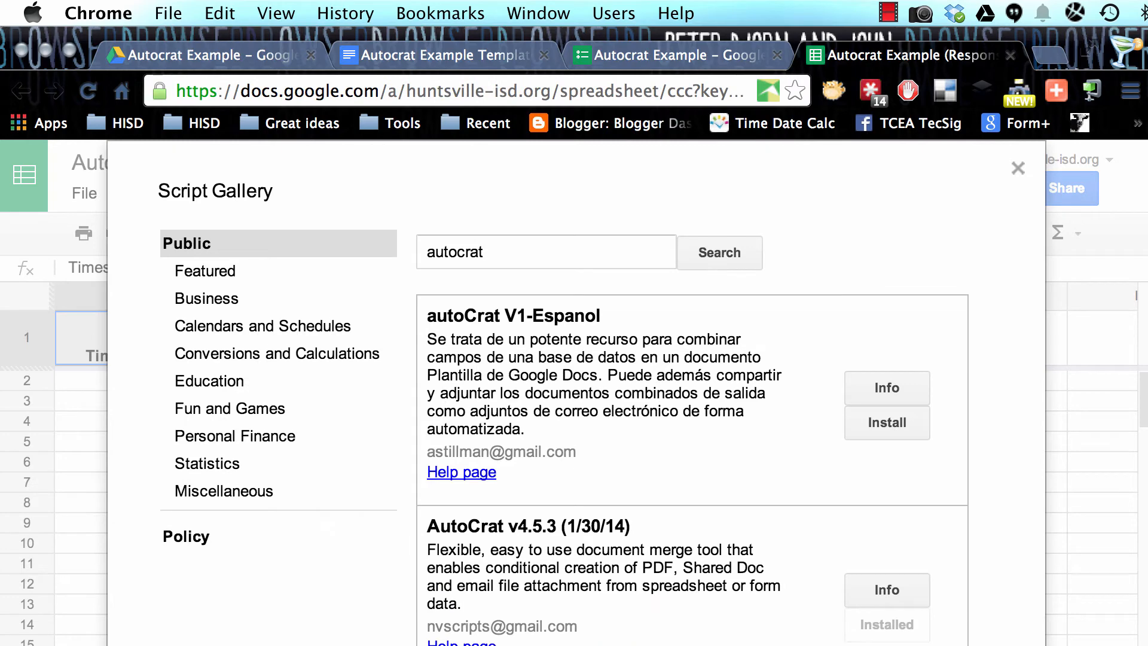
left_click(1018, 168)
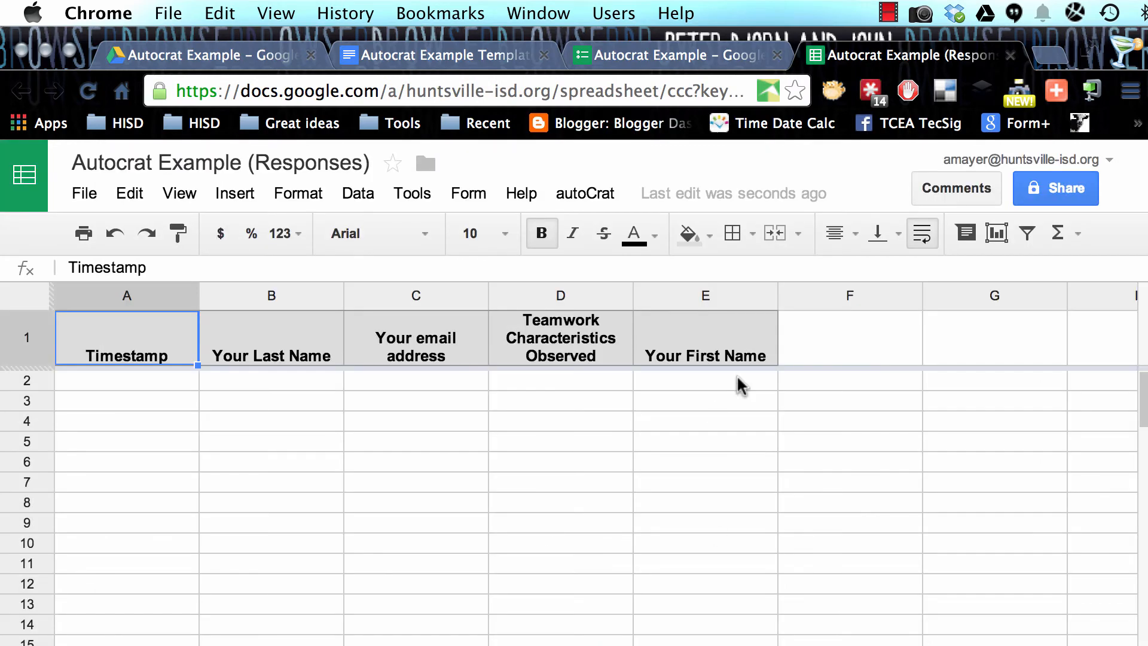
Launch 'Run initial configuration' from the autoCrat menu.
left_click(585, 193)
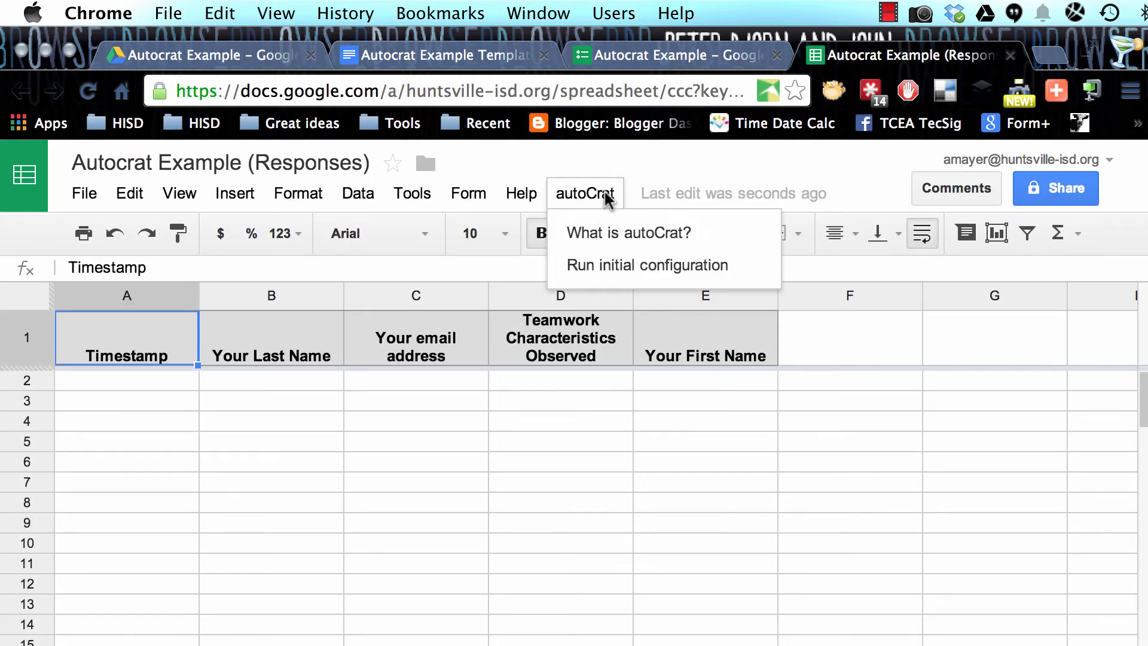
left_click(411, 193)
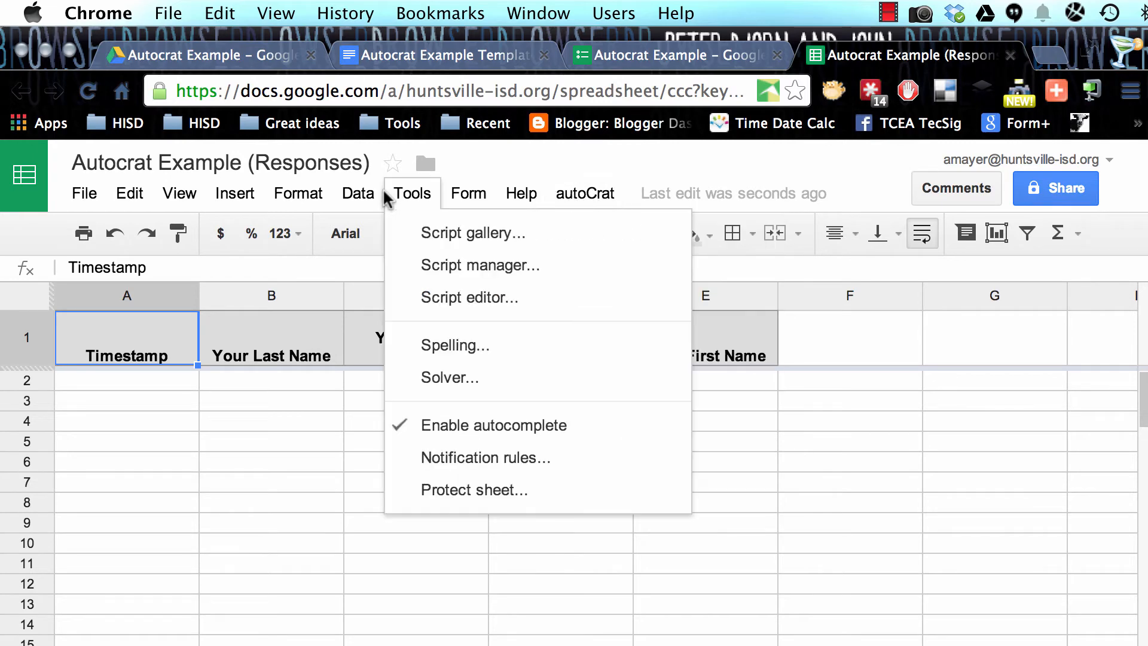
left_click(584, 194)
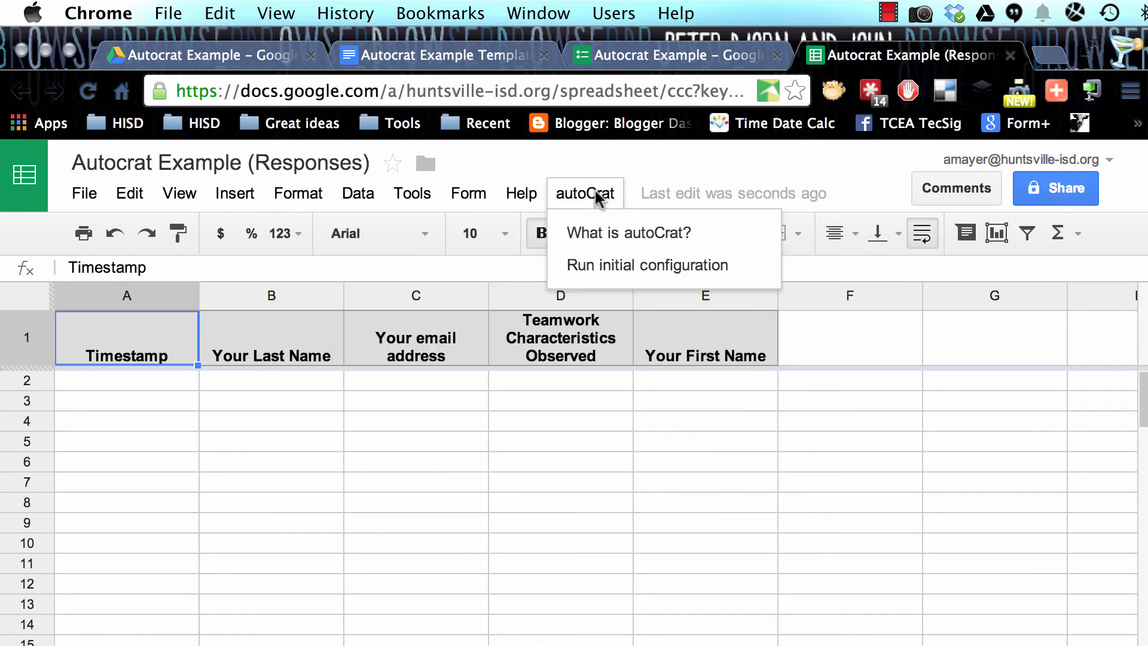
mouse_move(677, 271)
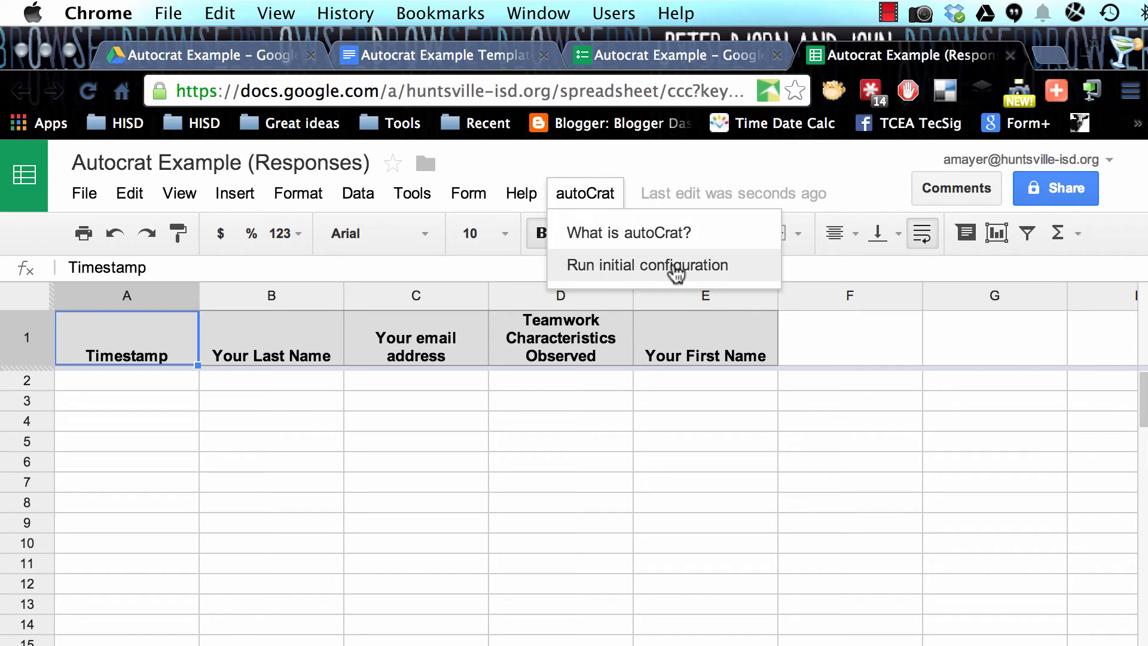
left_click(647, 265)
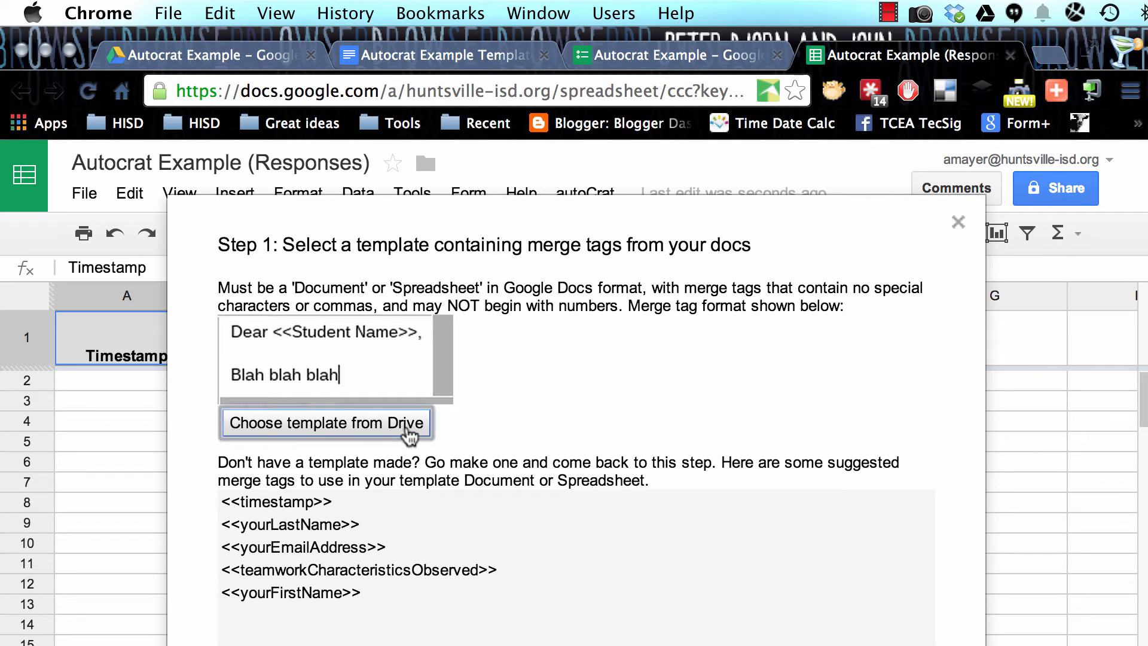
Pick Autocrat Example Template Doc from Drive as the merge template and save.
left_click(325, 422)
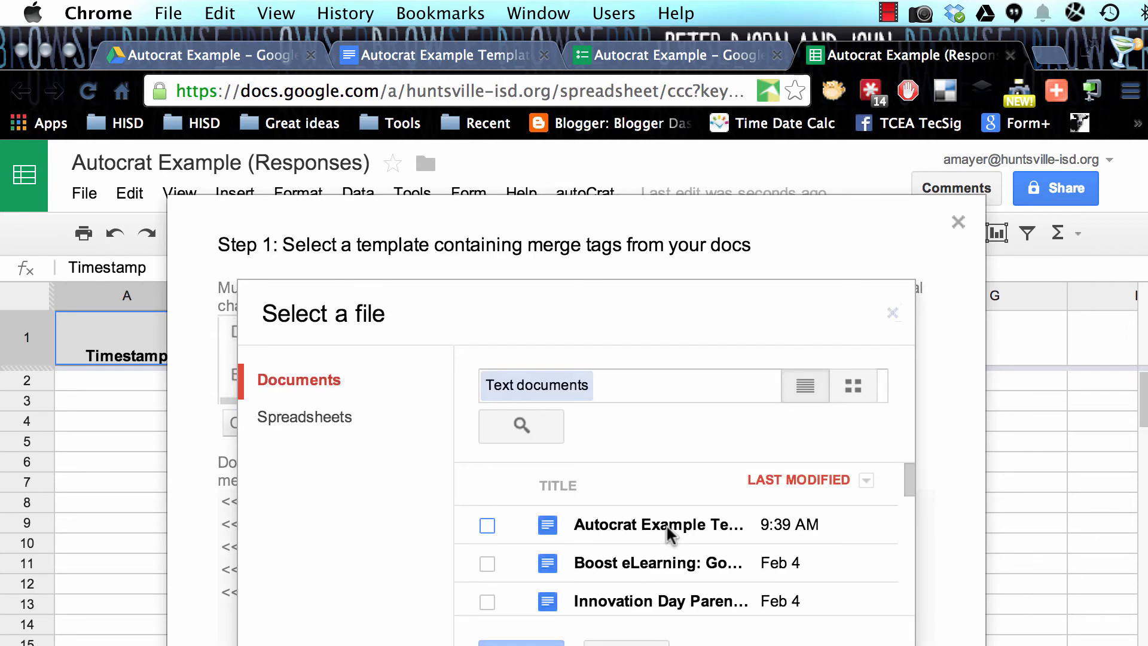
left_click(486, 526)
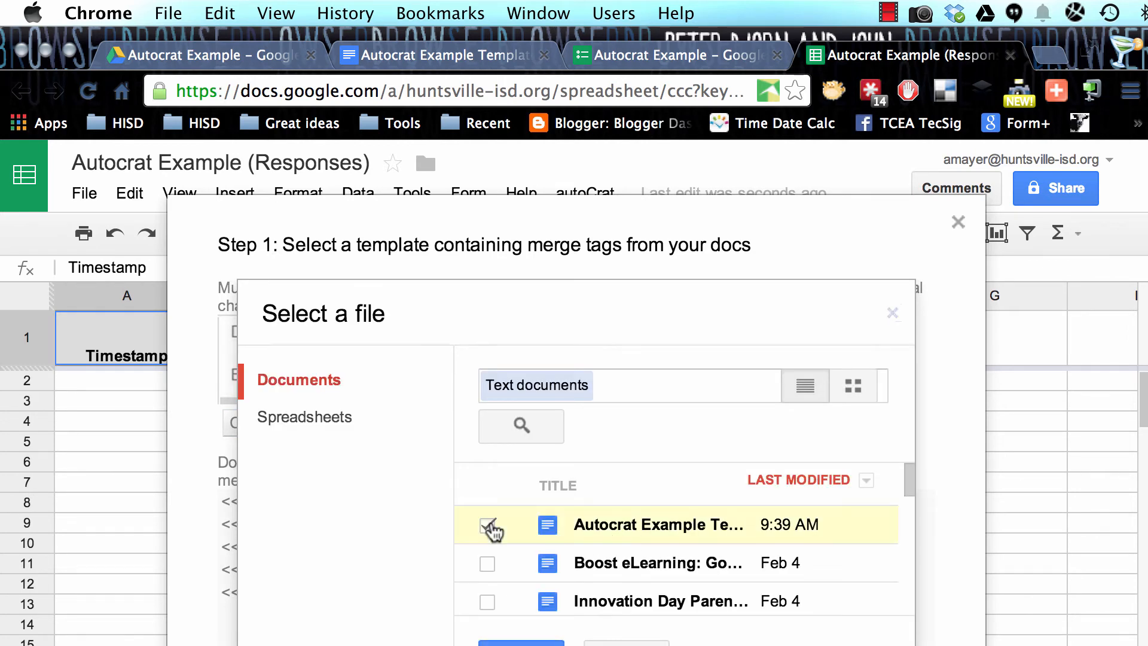
left_click(488, 526)
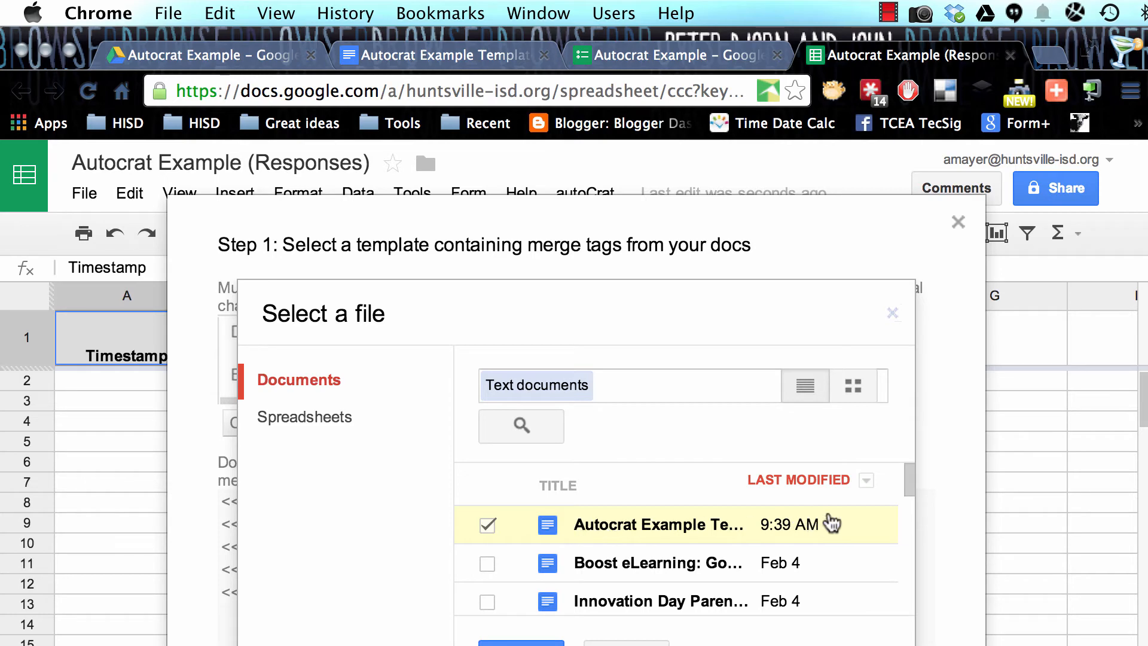
mouse_move(829, 548)
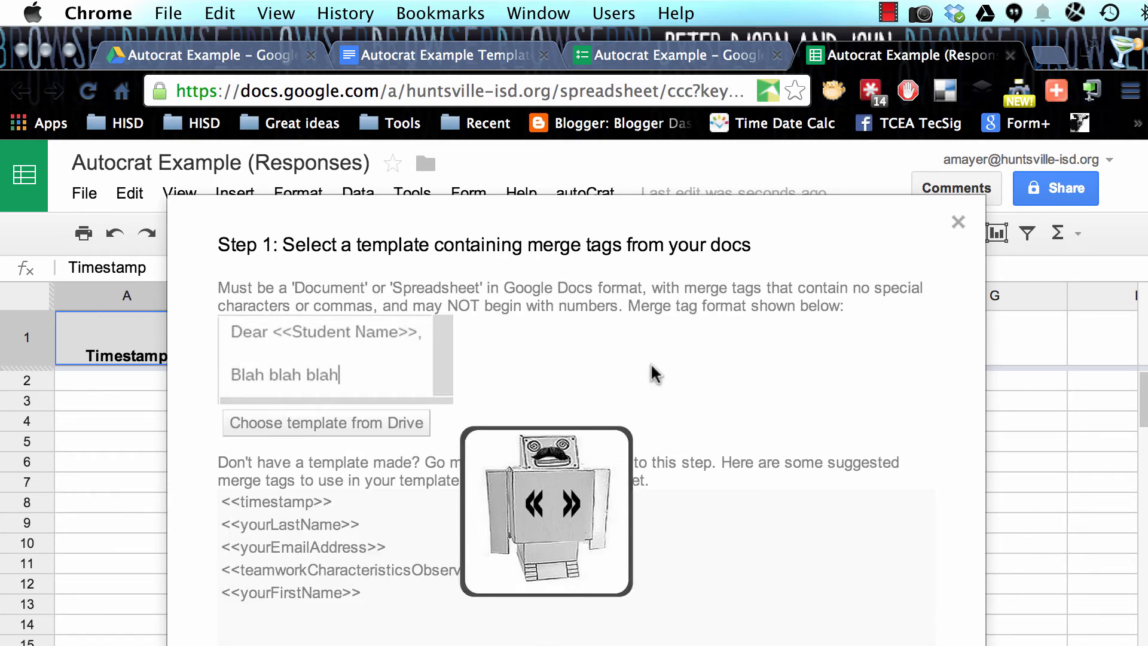
left_click(326, 423)
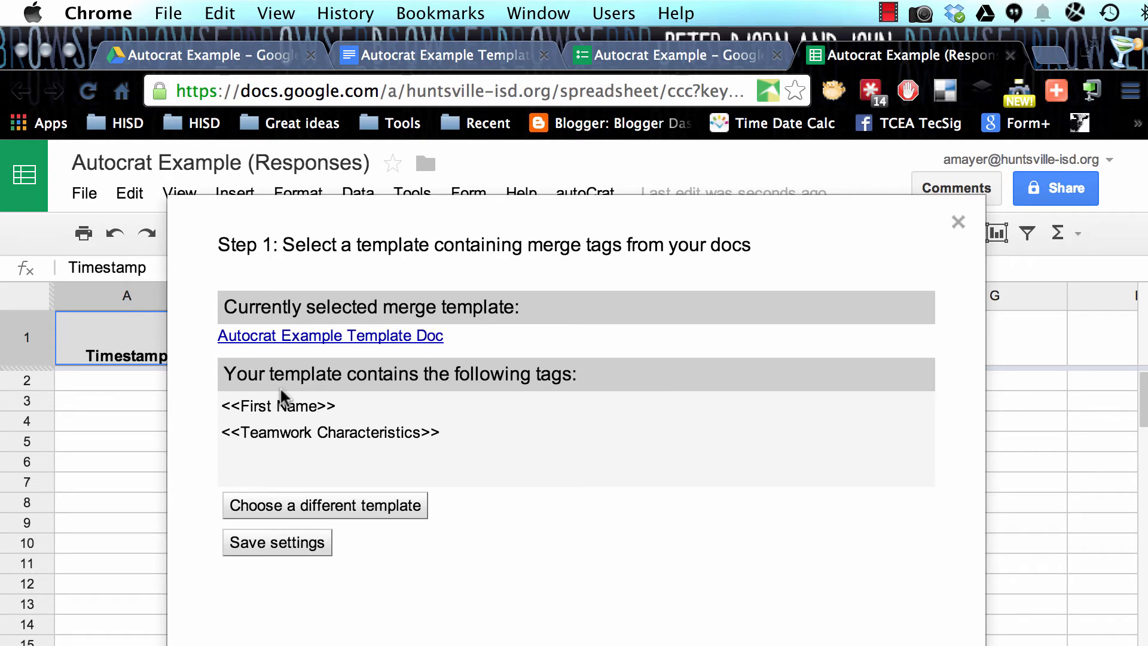
mouse_move(269, 384)
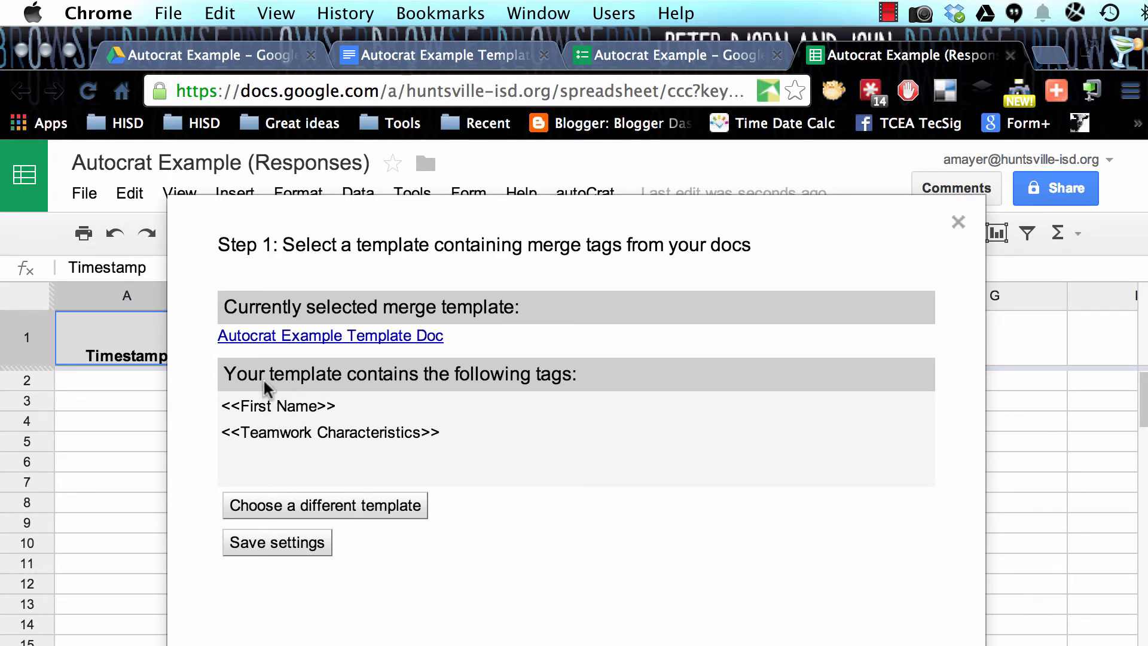
mouse_move(277, 408)
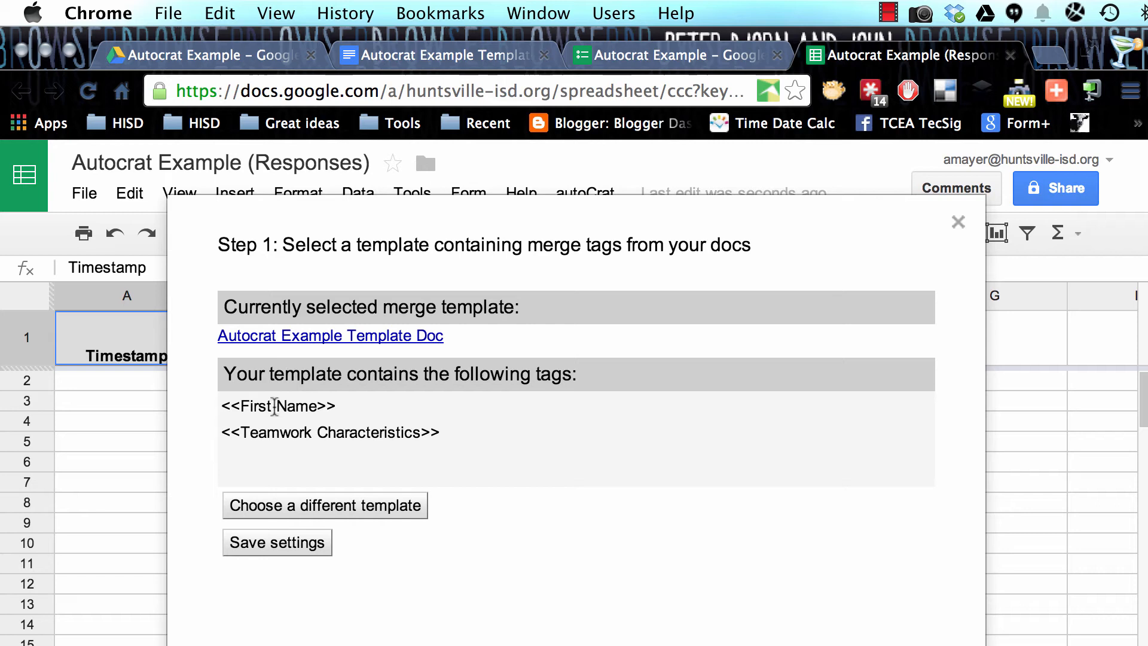
mouse_move(292, 453)
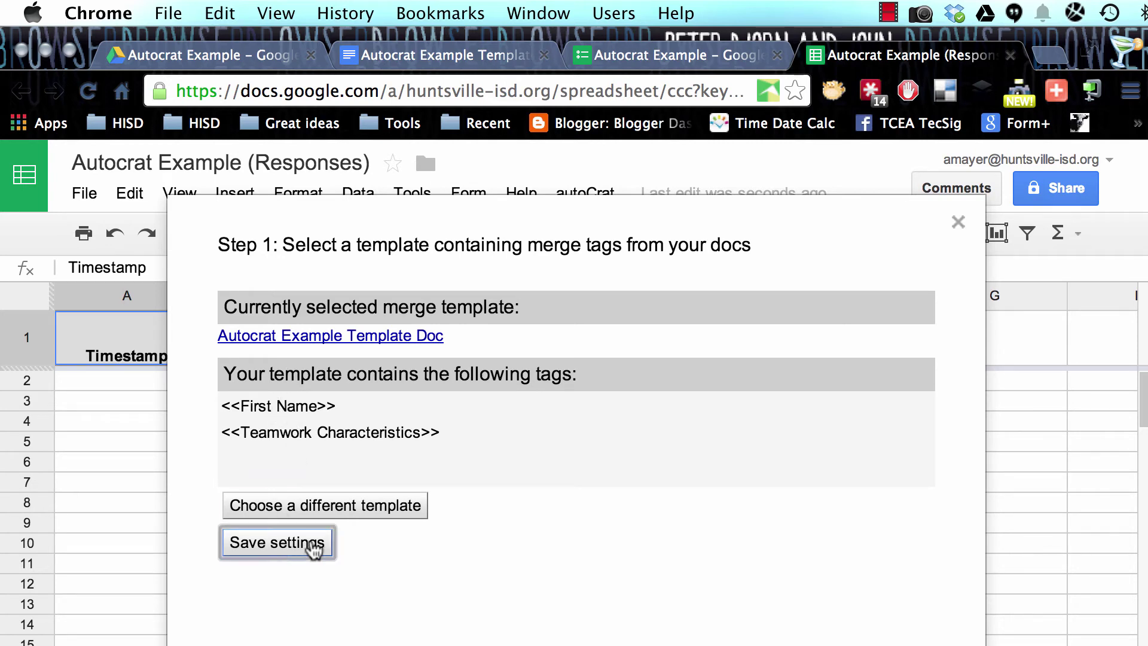
left_click(276, 541)
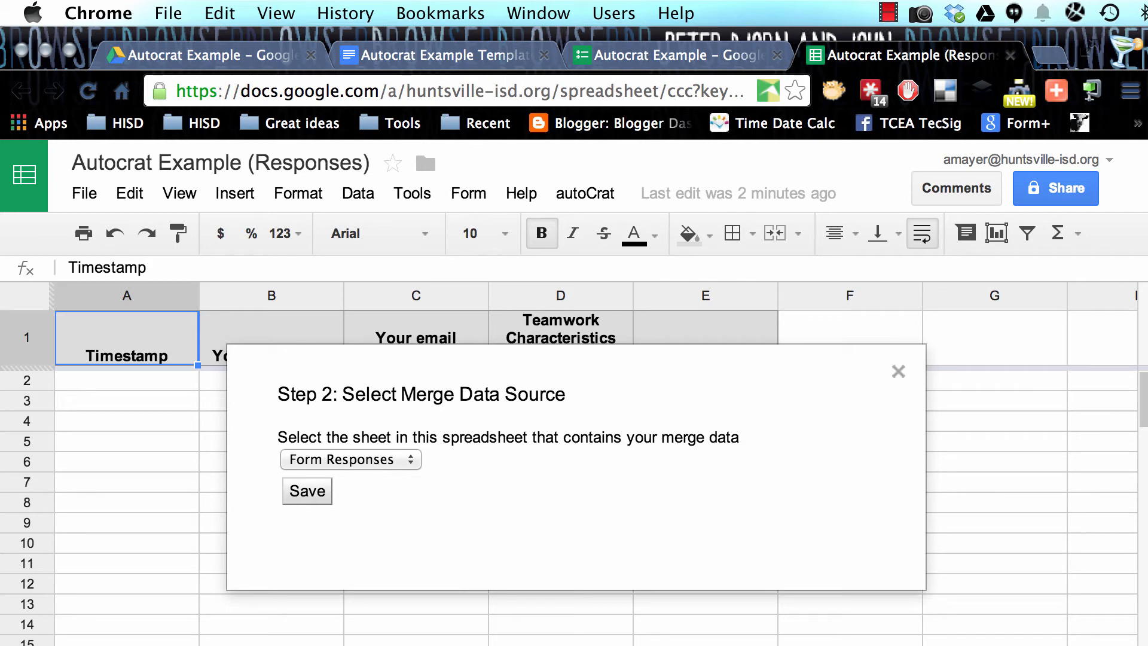
Save Form Responses as the data source and submit with no merge condition.
left_click(306, 491)
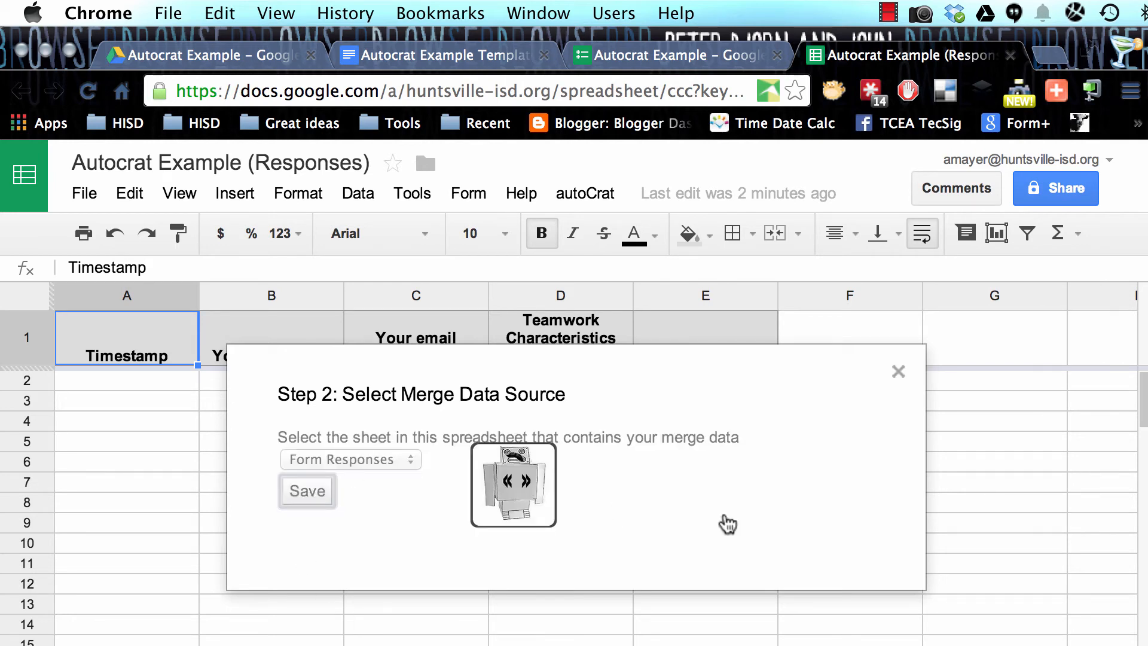
left_click(307, 491)
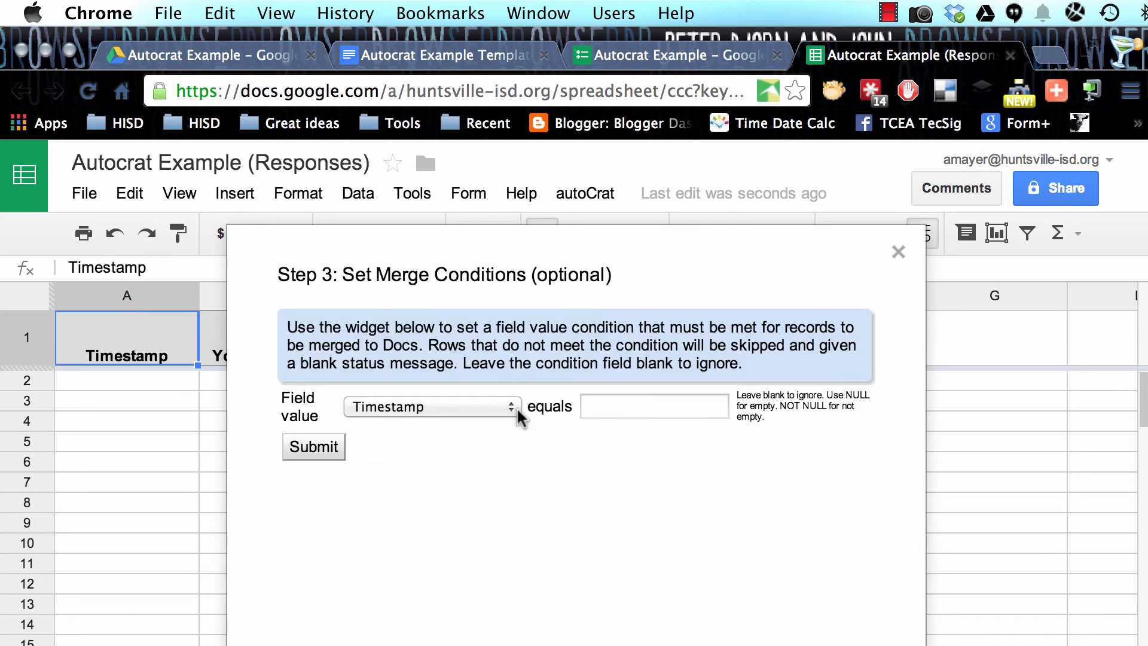
mouse_move(386, 356)
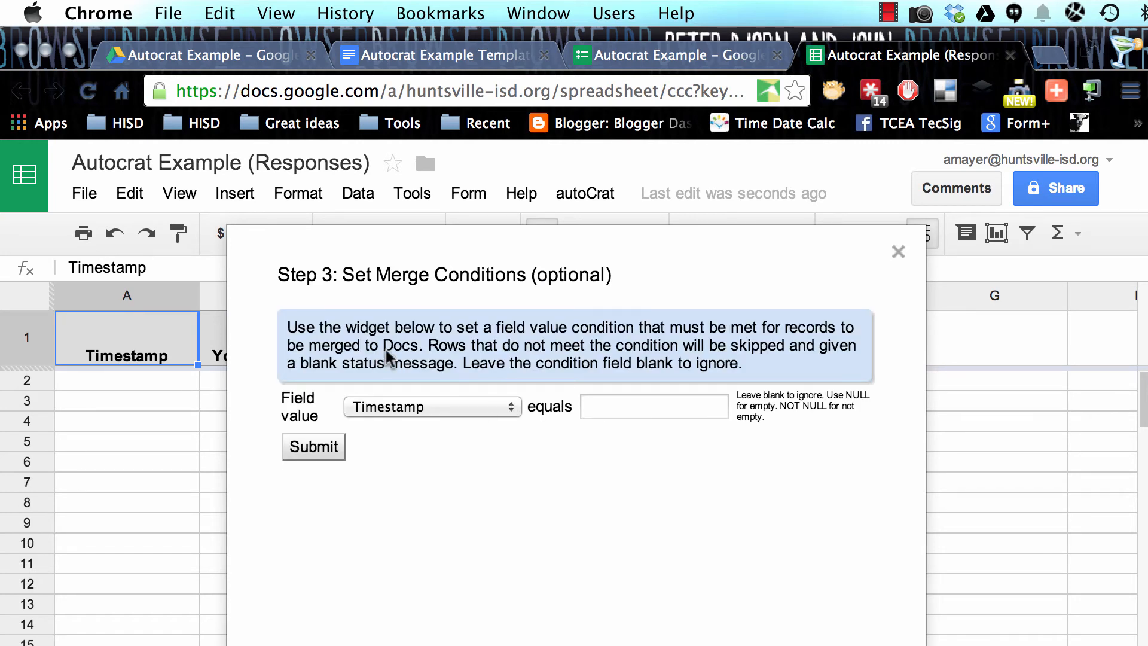
mouse_move(586, 347)
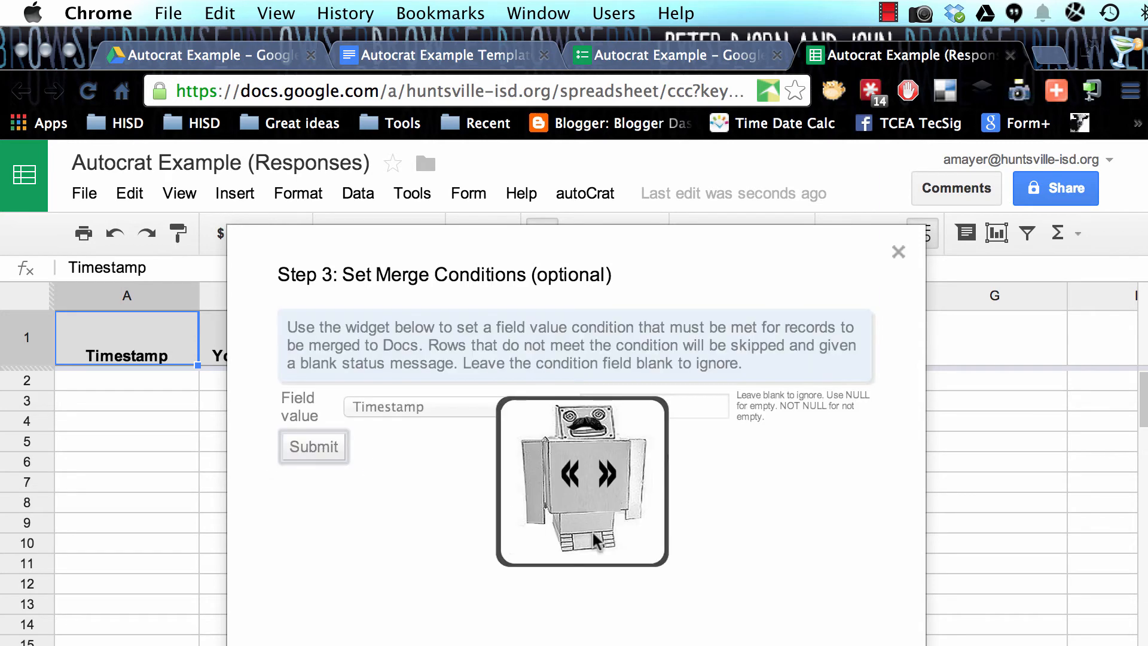
left_click(313, 446)
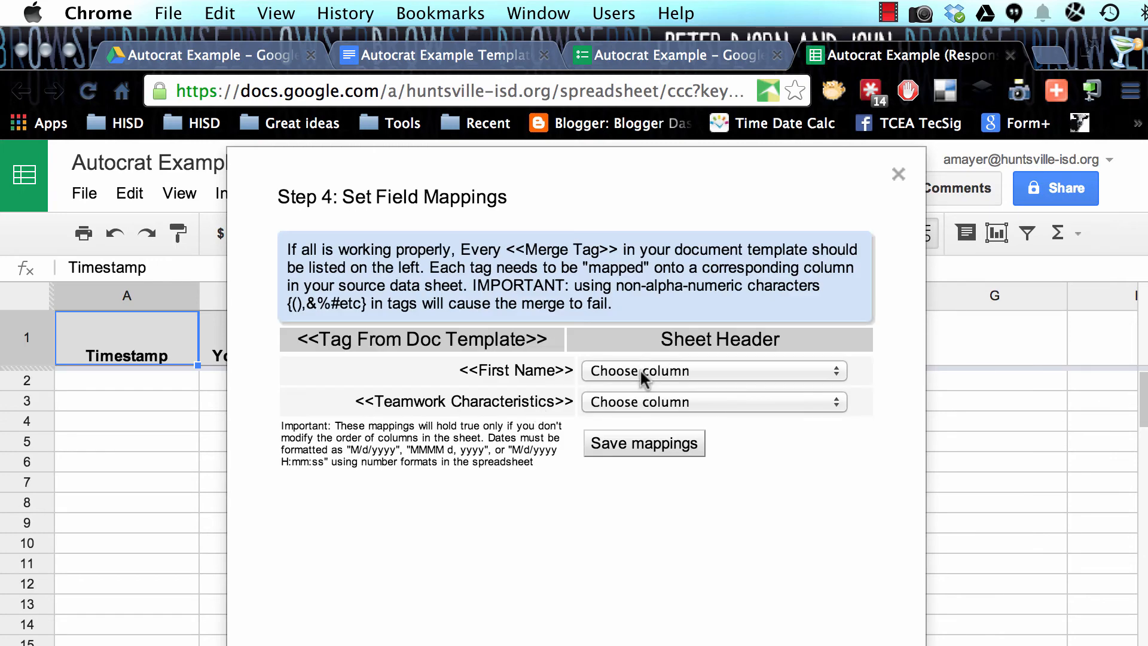
Map First Name to 'Your First Name' and Teamwork Characteristics to 'Teamwork Characteristics Observed'.
left_click(713, 371)
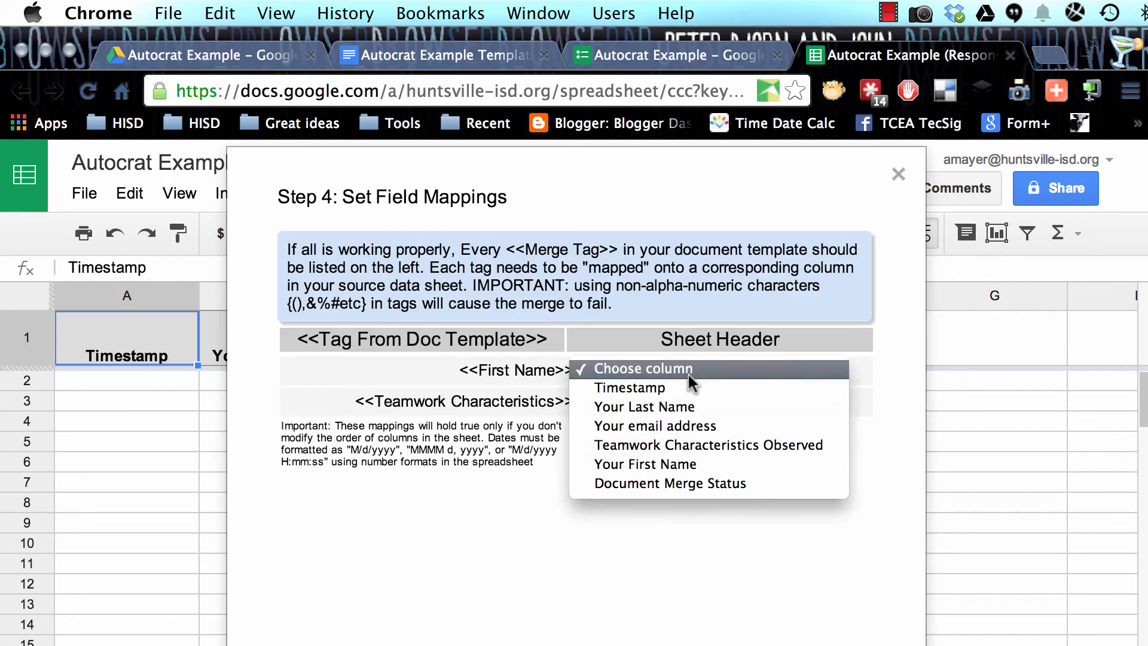
mouse_move(710, 468)
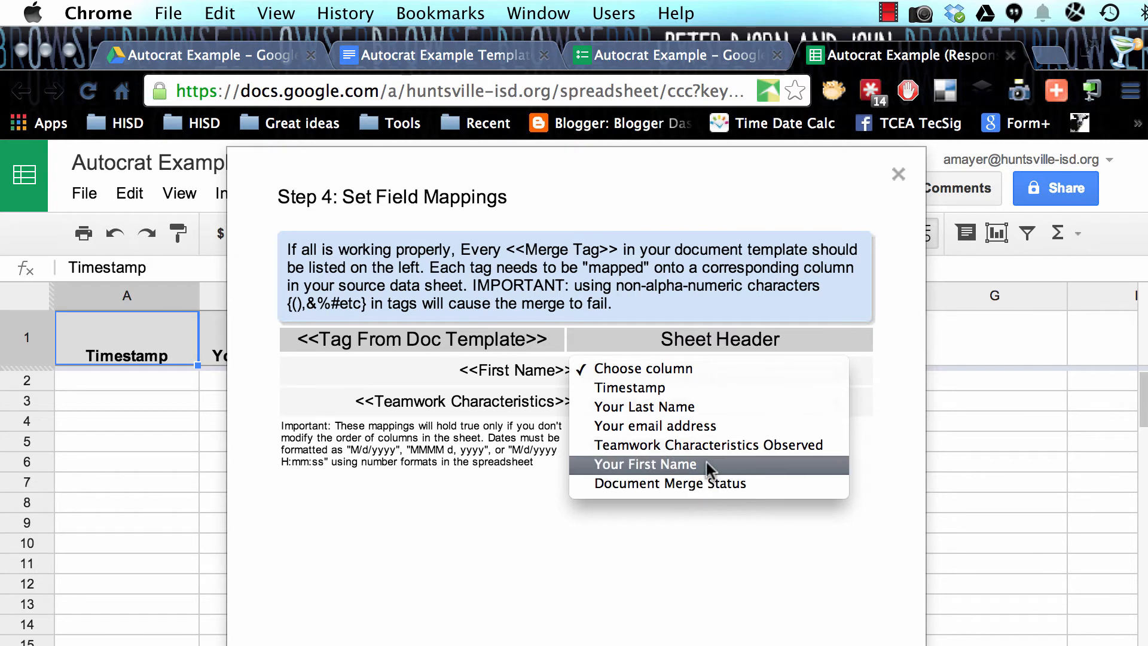
left_click(645, 463)
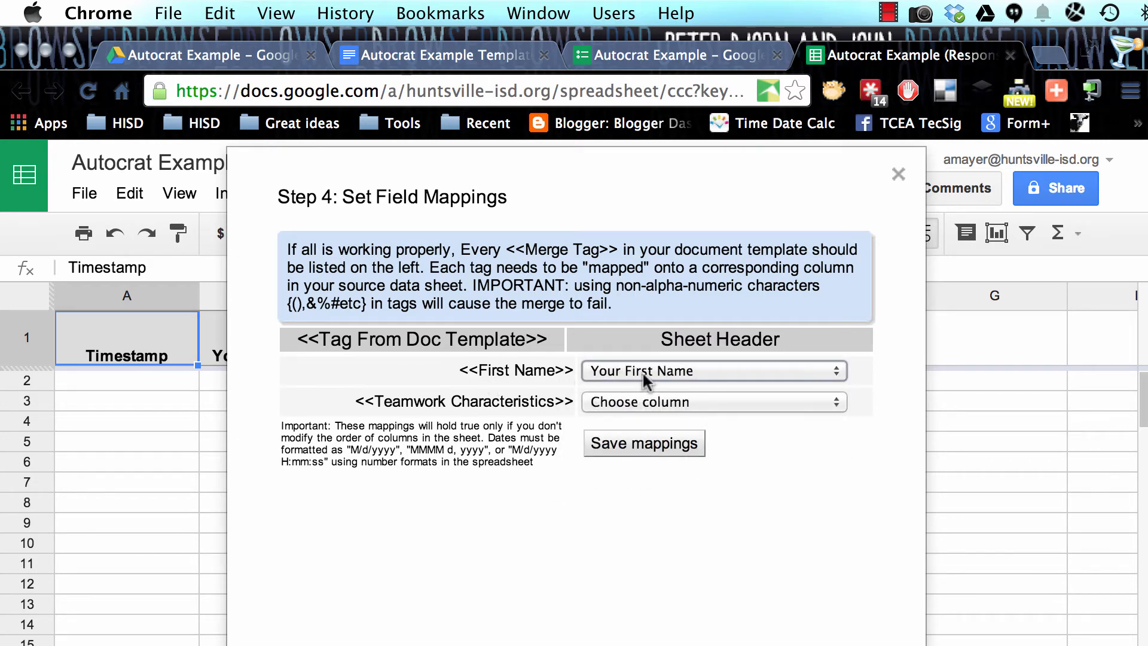
left_click(714, 402)
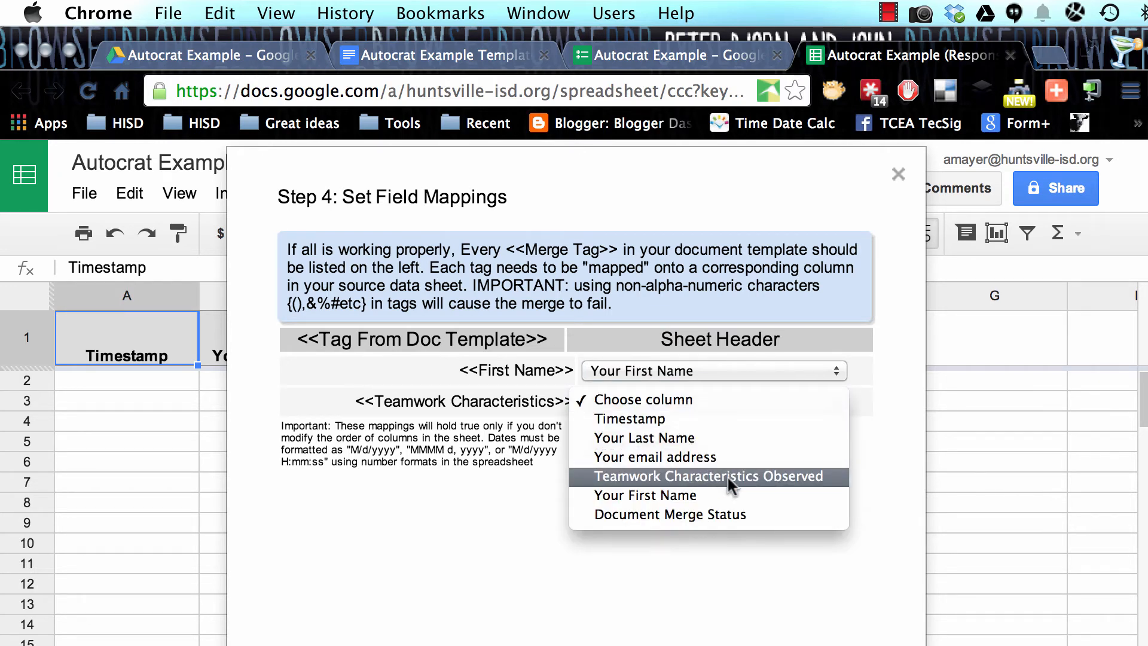
left_click(709, 476)
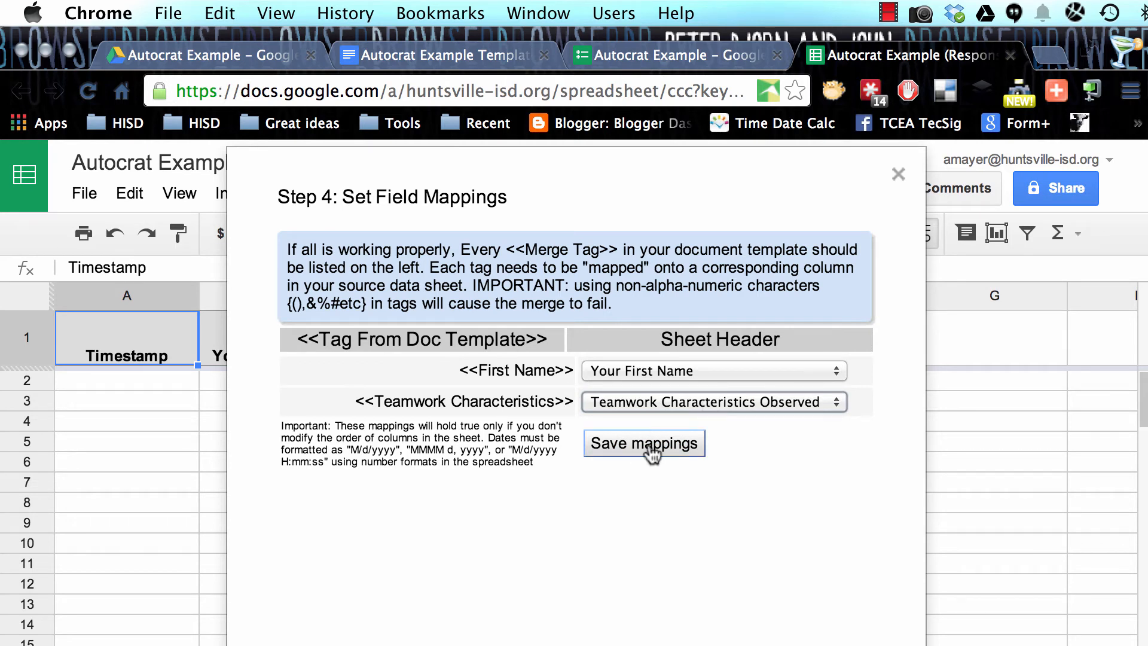
left_click(644, 443)
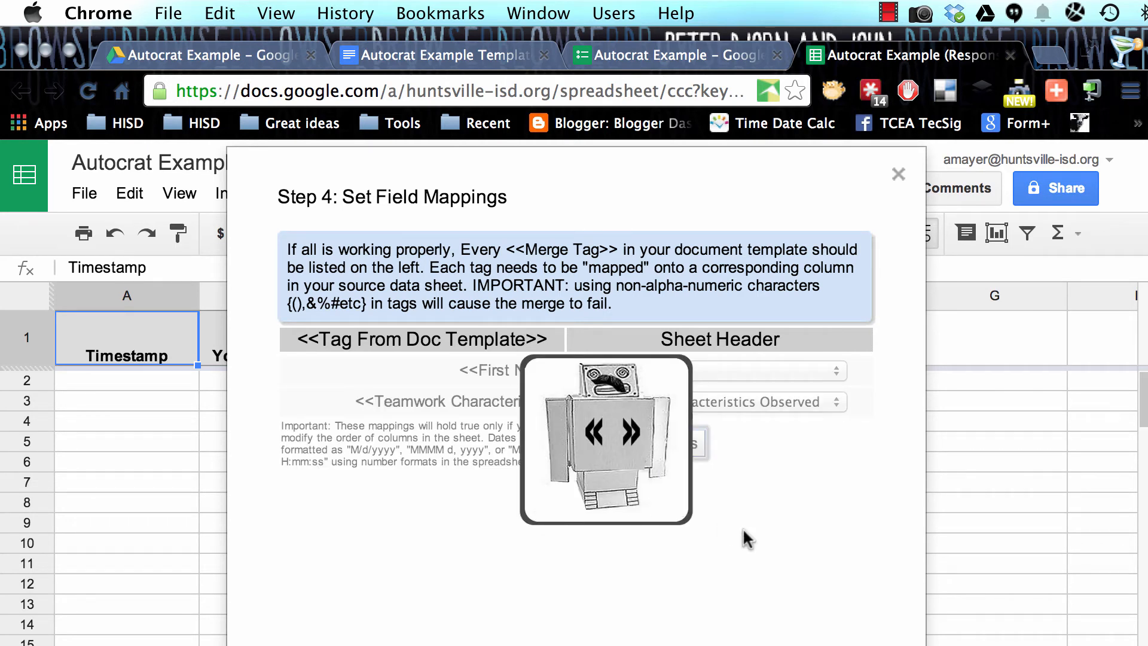
left_click(898, 174)
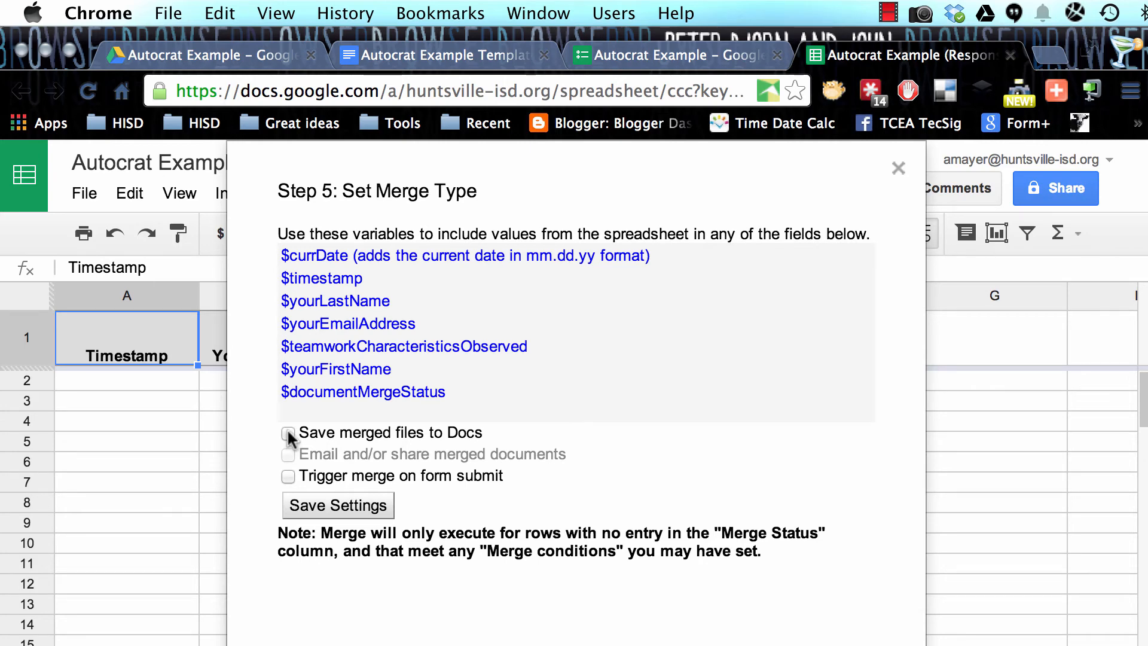
Save merged files as Docs into New Merged Document Folder.
left_click(289, 432)
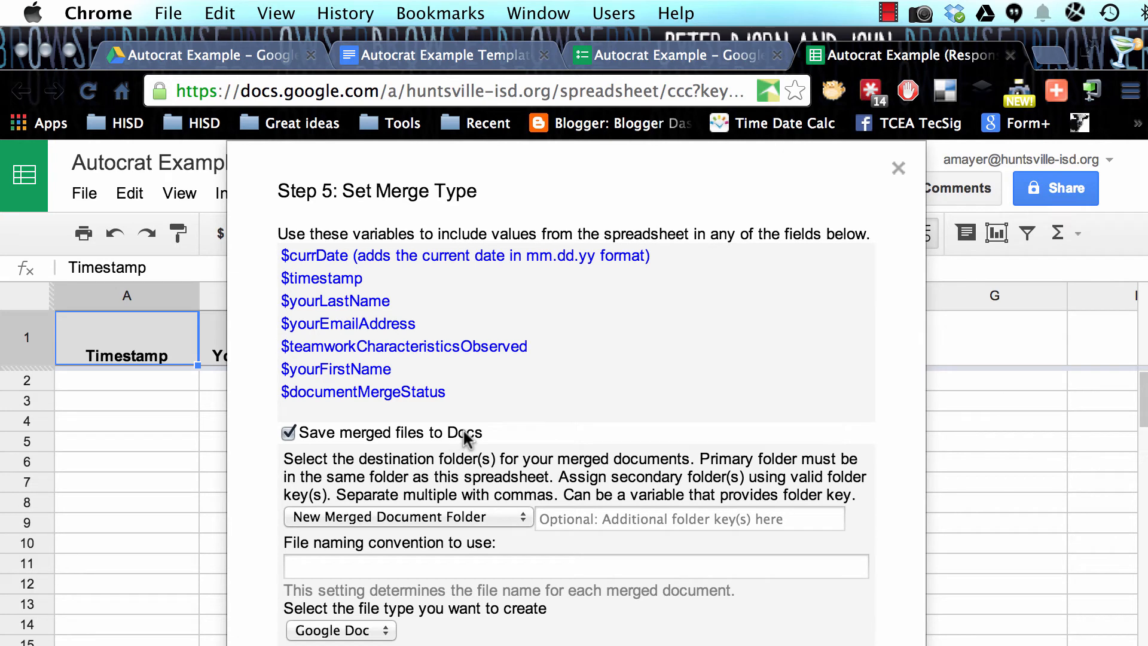
mouse_move(477, 473)
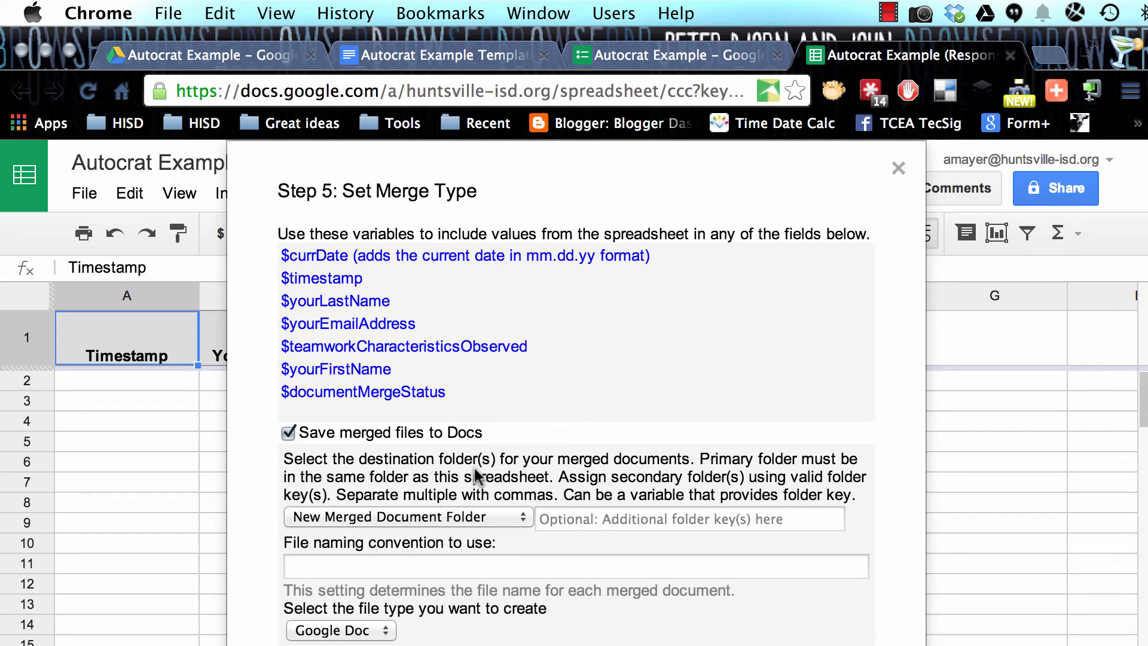
left_click(407, 517)
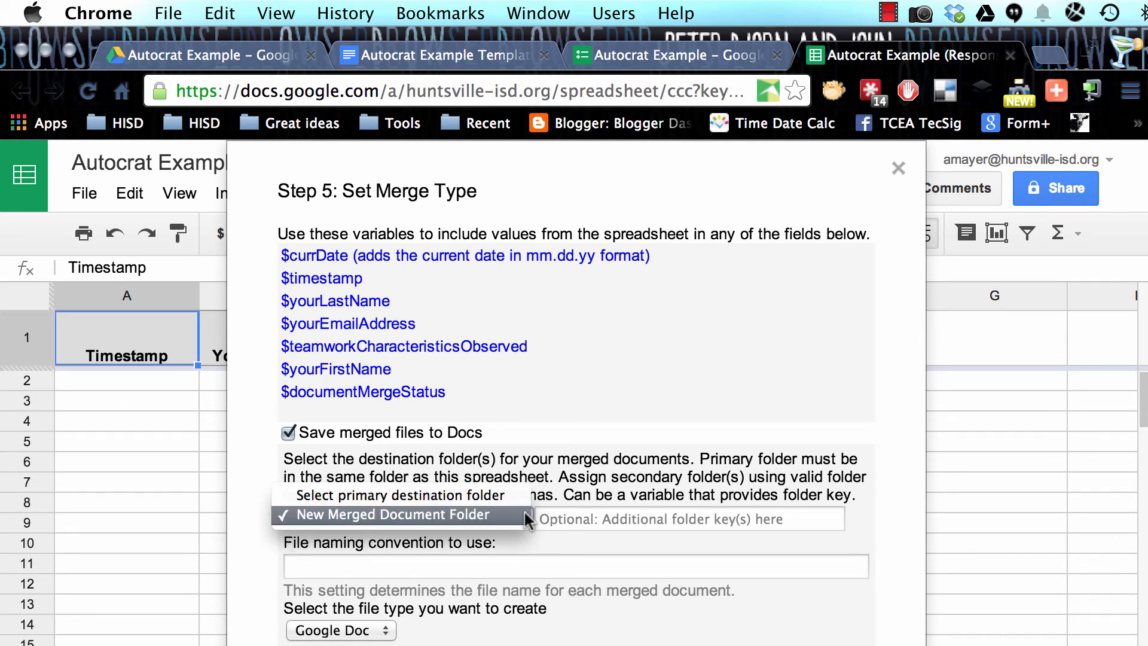
left_click(390, 514)
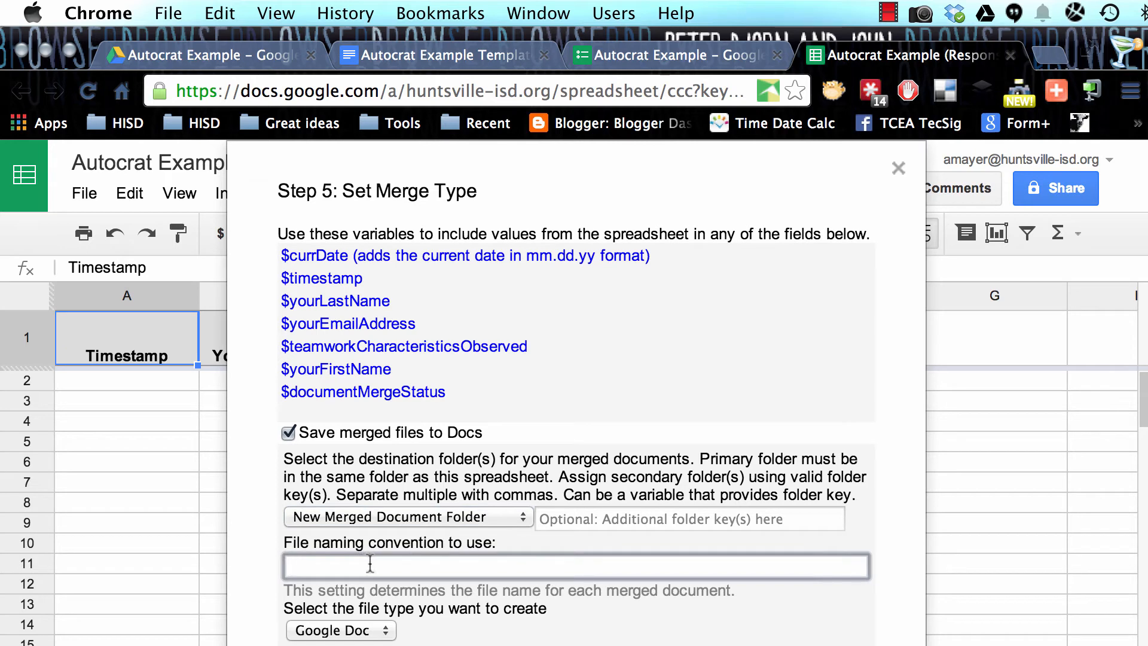
Set the file naming convention to '$yourFirstName $yourLastName $currDate'.
type("$")
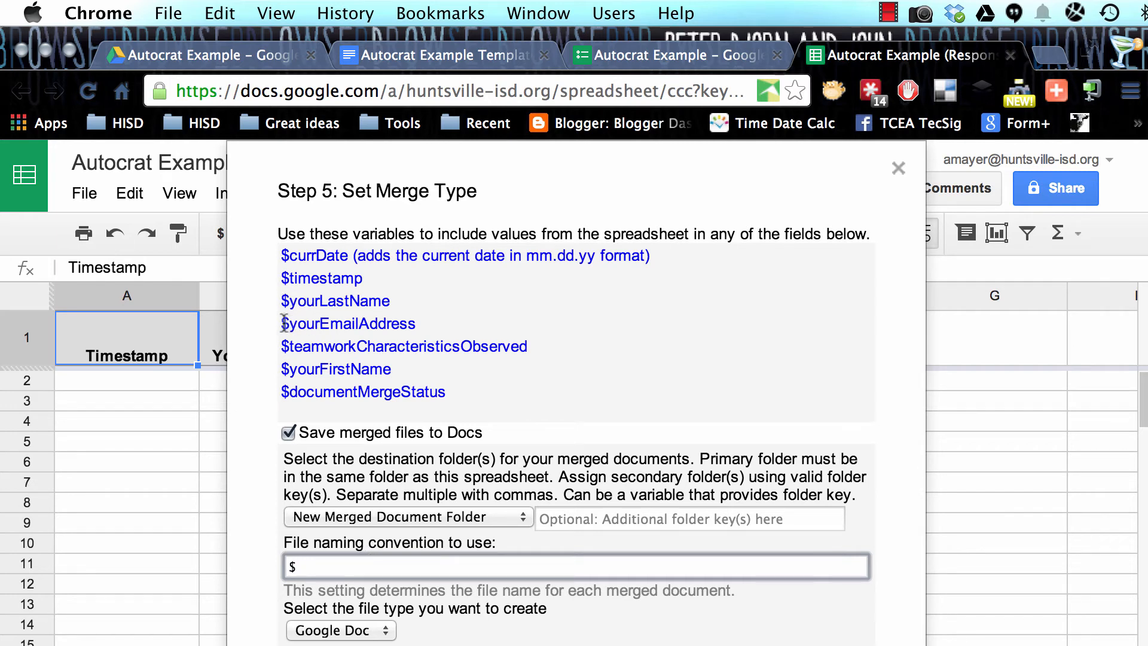
double_click(334, 369)
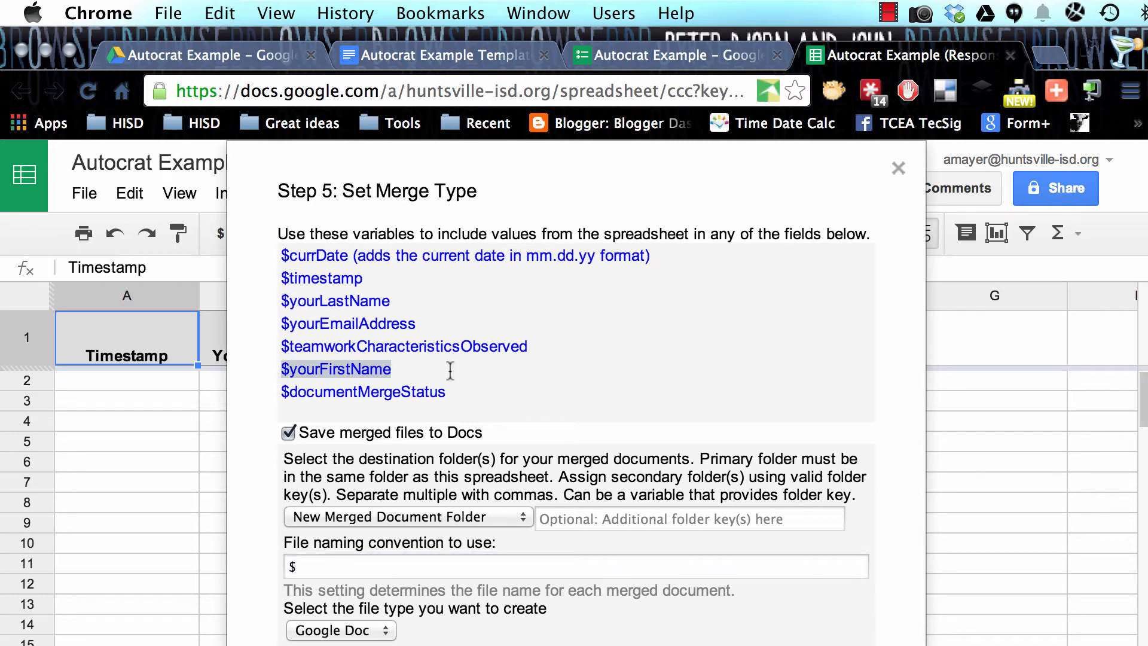
mouse_move(483, 446)
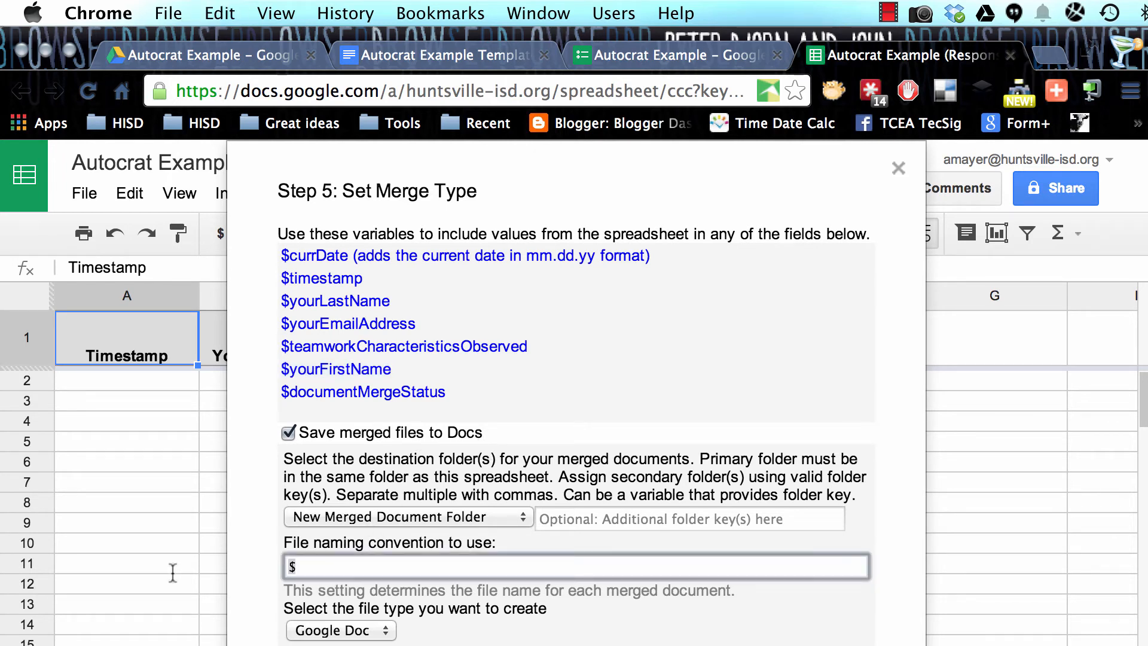
type("yourFirstName")
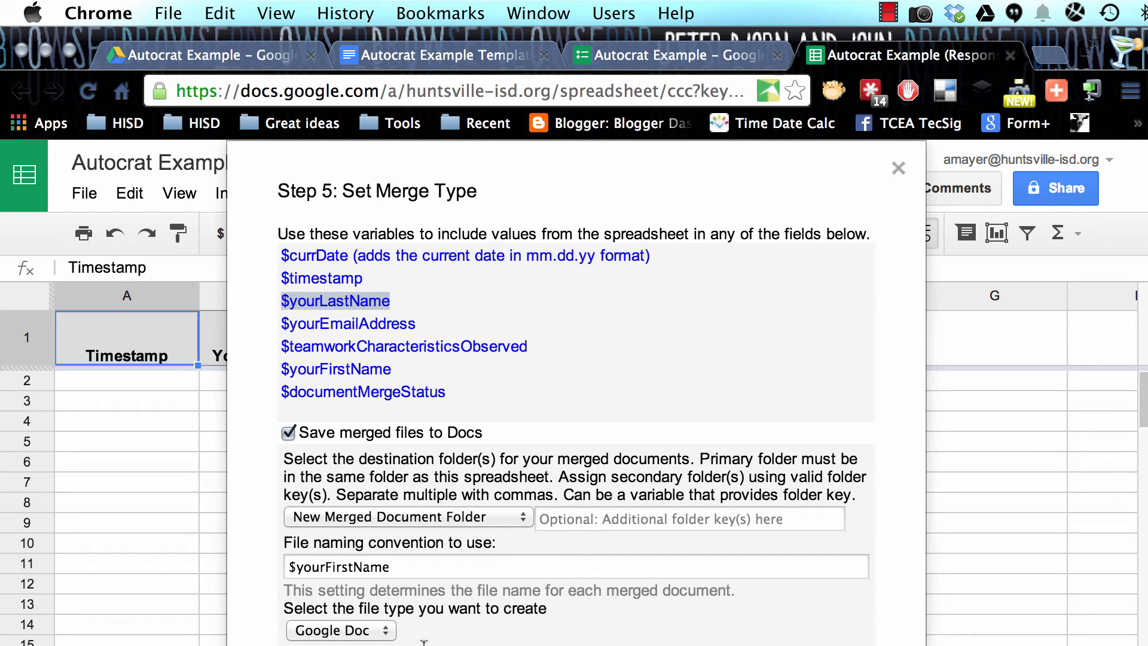
left_click(410, 567)
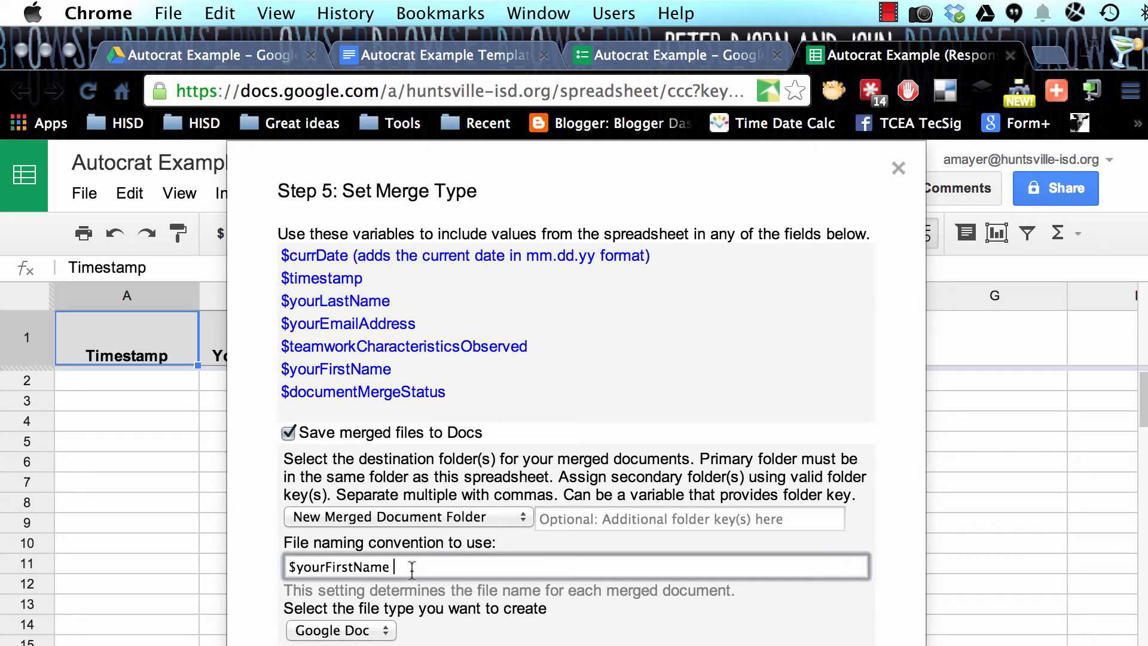
type("$yourLastName")
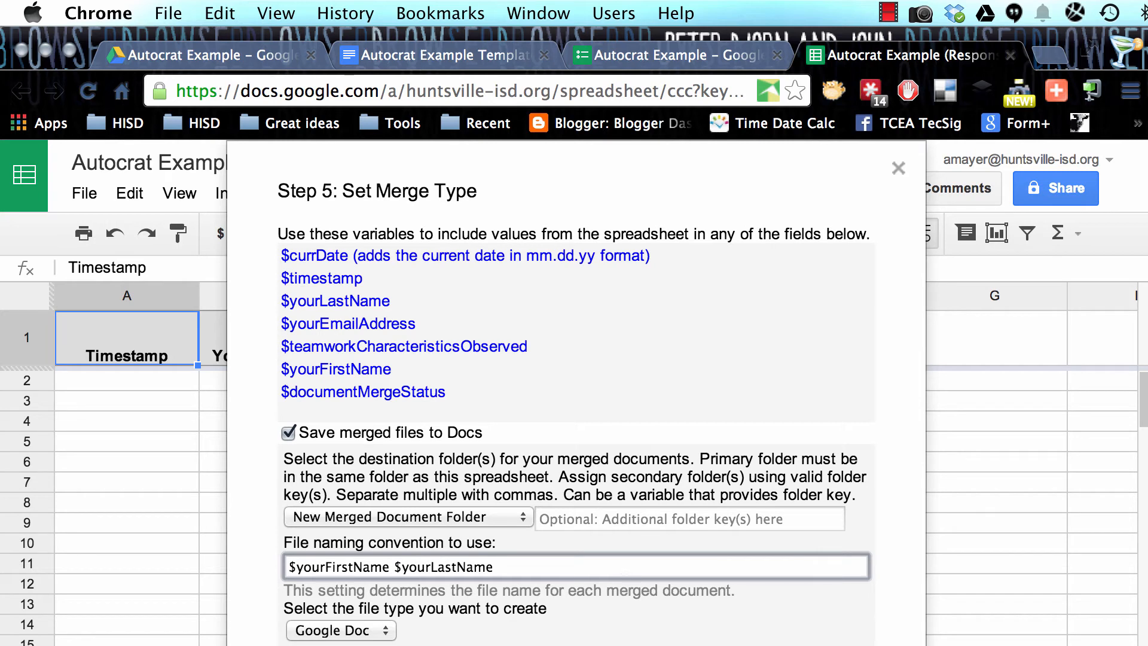
double_click(313, 256)
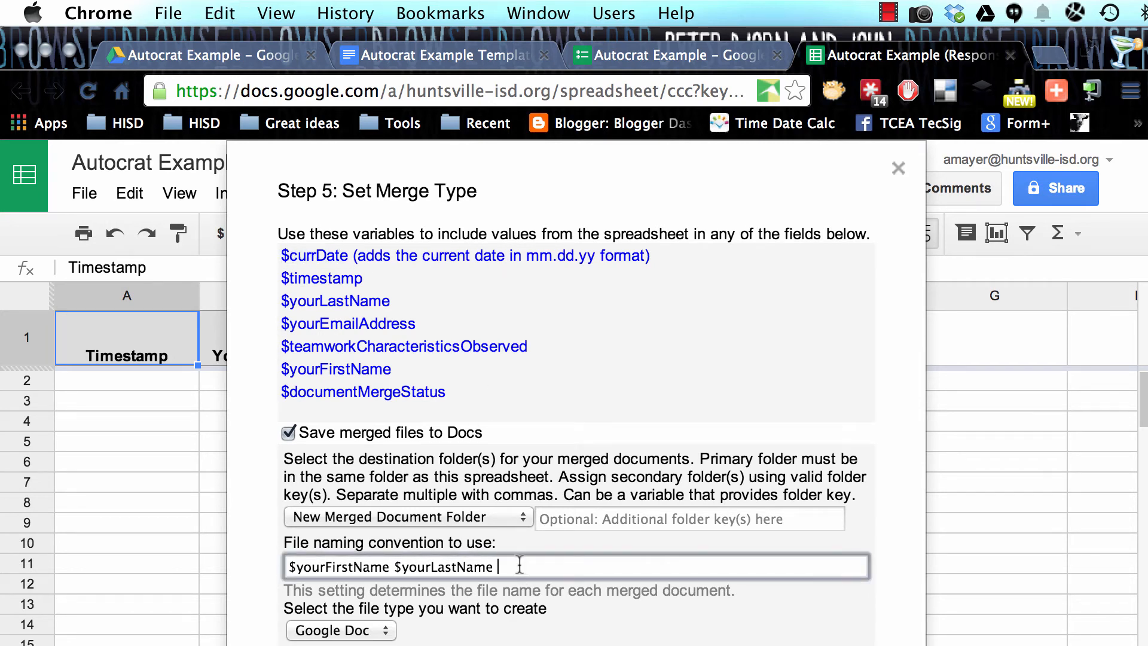
type("$currDate")
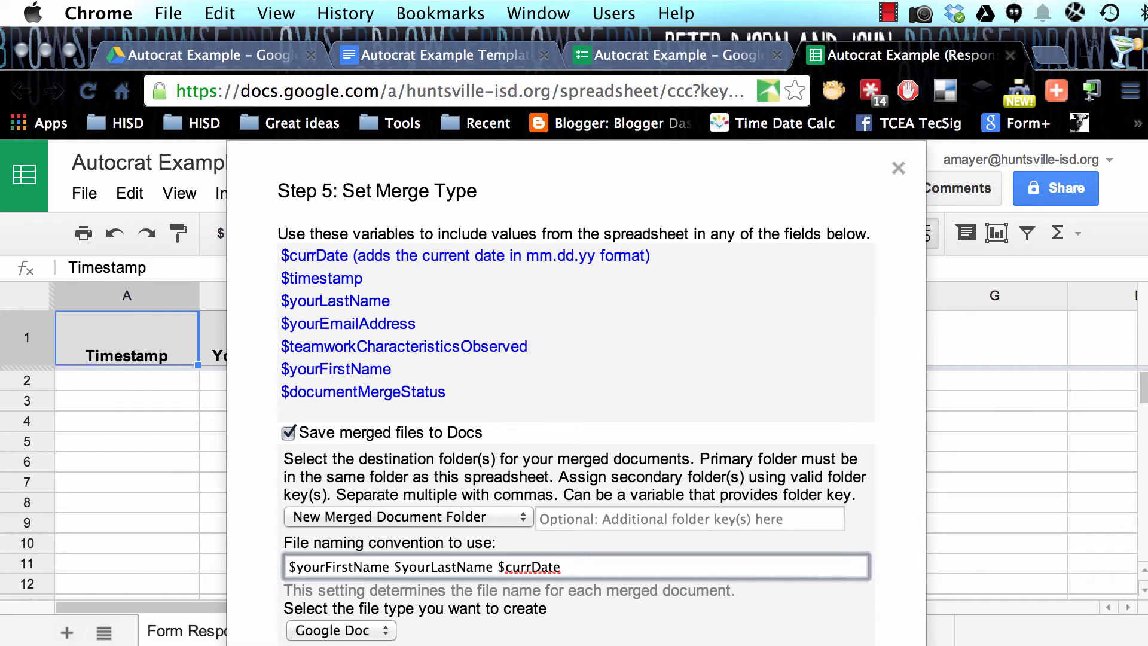
mouse_move(933, 505)
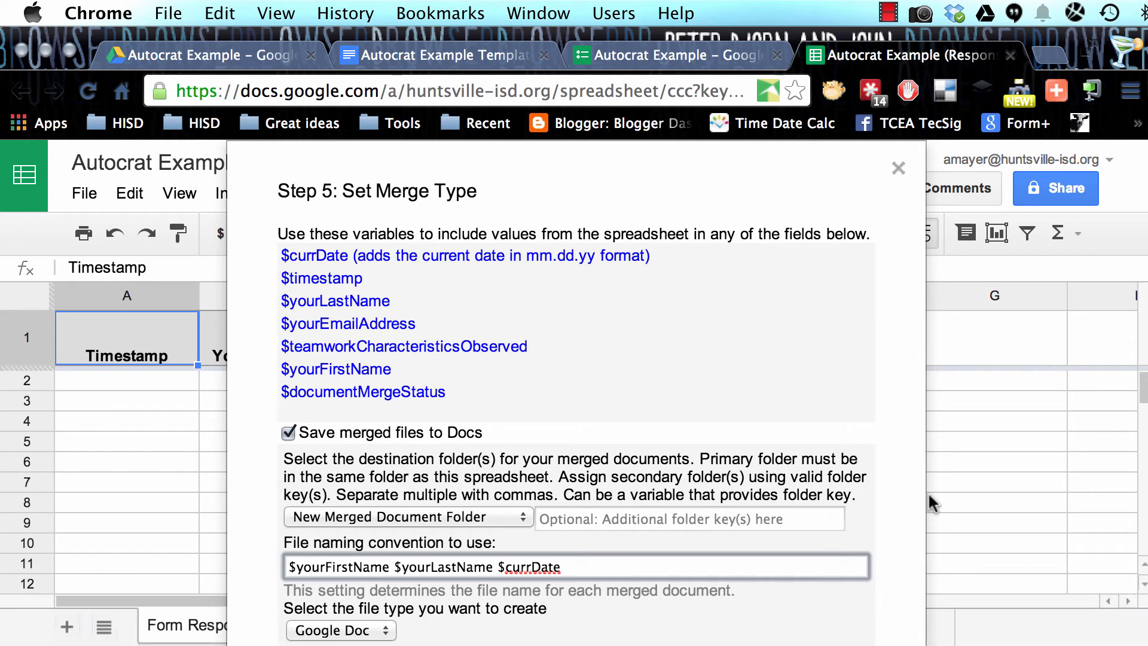
mouse_move(869, 251)
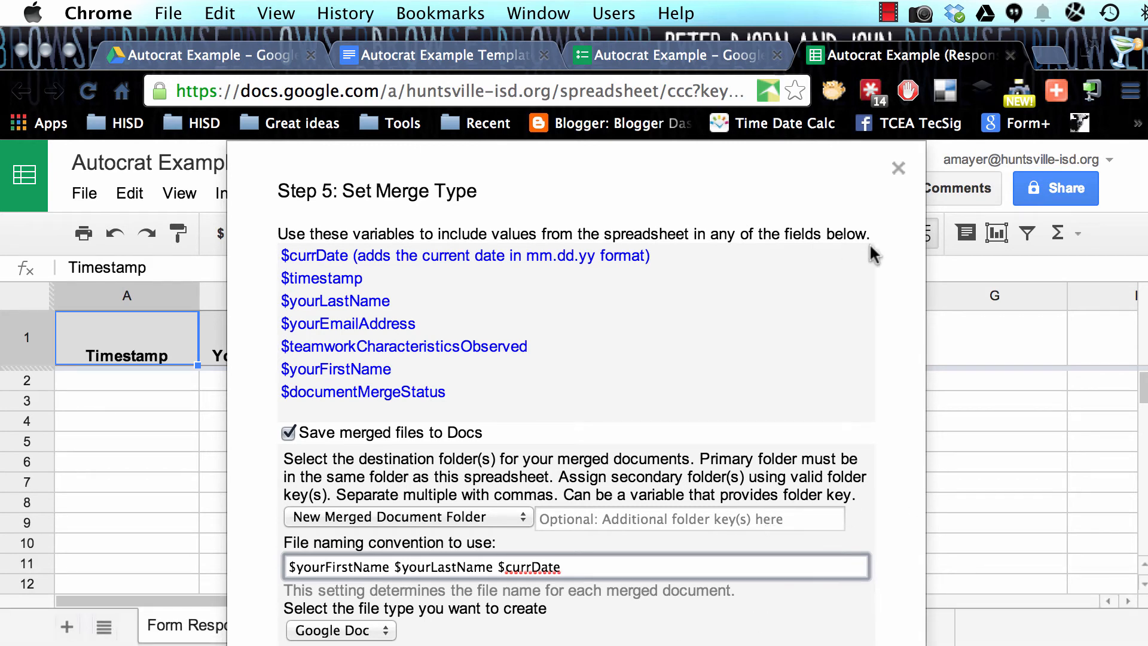
Save merged files as PDFs named by first name, last name and date, keeping links.
scroll("down", 3)
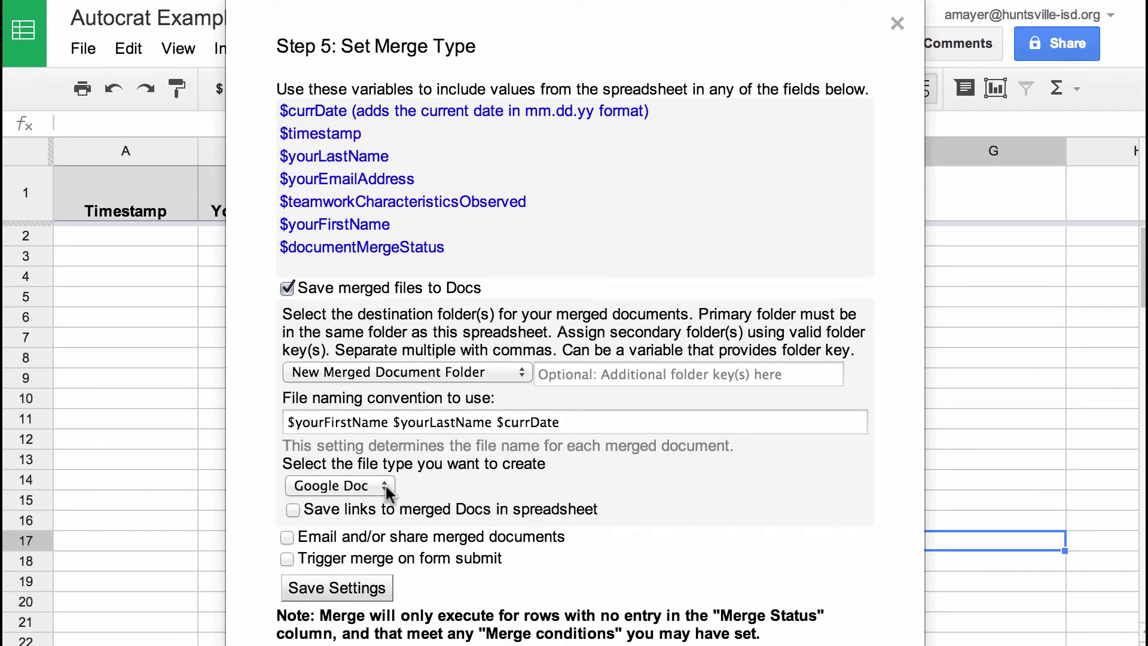
left_click(339, 486)
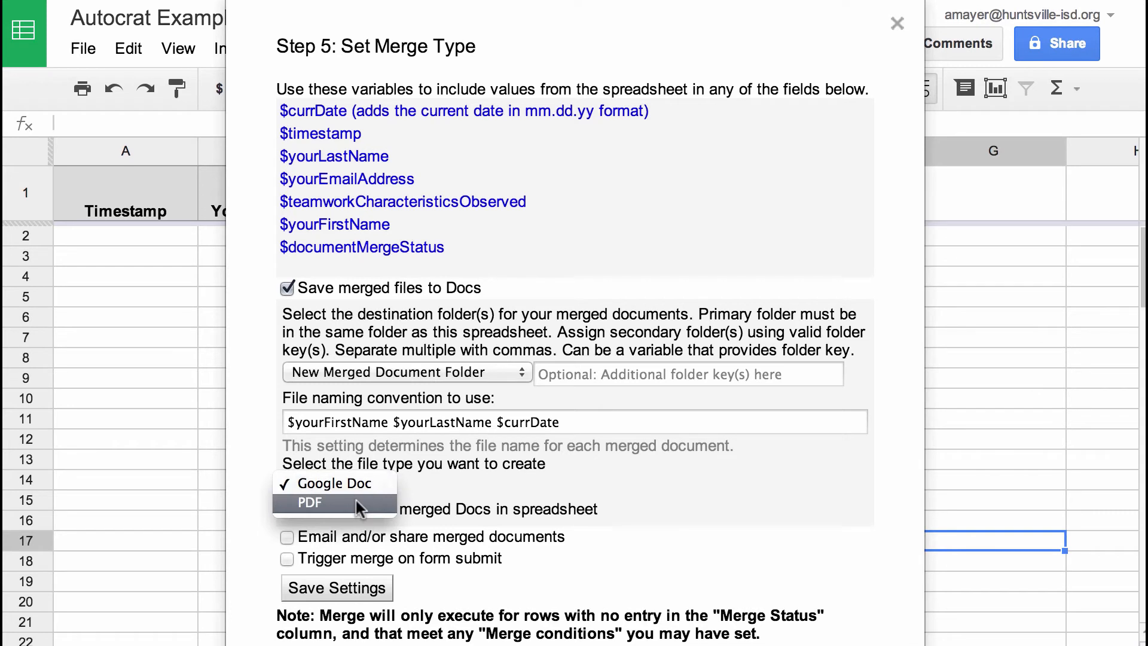
left_click(311, 503)
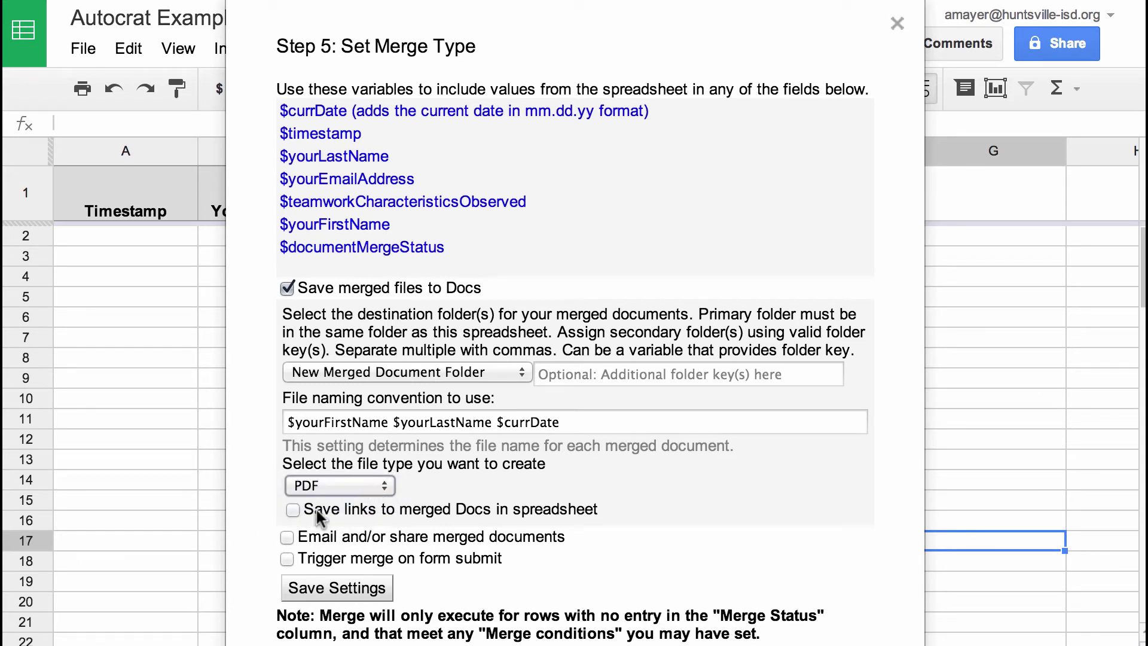
left_click(293, 510)
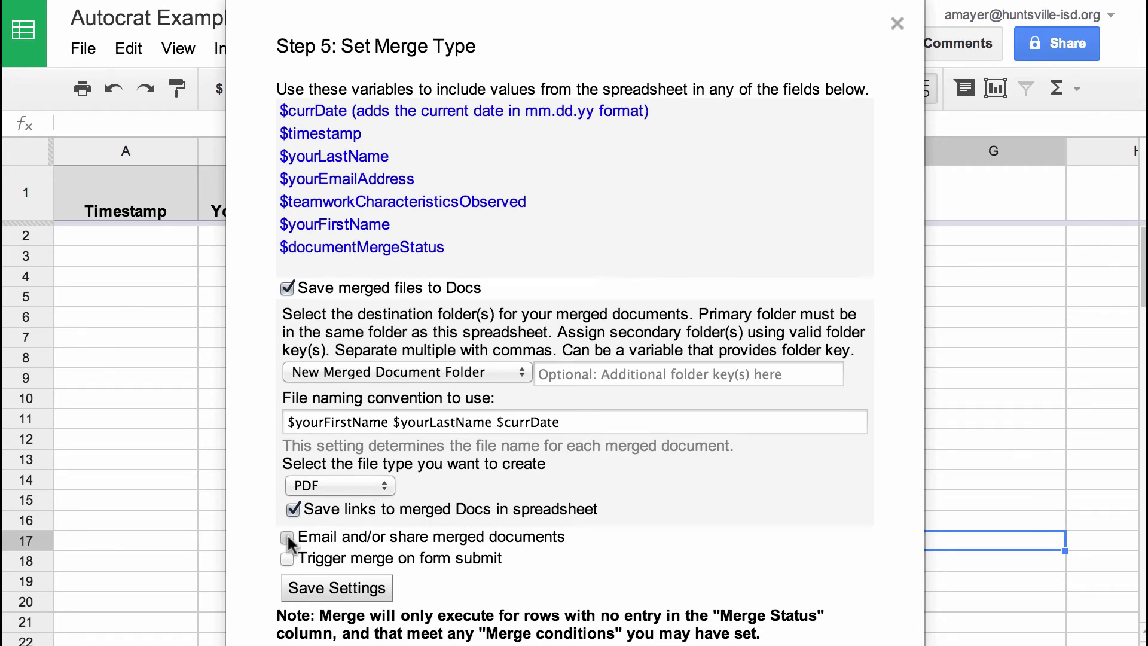
Turn on emailing merged documents with $yourEmailAddress as the recipient.
left_click(288, 538)
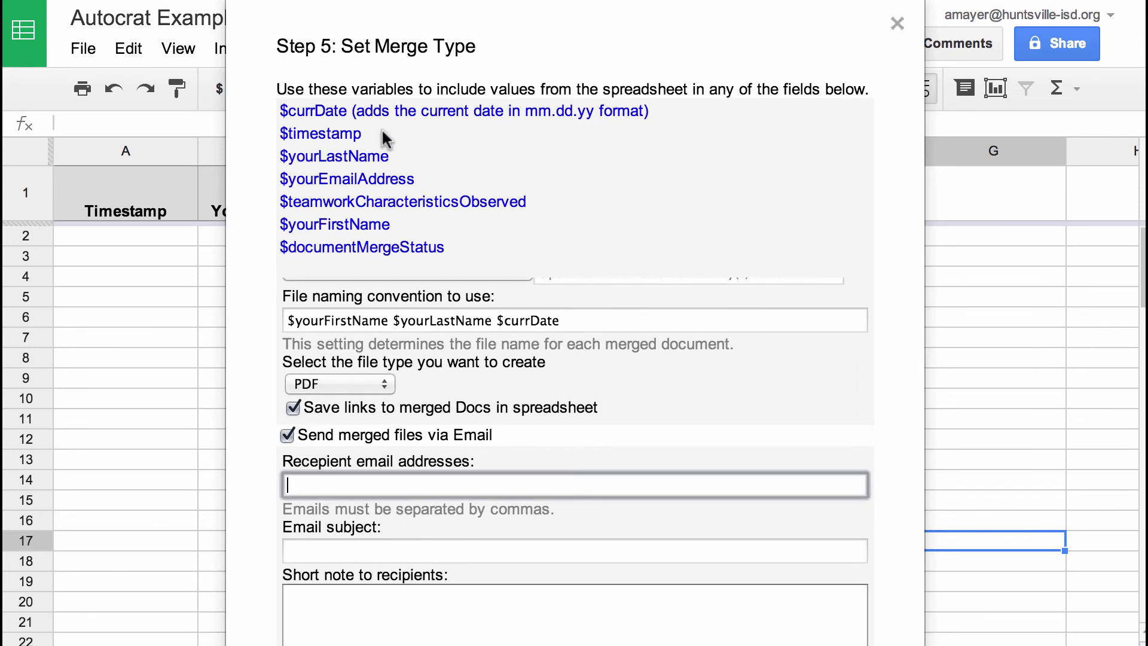
double_click(347, 180)
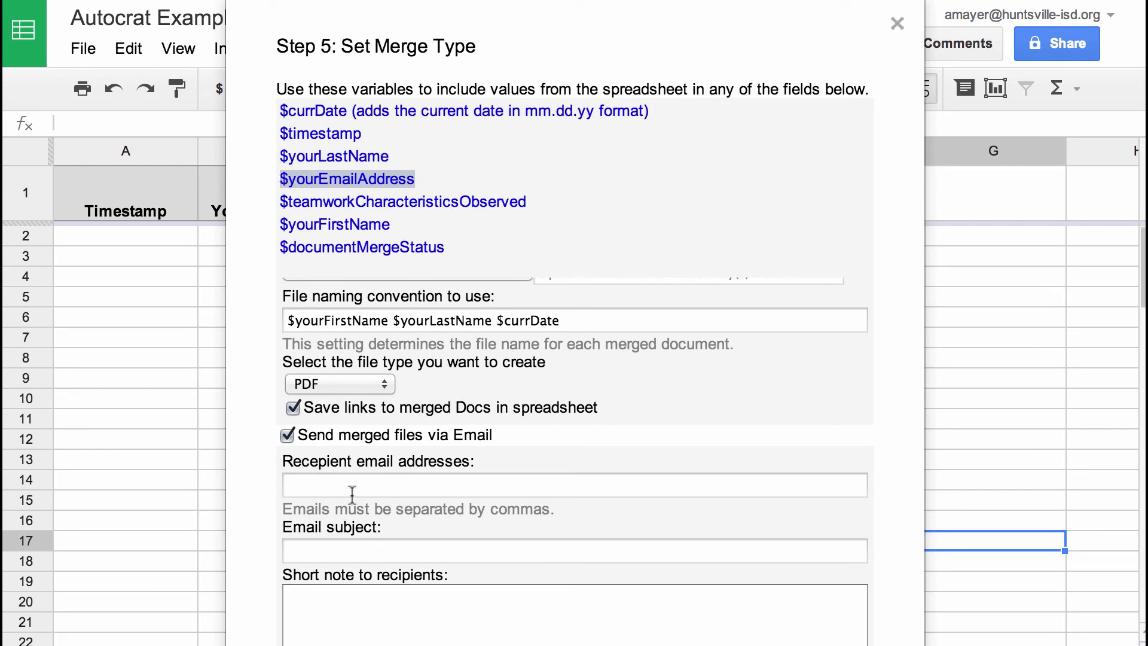
type("$yourEmailAddress")
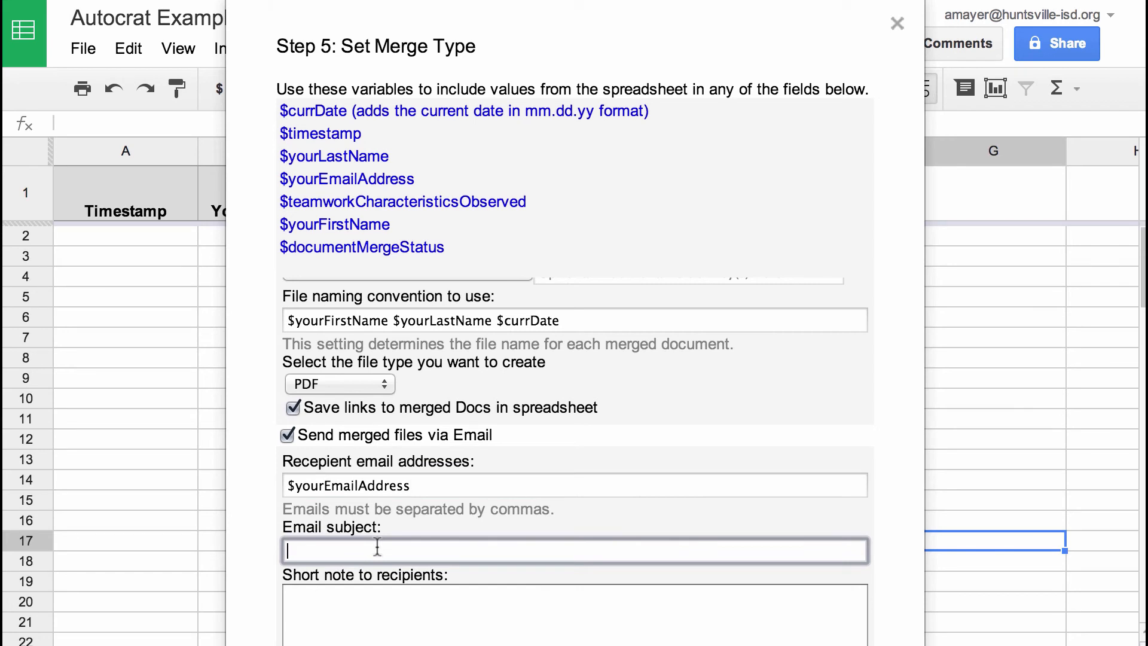
Enter subject 'Today's Teamwork Observation' and a short note about the attached observation.
type("Teamwork Obser")
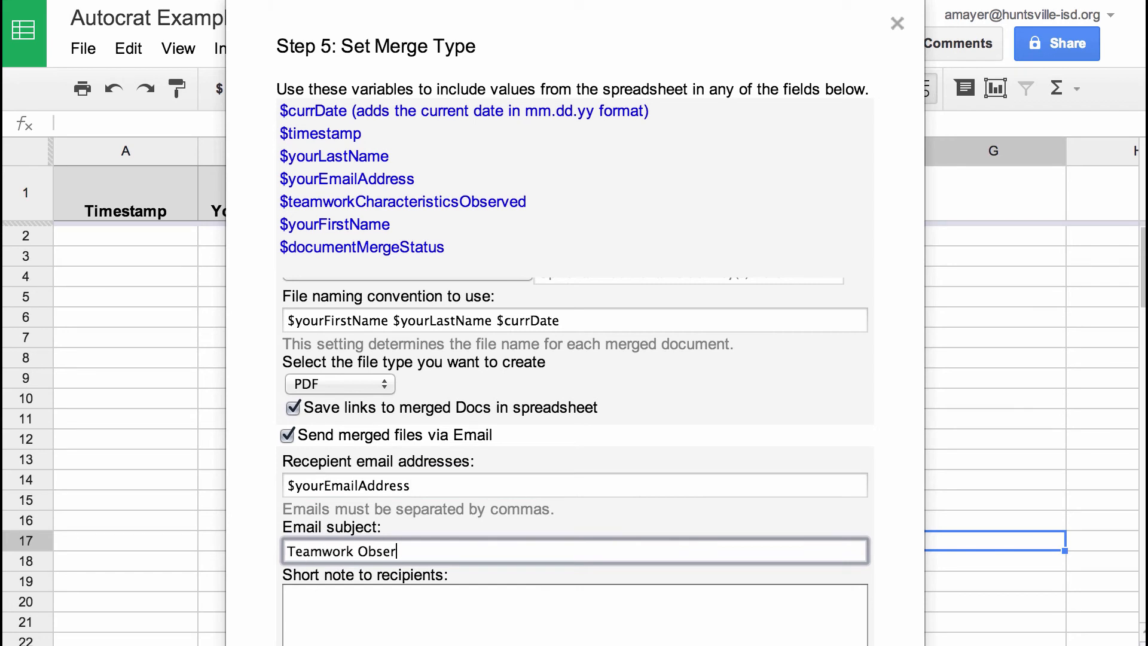
type("v")
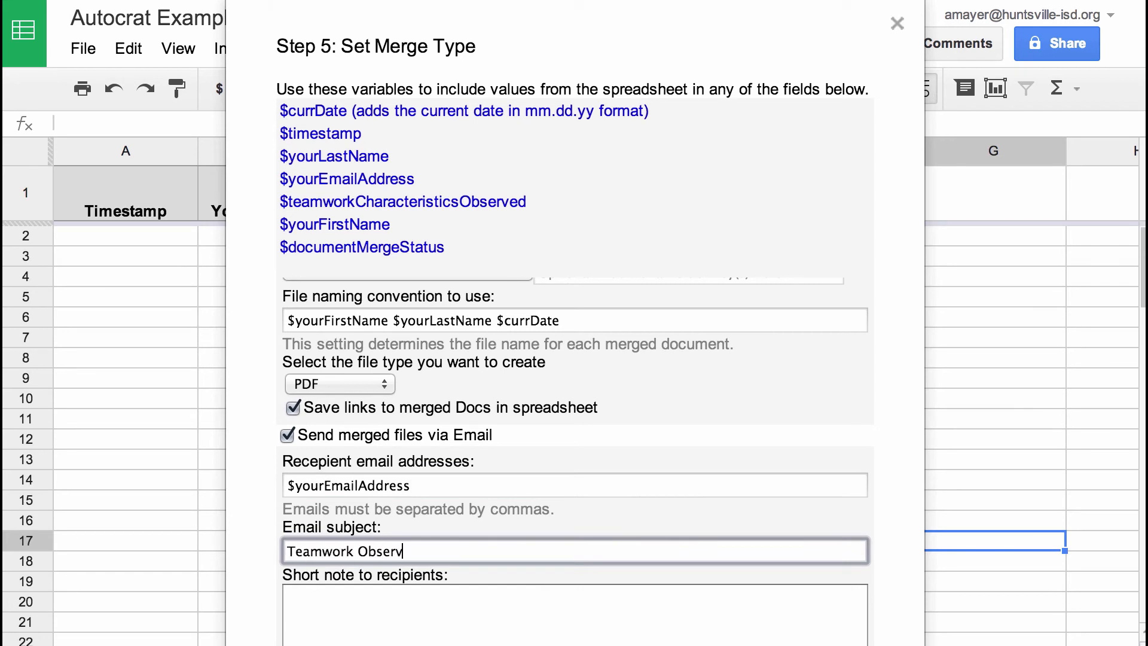
type("ation")
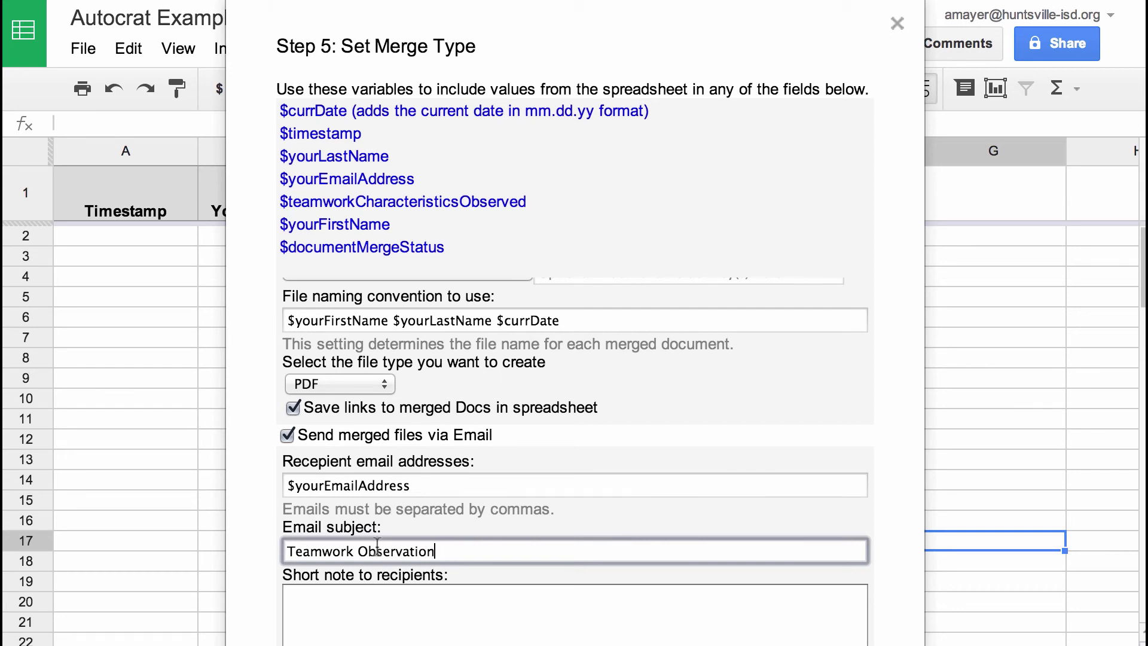
type("Today")
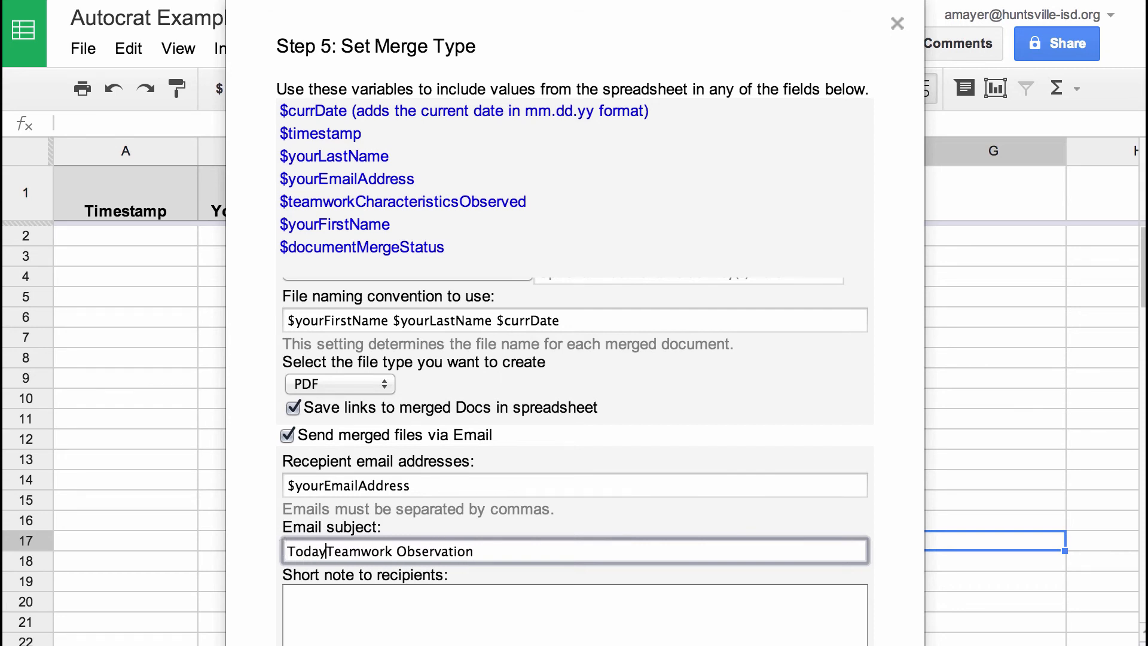
type("Pl")
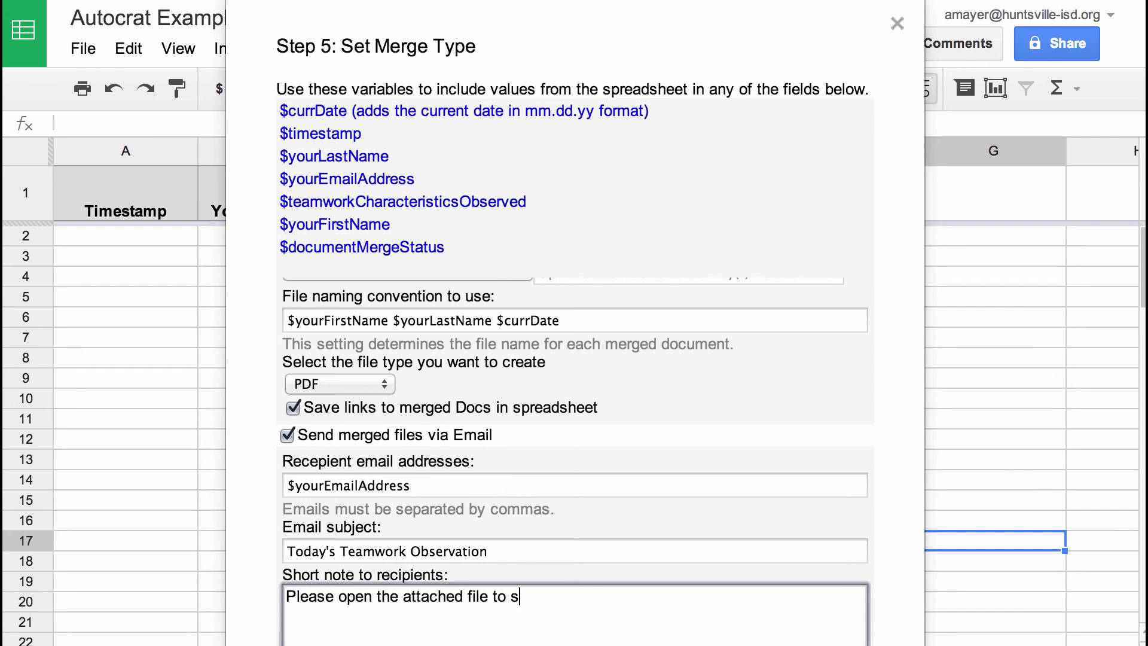
type("ee your teamwork")
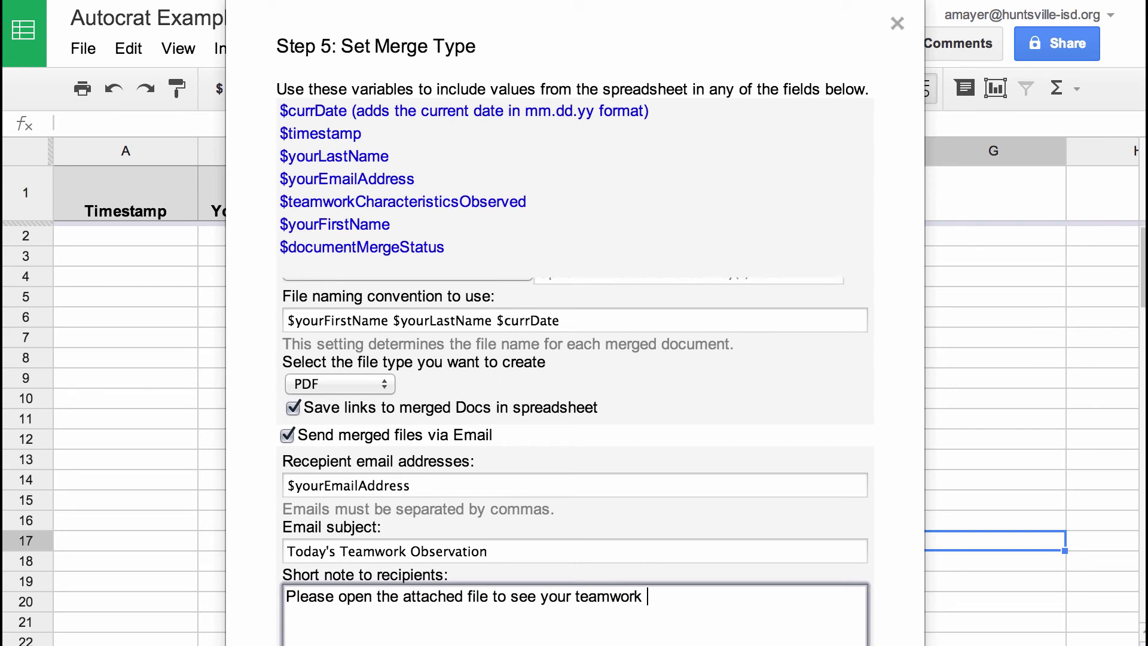
type("ove")
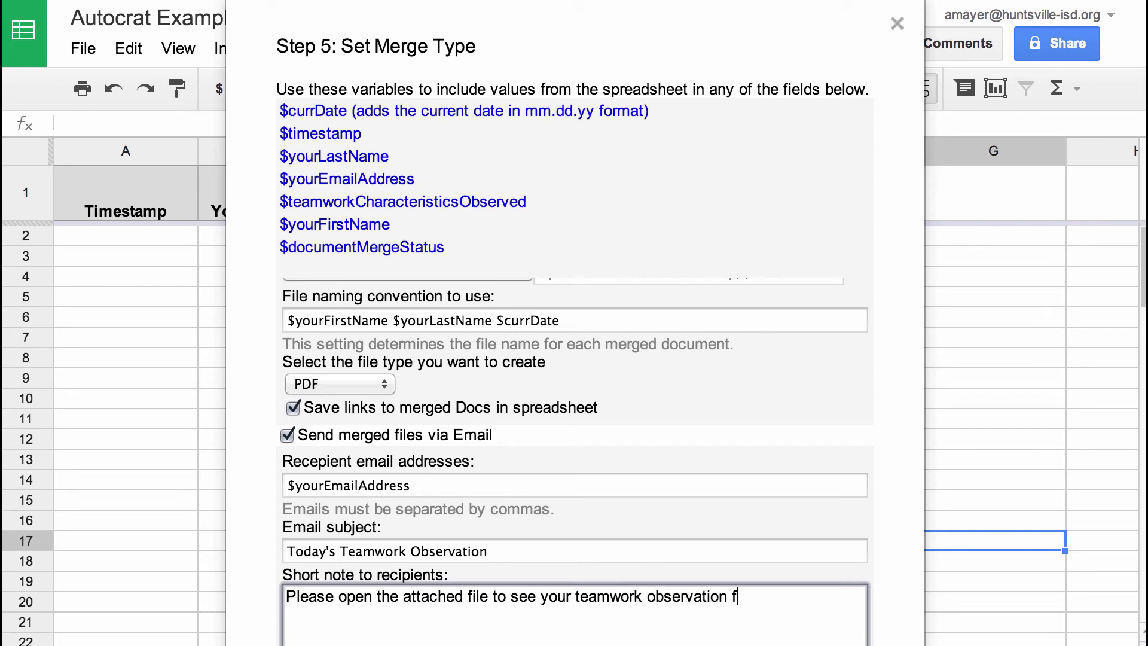
type("rom today.")
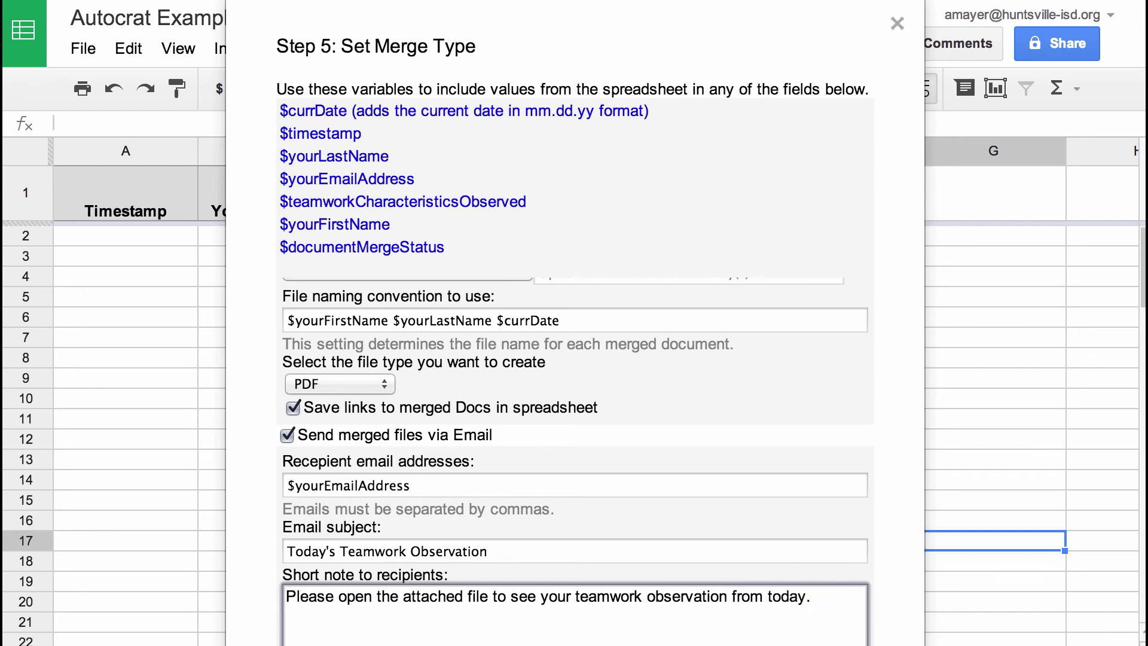
scroll("down", 3)
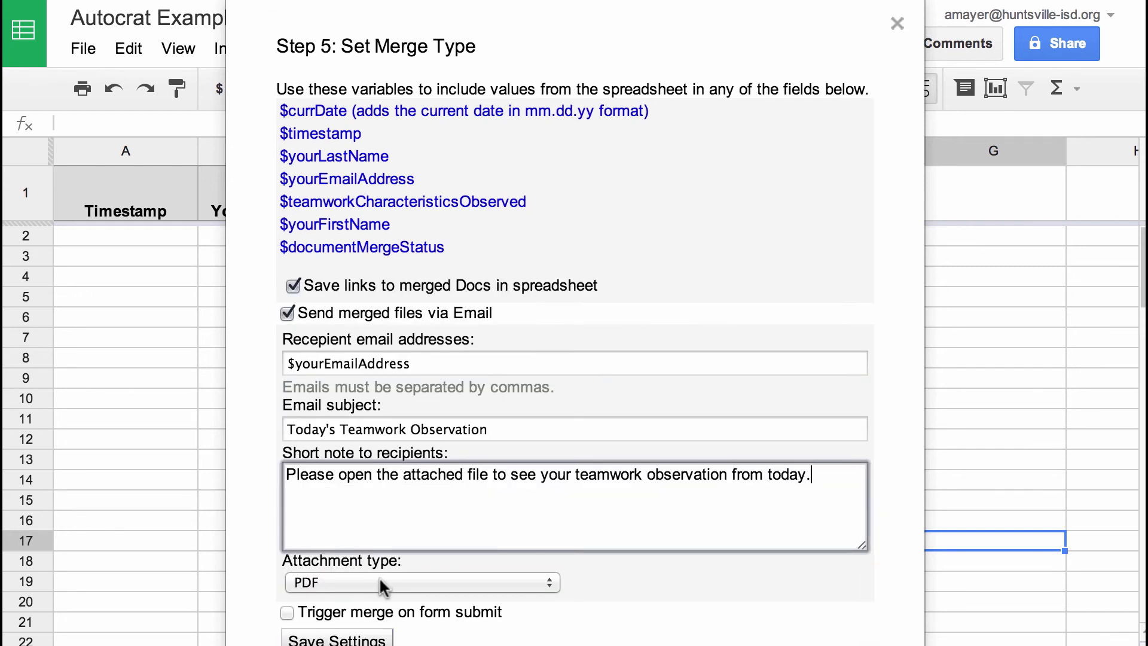
mouse_move(468, 638)
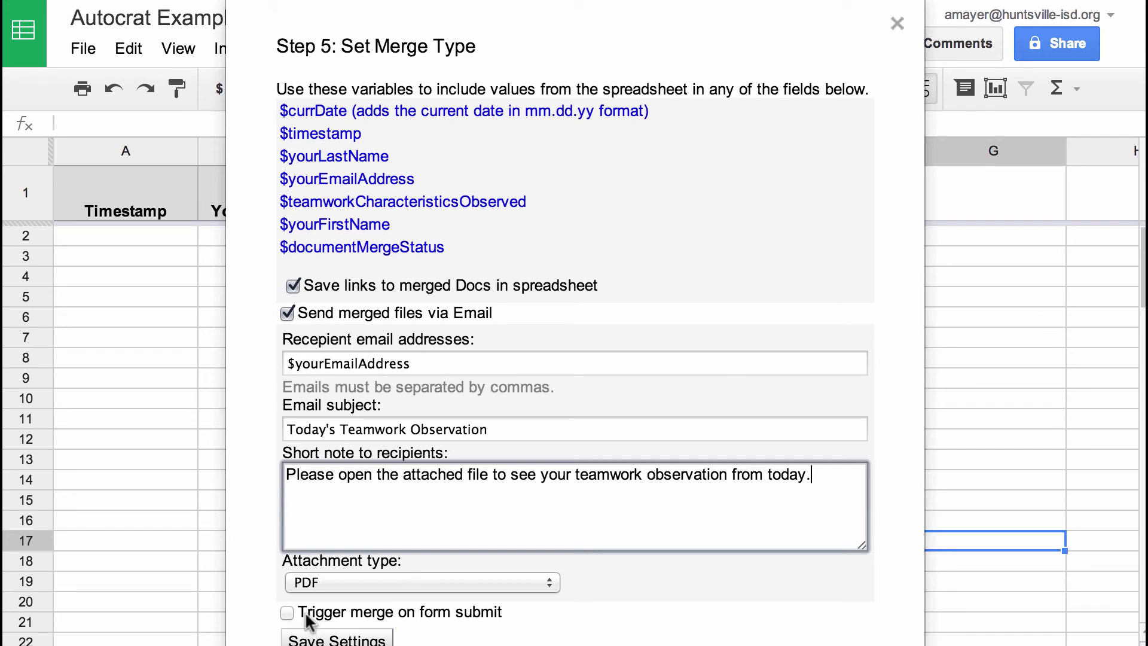
Enable Trigger merge on form submit, save, dismiss the error alert, and close the dialog.
left_click(287, 612)
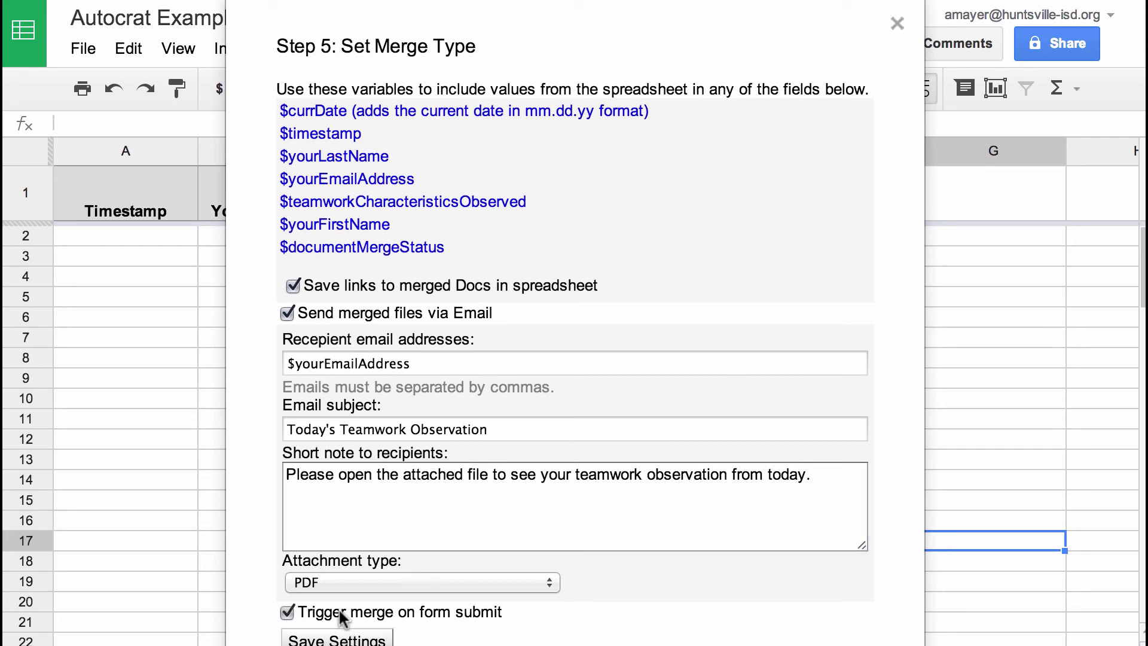
mouse_move(366, 639)
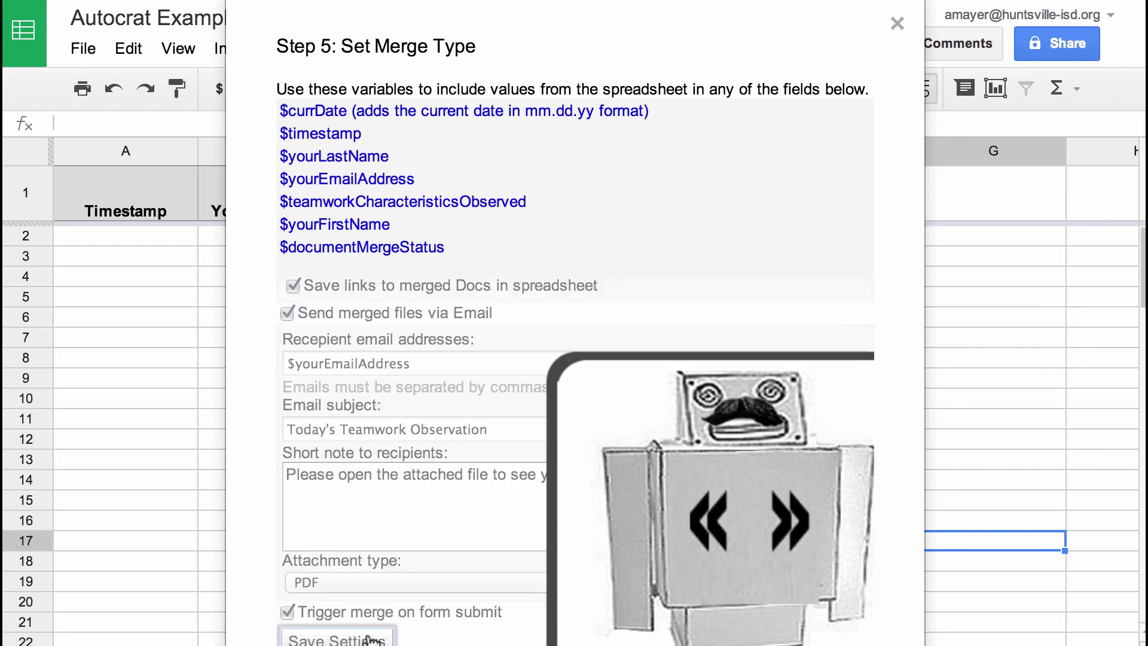
mouse_move(996, 88)
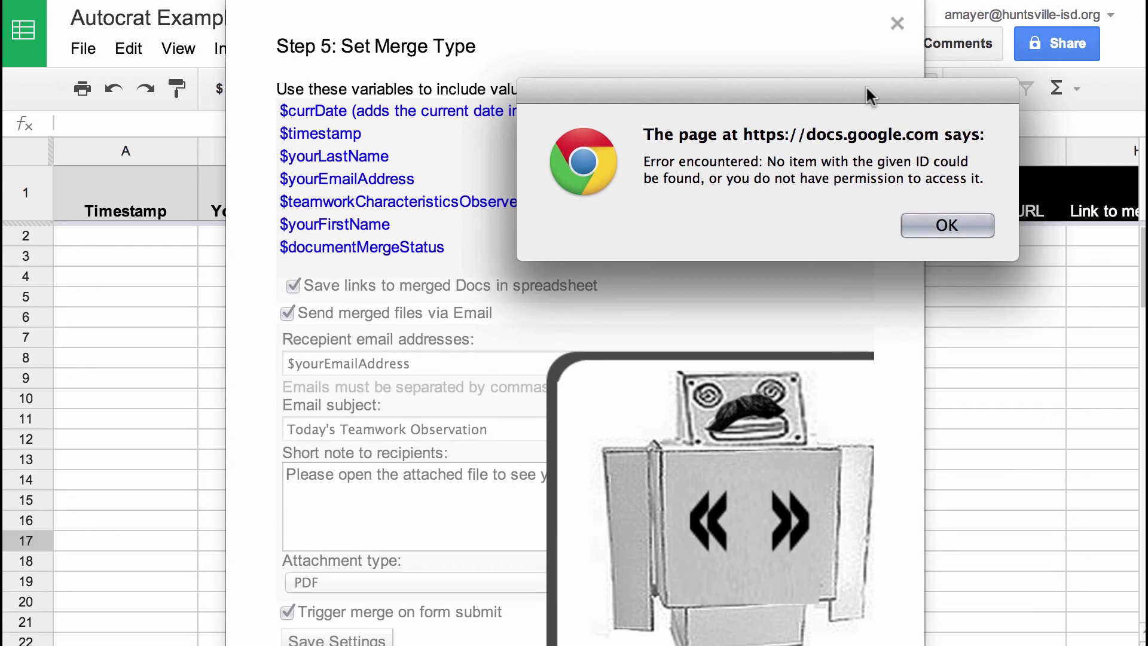
left_click(946, 225)
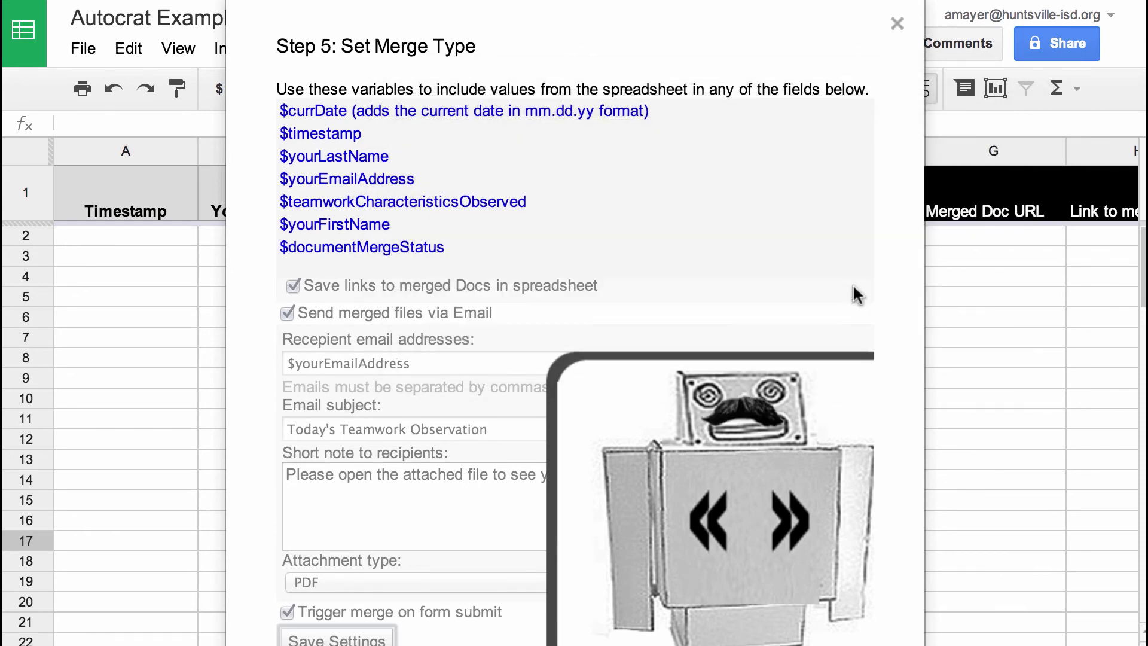
mouse_move(856, 424)
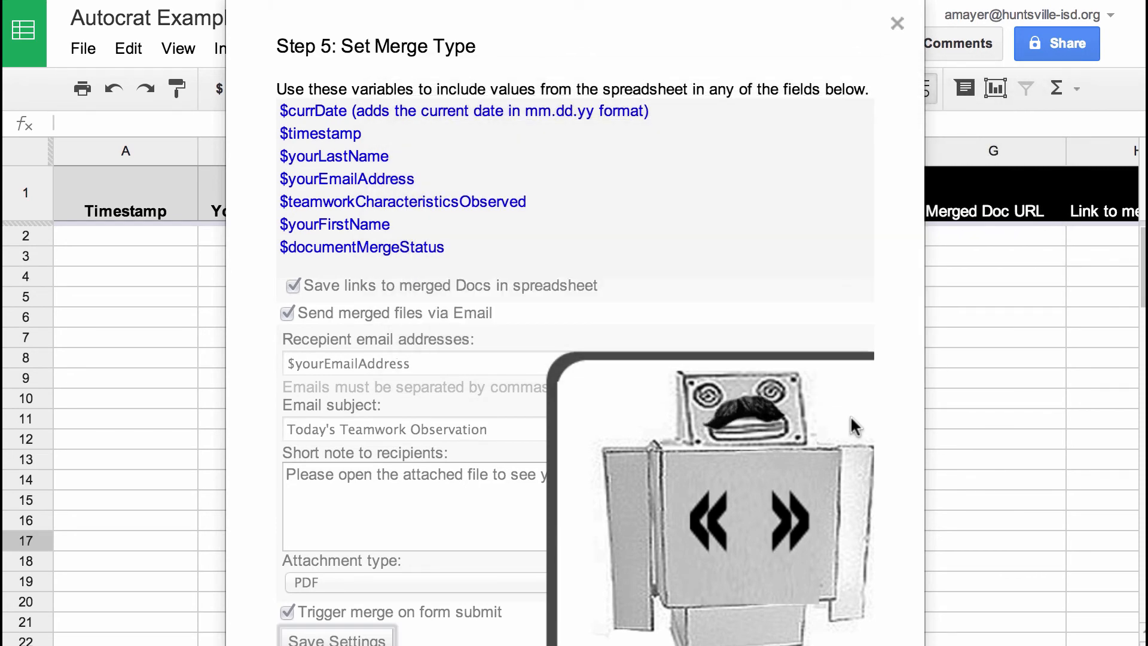
mouse_move(691, 448)
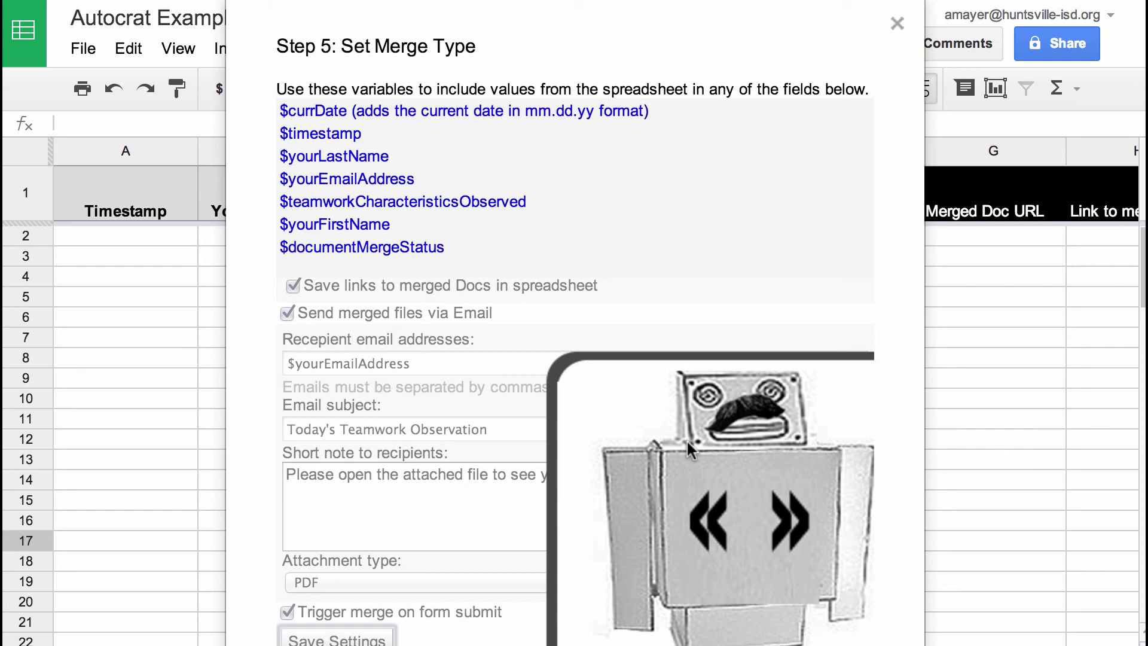
mouse_move(546, 381)
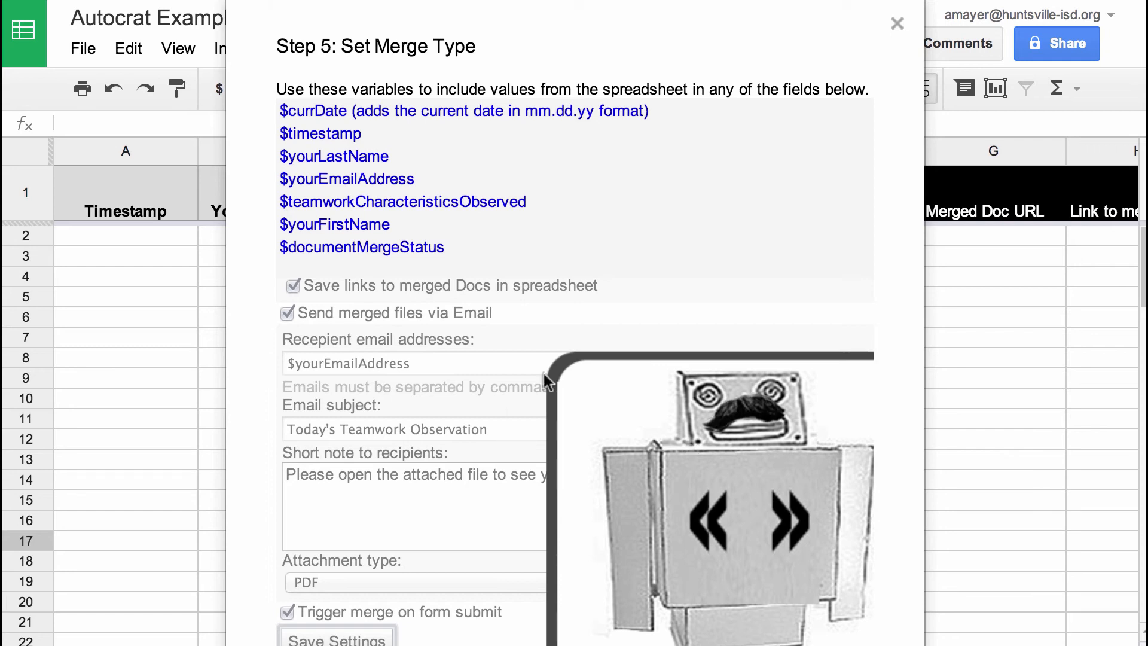
mouse_move(895, 25)
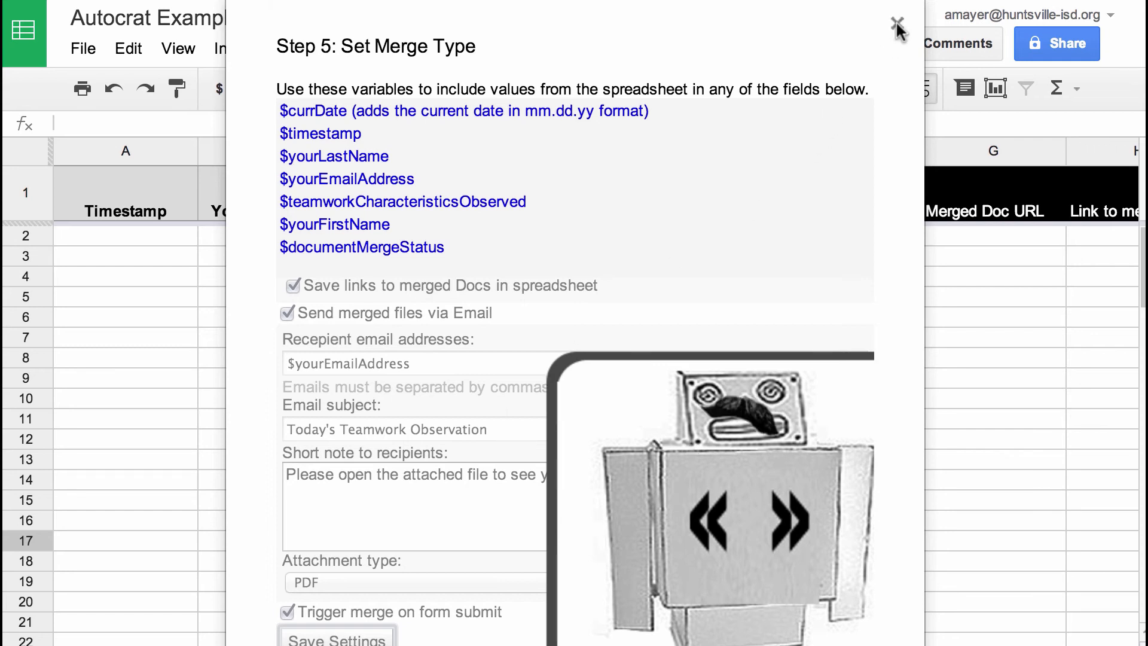
mouse_move(921, 29)
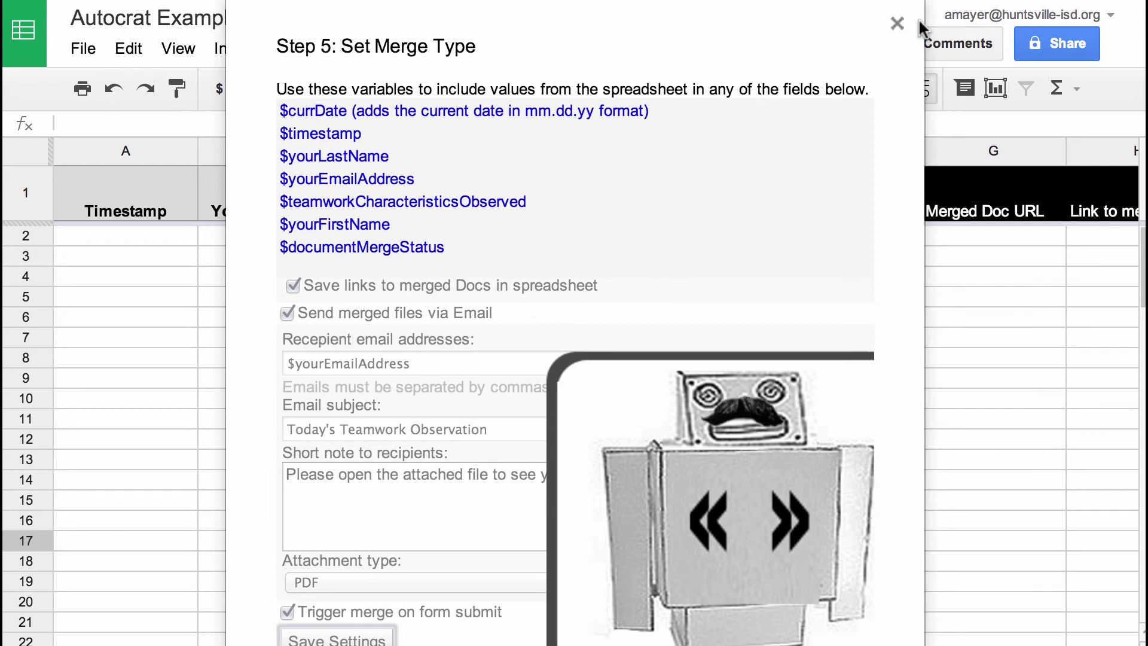
left_click(895, 23)
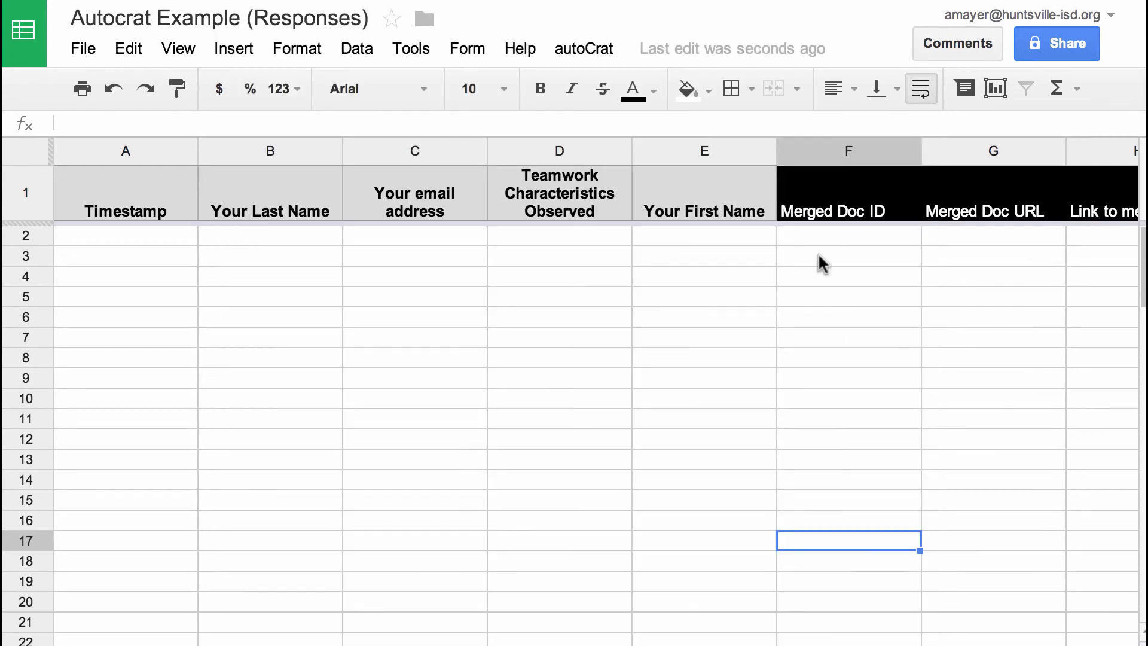
Reopen Merge Type settings from the autoCrat step list and save again to reach Step 6.
left_click(584, 48)
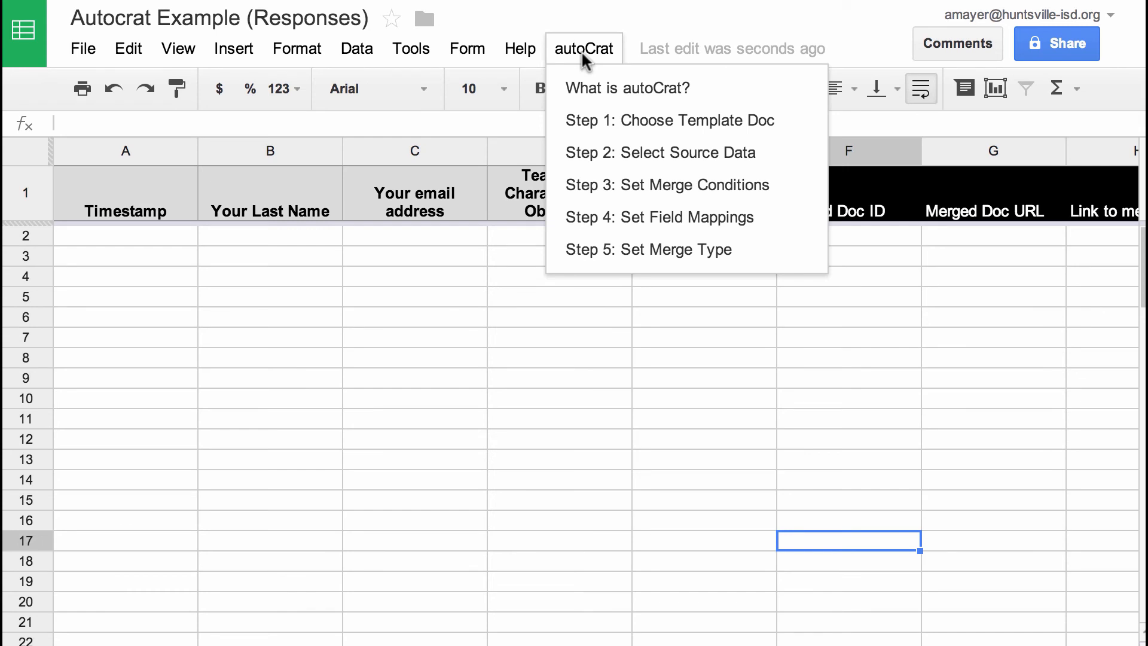
mouse_move(712, 256)
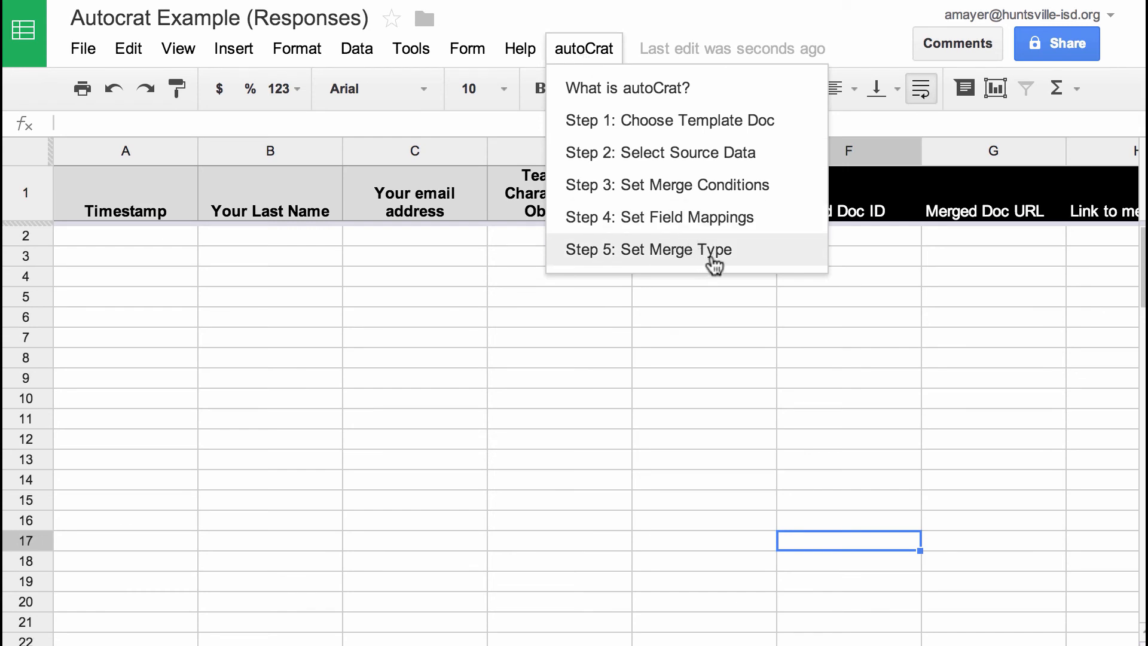
left_click(648, 249)
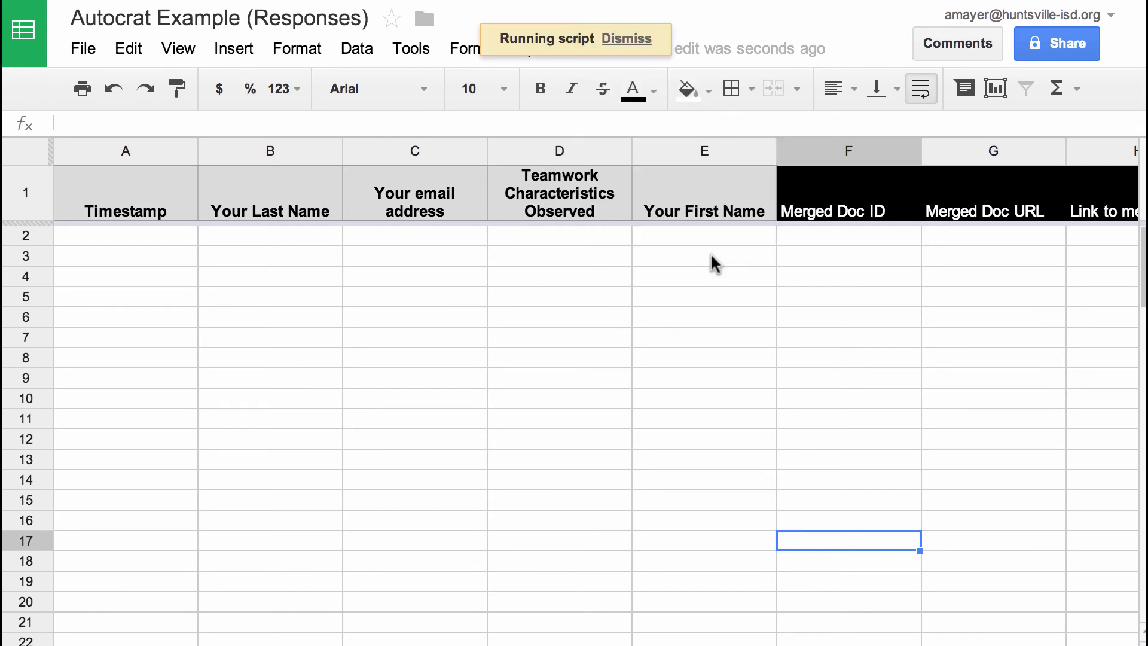
mouse_move(683, 341)
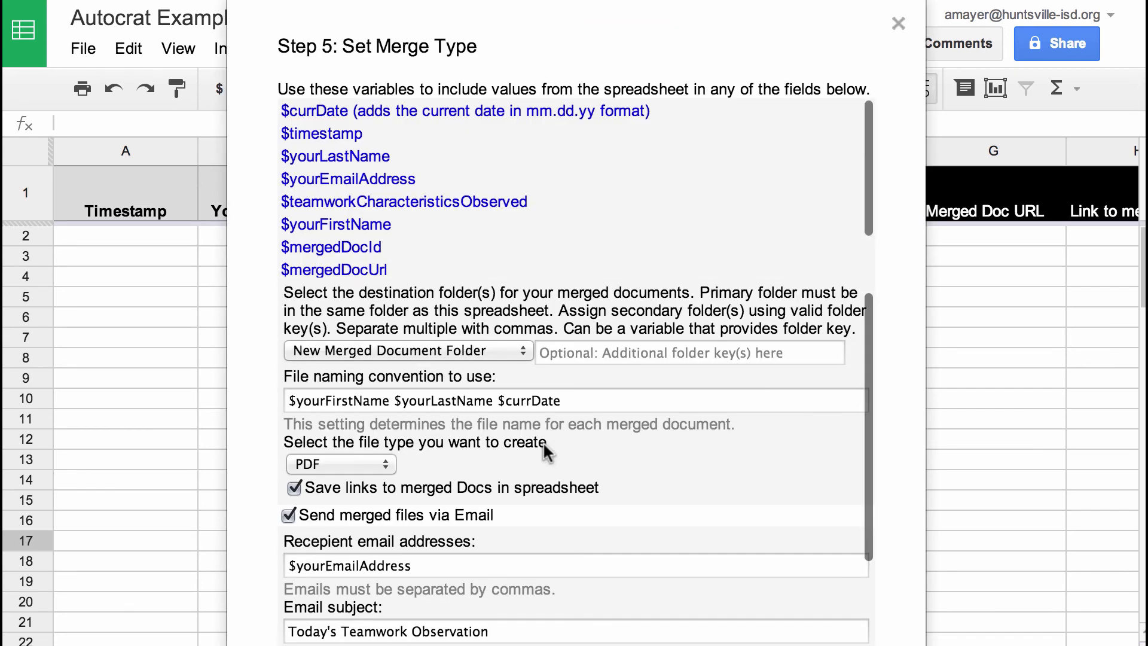
scroll("down", 3)
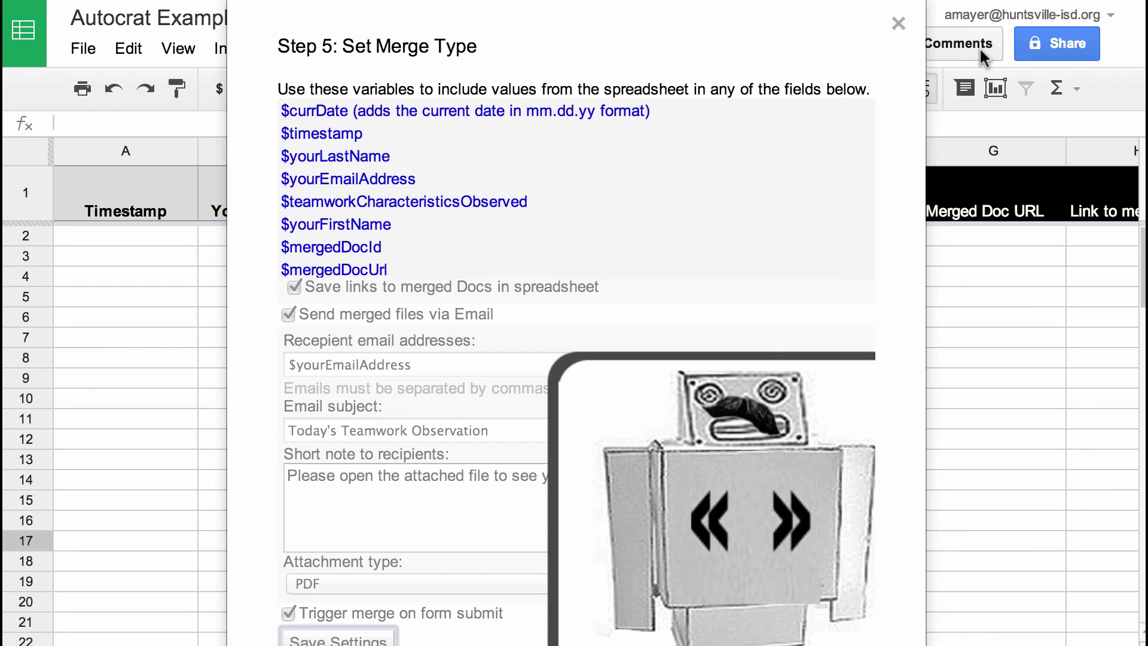
mouse_move(946, 205)
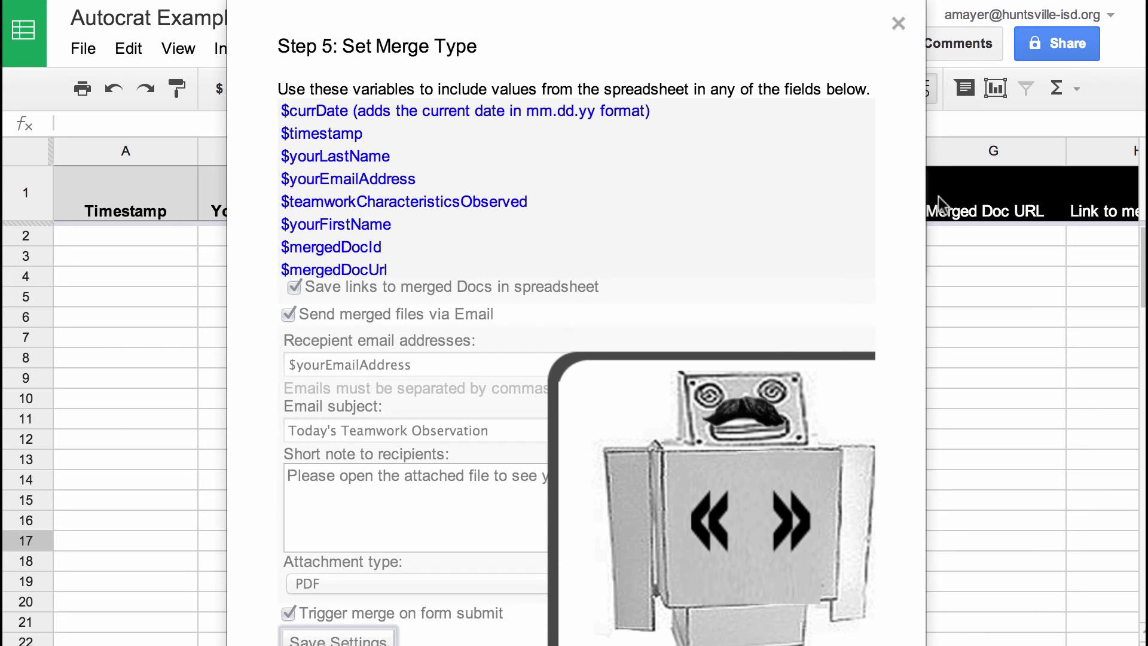
left_click(337, 638)
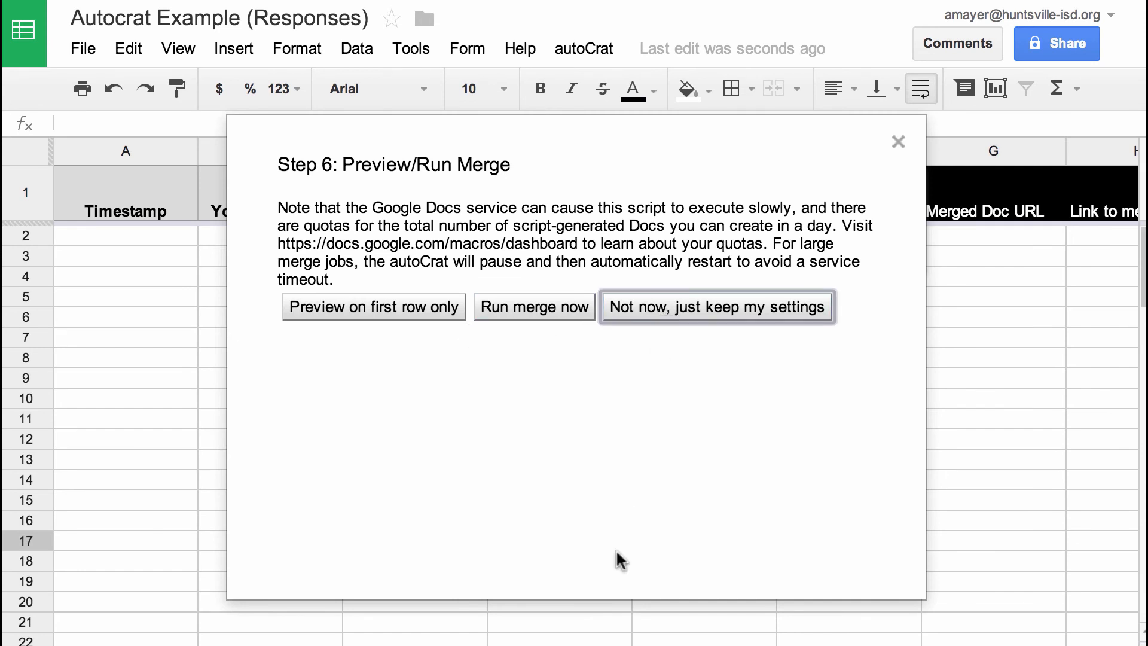
Choose 'Not now, just keep my settings' in Step 6.
left_click(717, 307)
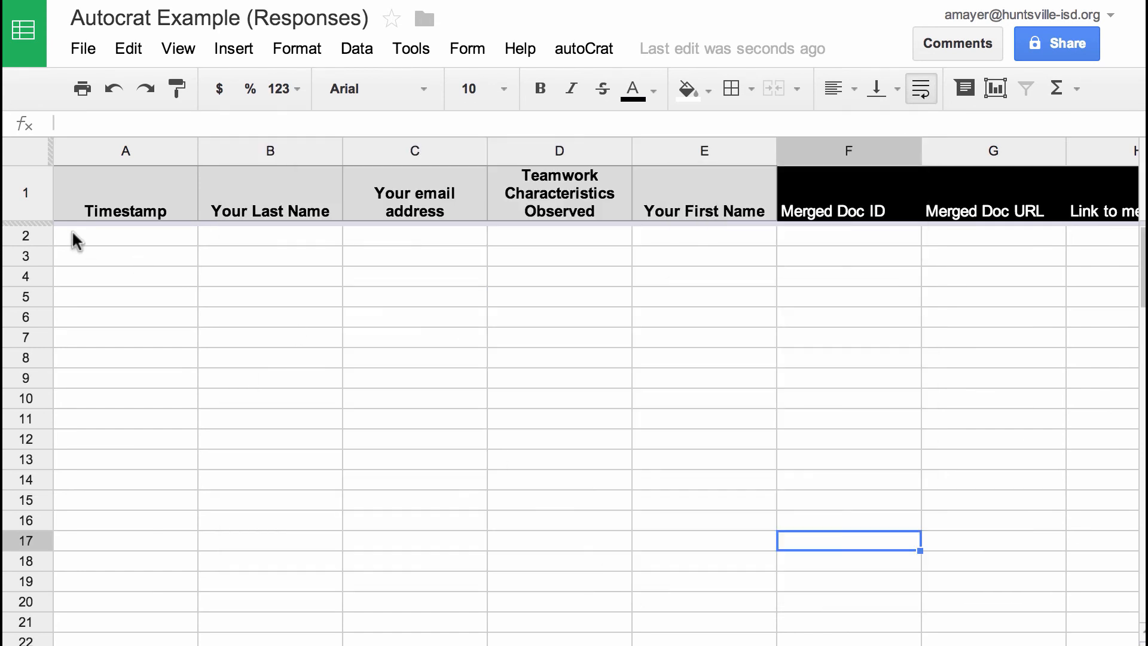
mouse_move(641, 211)
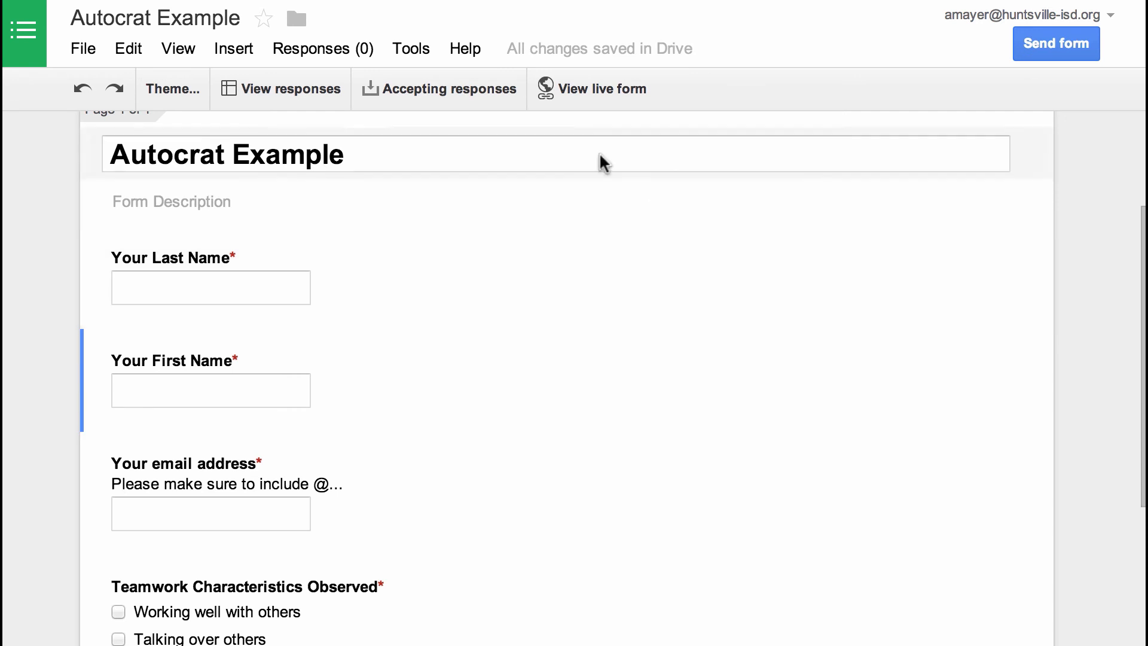
left_click(601, 88)
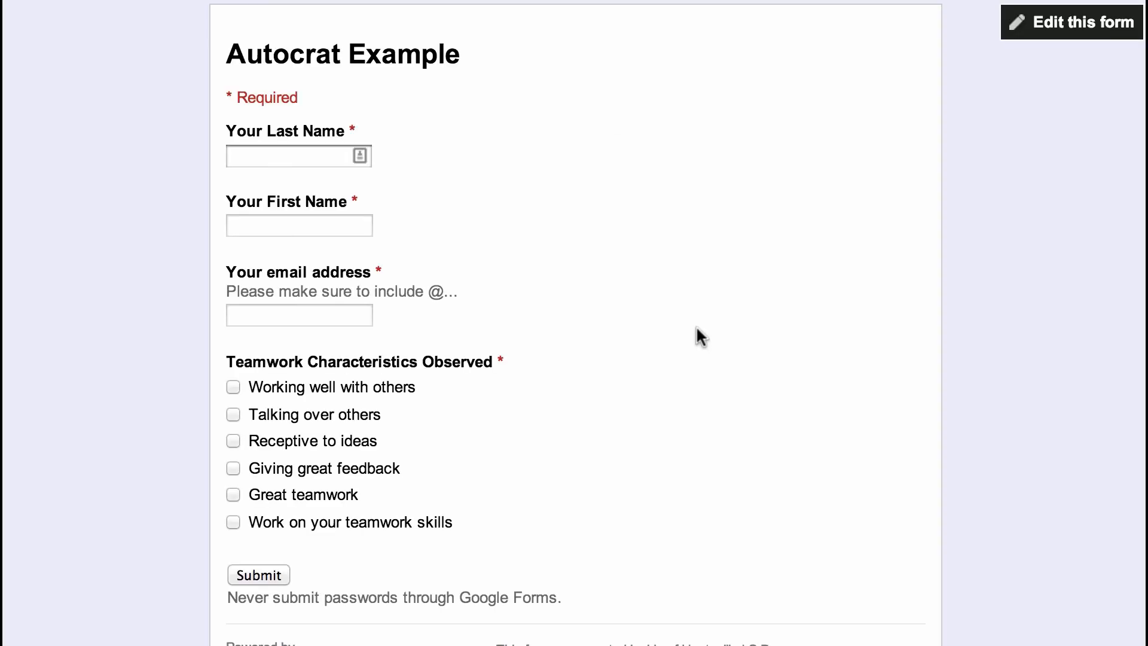
left_click(287, 156)
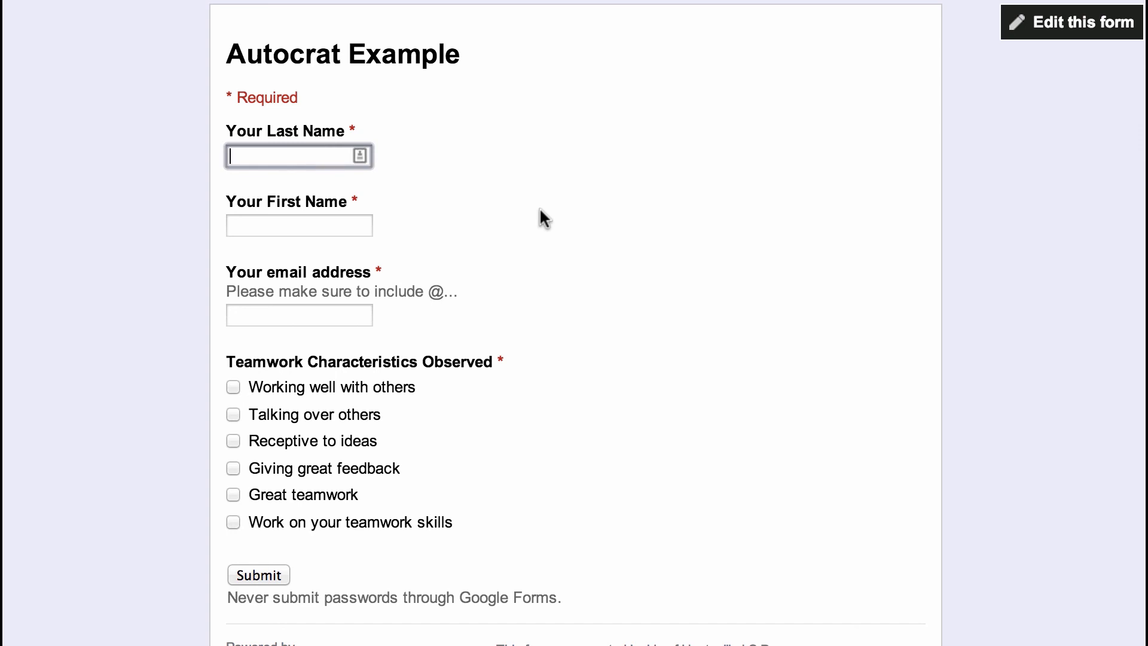
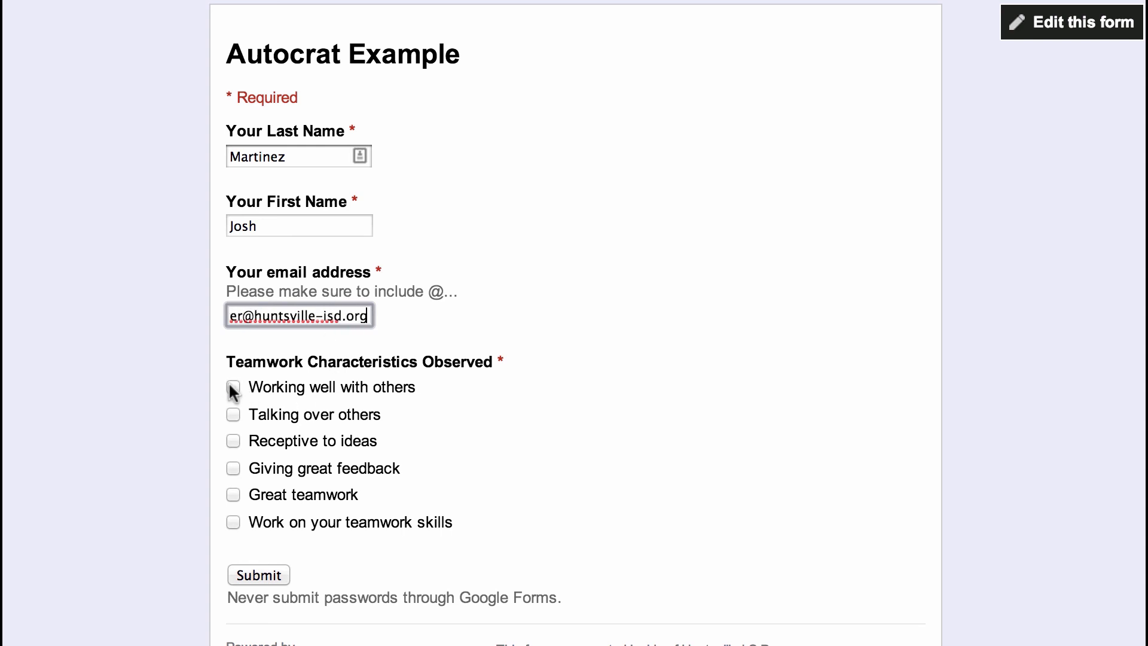
left_click(232, 387)
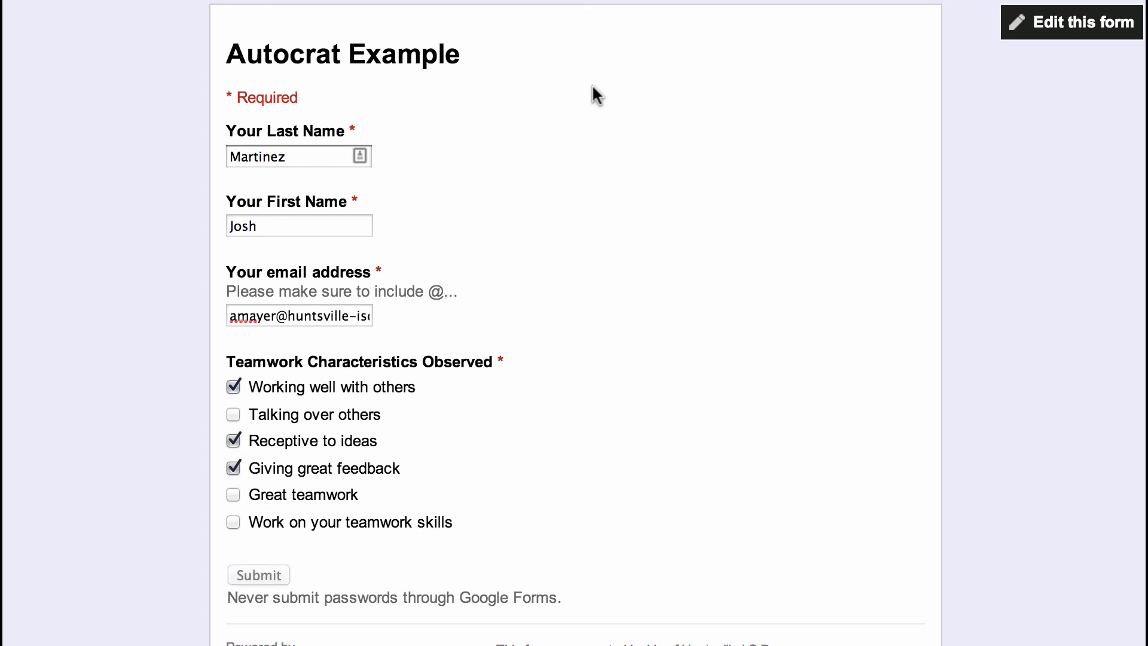
left_click(1075, 22)
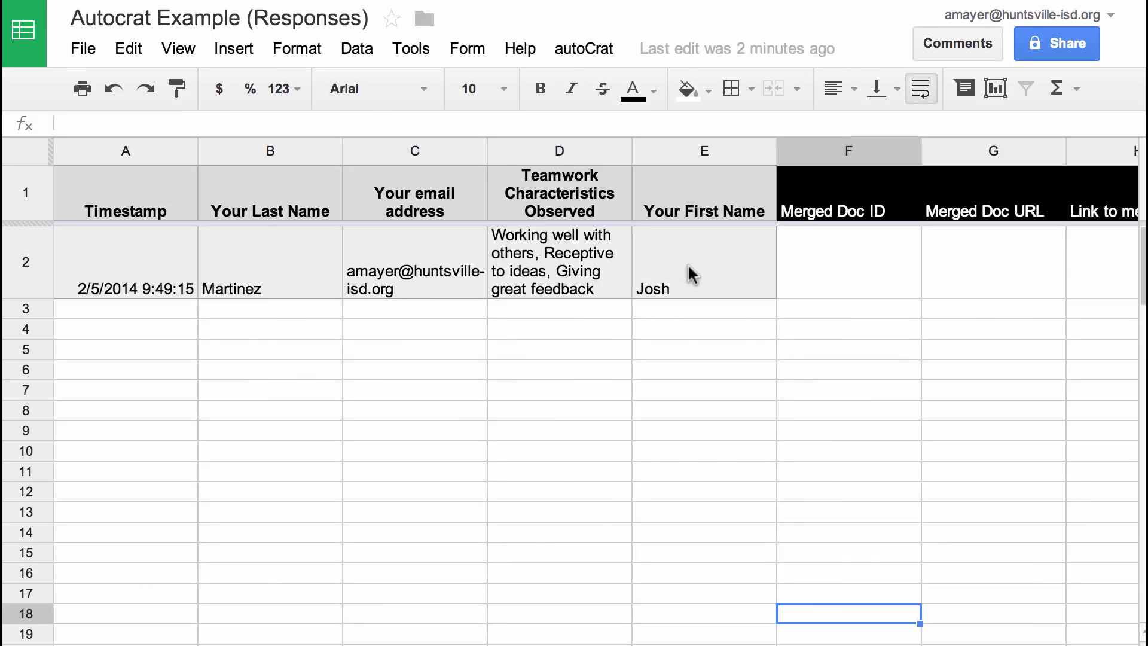
mouse_move(886, 268)
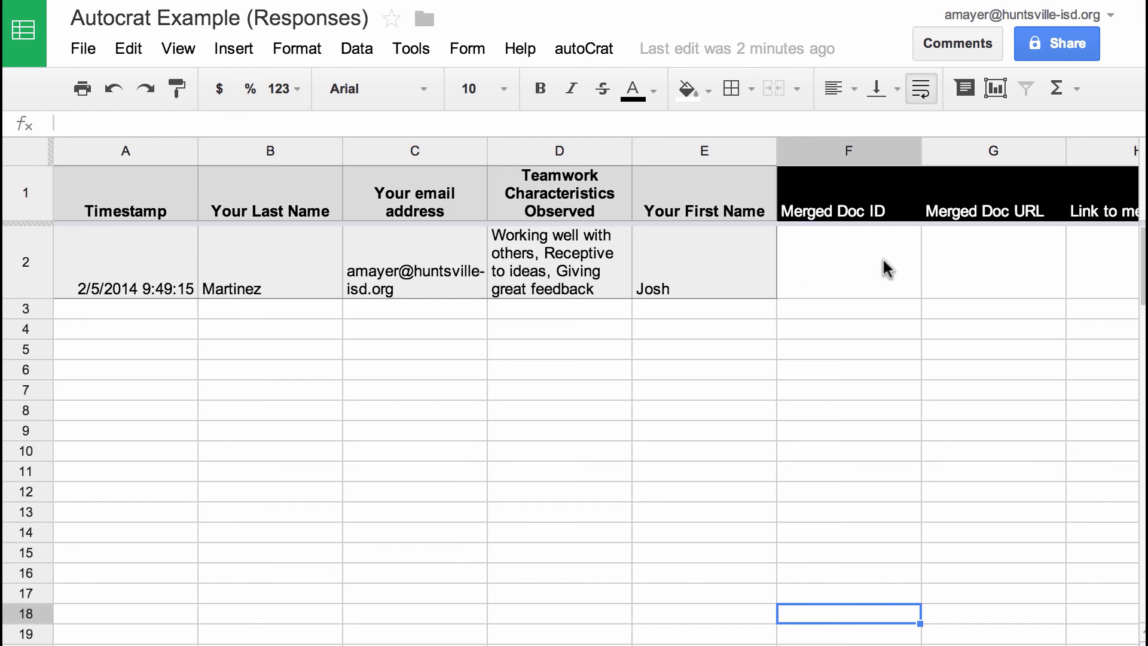
mouse_move(861, 278)
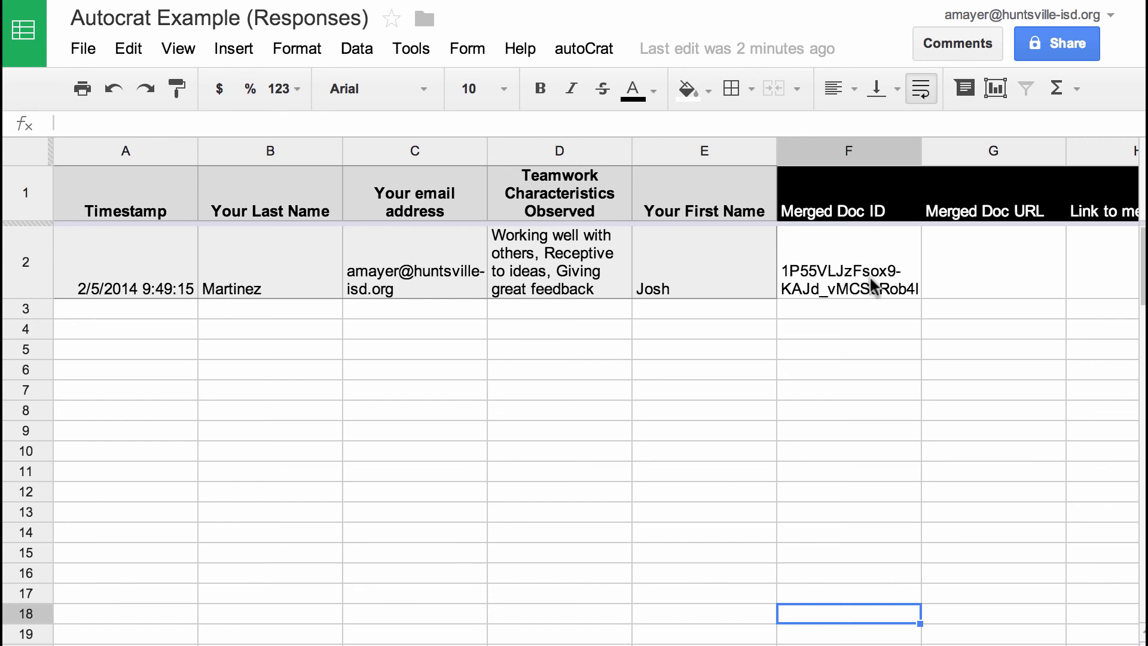
Scroll right to see the Merged Doc ID filled in for row 2.
scroll("right", 3)
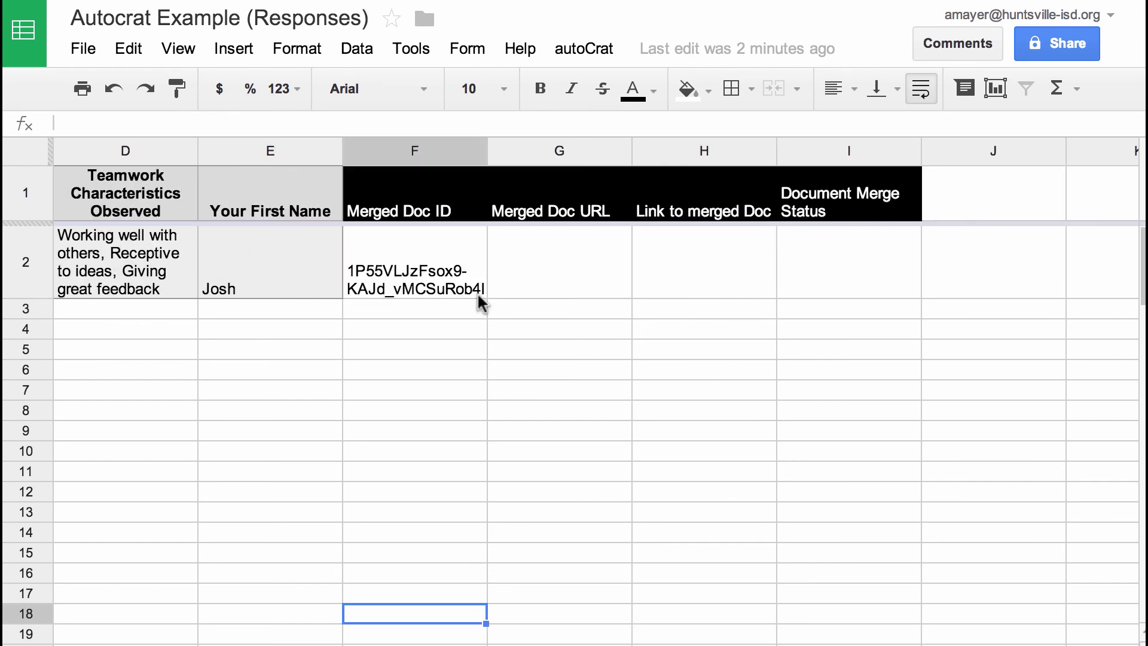
mouse_move(579, 280)
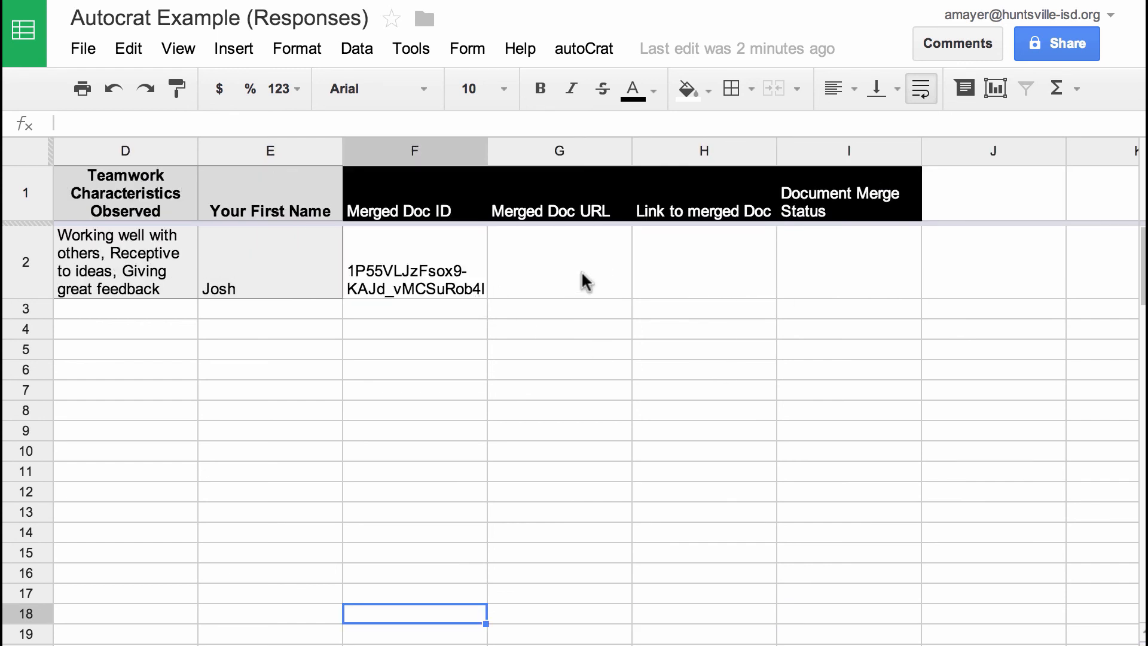
mouse_move(476, 203)
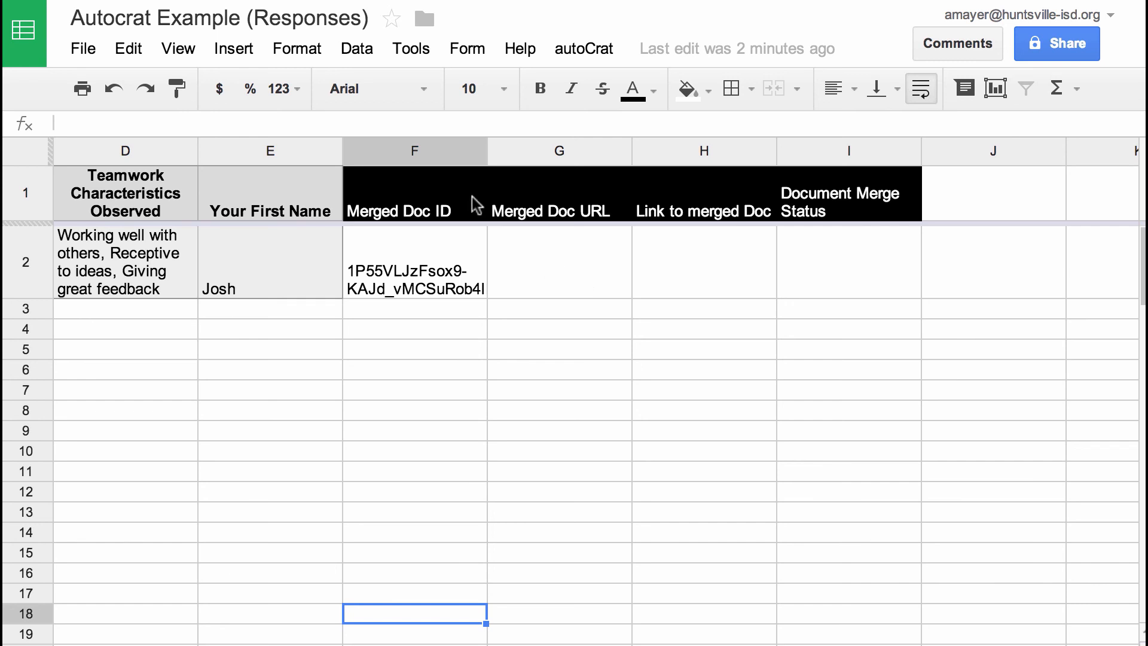
mouse_move(567, 318)
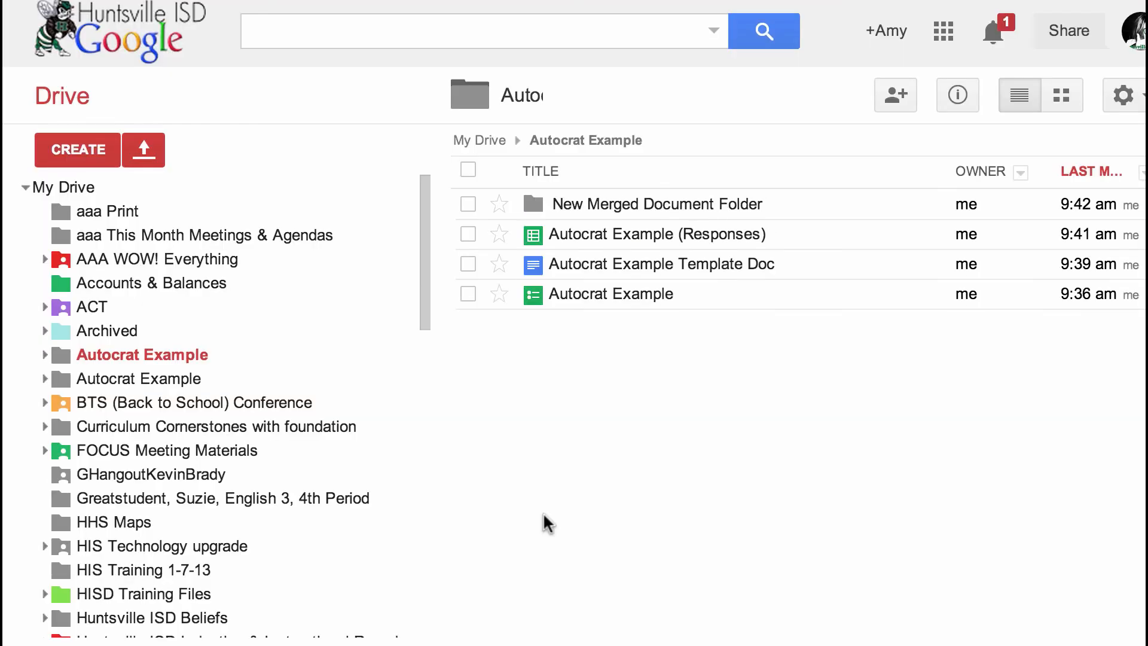
mouse_move(599, 214)
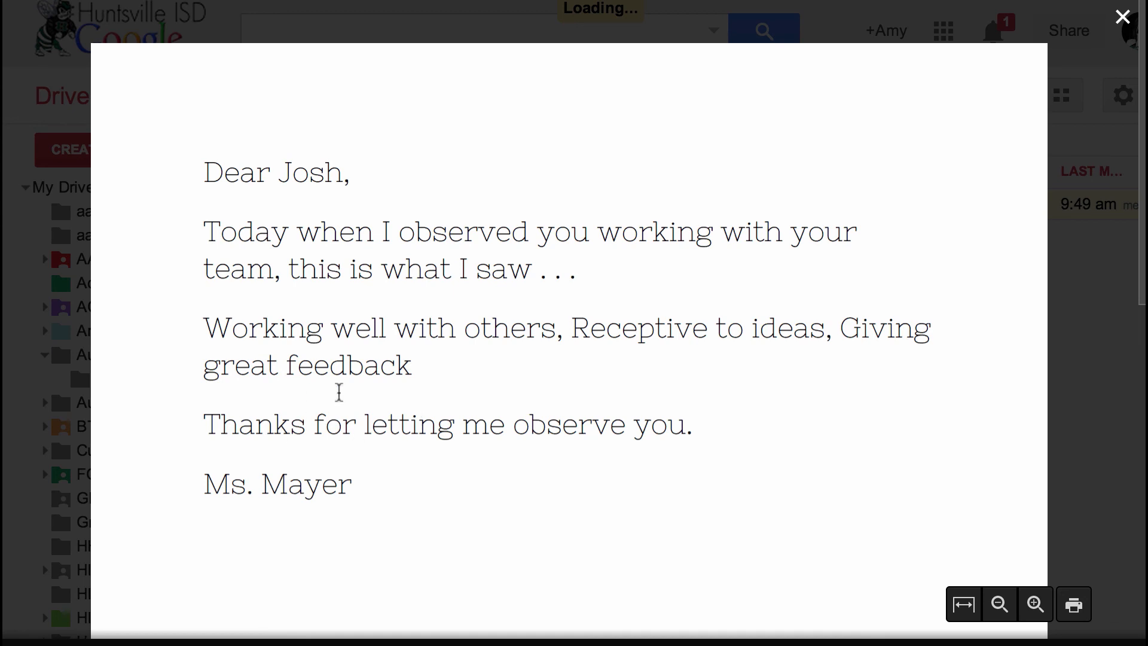
mouse_move(696, 341)
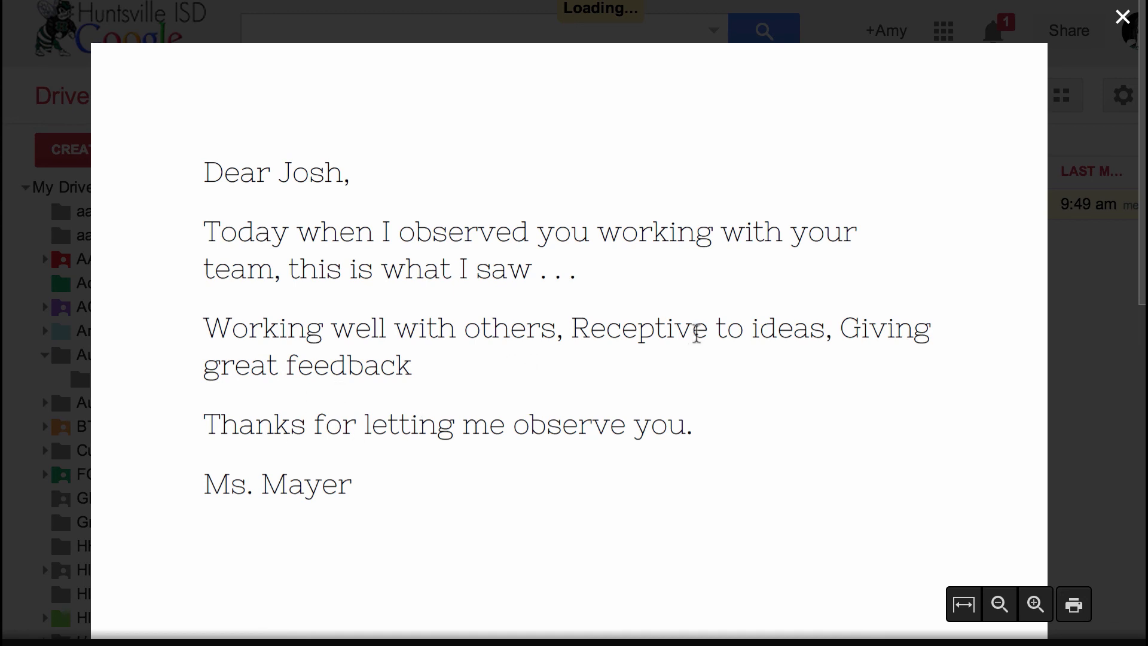
mouse_move(198, 326)
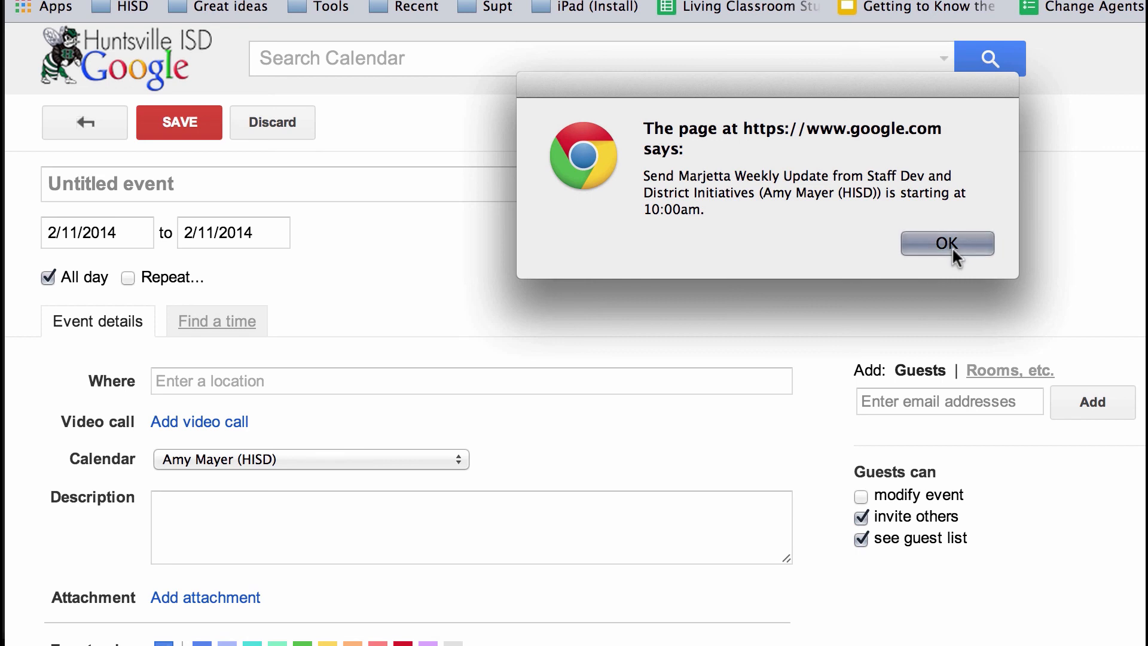
Dismiss the reminder, refresh the inbox, and preview the PDF in Today's Teamwork Observation email.
left_click(947, 244)
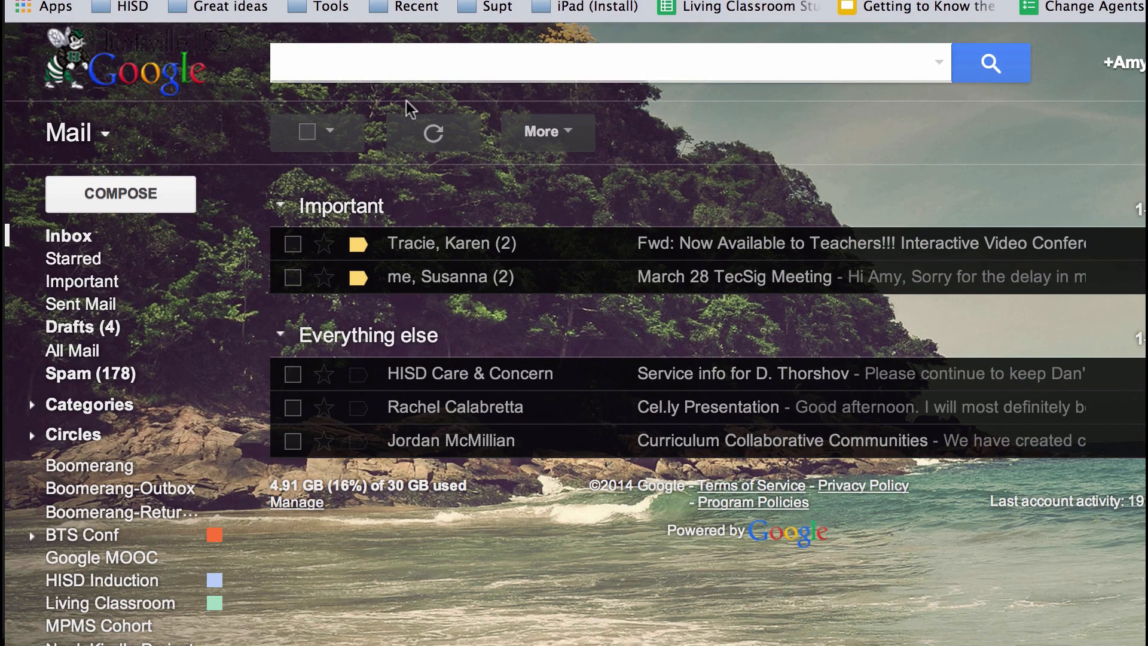
left_click(434, 133)
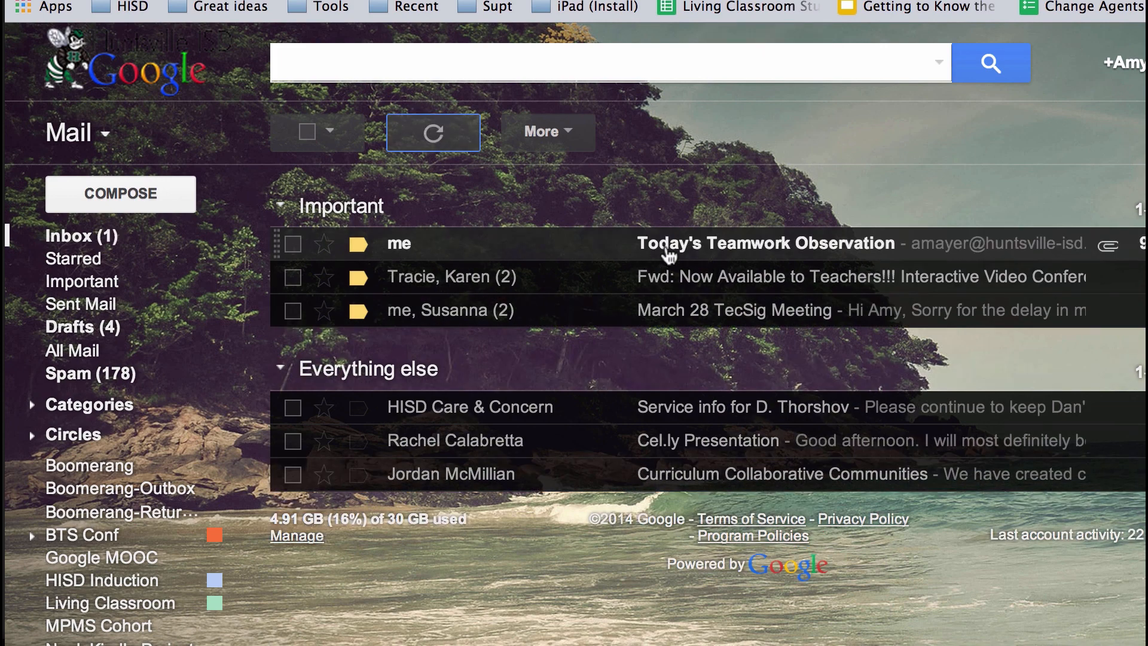
left_click(762, 243)
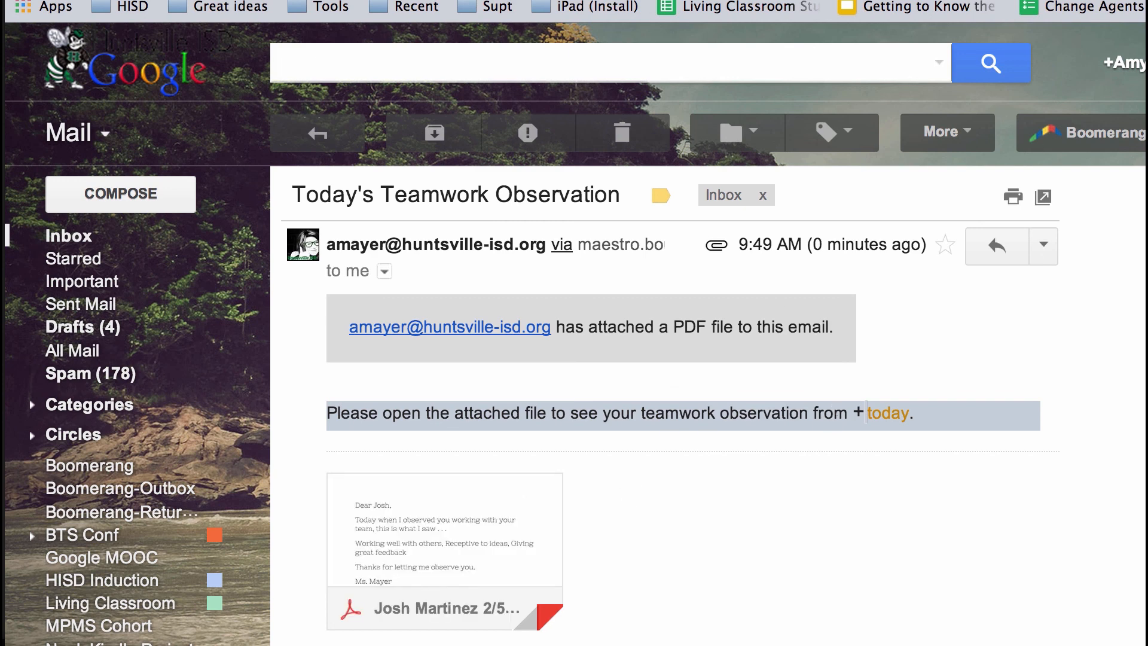
left_click(445, 543)
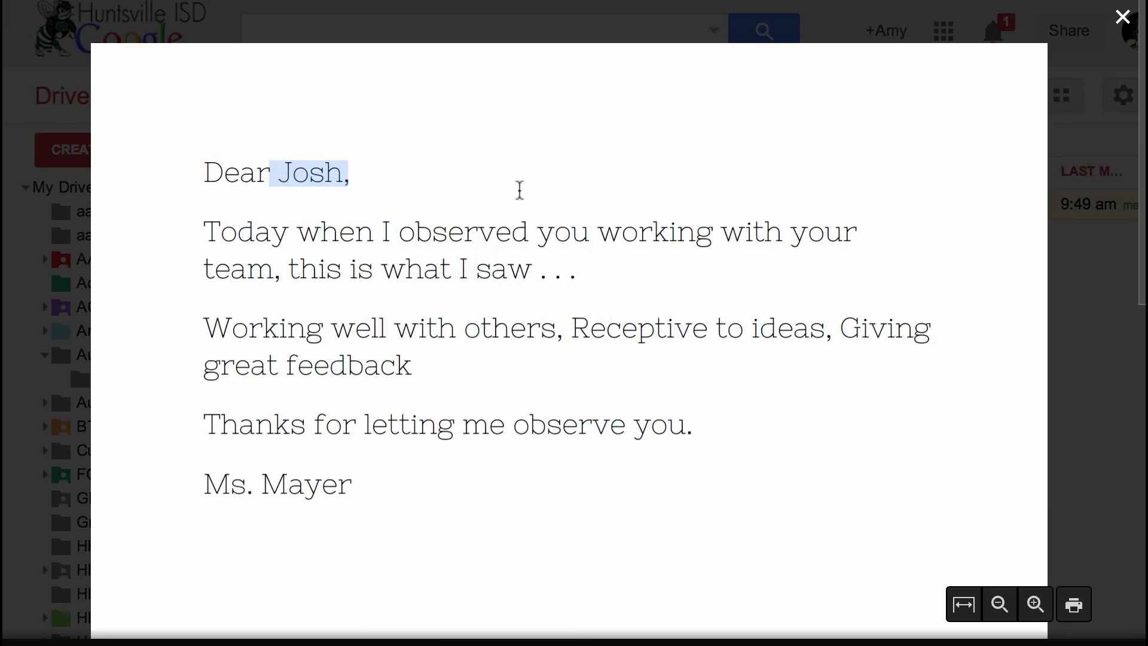